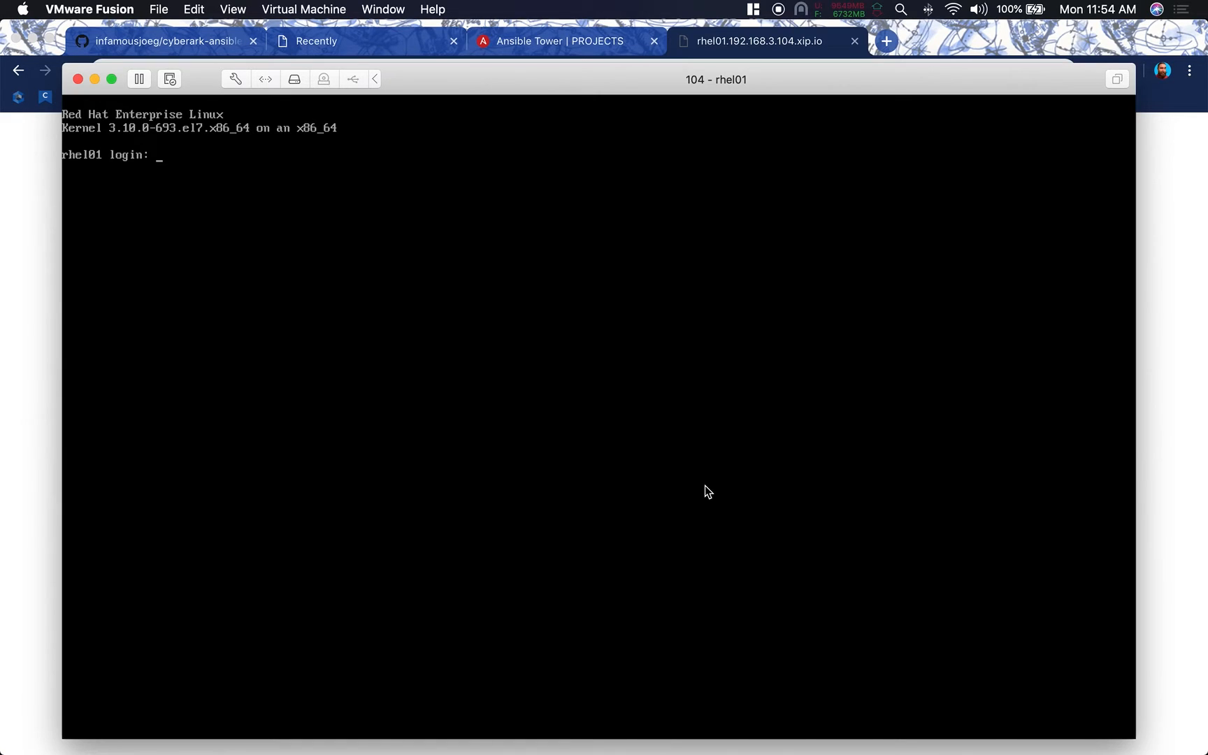
Log in to the rhel01 console as root and run 'which httpd' to check for Apache
{"action": "type", "text": "root"}
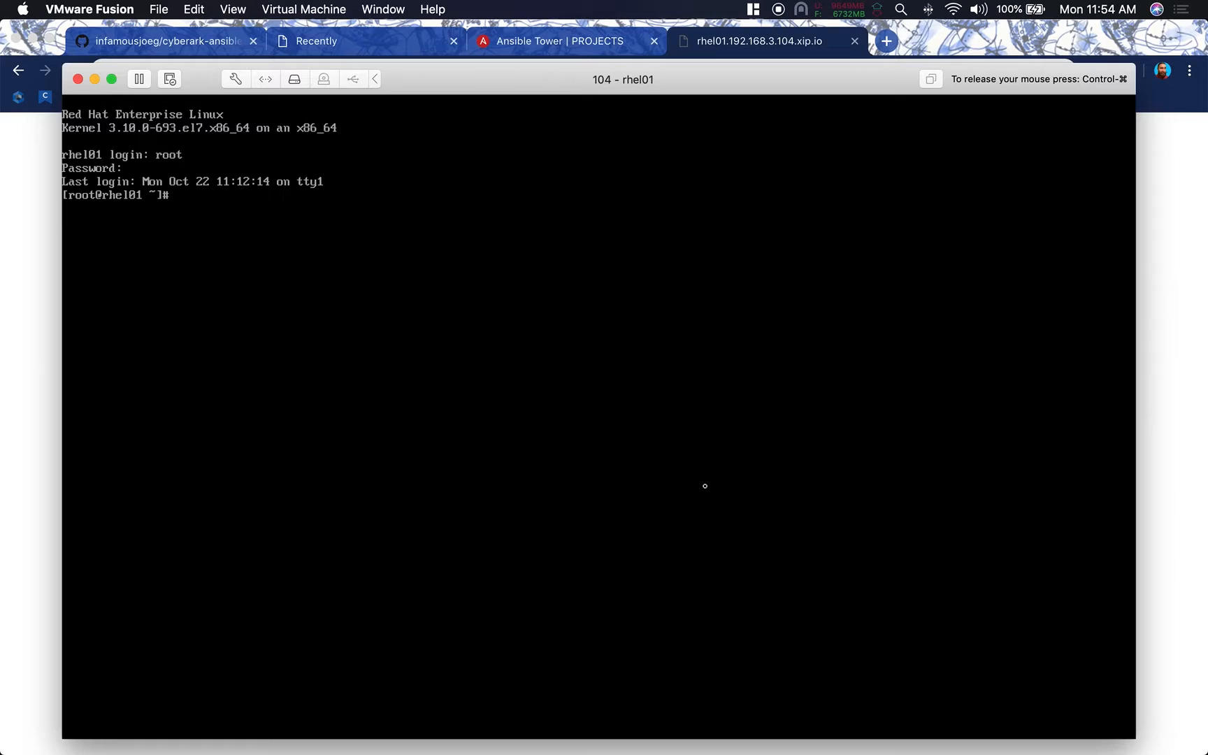
{"action": "type", "text": "which"}
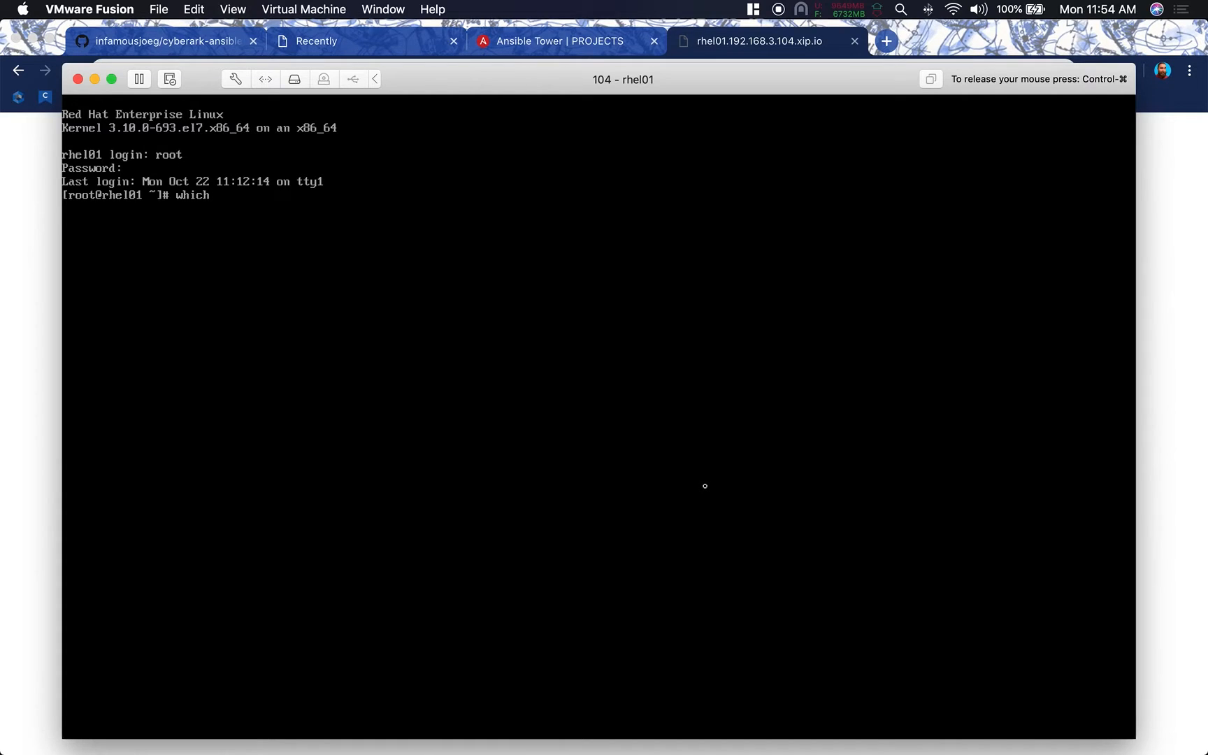
{"action": "type", "text": "httpd"}
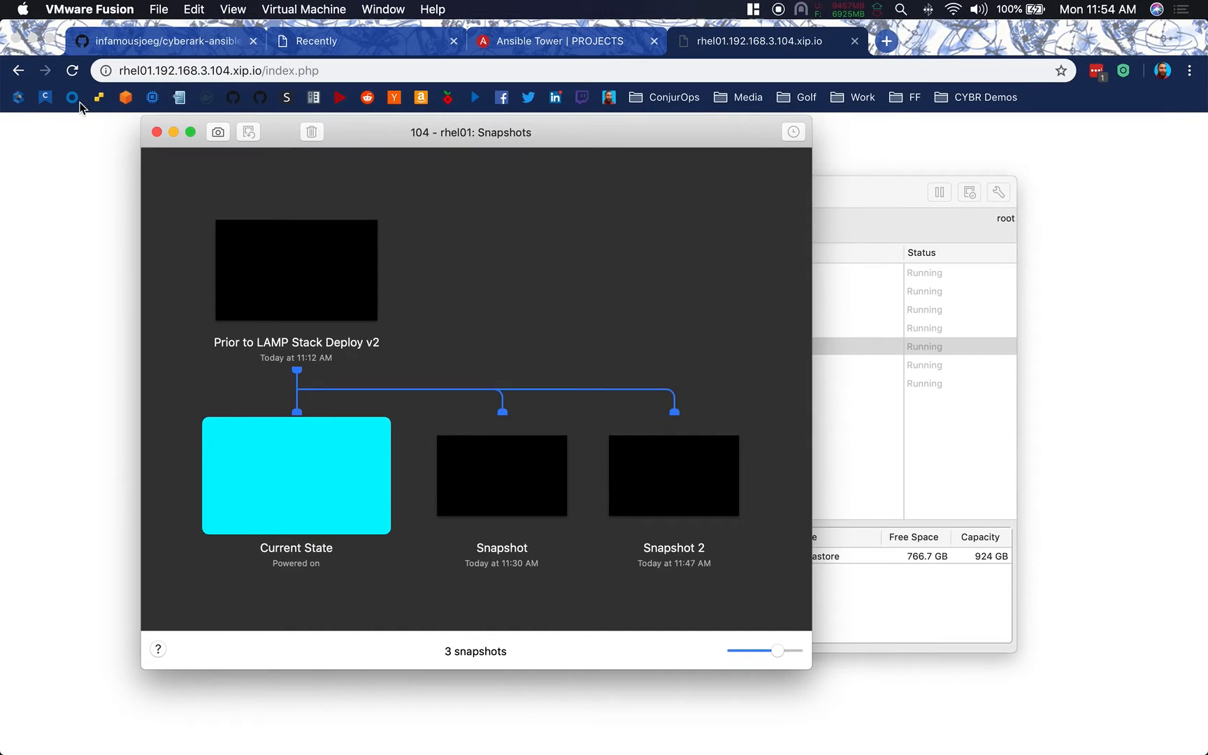
{"action": "left_click", "coordinate": [158, 131]}
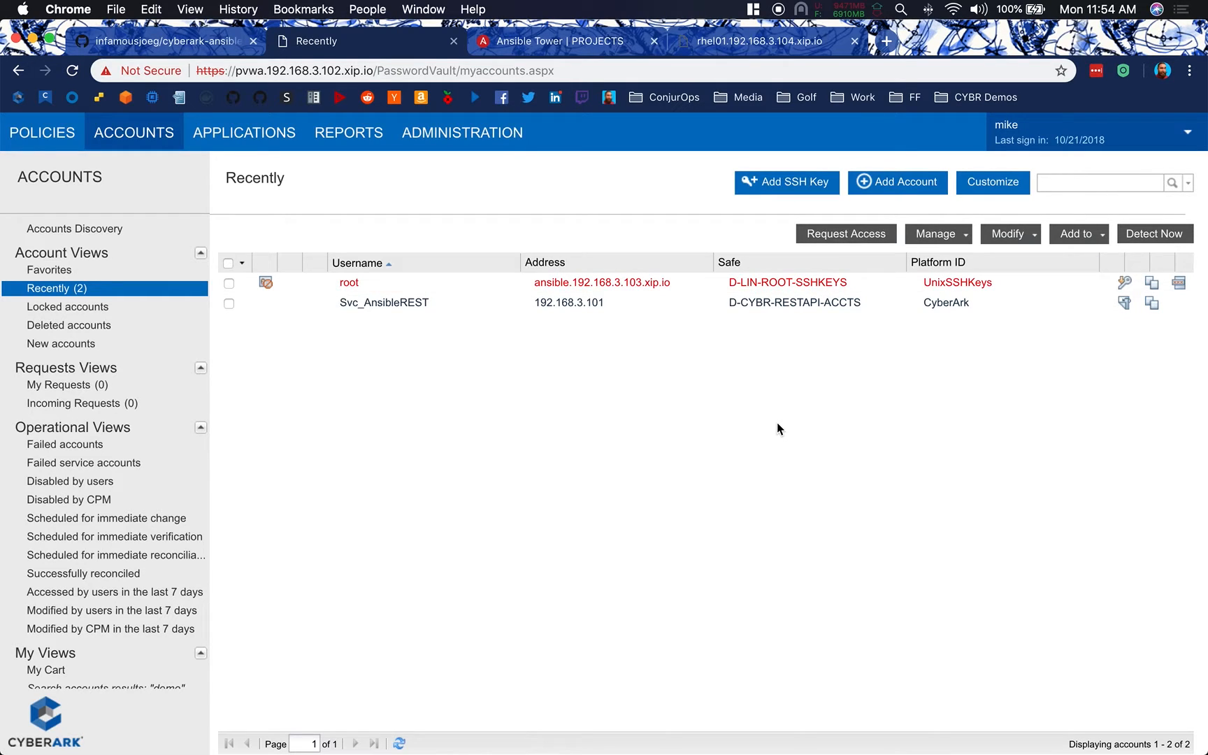
Search accounts for 'demo', then list the 12 safes under Policies > Access Control
{"action": "type", "text": "demo"}
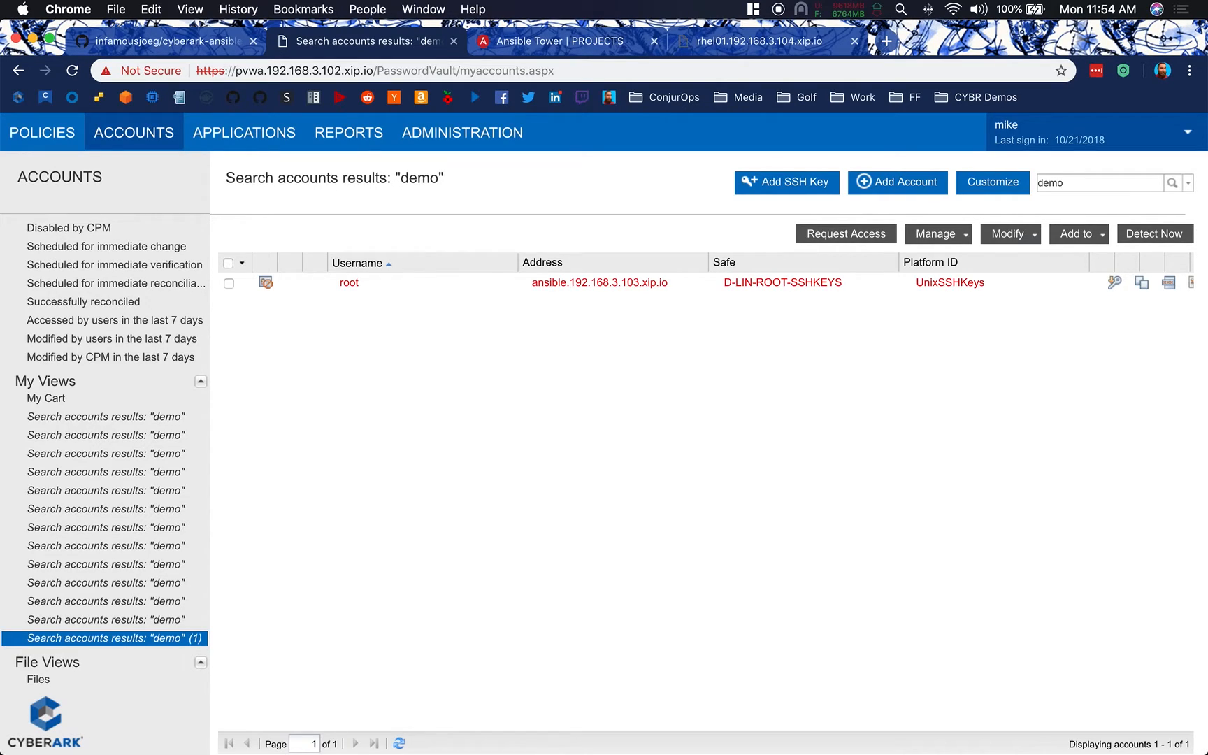
{"action": "mouse_move", "coordinate": [243, 132]}
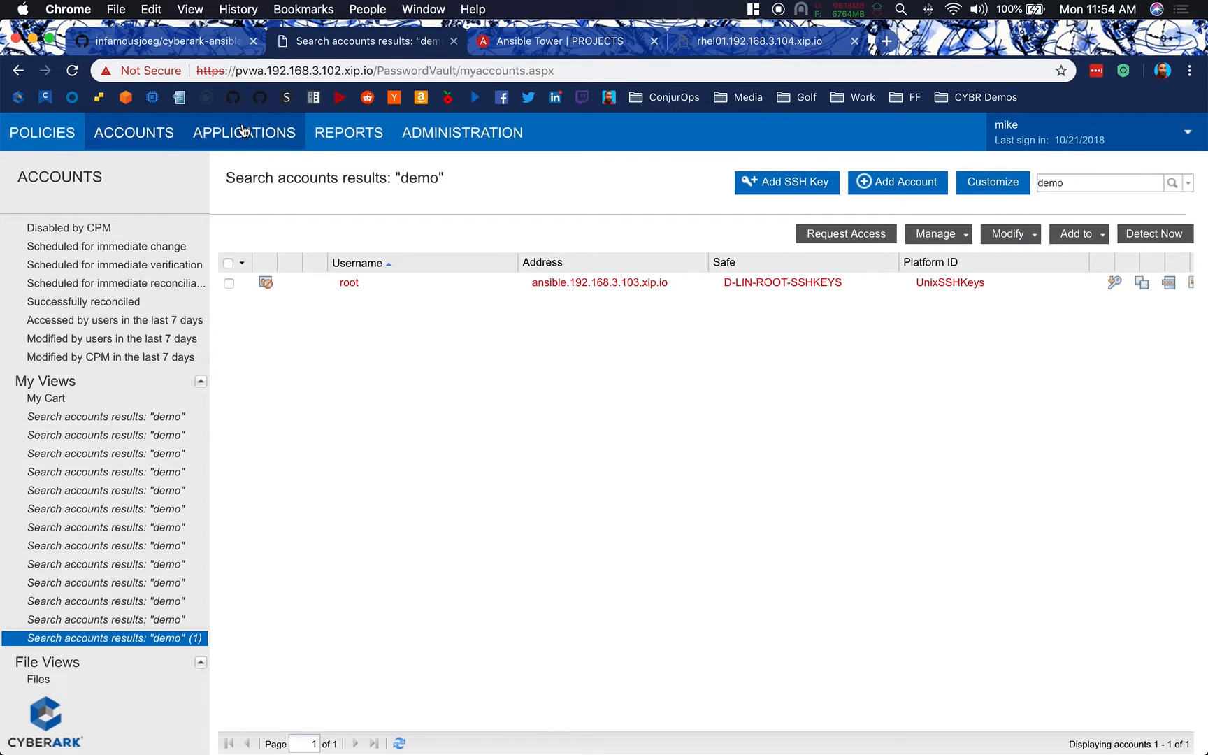
{"action": "left_click", "coordinate": [42, 130]}
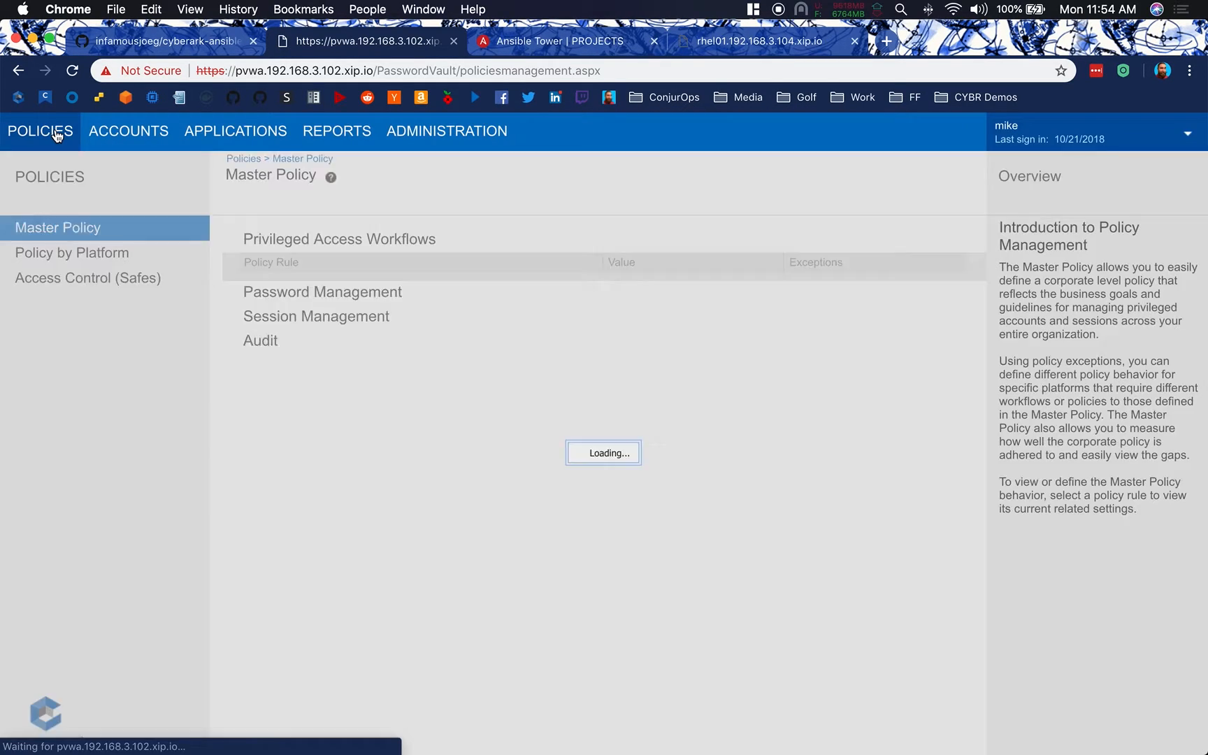
{"action": "left_click", "coordinate": [87, 278]}
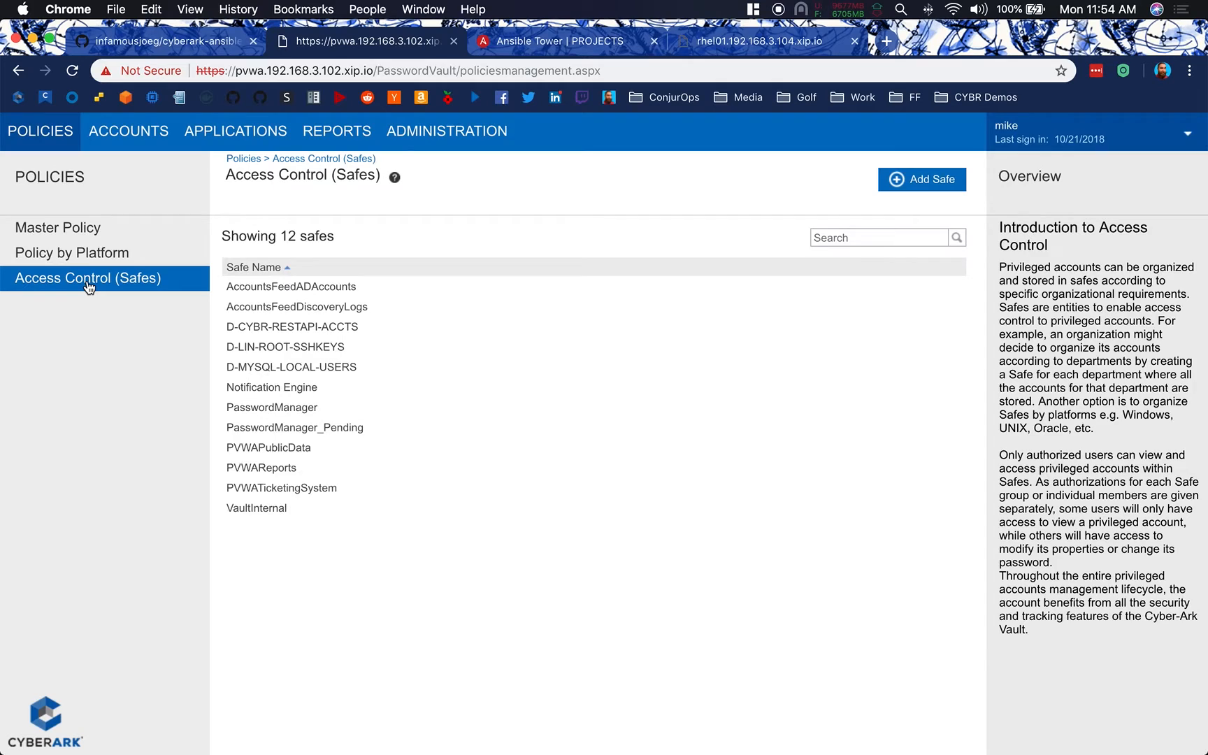
{"action": "mouse_move", "coordinate": [307, 335]}
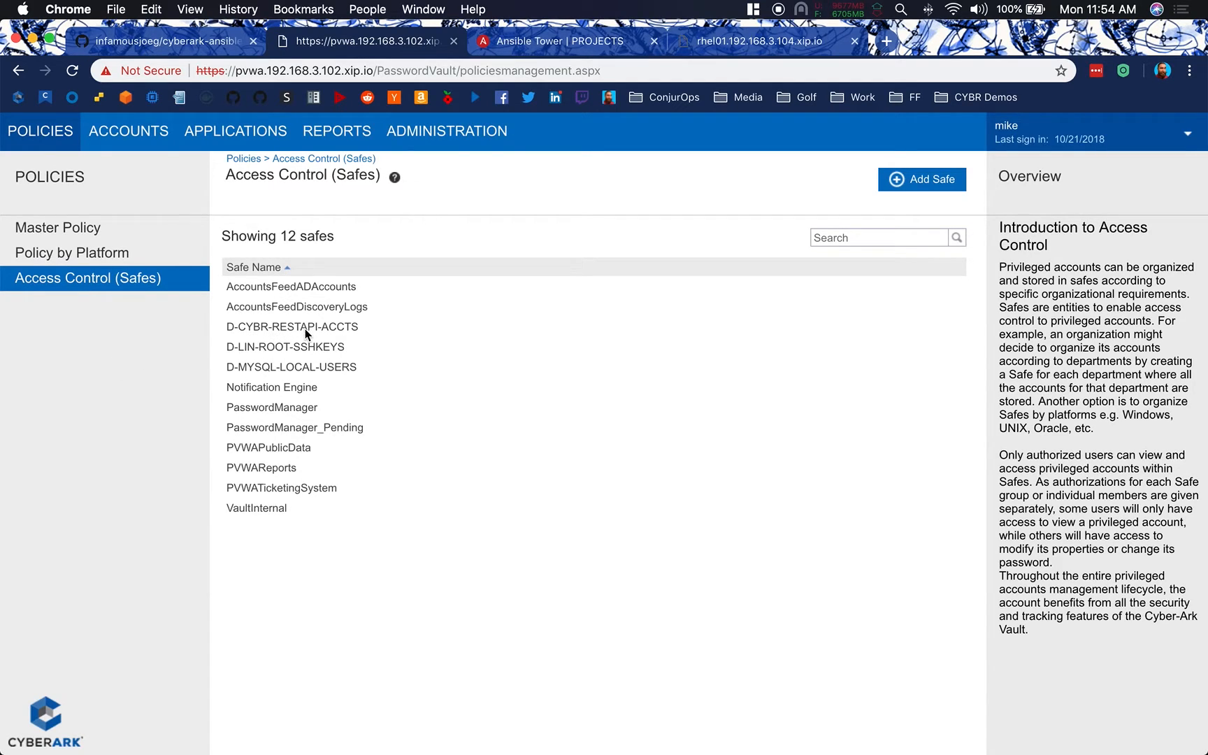
{"action": "mouse_move", "coordinate": [323, 335]}
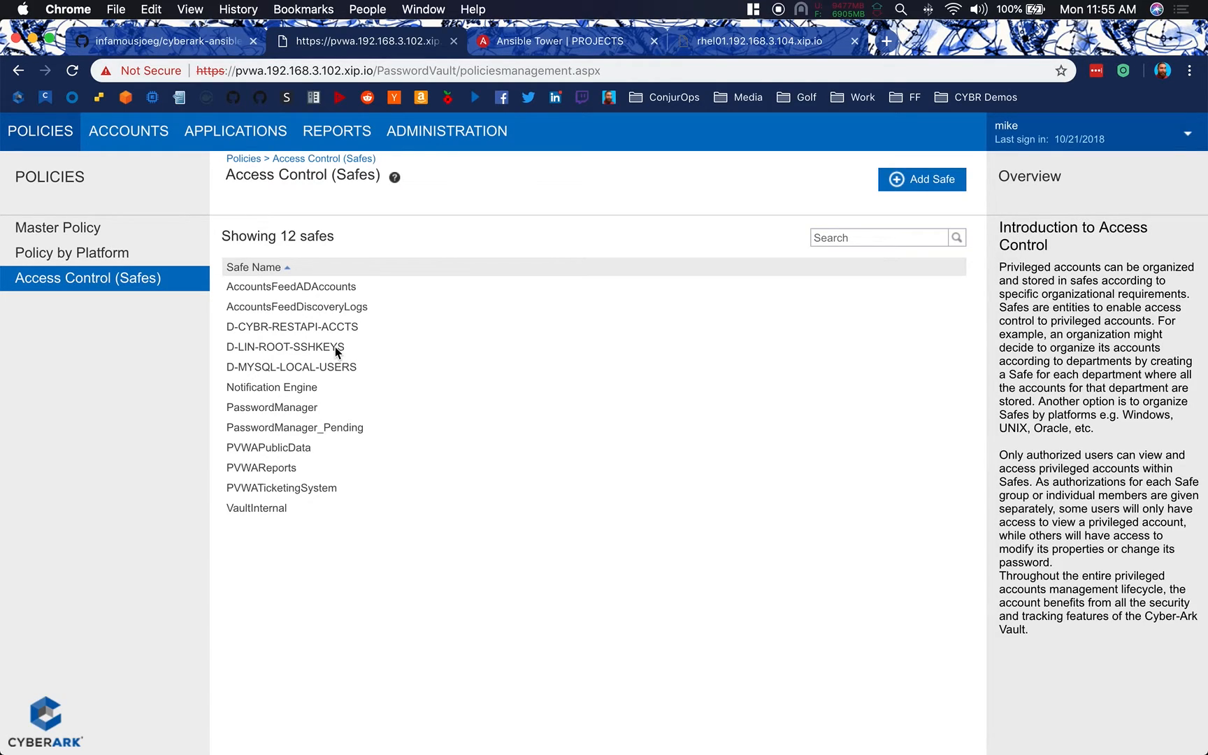
{"action": "mouse_move", "coordinate": [337, 373]}
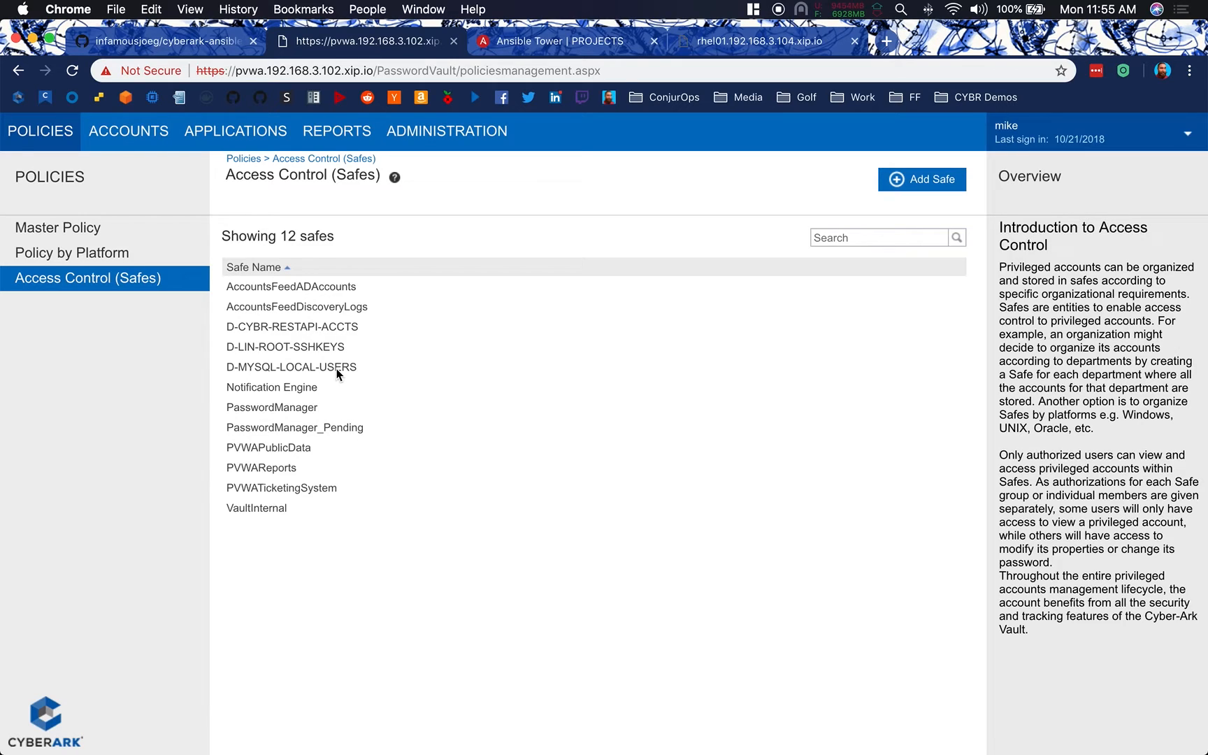
{"action": "left_click", "coordinate": [292, 325]}
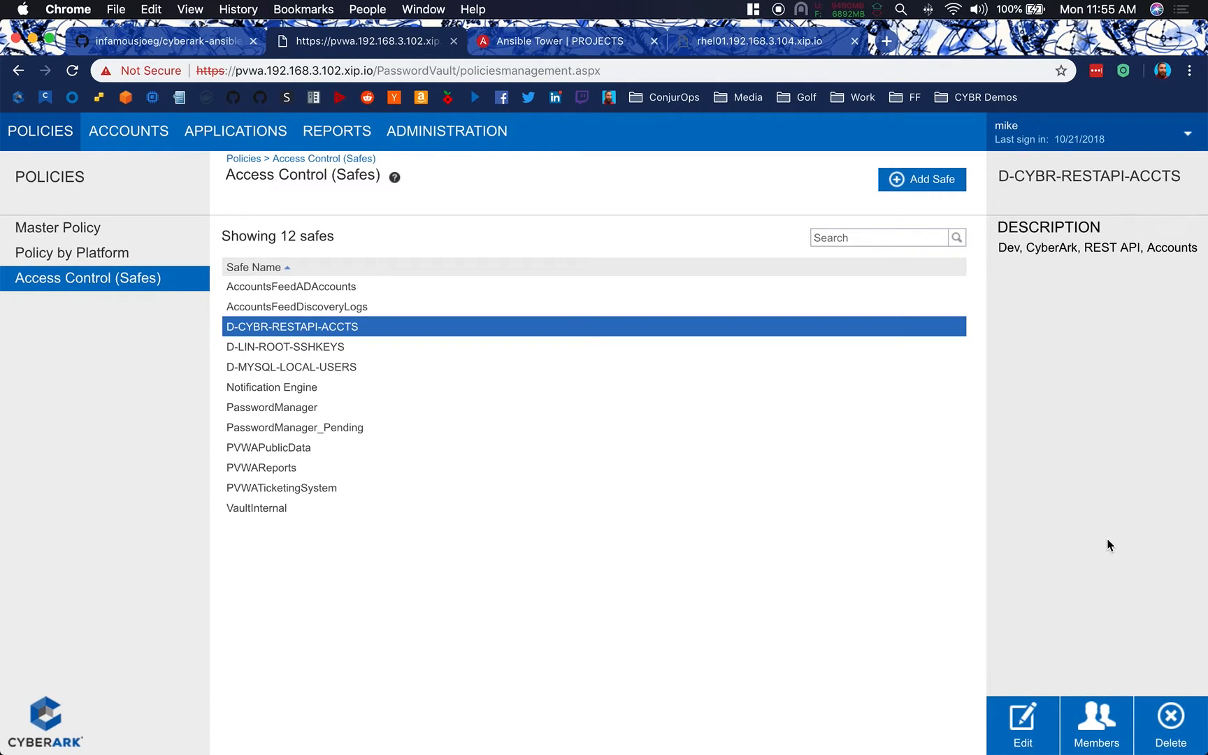
{"action": "mouse_move", "coordinate": [1096, 728]}
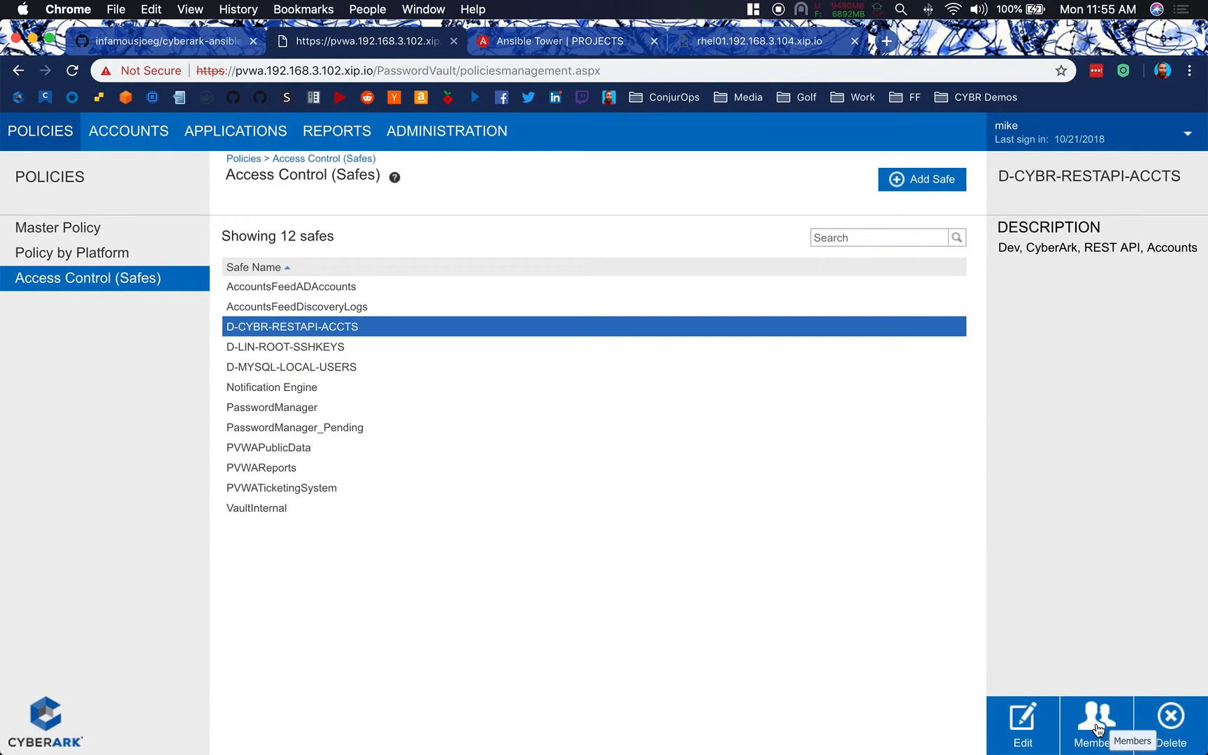
{"action": "left_click", "coordinate": [1096, 721]}
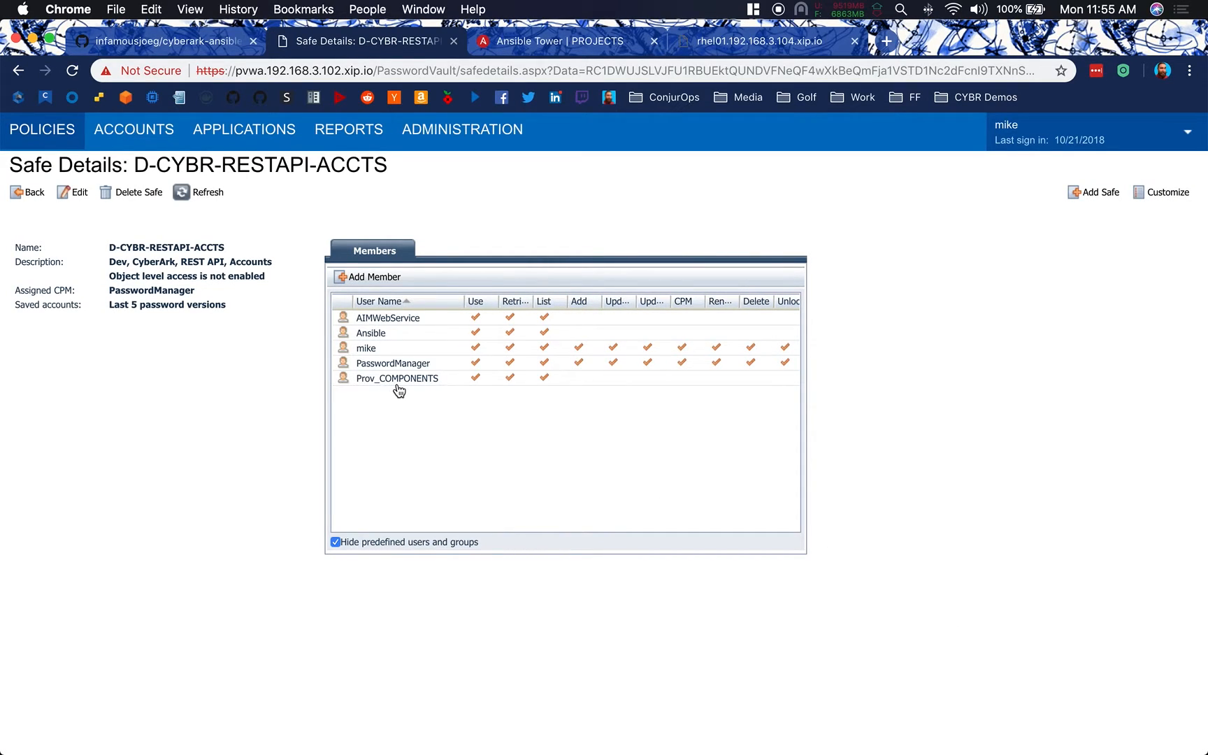
{"action": "mouse_move", "coordinate": [409, 342]}
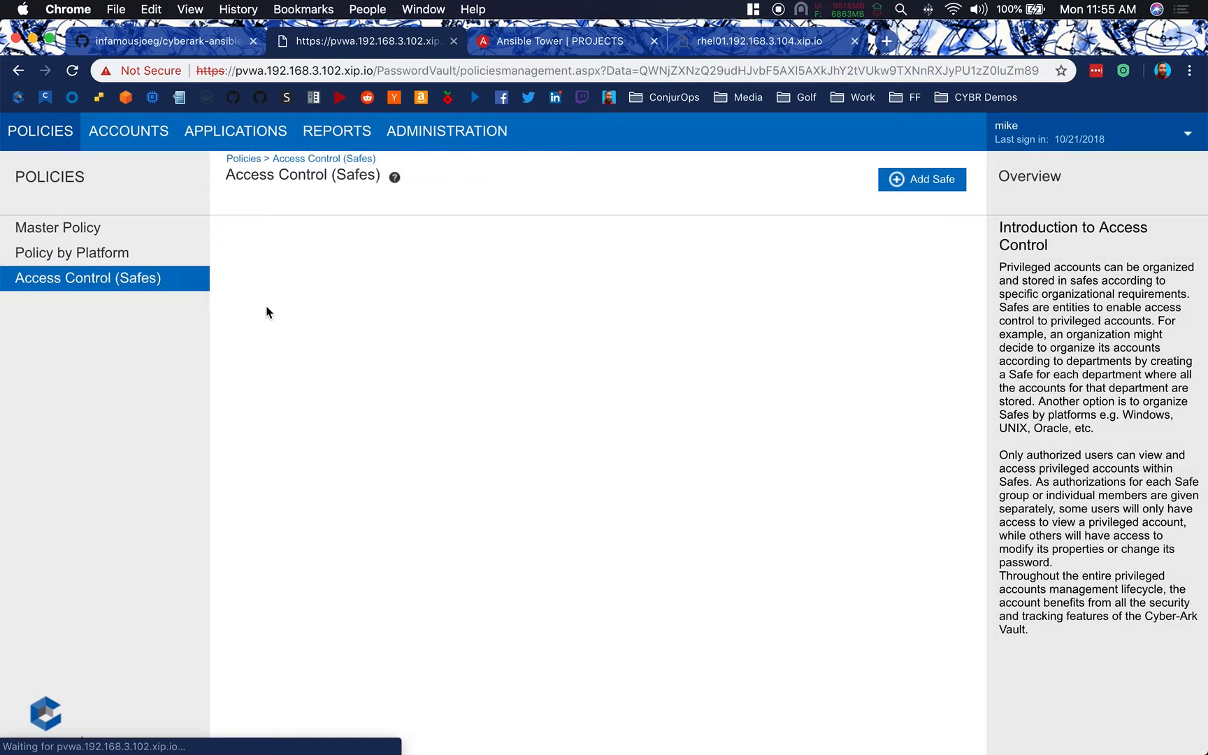
{"action": "left_click", "coordinate": [284, 347]}
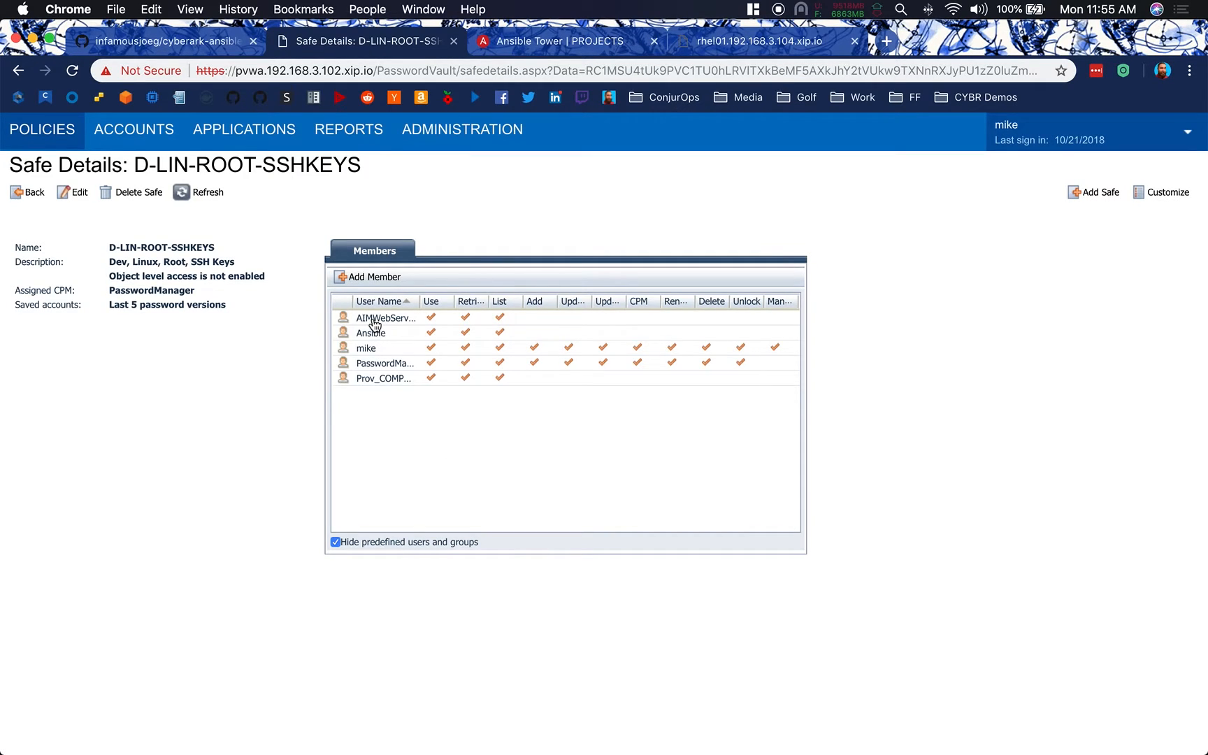
{"action": "mouse_move", "coordinate": [387, 390]}
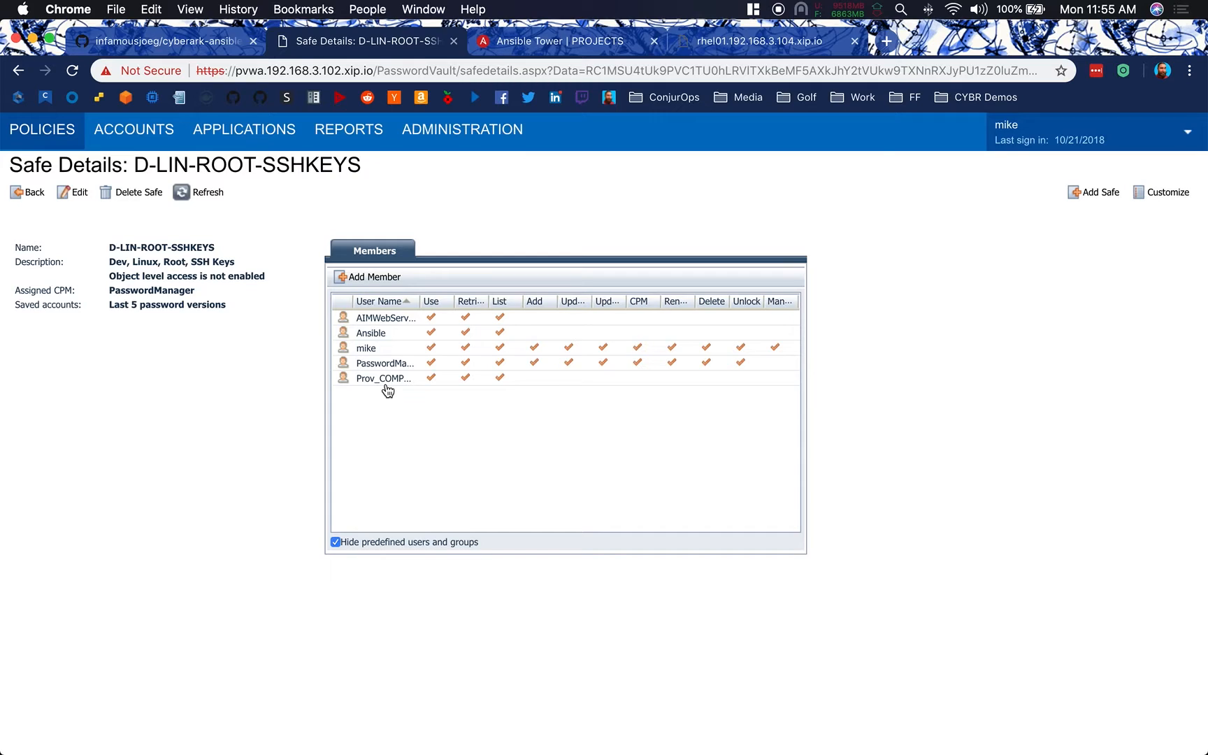
{"action": "mouse_move", "coordinate": [253, 404]}
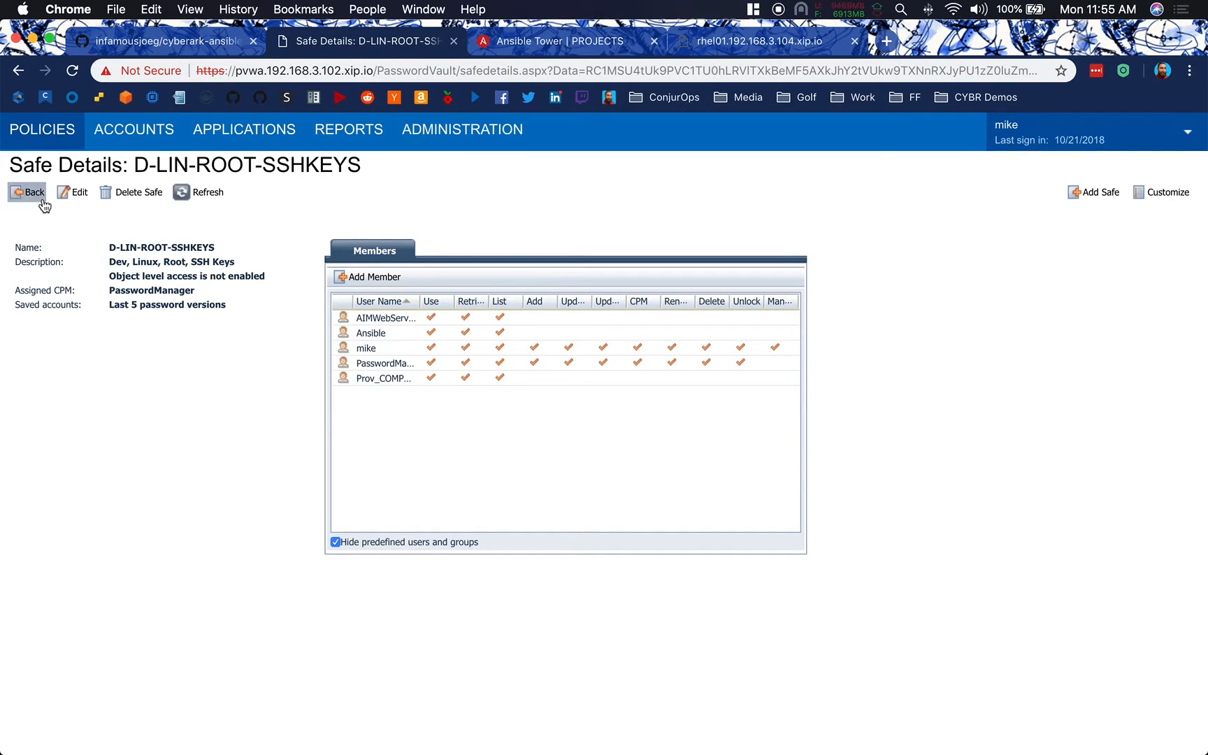
{"action": "left_click", "coordinate": [31, 191]}
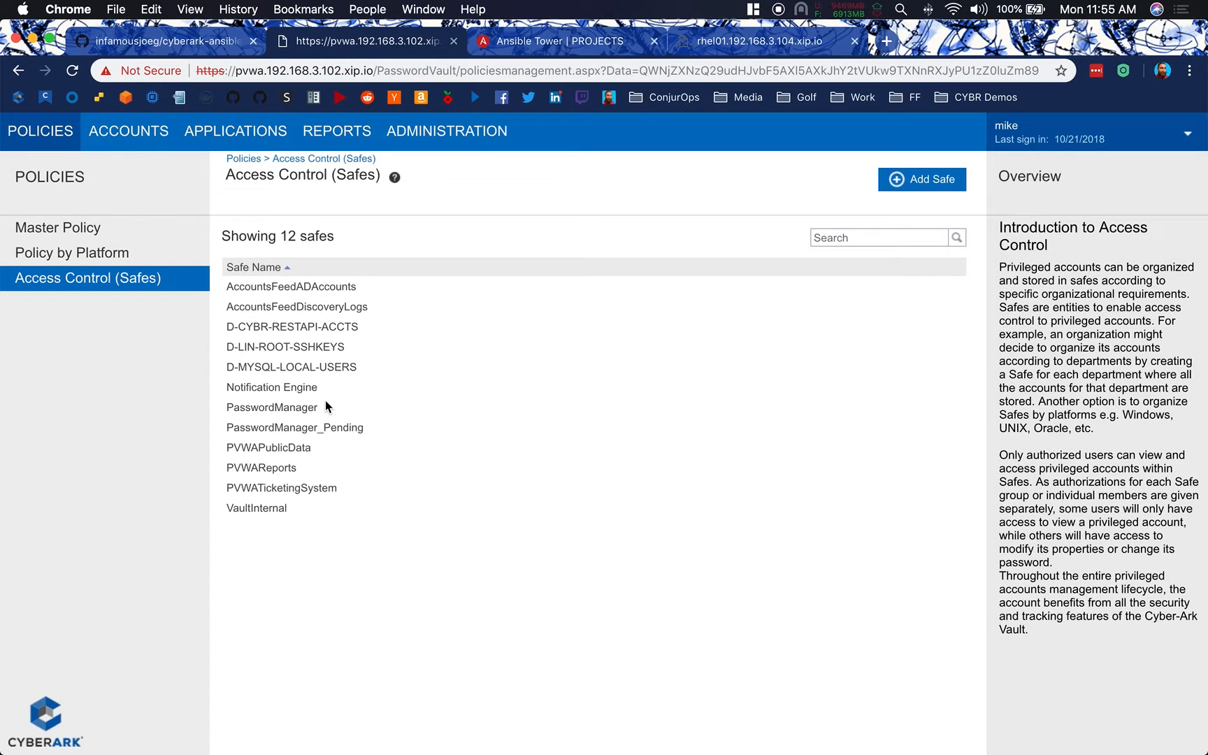
{"action": "mouse_move", "coordinate": [323, 372]}
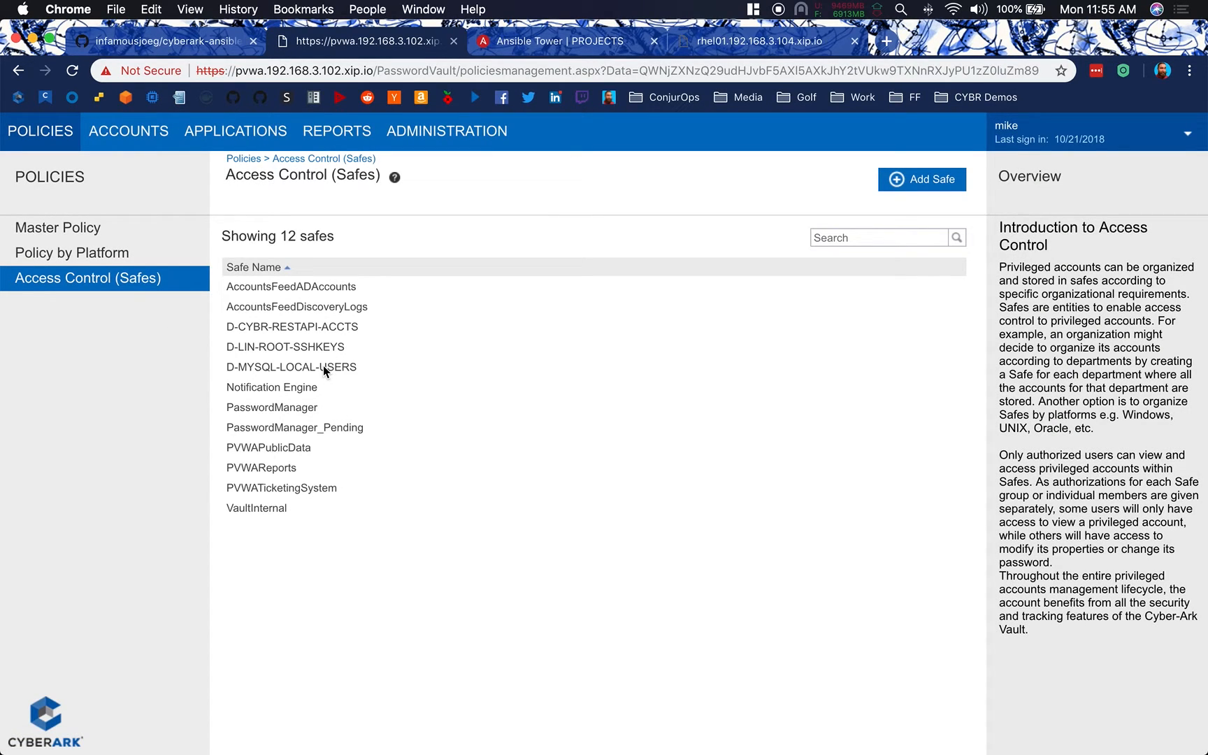
Review the D-MYSQL-LOCAL-USERS safe's members, including Ansible and AIMWebService
{"action": "left_click", "coordinate": [290, 367]}
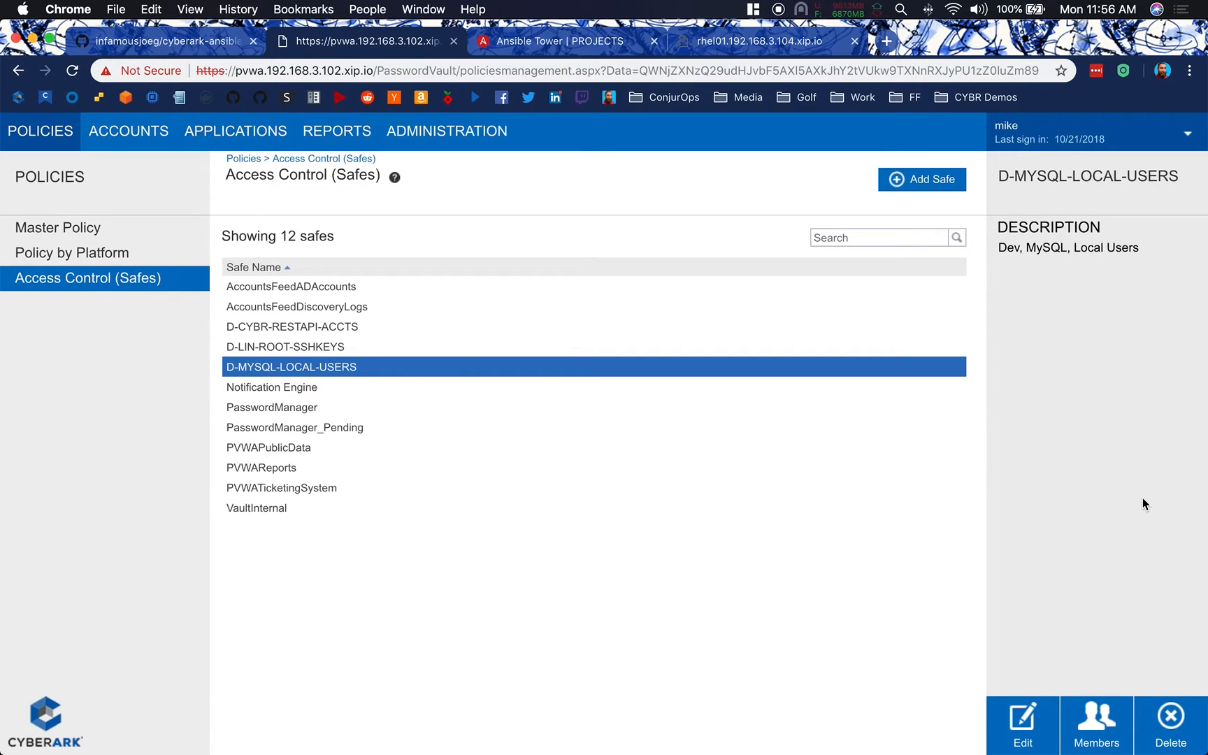
{"action": "mouse_move", "coordinate": [1083, 501]}
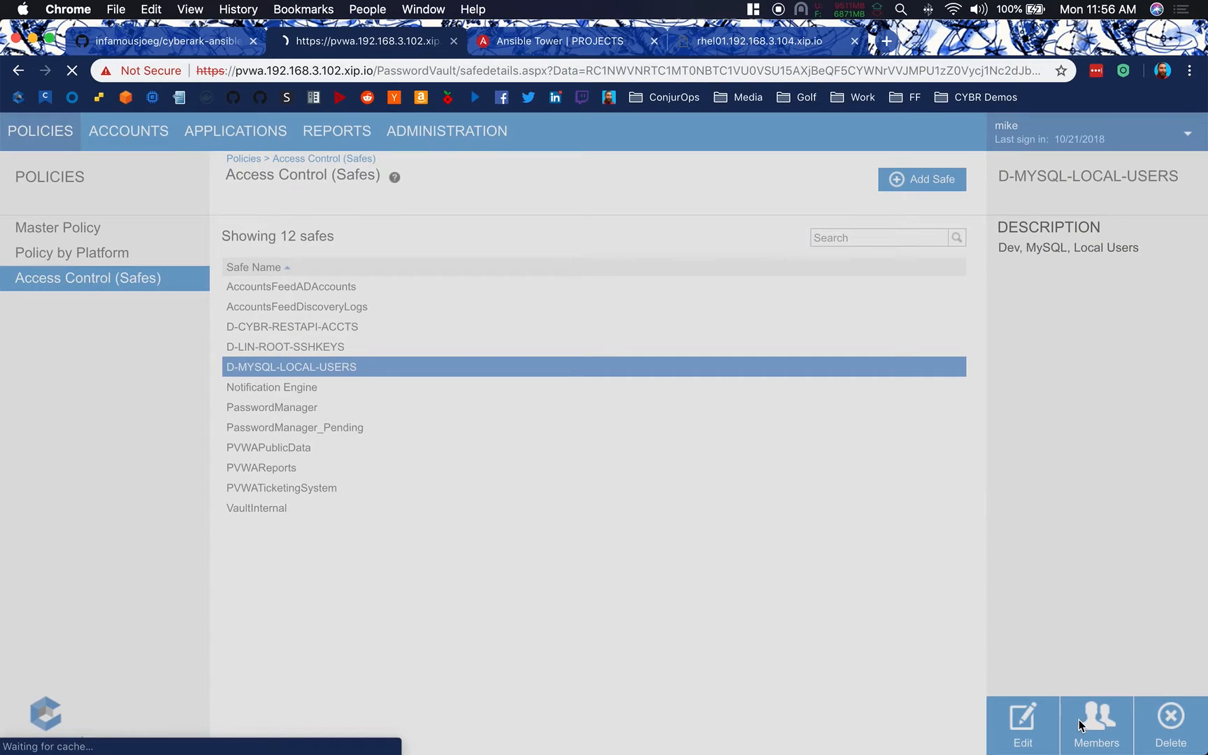
{"action": "left_click", "coordinate": [1095, 725]}
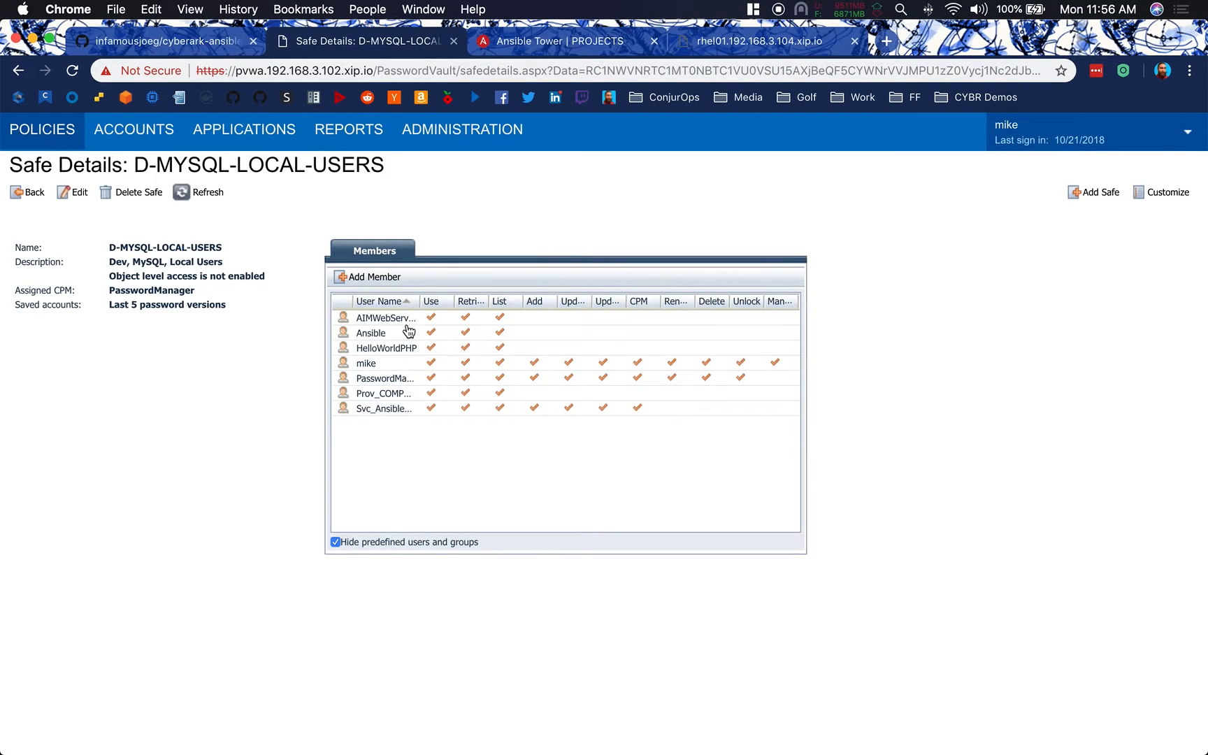
{"action": "mouse_move", "coordinate": [378, 415]}
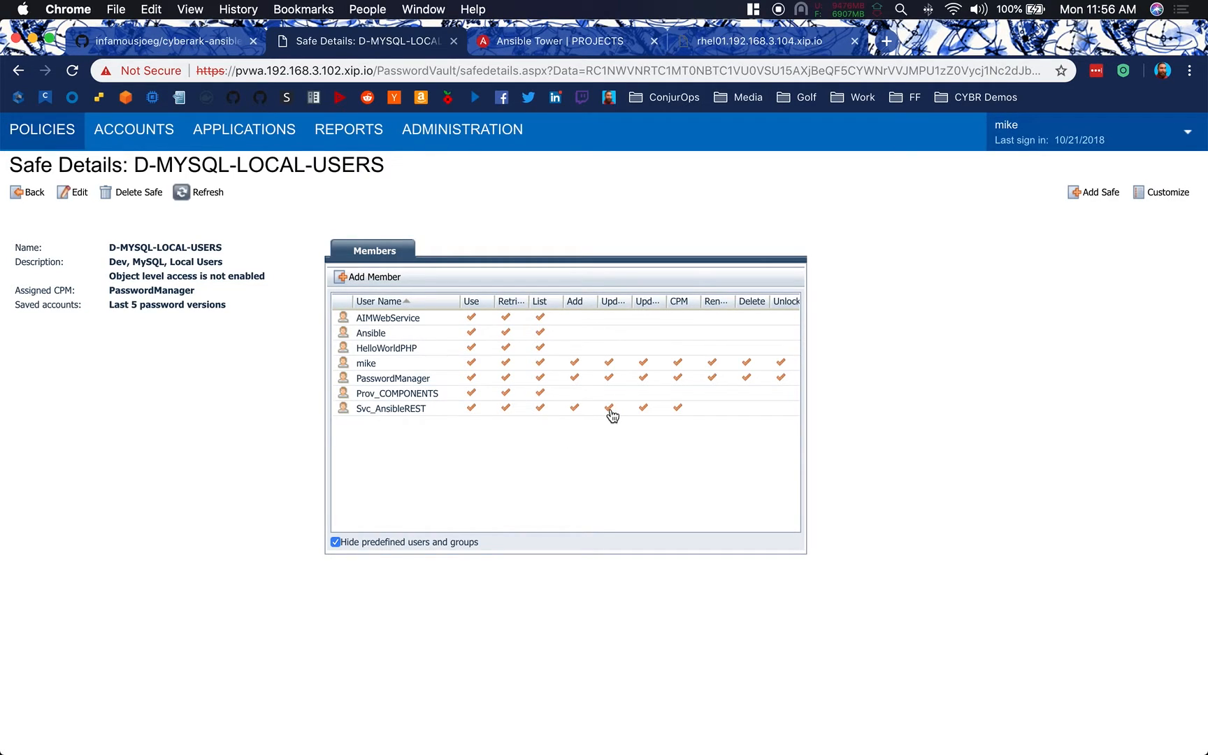
{"action": "mouse_move", "coordinate": [609, 418]}
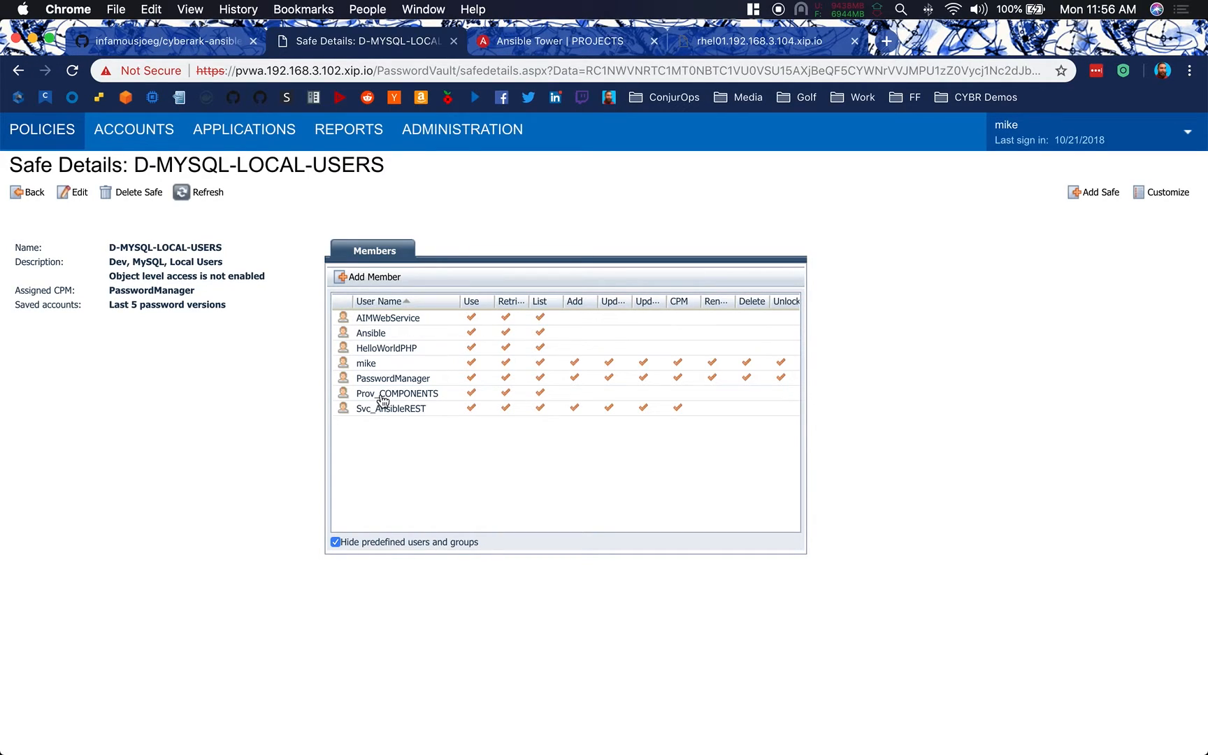
{"action": "mouse_move", "coordinate": [383, 338]}
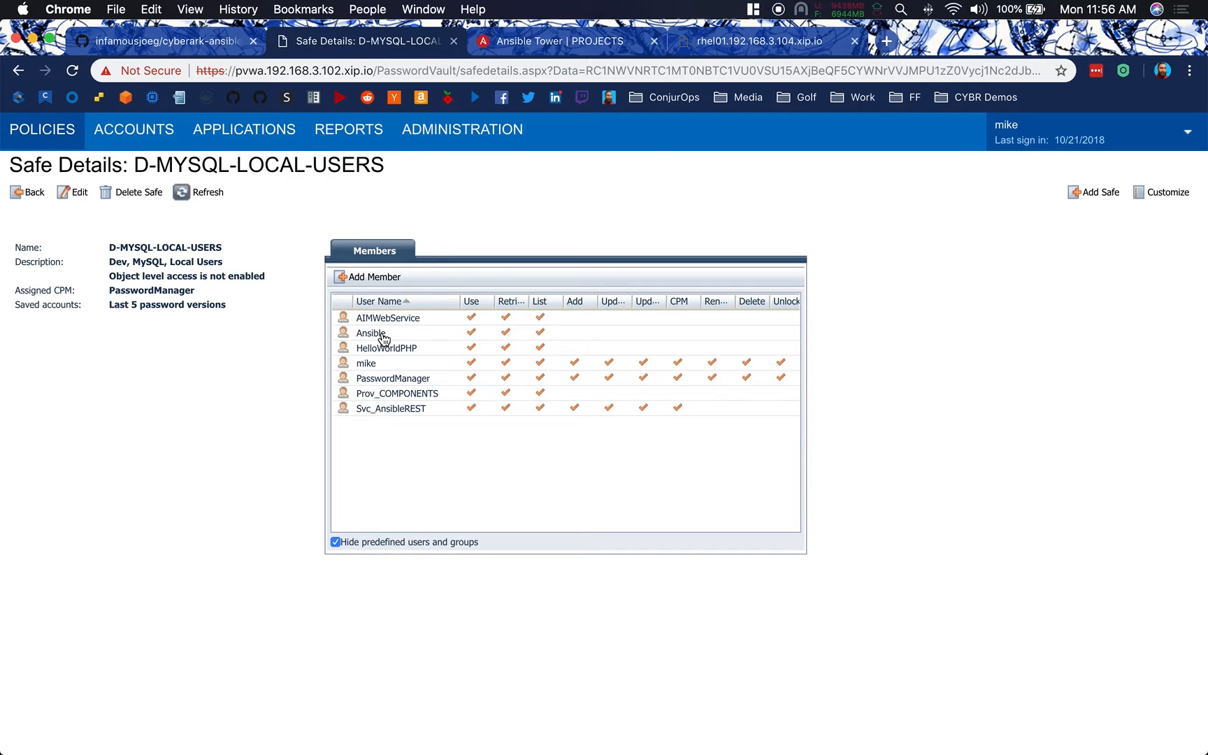
{"action": "mouse_move", "coordinate": [400, 338]}
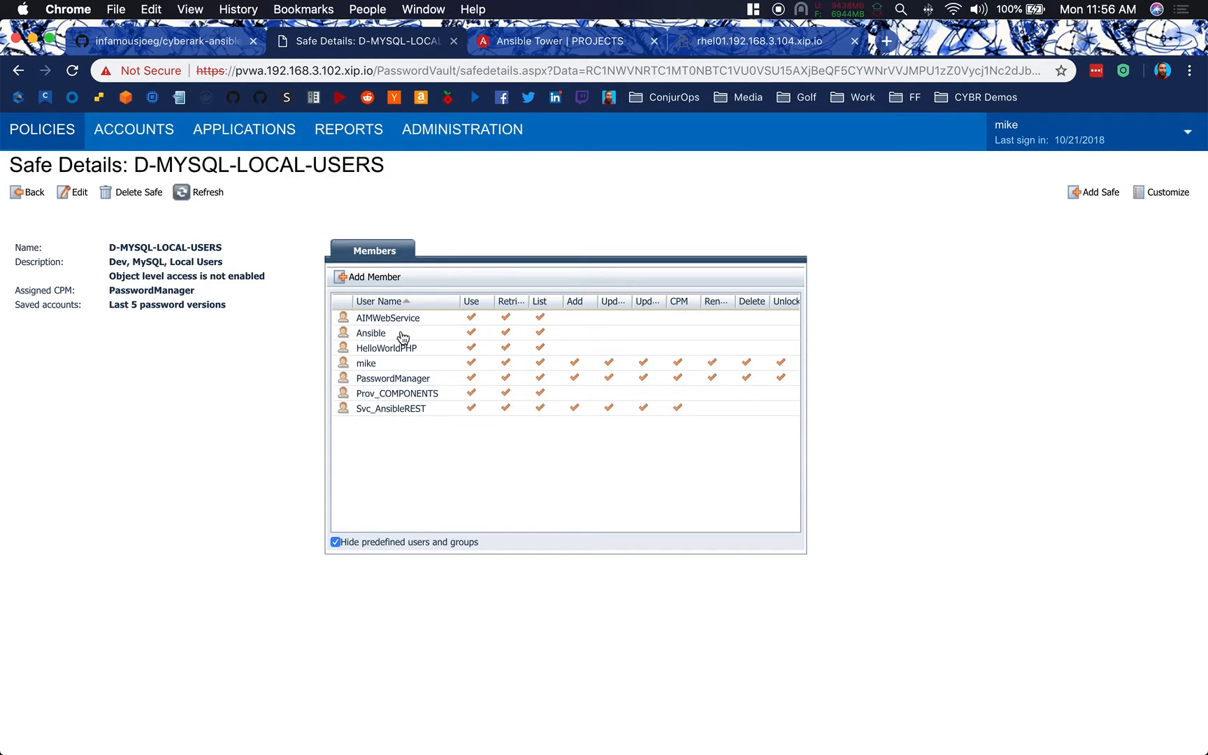
{"action": "mouse_move", "coordinate": [420, 355]}
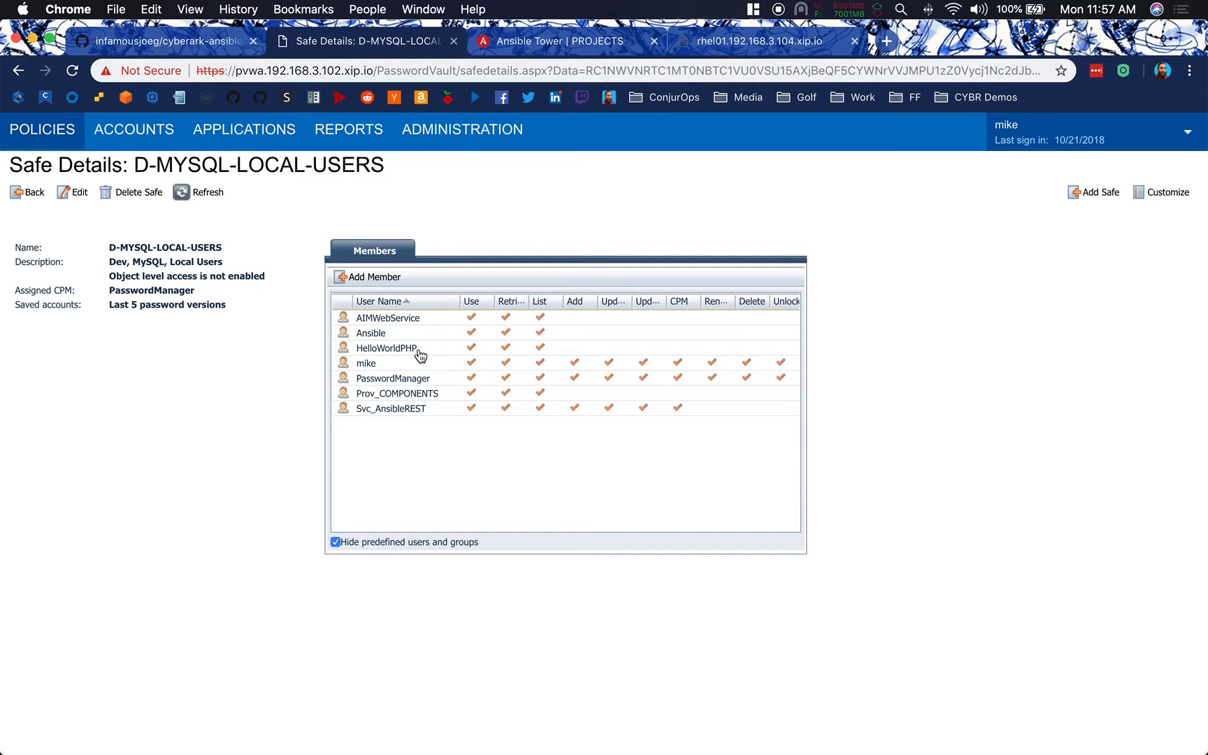
{"action": "left_click", "coordinate": [29, 192]}
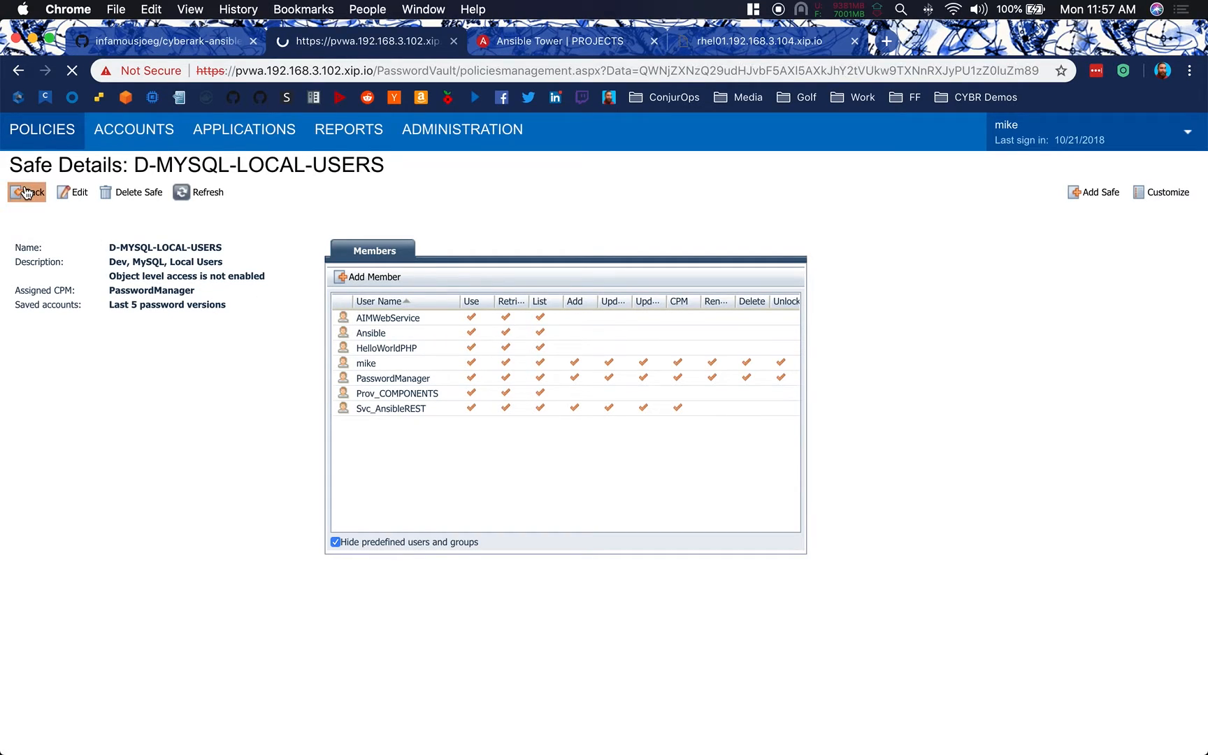
Go back from the safes and show the Applications List: AIMWebService, Ansible, HelloWorldPHP
{"action": "left_click", "coordinate": [30, 192]}
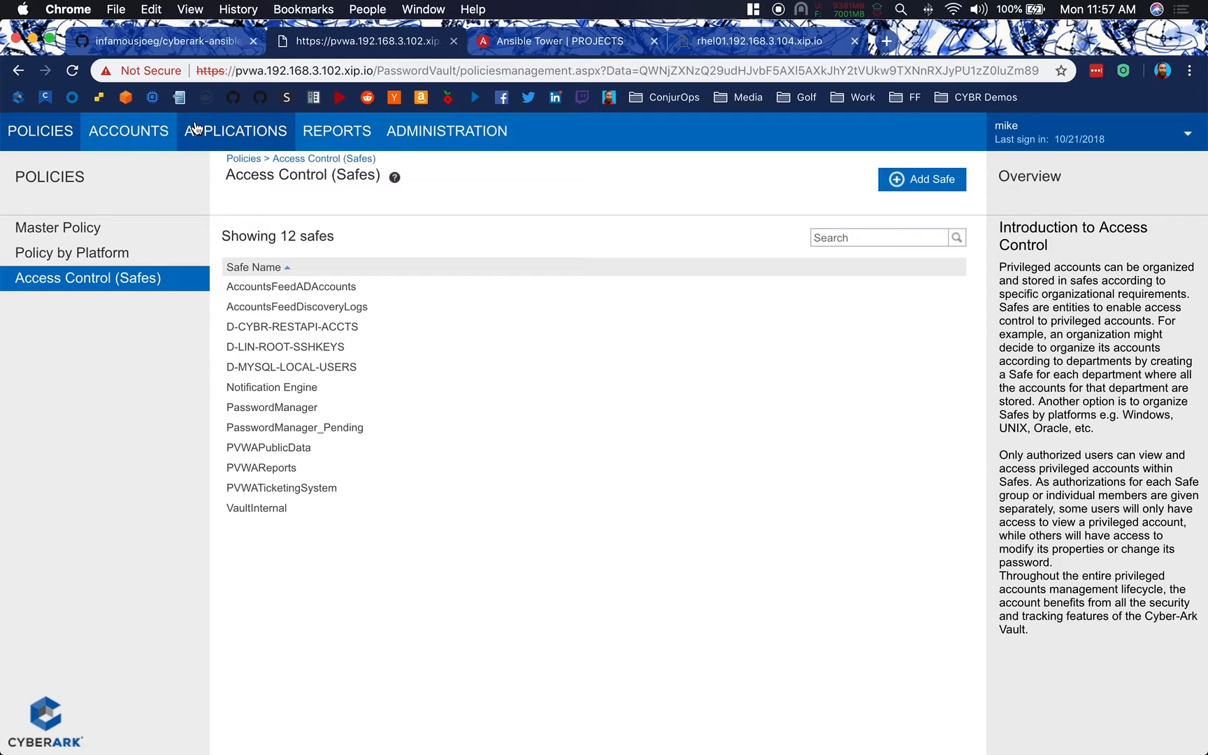
{"action": "left_click", "coordinate": [236, 130]}
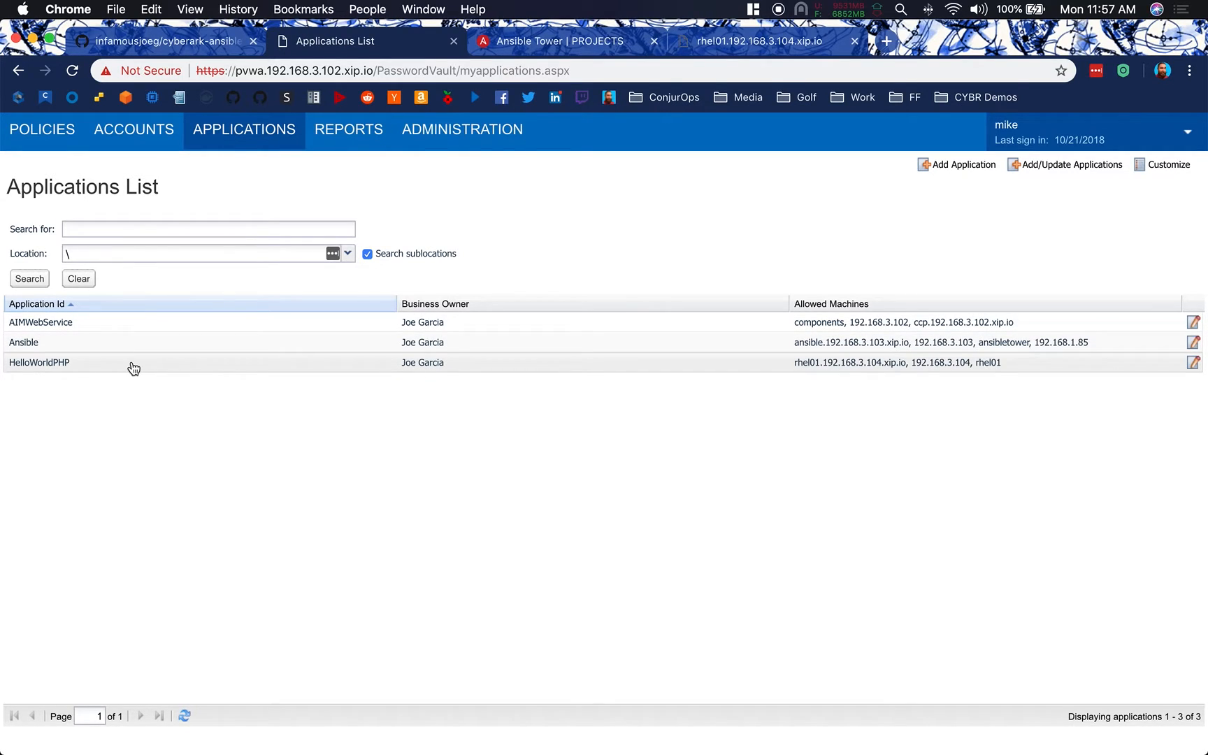
{"action": "mouse_move", "coordinate": [843, 334]}
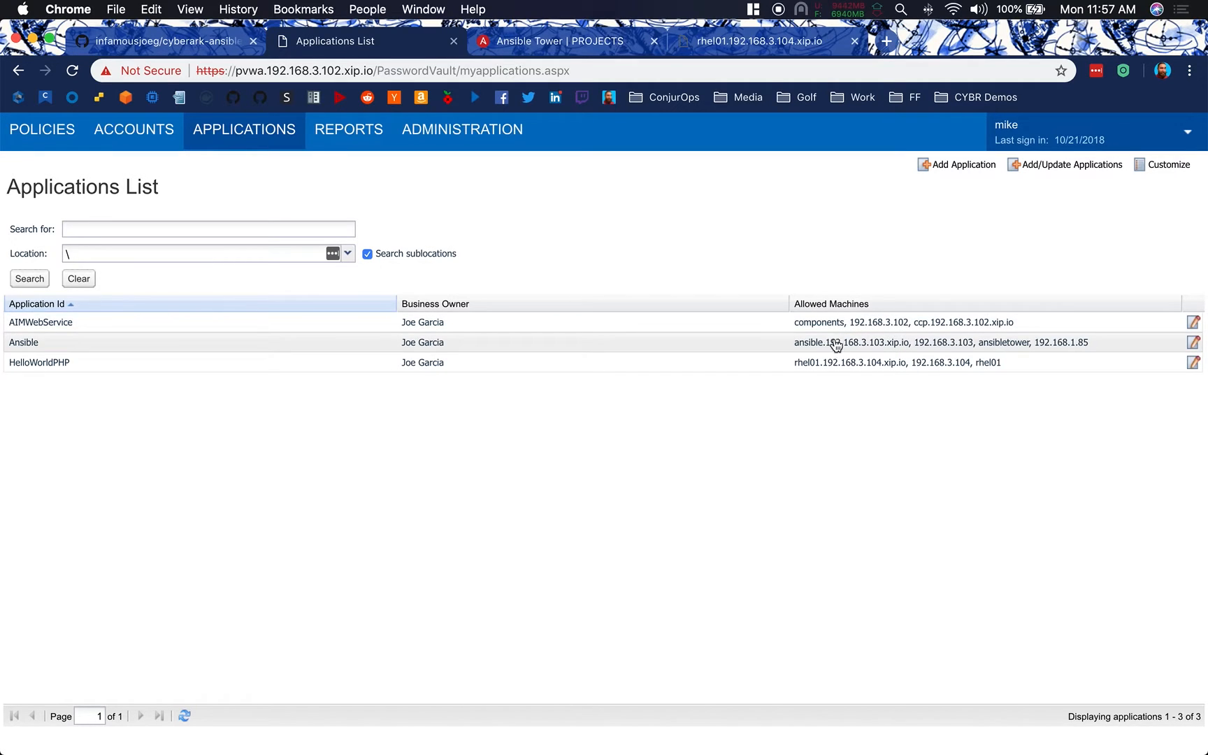
{"action": "mouse_move", "coordinate": [893, 347]}
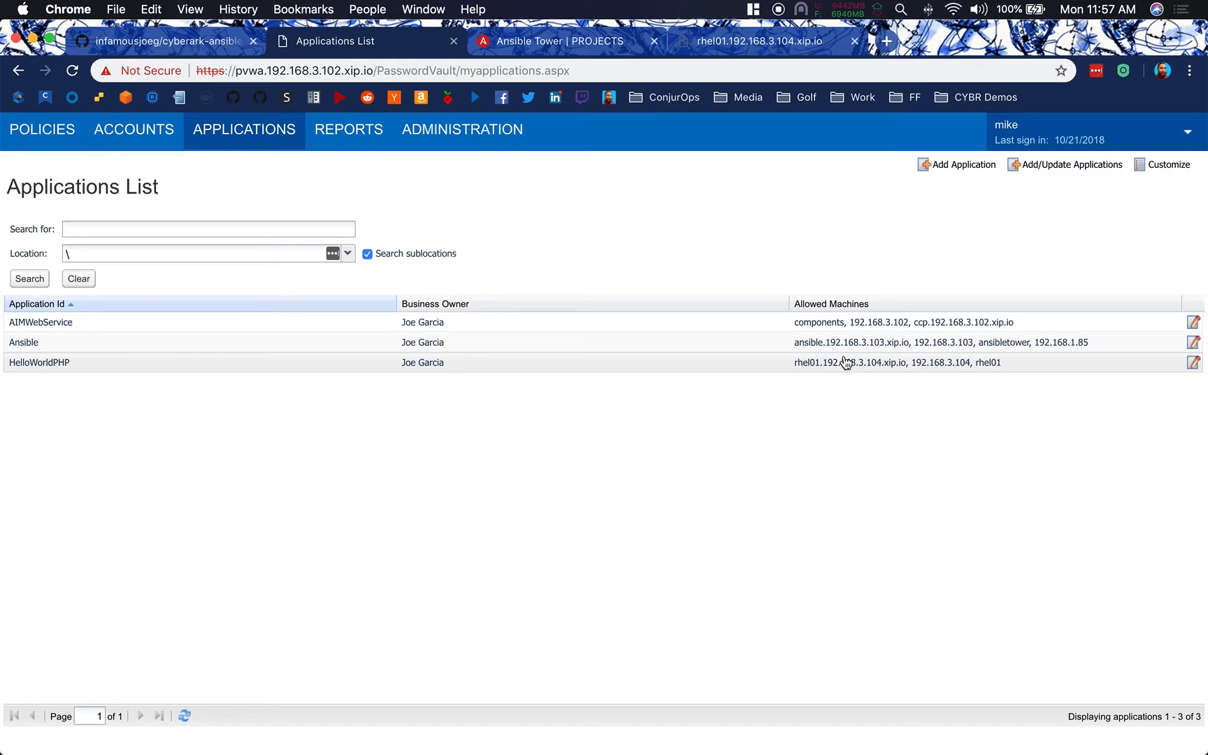
{"action": "mouse_move", "coordinate": [844, 374]}
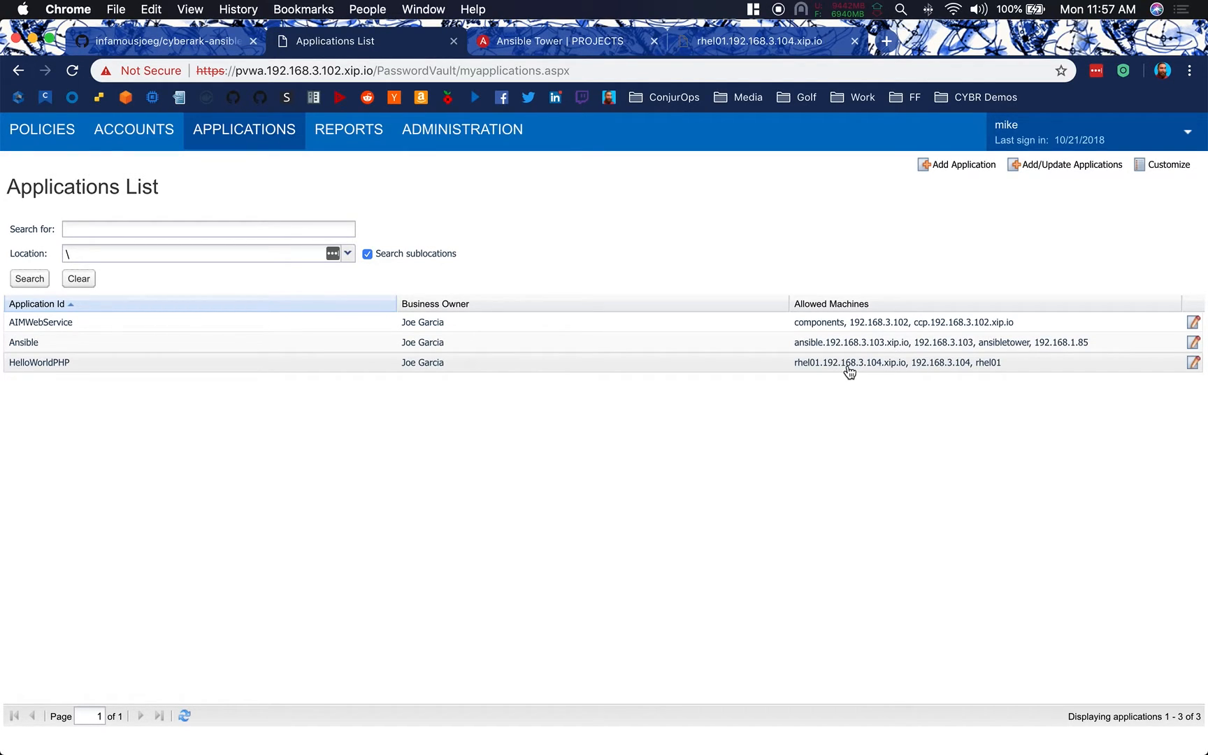
{"action": "mouse_move", "coordinate": [914, 374]}
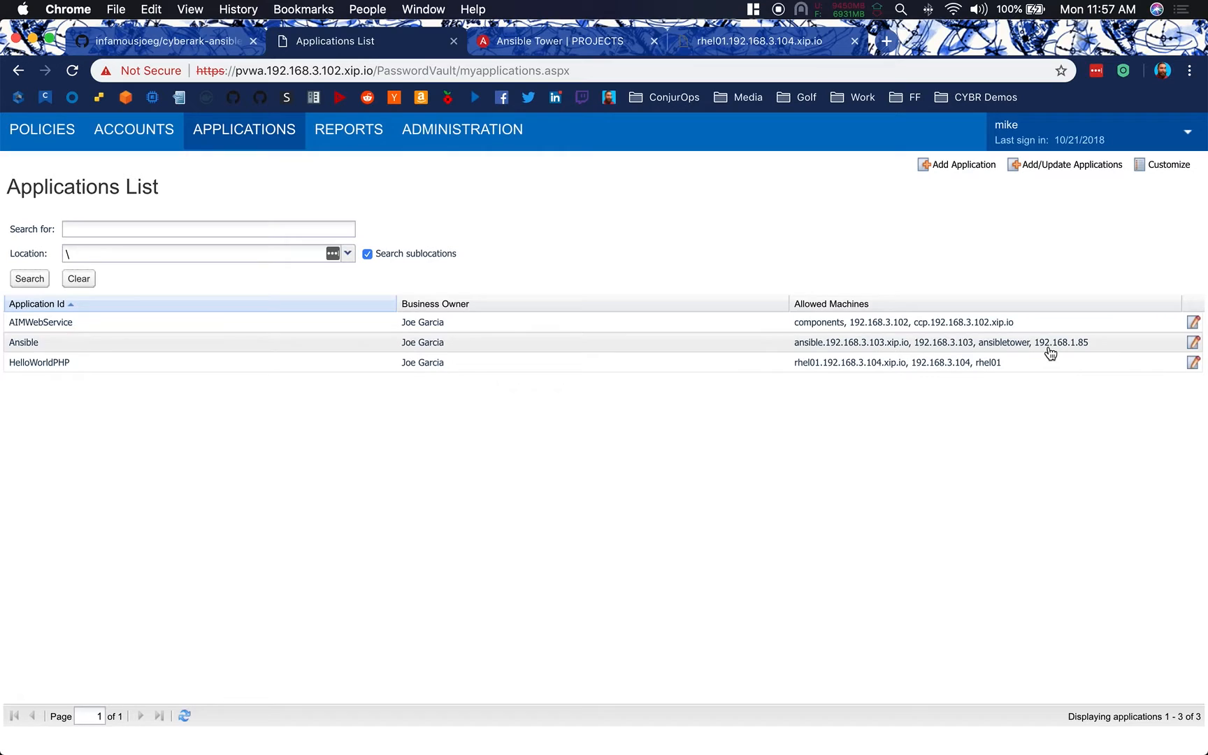
{"action": "mouse_move", "coordinate": [1146, 356]}
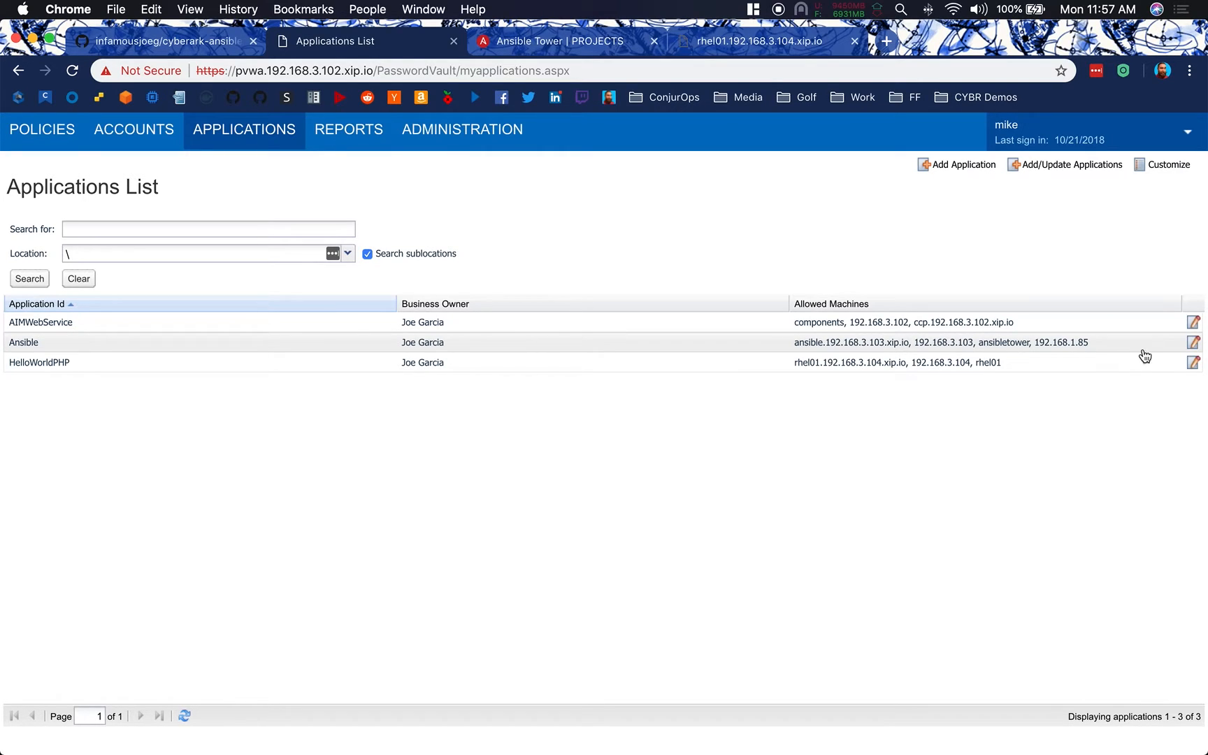
Open the Ansible application and review its four allowed machines
{"action": "left_click", "coordinate": [1193, 342]}
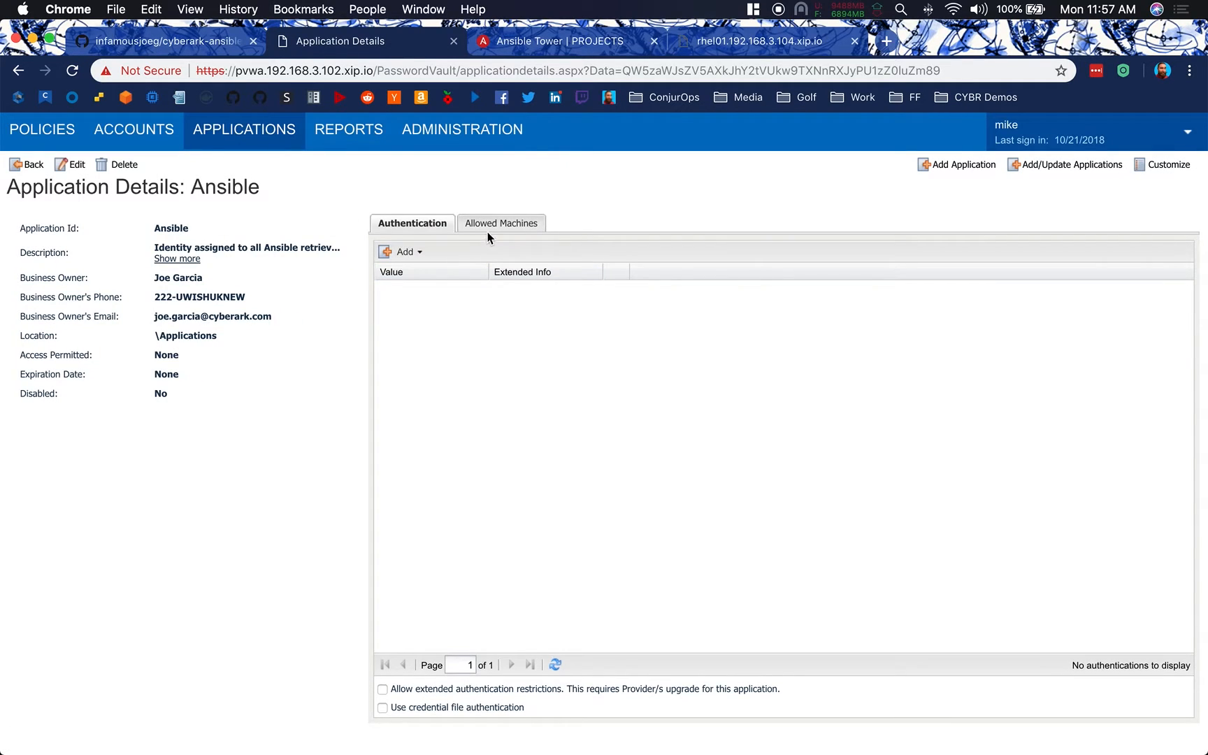
{"action": "left_click", "coordinate": [500, 223]}
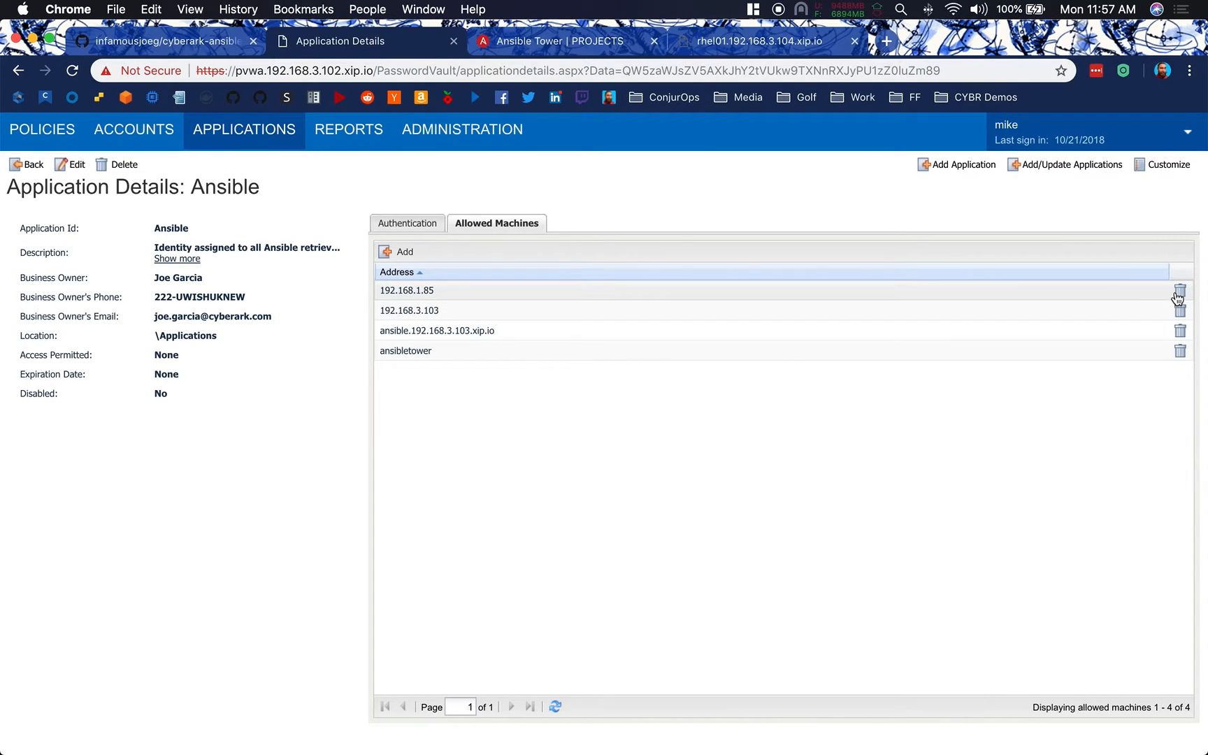
{"action": "left_click", "coordinate": [1180, 290]}
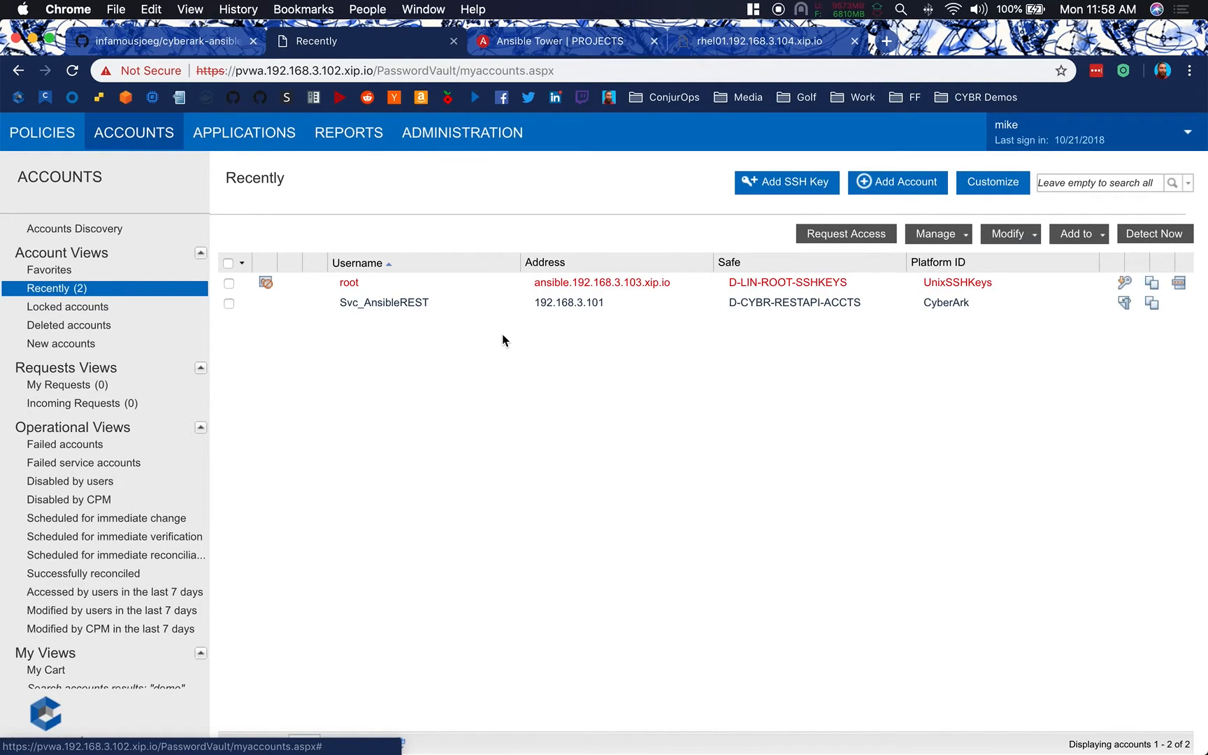
{"action": "mouse_move", "coordinate": [385, 194]}
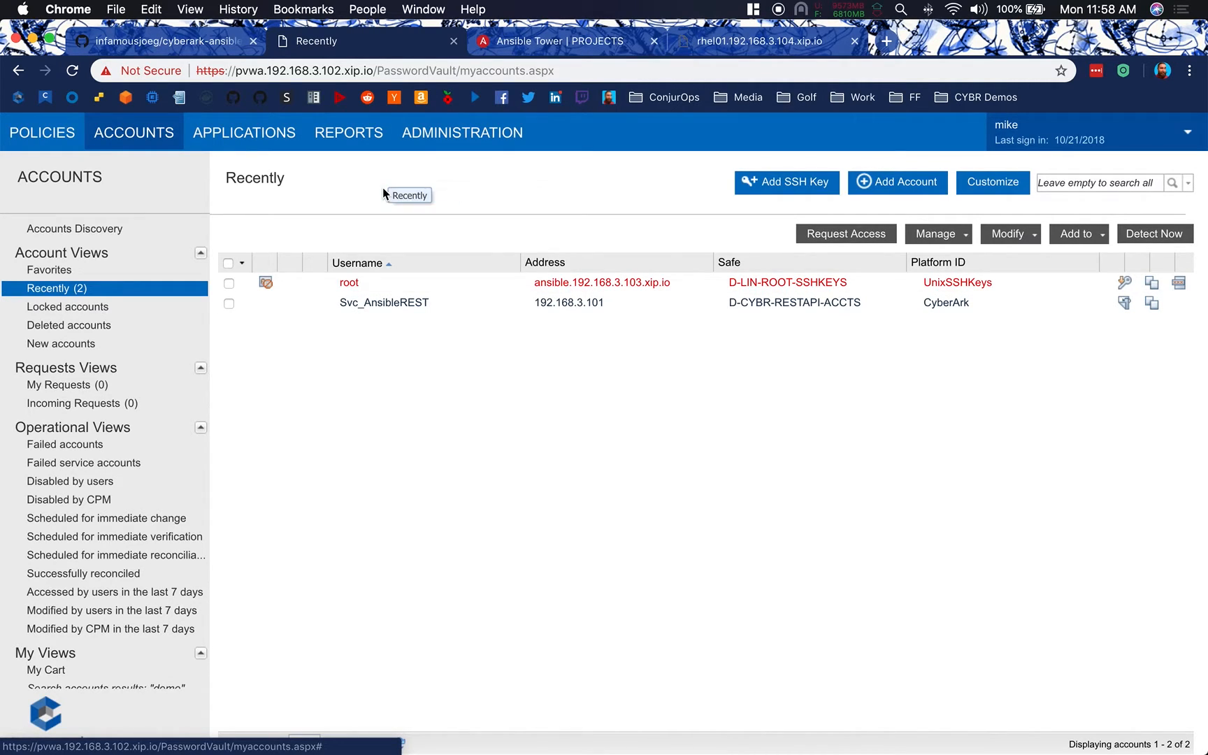
Switch from PVWA's recent accounts to the cyberark-ansible-lamp GitHub repository
{"action": "left_click", "coordinate": [166, 40]}
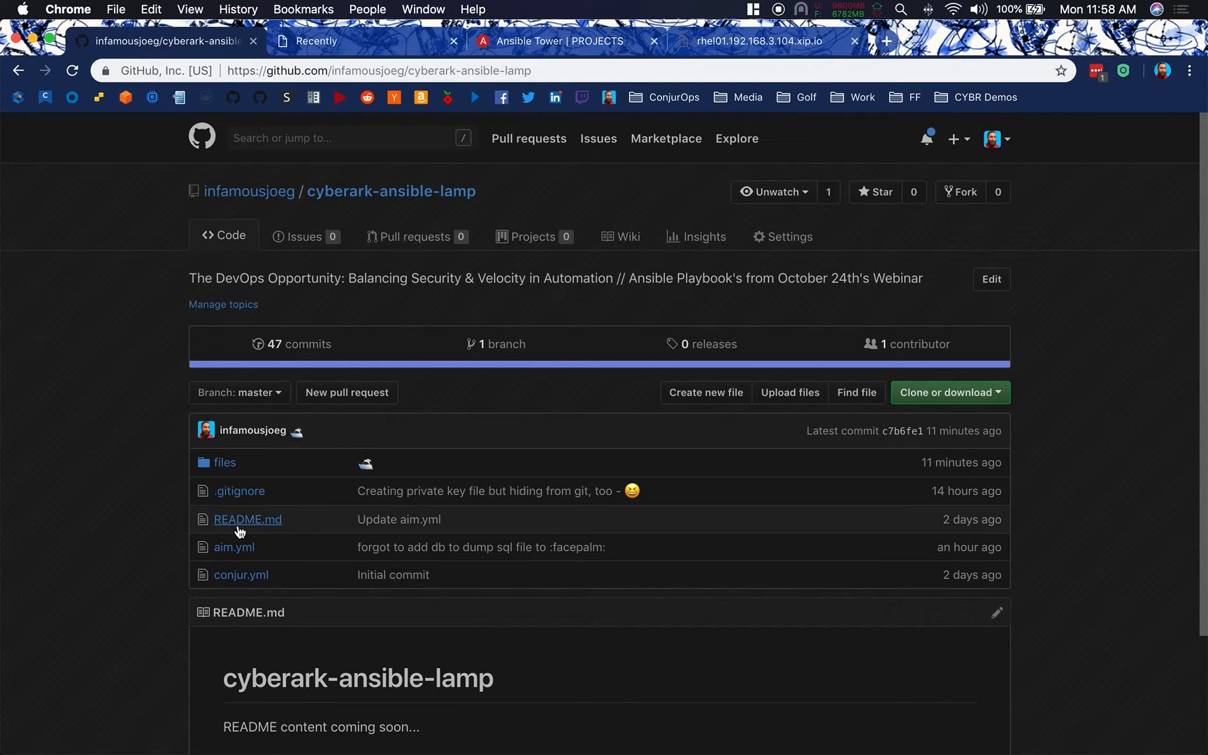
Read aim.yml's tempfile and set_fact credential tasks and the hosts vars section
{"action": "left_click", "coordinate": [233, 547]}
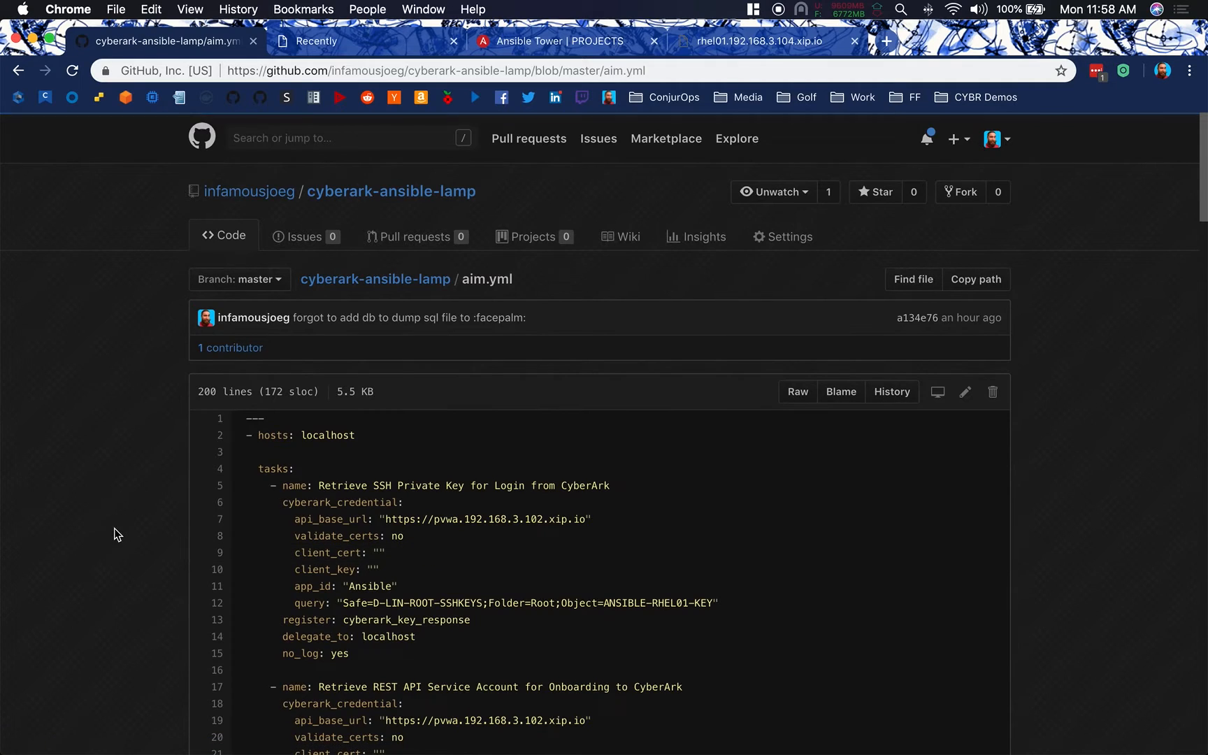
{"action": "scroll", "scroll_direction": "down", "scroll_amount": 3}
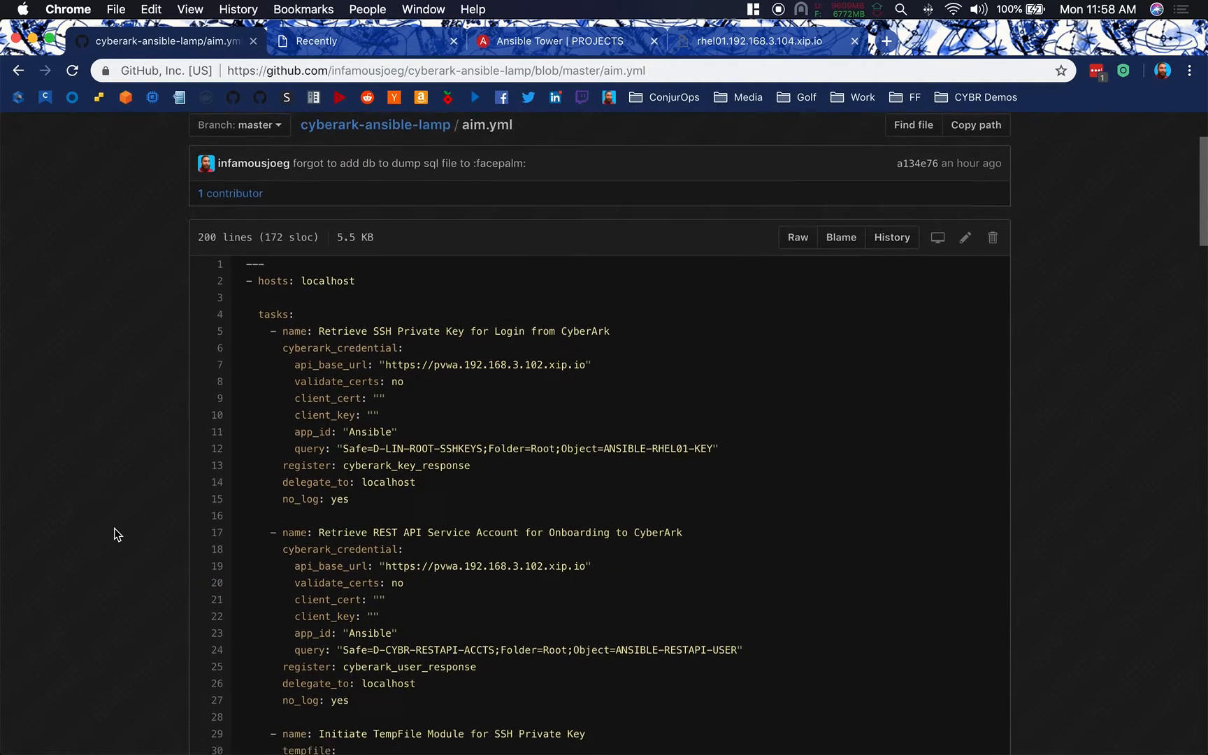
{"action": "scroll", "scroll_direction": "down", "scroll_amount": 3}
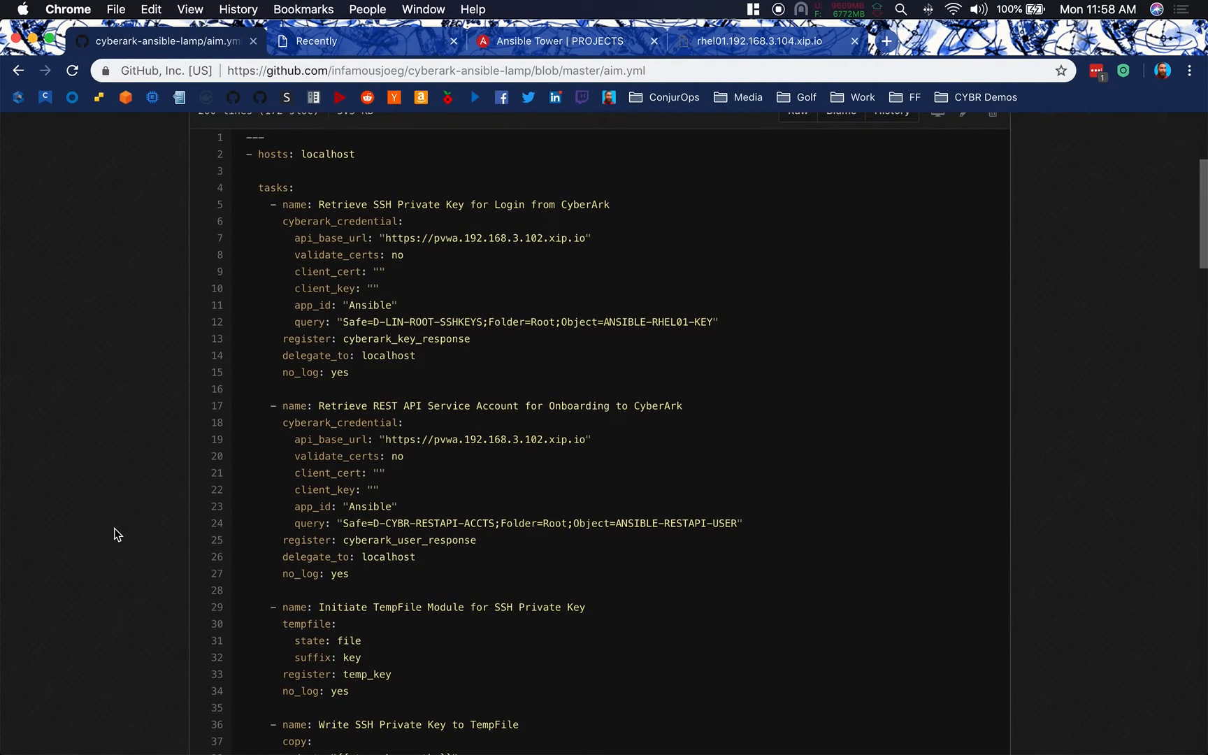
{"action": "left_click", "coordinate": [312, 154]}
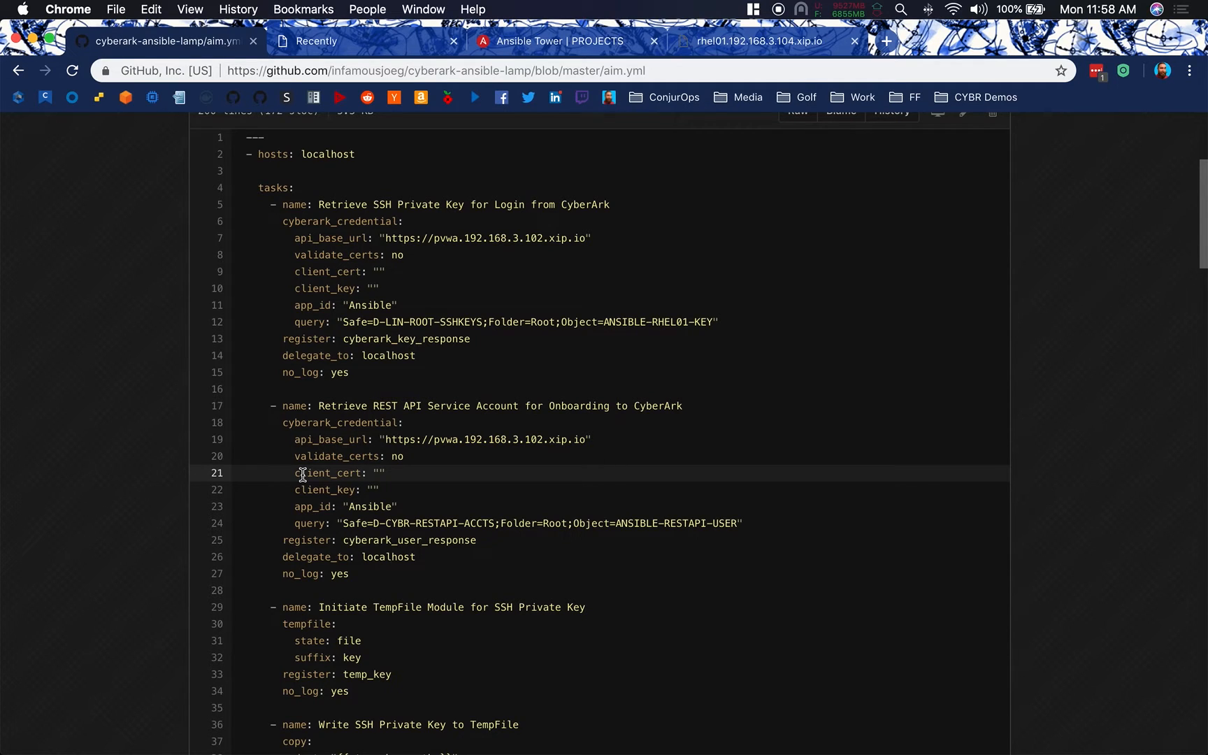
{"action": "scroll", "scroll_direction": "down", "scroll_amount": 3}
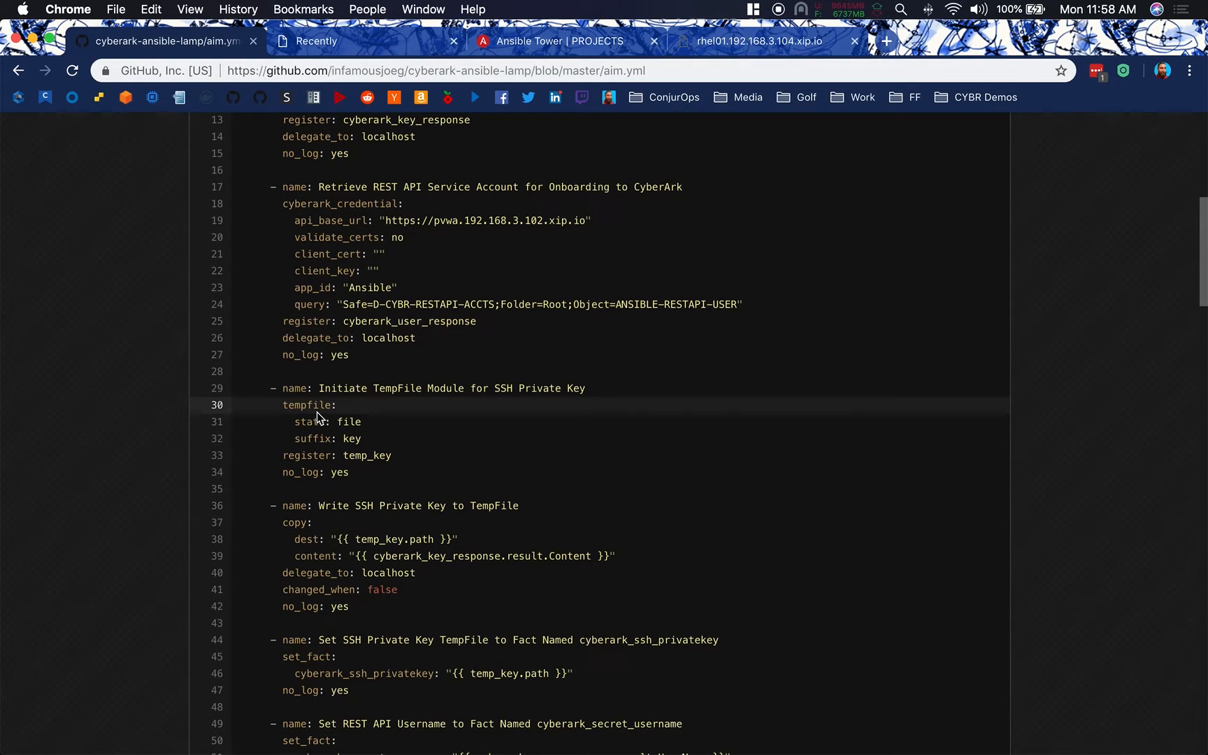
{"action": "scroll", "scroll_direction": "down", "scroll_amount": 3}
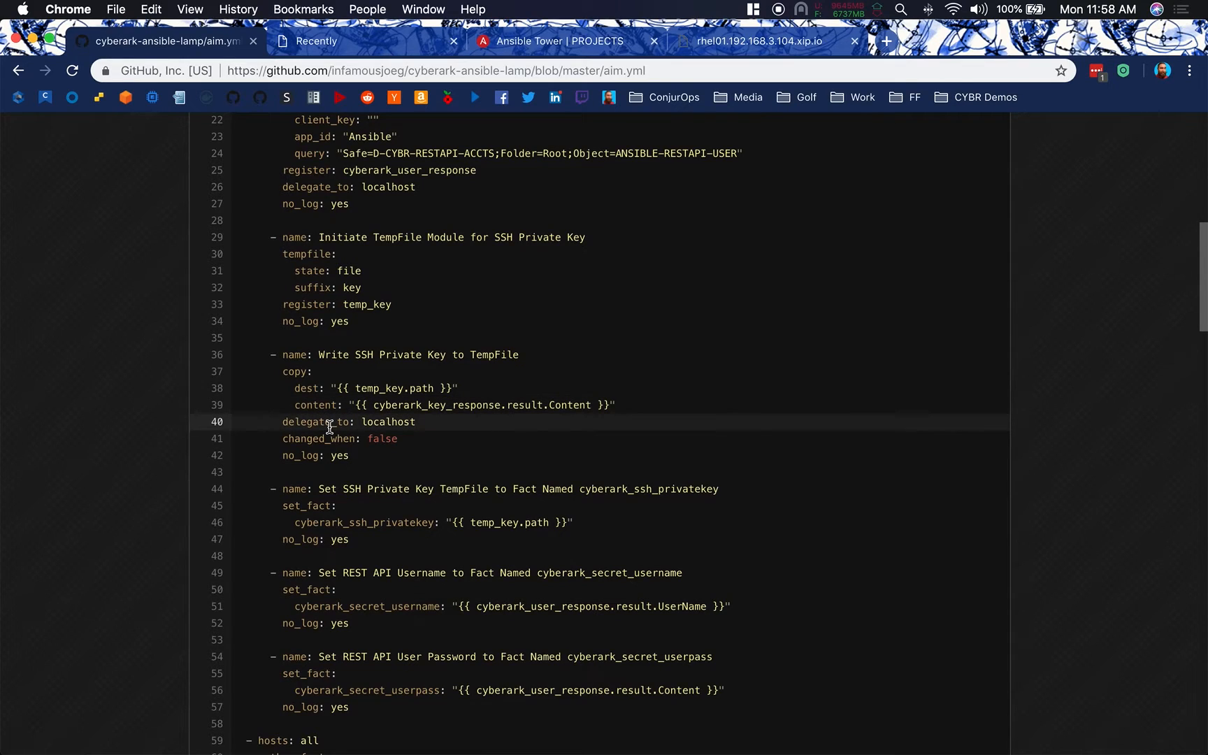
{"action": "mouse_move", "coordinate": [390, 417]}
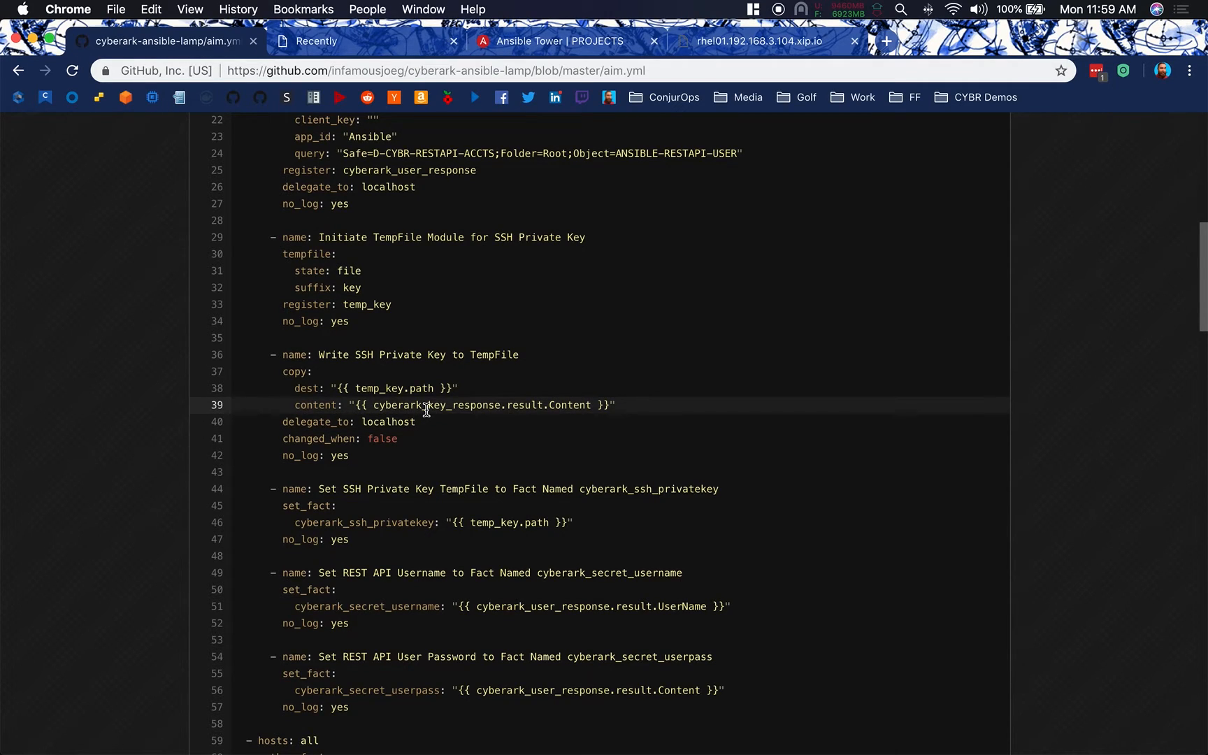
{"action": "mouse_move", "coordinate": [281, 507]}
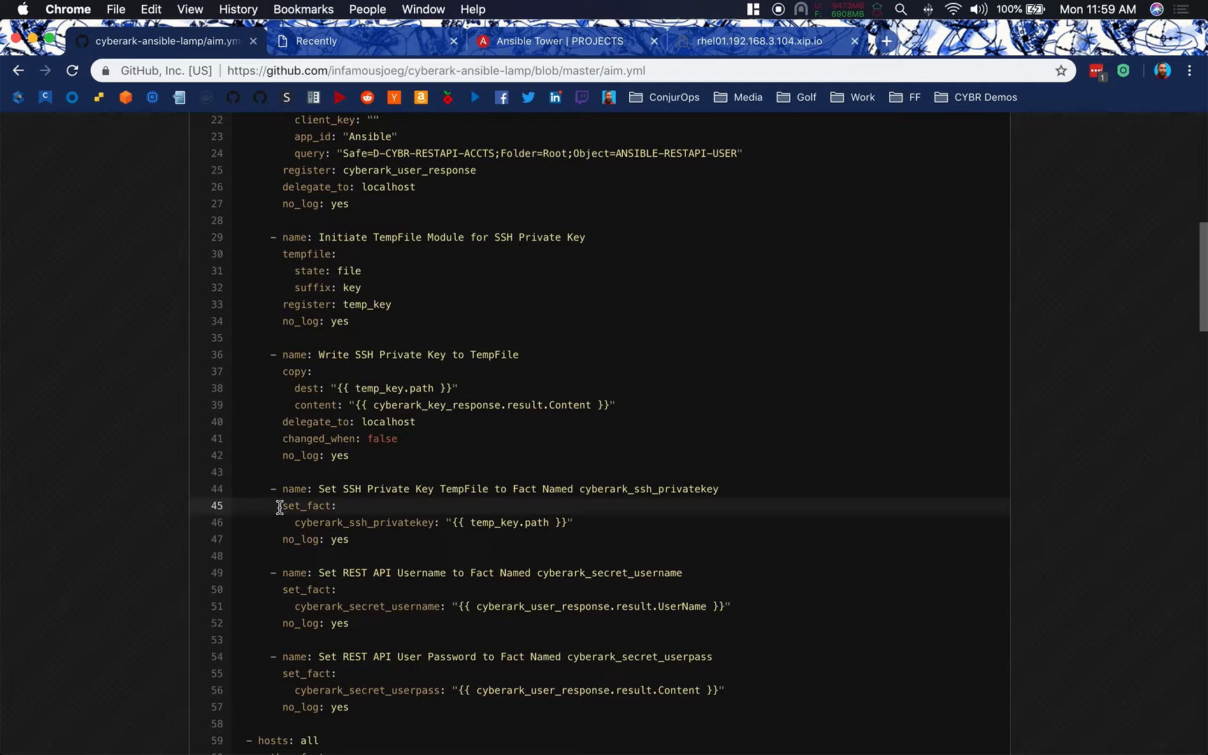
{"action": "scroll", "scroll_direction": "down", "scroll_amount": 3}
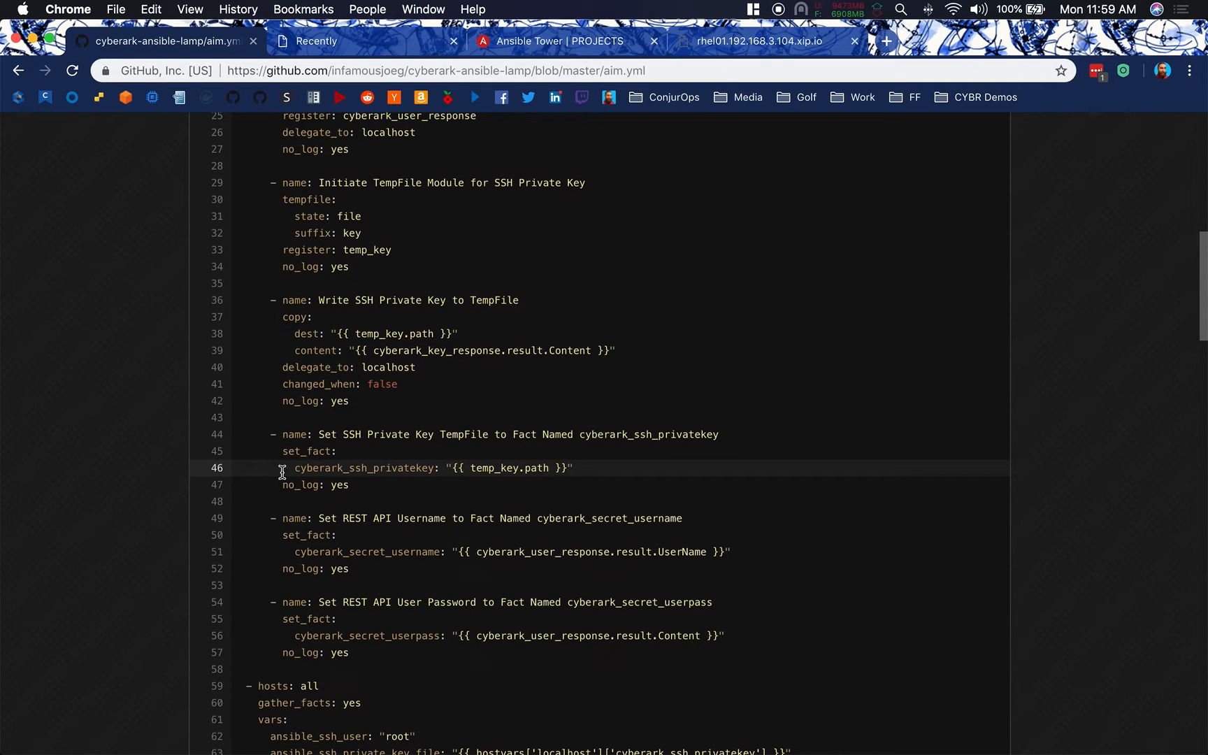
{"action": "scroll", "scroll_direction": "down", "scroll_amount": 3}
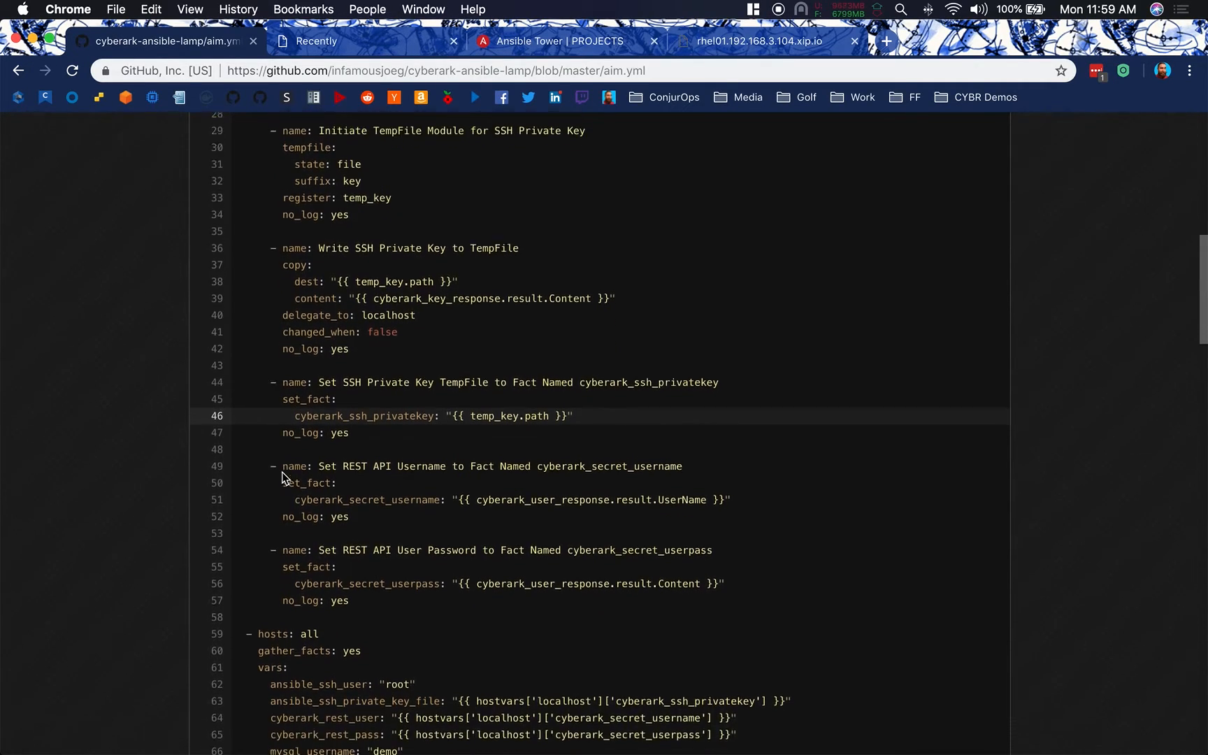
{"action": "scroll", "scroll_direction": "down", "scroll_amount": 3}
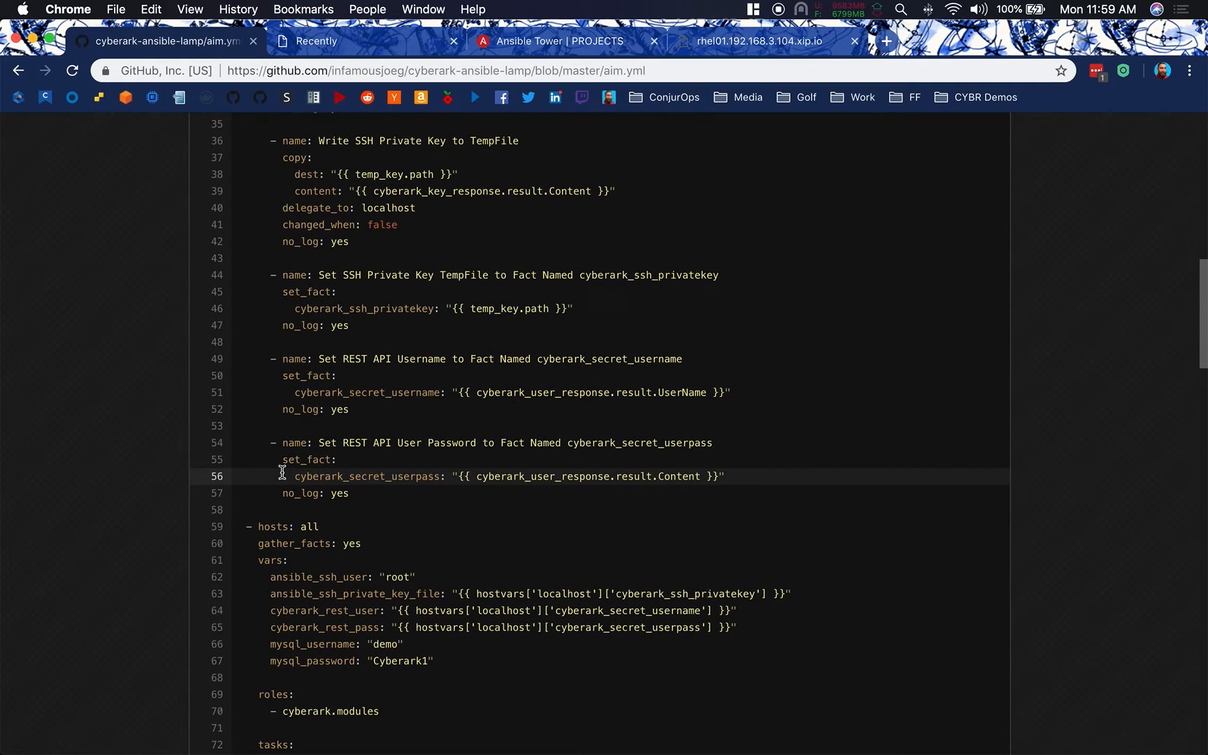
{"action": "scroll", "scroll_direction": "down", "scroll_amount": 3}
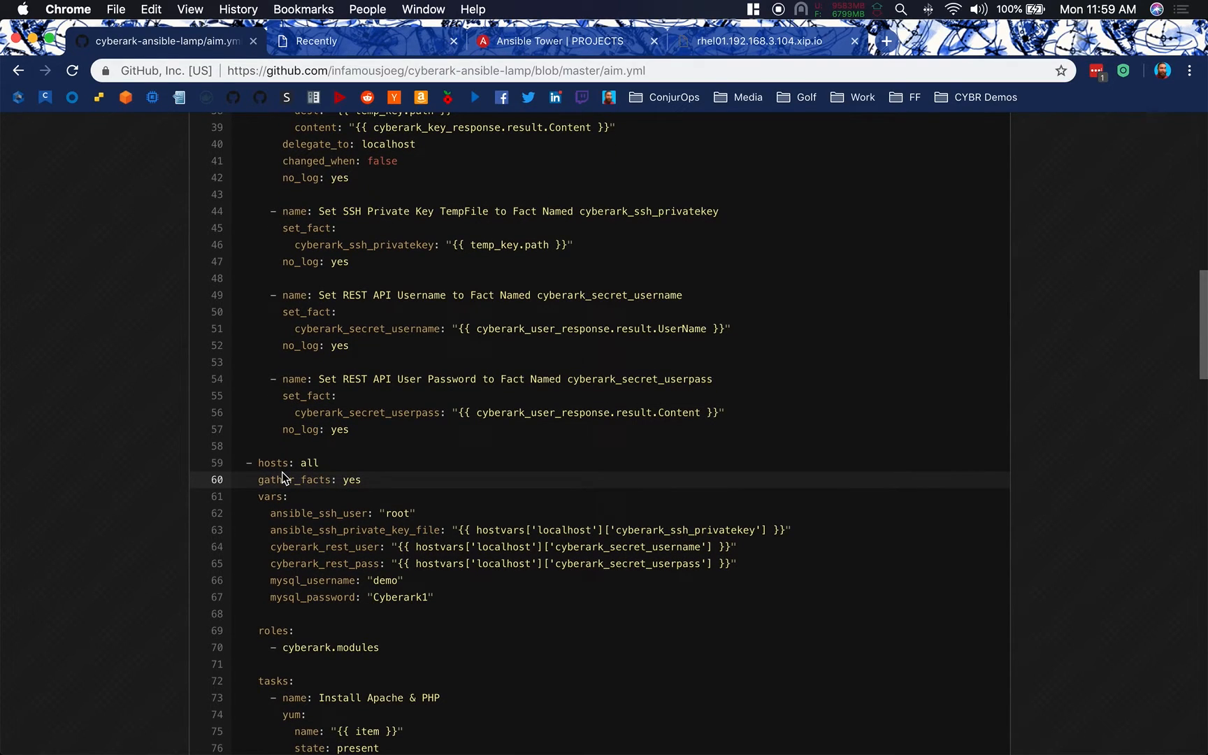
{"action": "scroll", "scroll_direction": "down", "scroll_amount": 3}
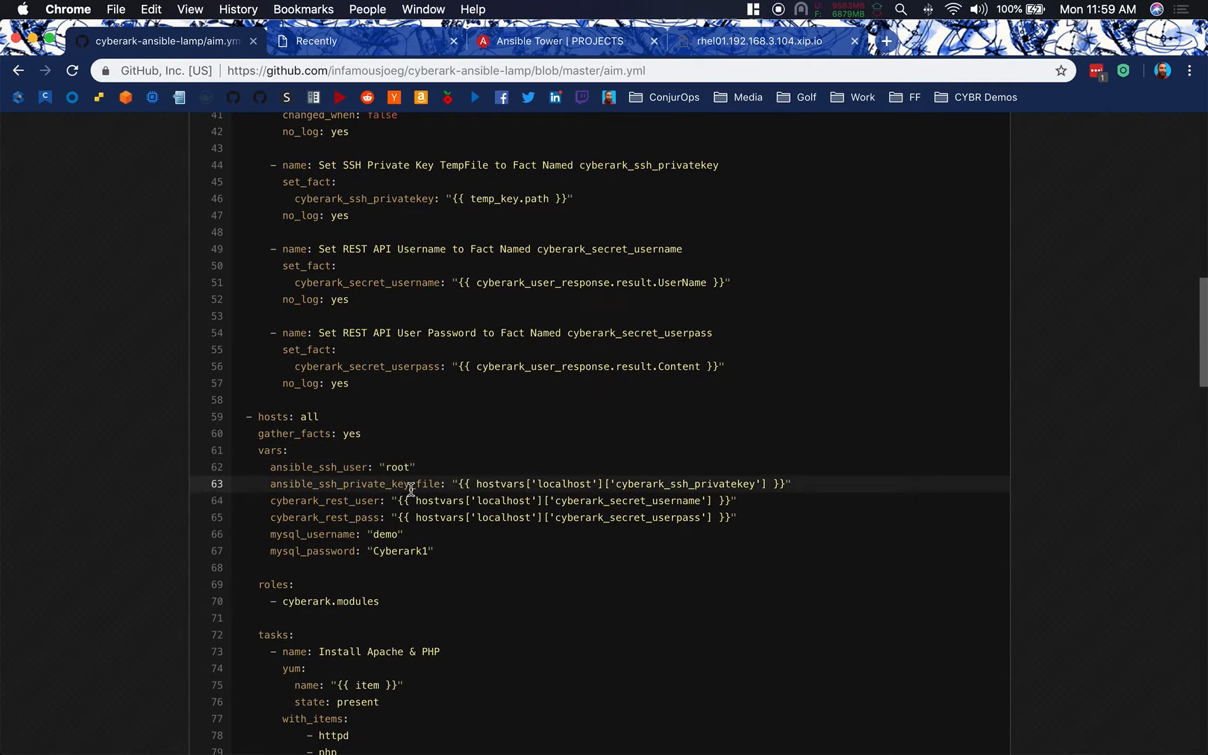
{"action": "mouse_move", "coordinate": [582, 484]}
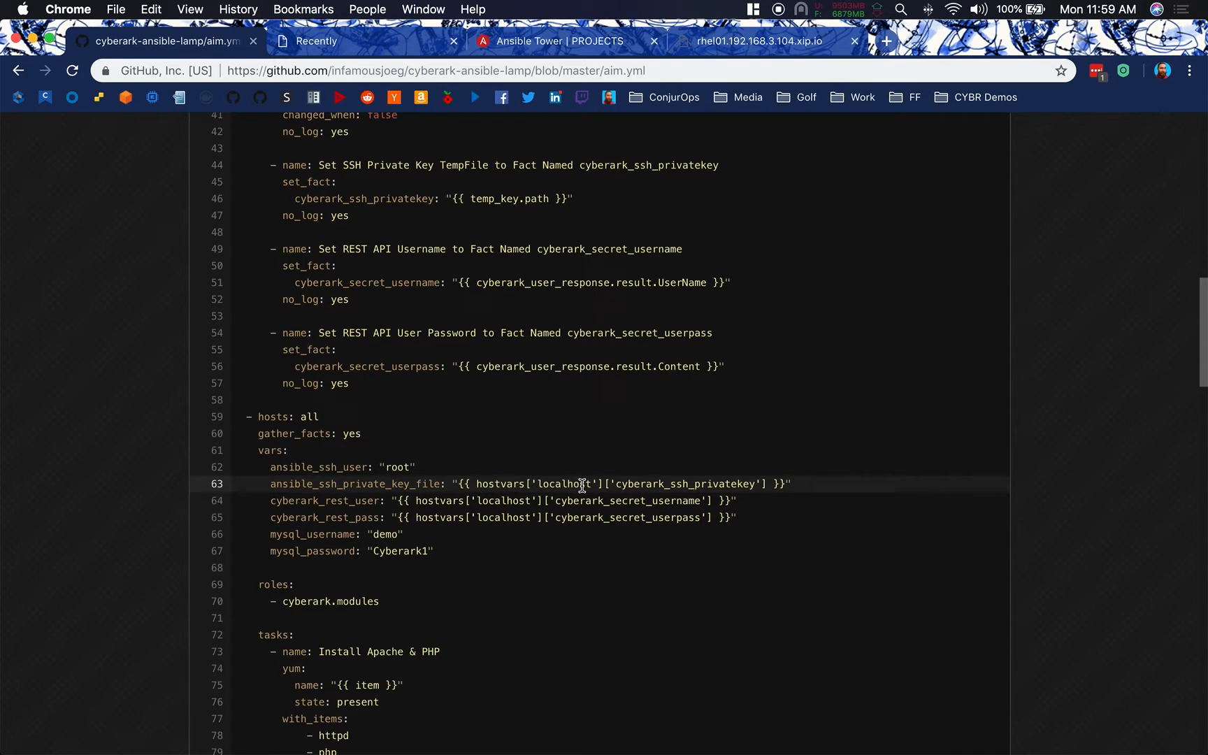
{"action": "mouse_move", "coordinate": [679, 500]}
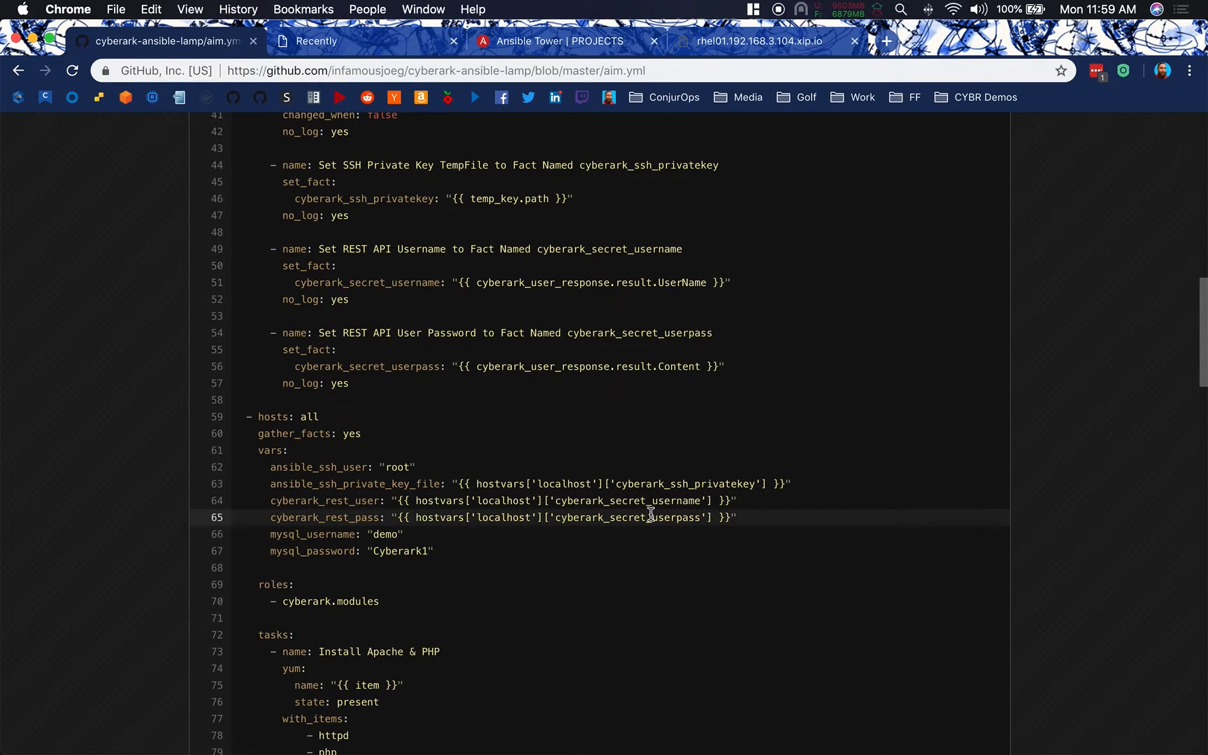
{"action": "mouse_move", "coordinate": [460, 524]}
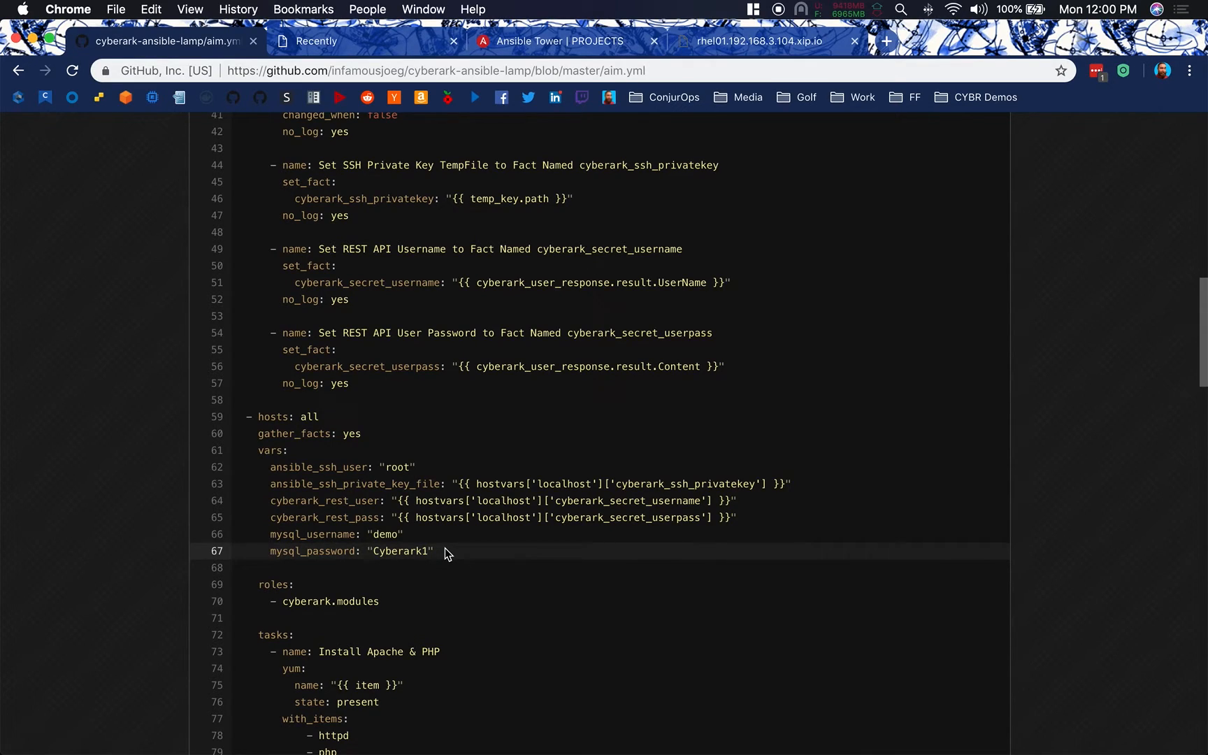
{"action": "scroll", "scroll_direction": "down", "scroll_amount": 3}
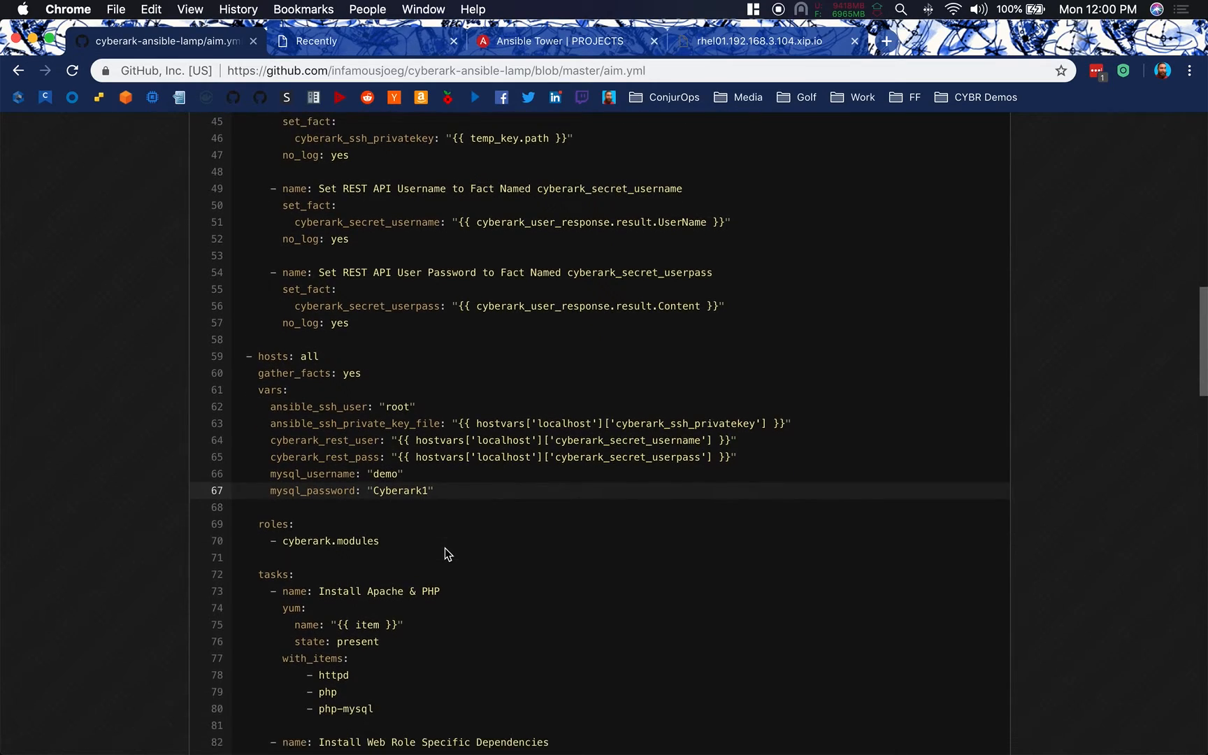
{"action": "scroll", "scroll_direction": "down", "scroll_amount": 3}
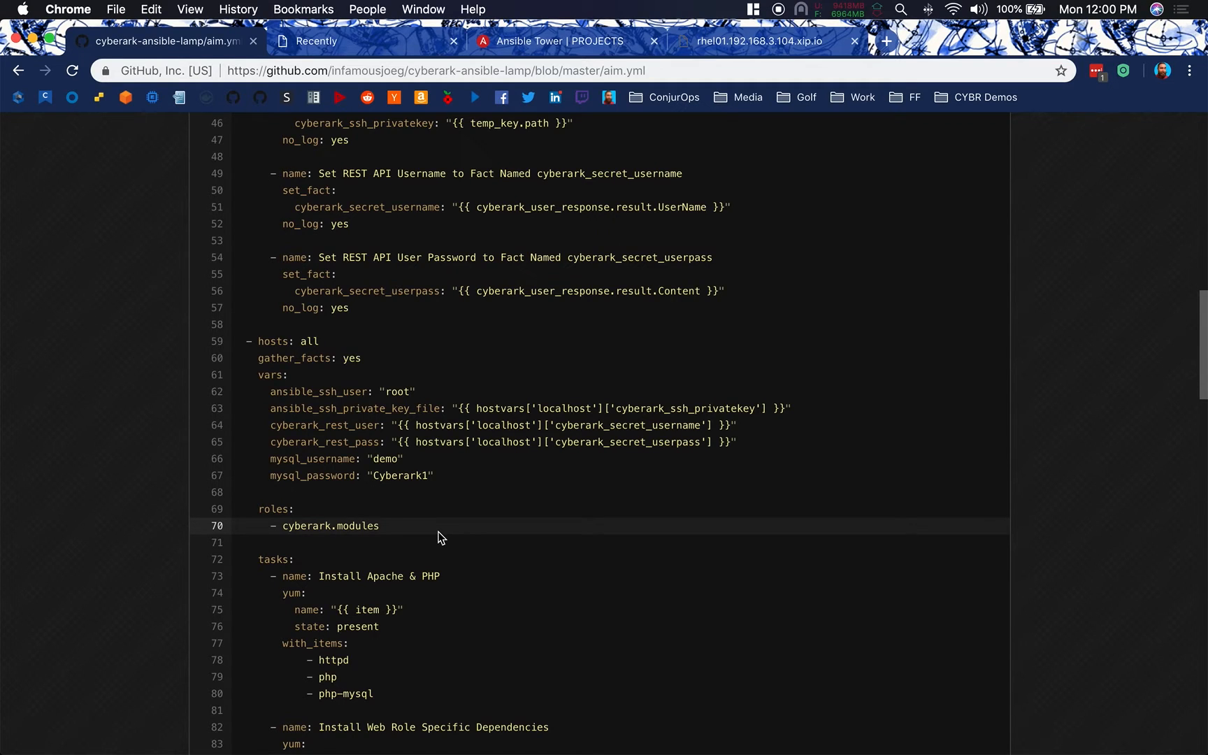
{"action": "scroll", "scroll_direction": "up", "scroll_amount": 3}
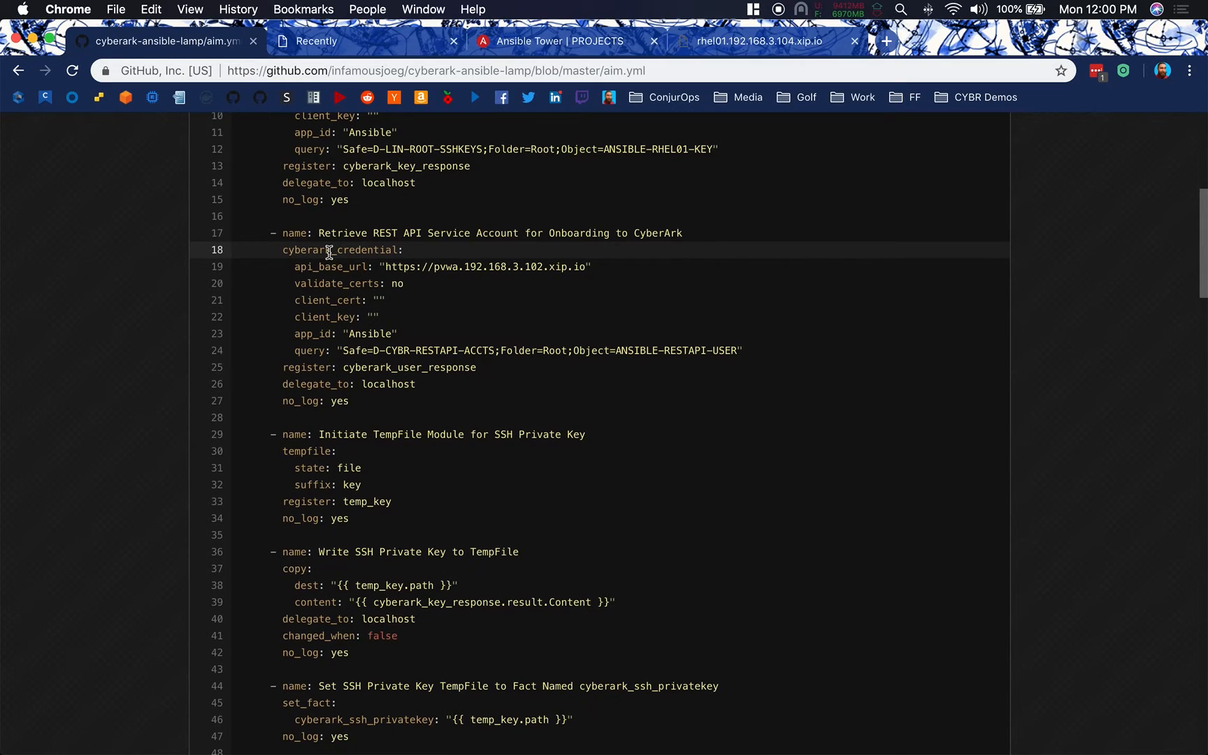
{"action": "scroll", "scroll_direction": "down", "scroll_amount": 3}
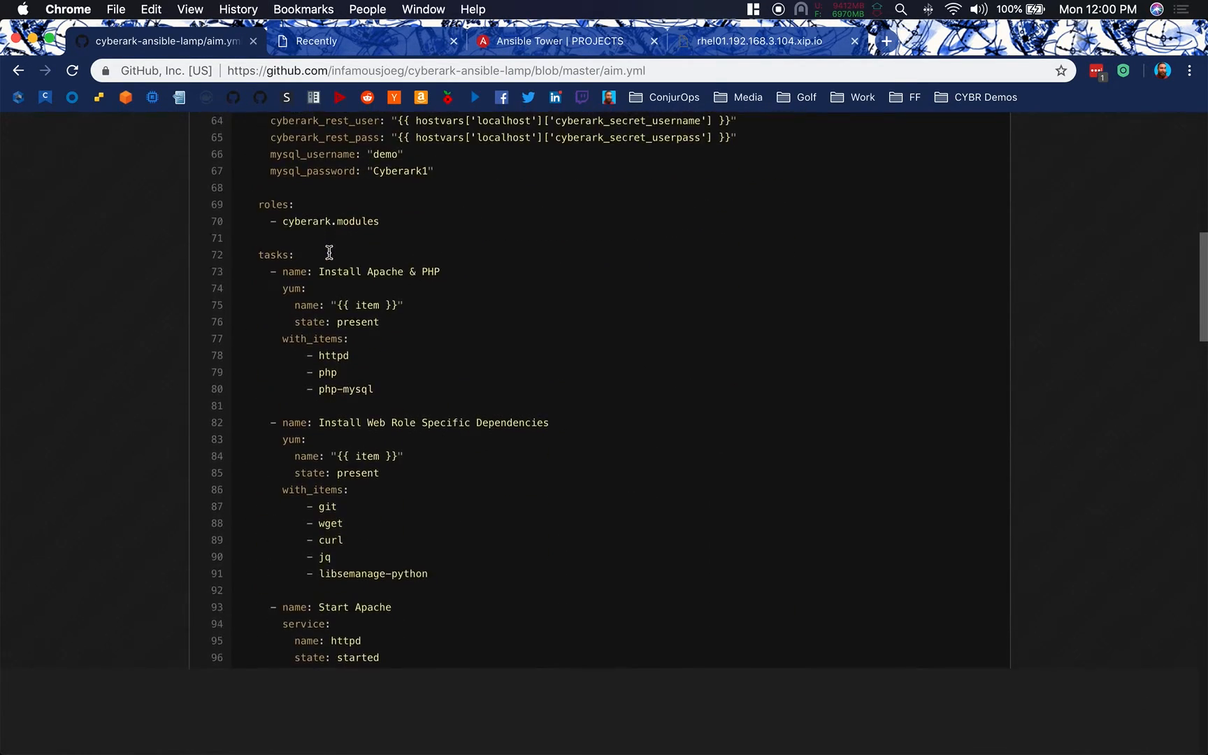
{"action": "scroll", "scroll_direction": "down", "scroll_amount": 3}
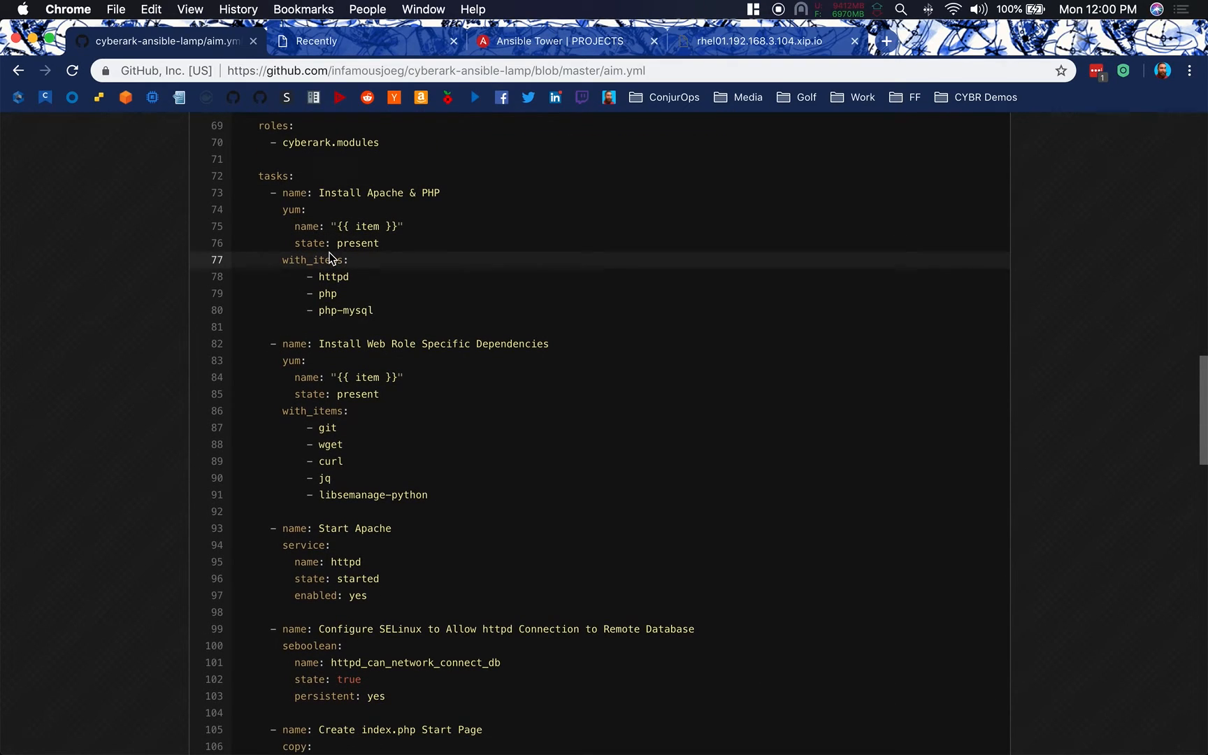
{"action": "mouse_move", "coordinate": [387, 310]}
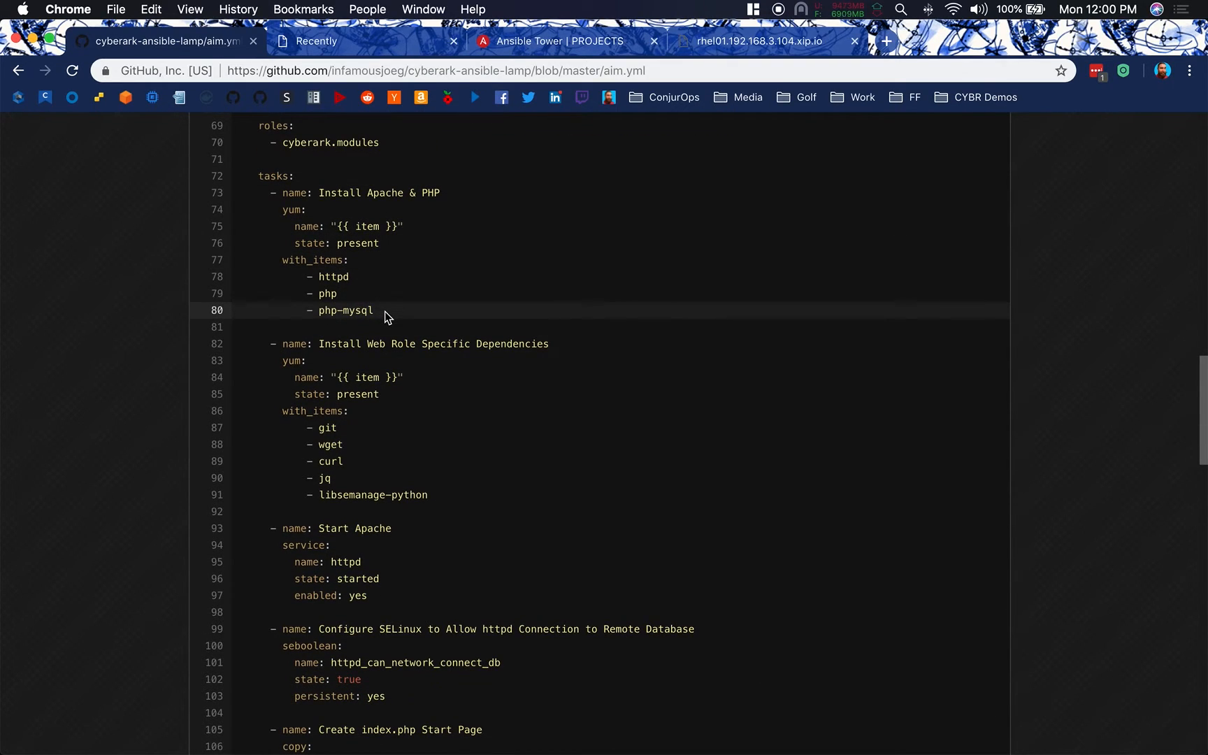
{"action": "scroll", "scroll_direction": "down", "scroll_amount": 3}
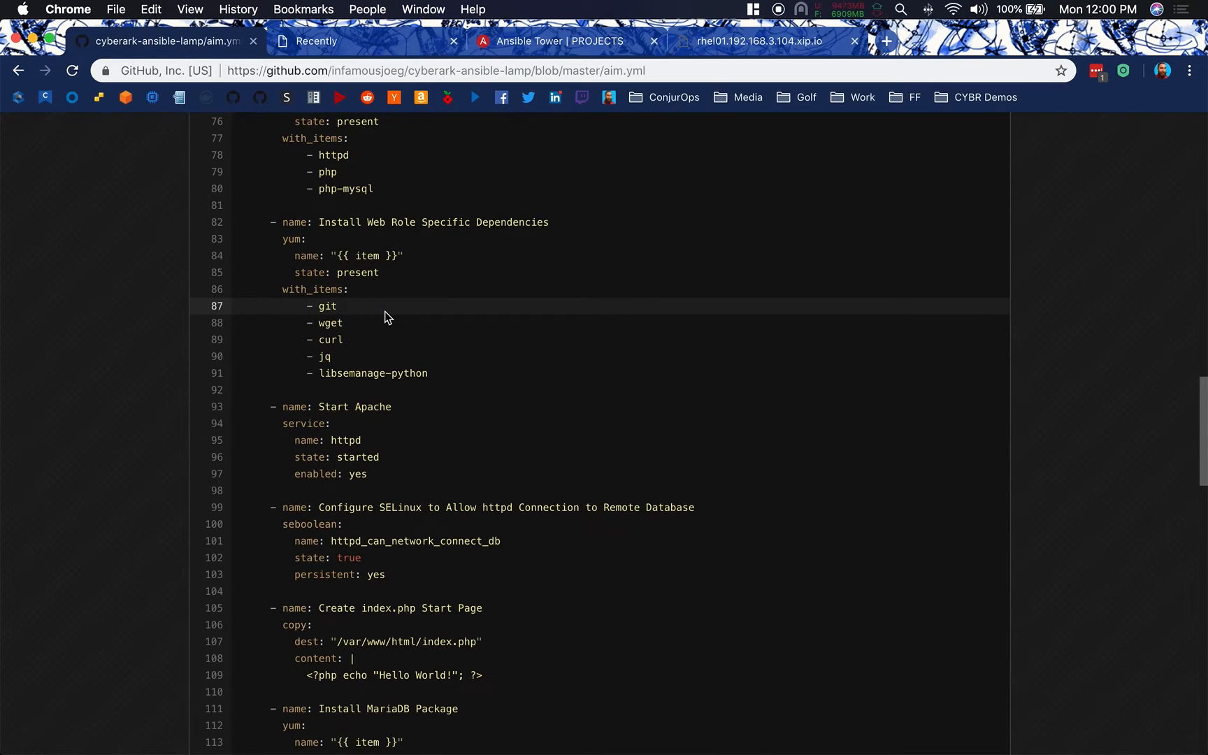
{"action": "scroll", "scroll_direction": "down", "scroll_amount": 3}
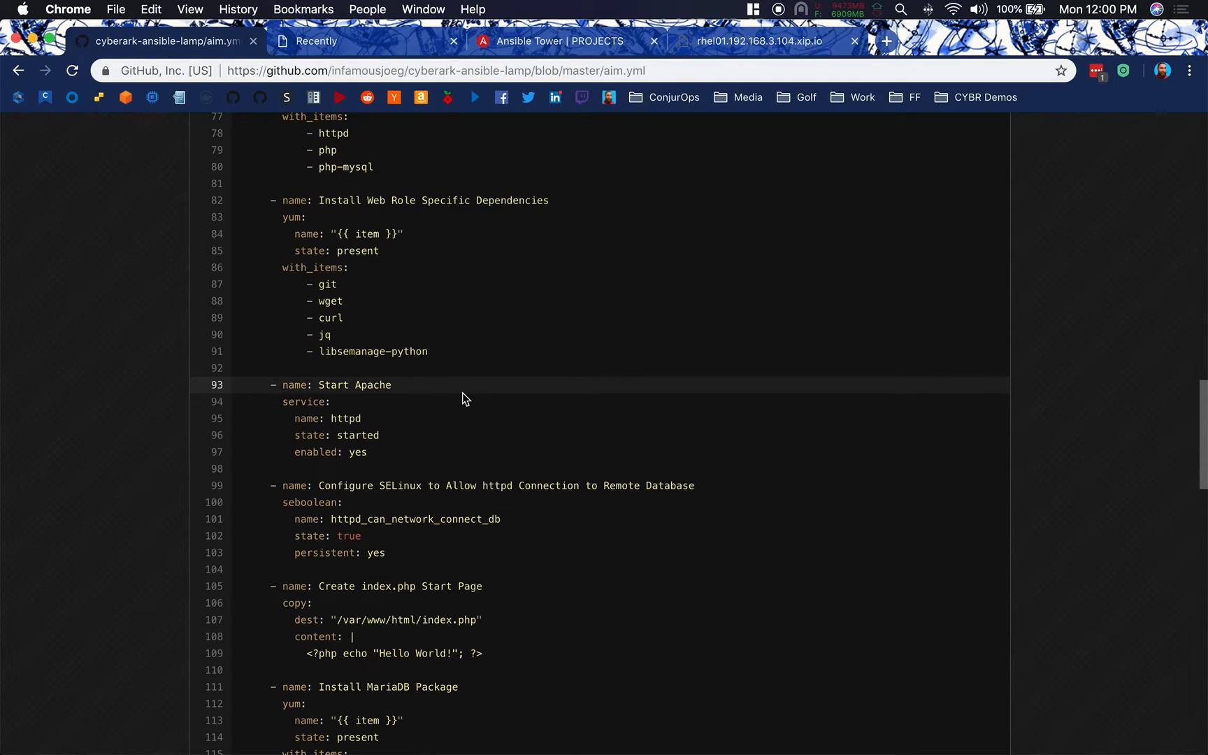
{"action": "scroll", "scroll_direction": "down", "scroll_amount": 3}
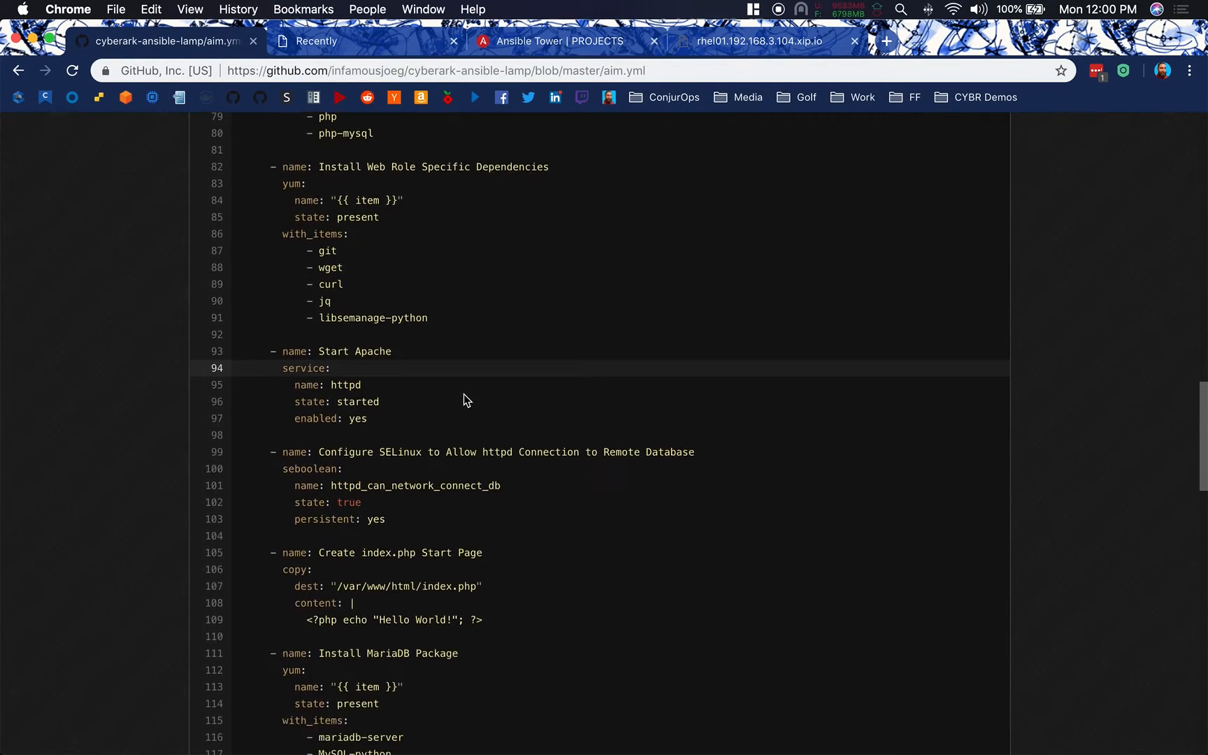
{"action": "scroll", "scroll_direction": "down", "scroll_amount": 3}
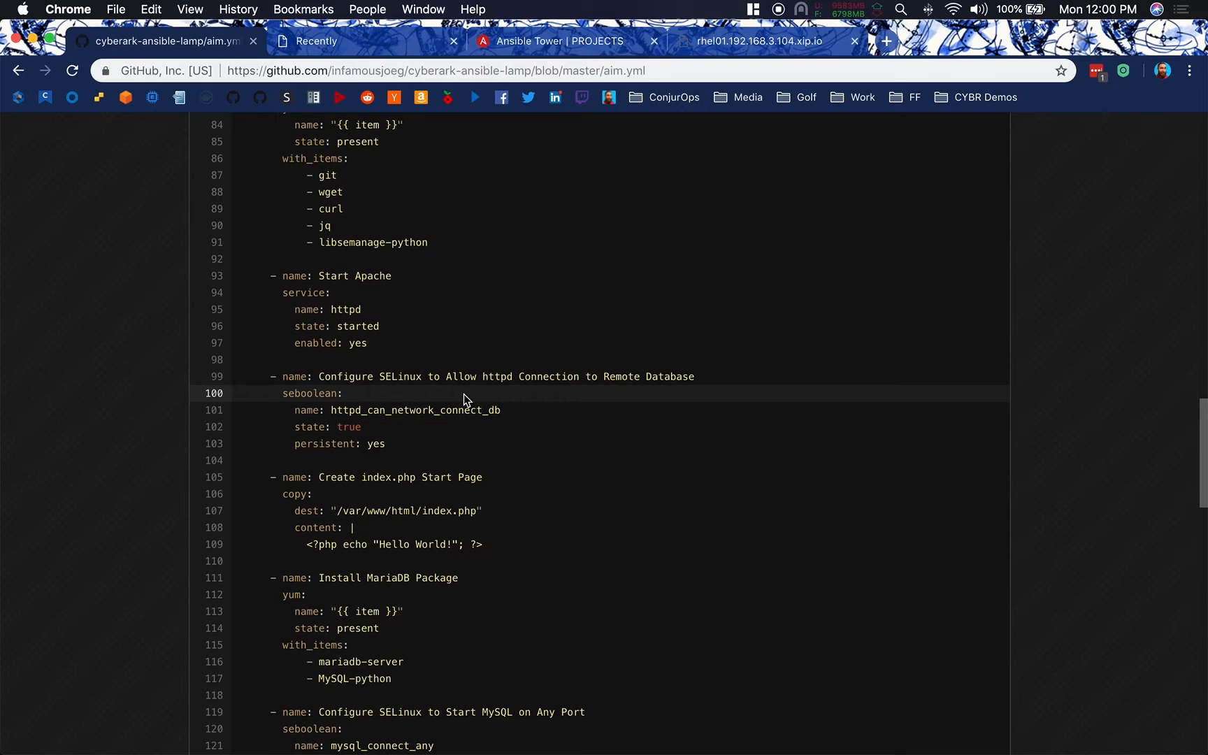
{"action": "mouse_move", "coordinate": [516, 401]}
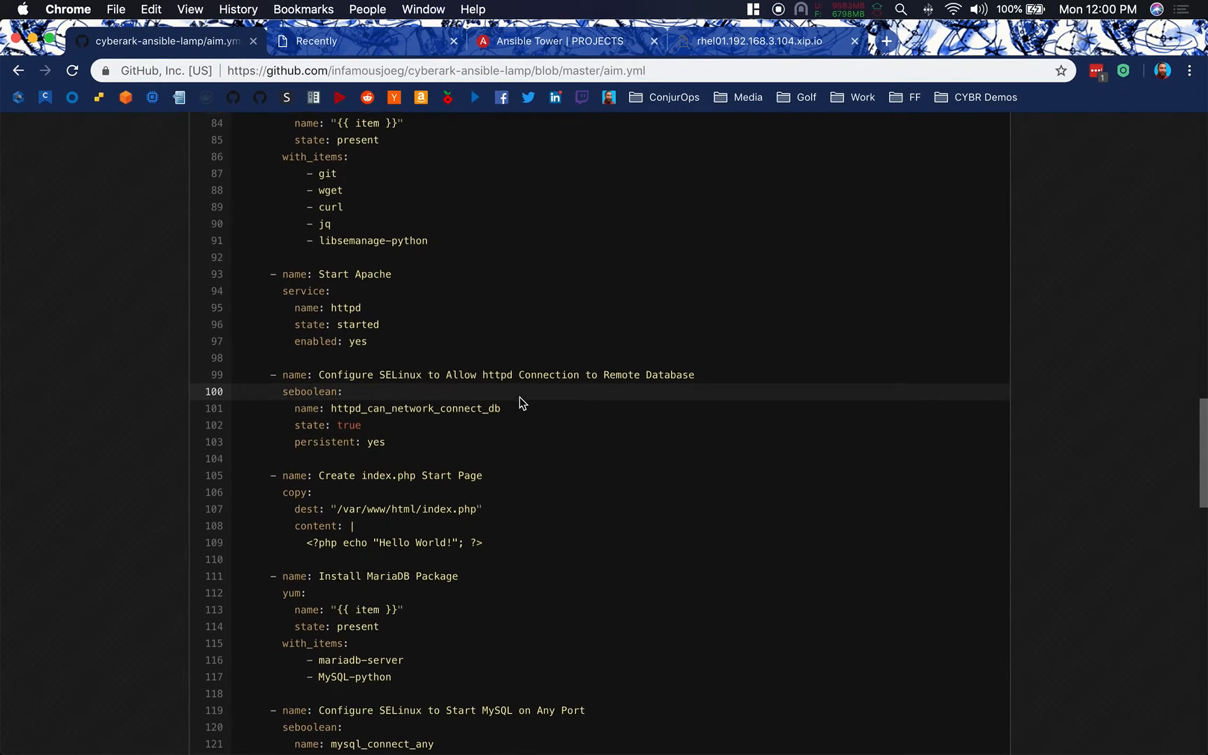
{"action": "scroll", "scroll_direction": "down", "scroll_amount": 3}
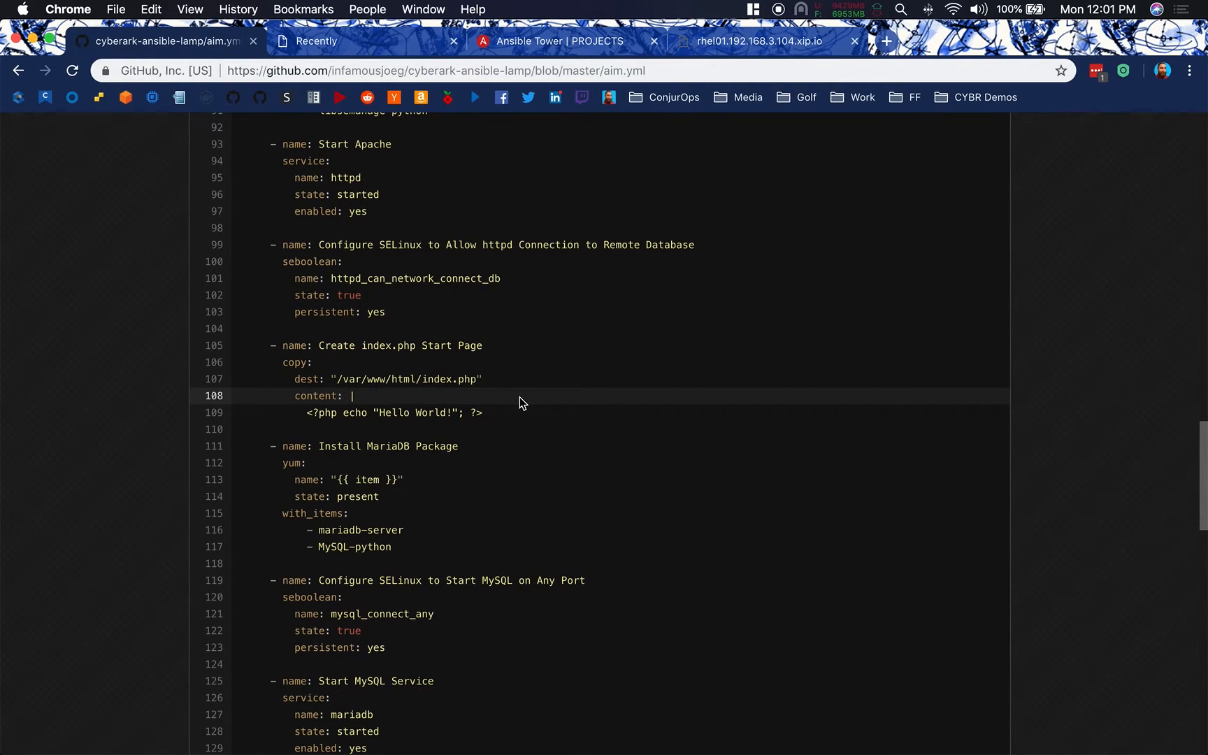
{"action": "scroll", "scroll_direction": "down", "scroll_amount": 3}
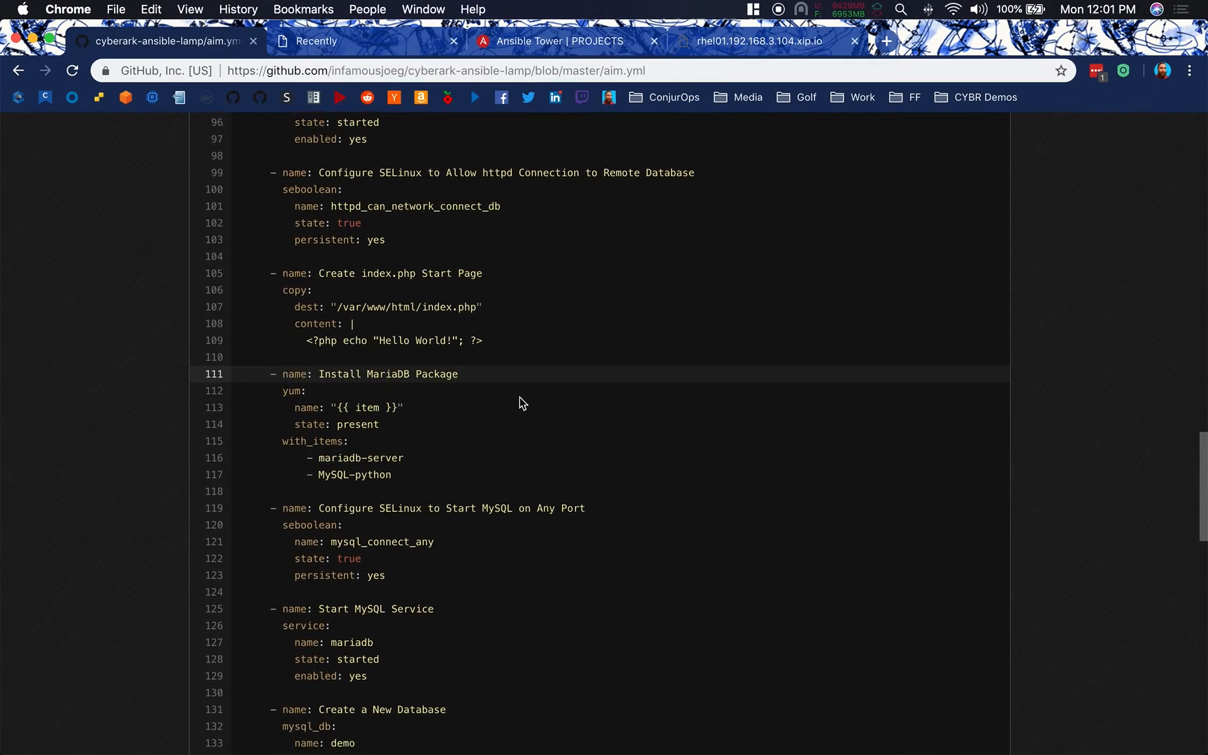
{"action": "scroll", "scroll_direction": "down", "scroll_amount": 3}
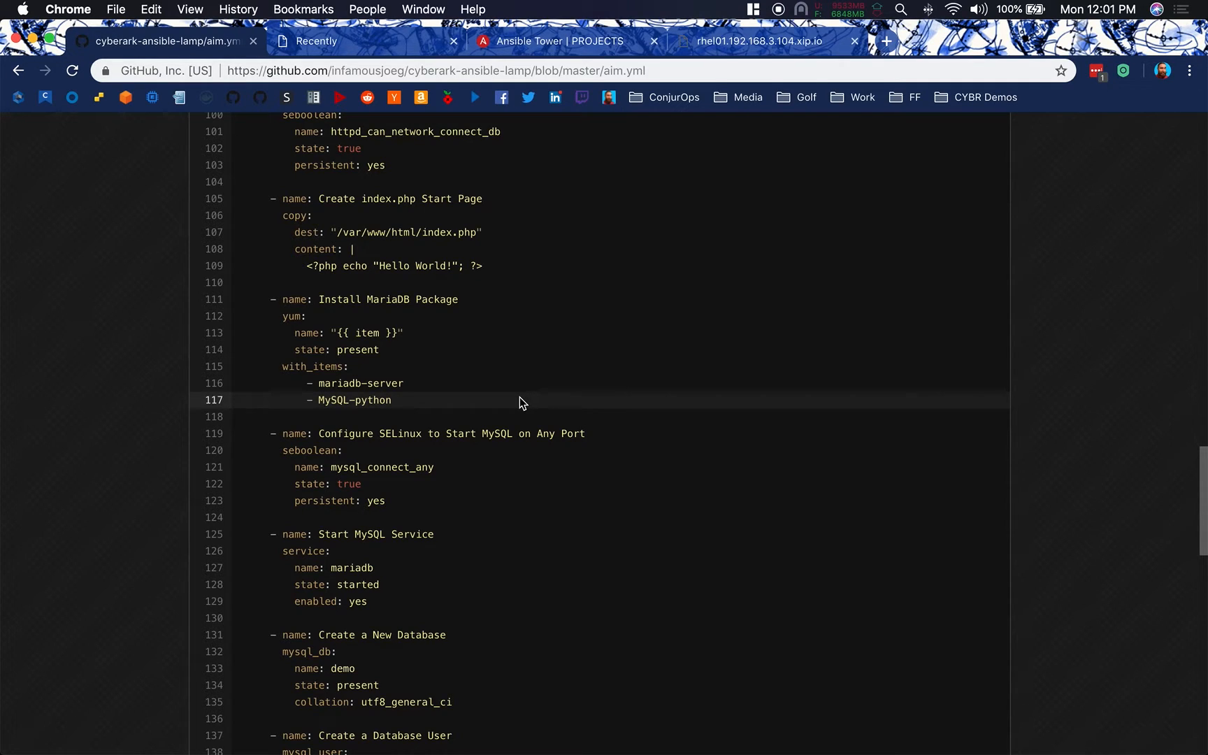
{"action": "scroll", "scroll_direction": "down", "scroll_amount": 3}
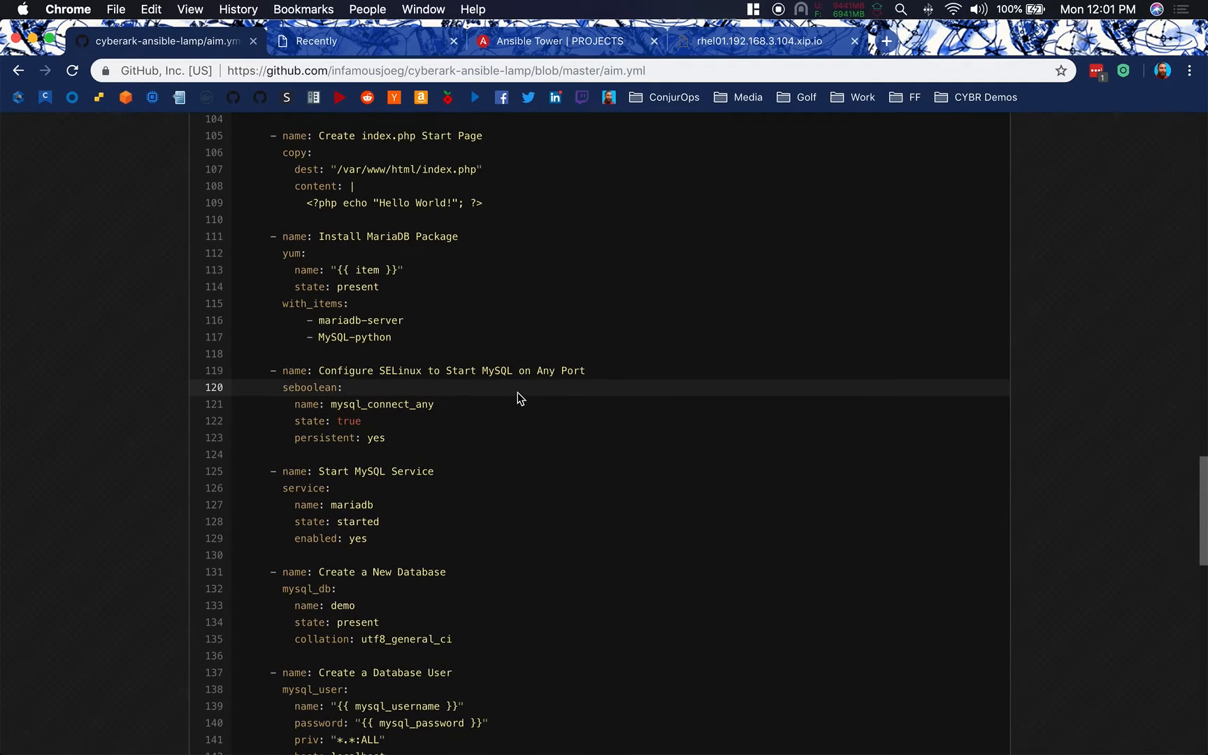
{"action": "scroll", "scroll_direction": "down", "scroll_amount": 3}
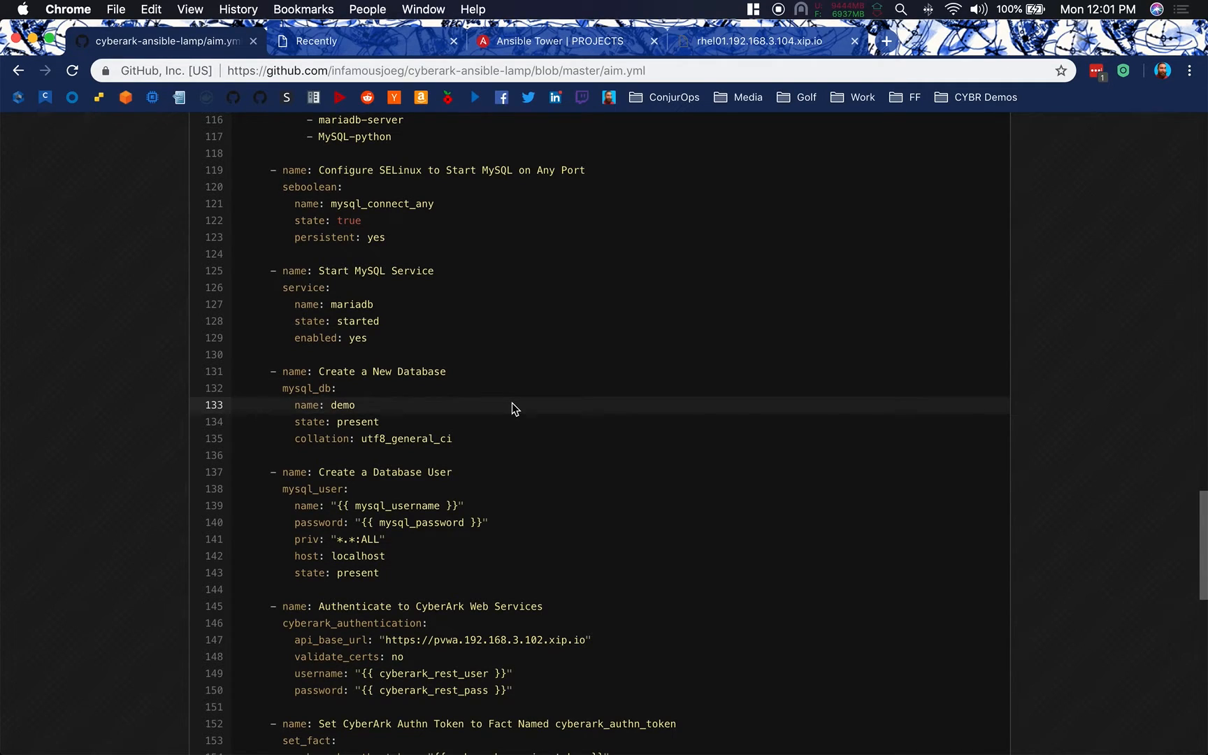
{"action": "scroll", "scroll_direction": "down", "scroll_amount": 3}
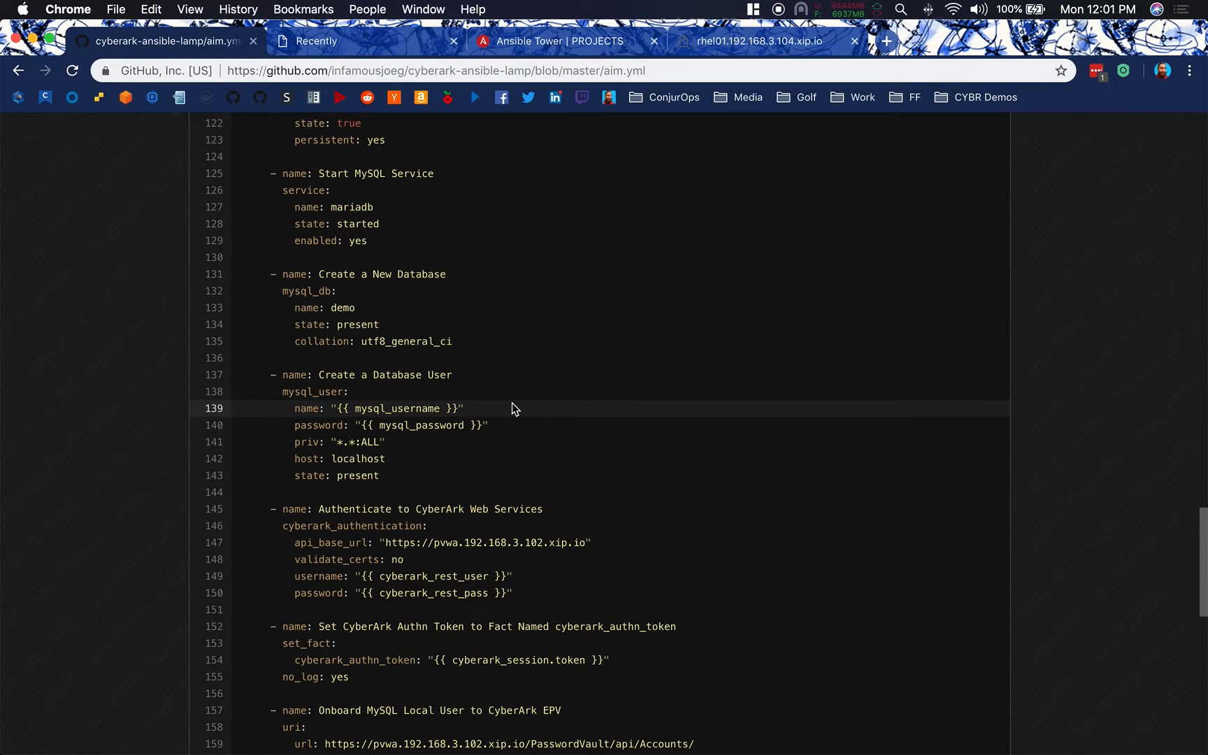
{"action": "scroll", "scroll_direction": "down", "scroll_amount": 3}
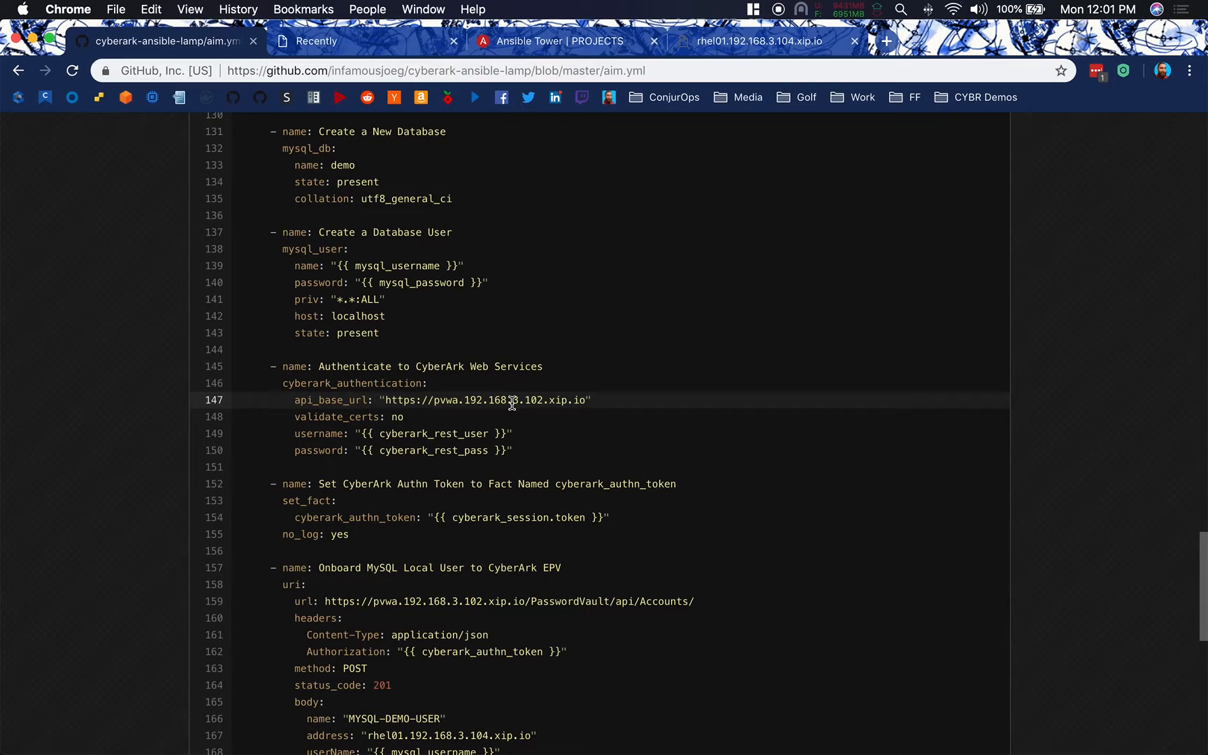
{"action": "scroll", "scroll_direction": "down", "scroll_amount": 3}
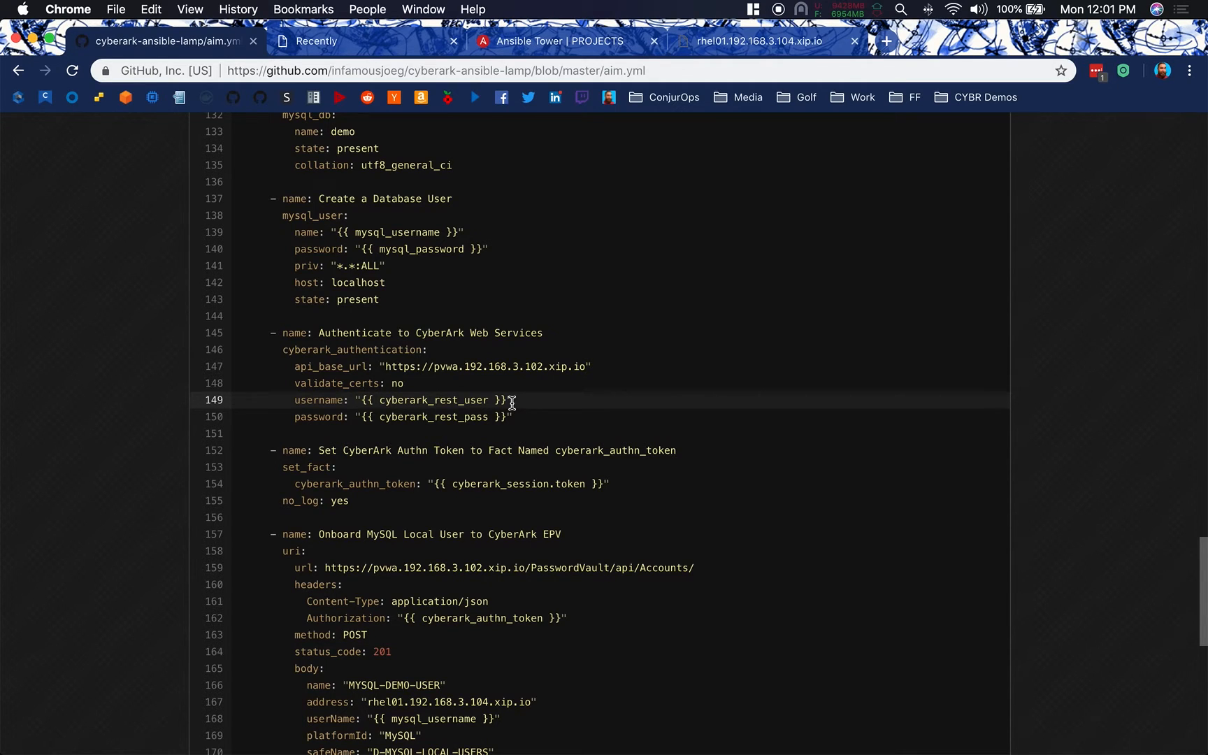
{"action": "scroll", "scroll_direction": "down", "scroll_amount": 3}
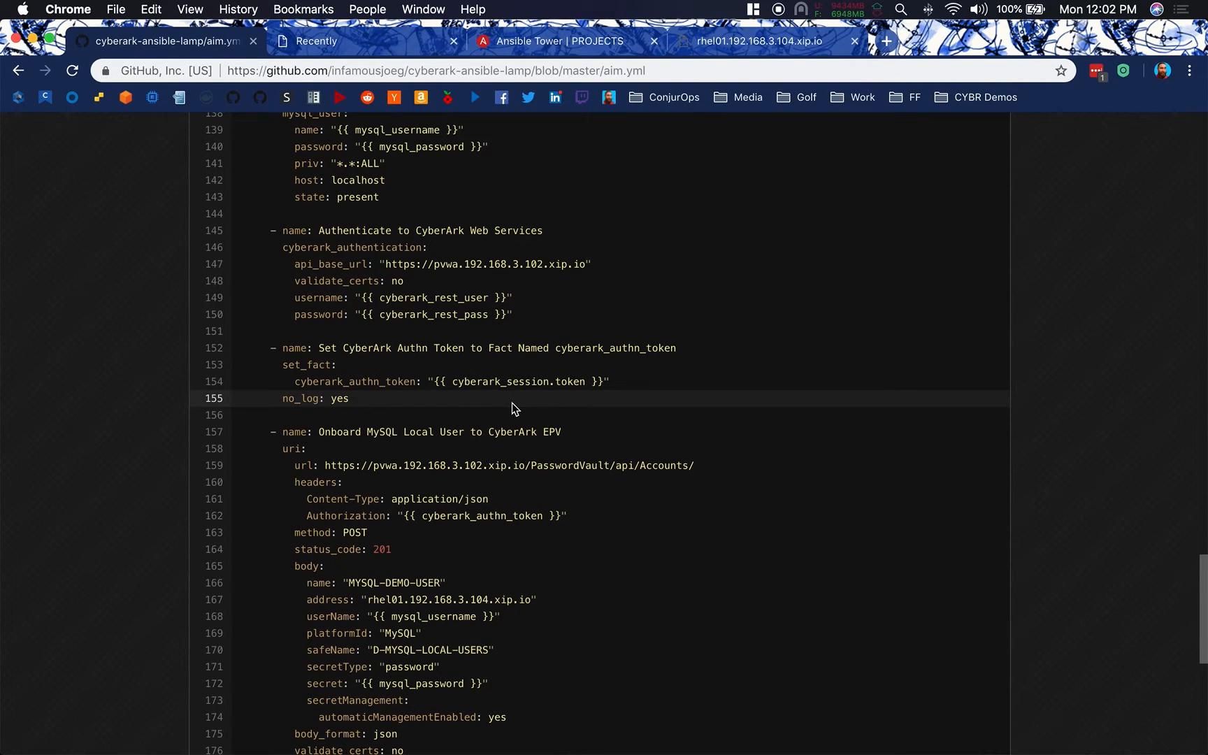
{"action": "scroll", "scroll_direction": "down", "scroll_amount": 3}
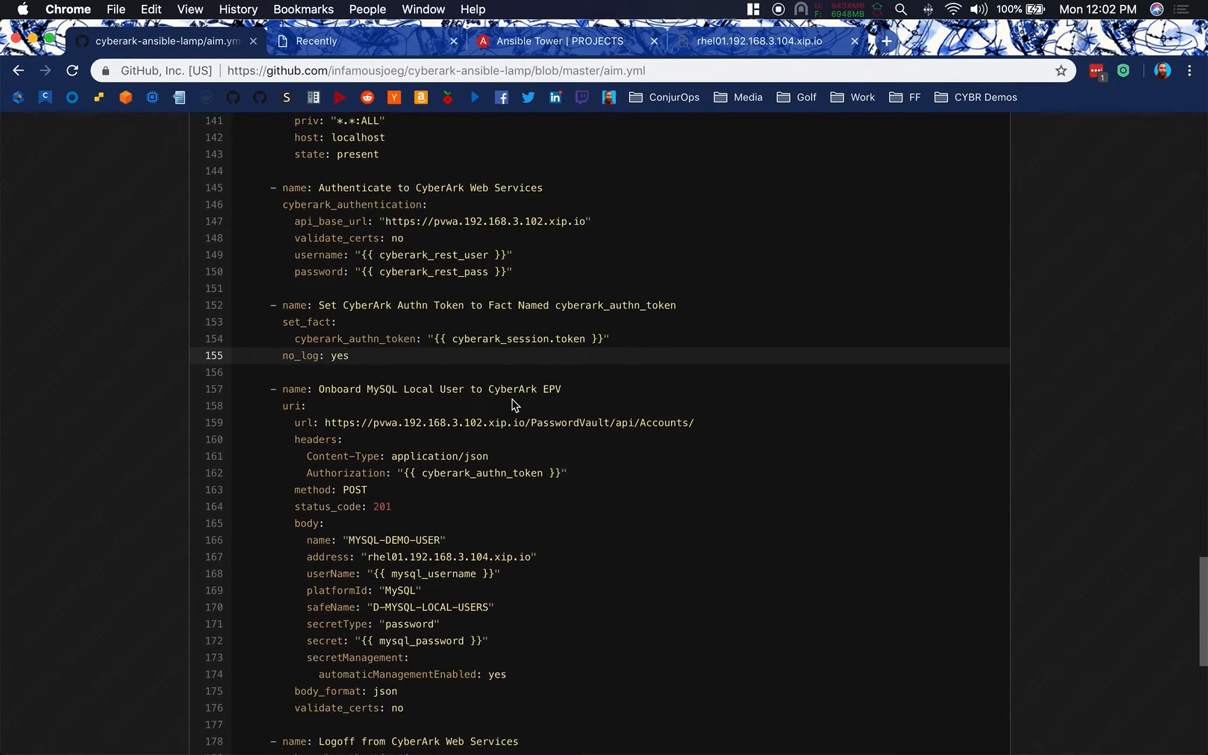
{"action": "scroll", "scroll_direction": "down", "scroll_amount": 3}
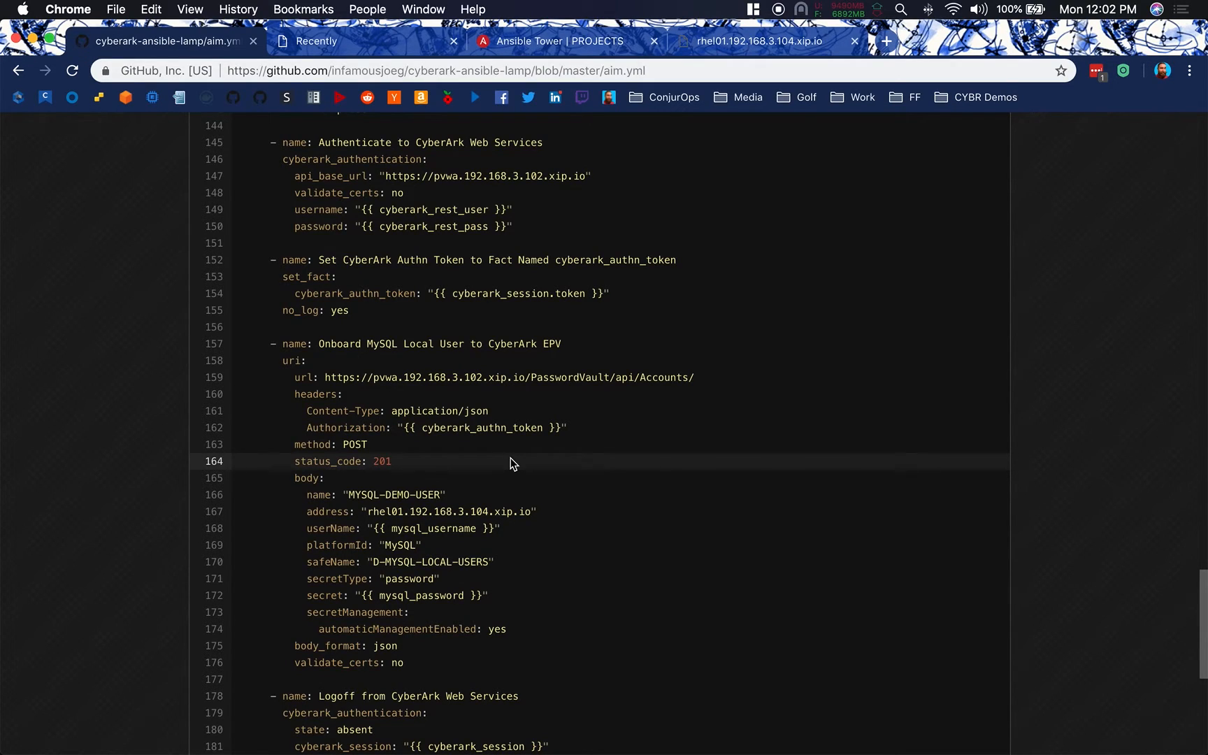
{"action": "scroll", "scroll_direction": "down", "scroll_amount": 3}
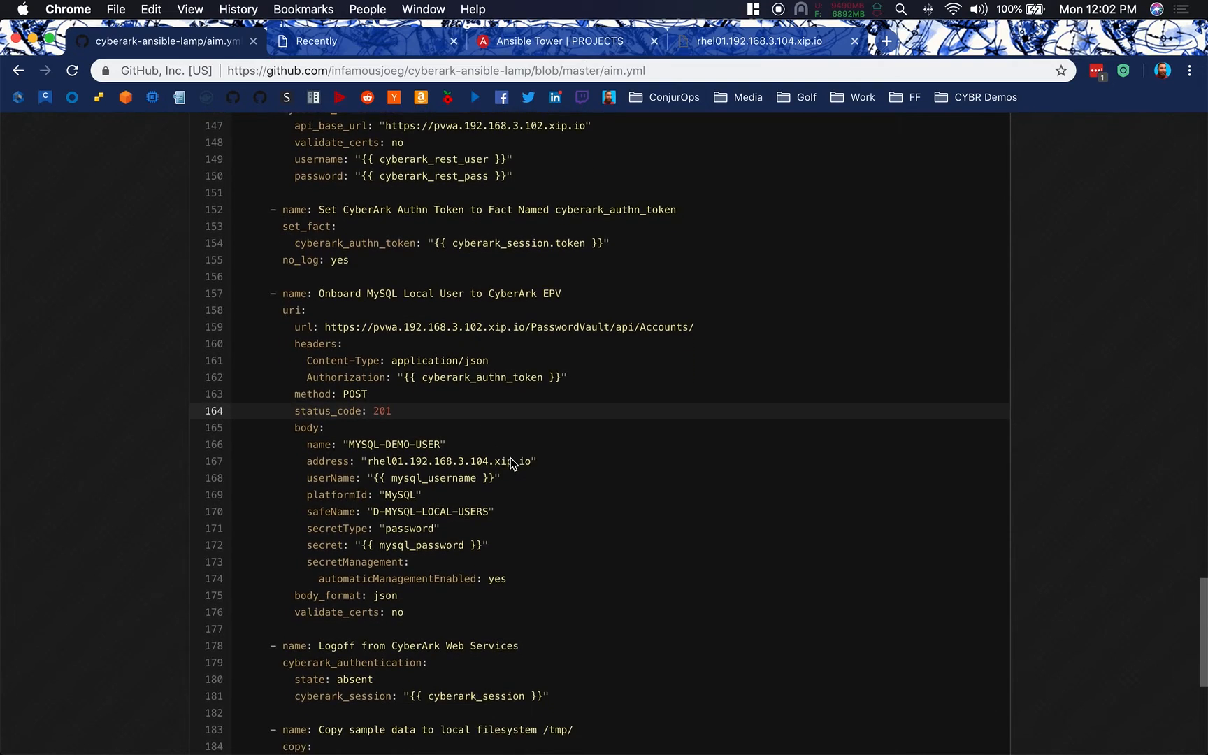
{"action": "scroll", "scroll_direction": "down", "scroll_amount": 3}
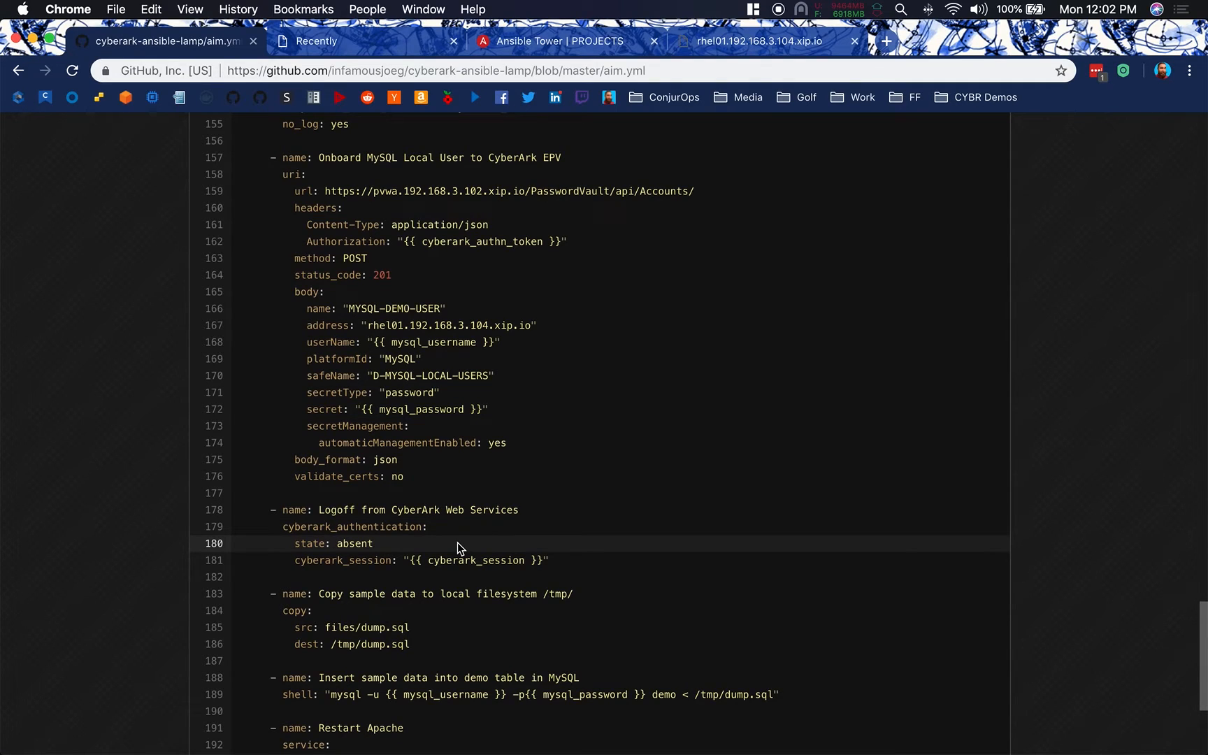
Read the end of aim.yml, including the db.php install task, then return to the repository
{"action": "scroll", "scroll_direction": "down", "scroll_amount": 3}
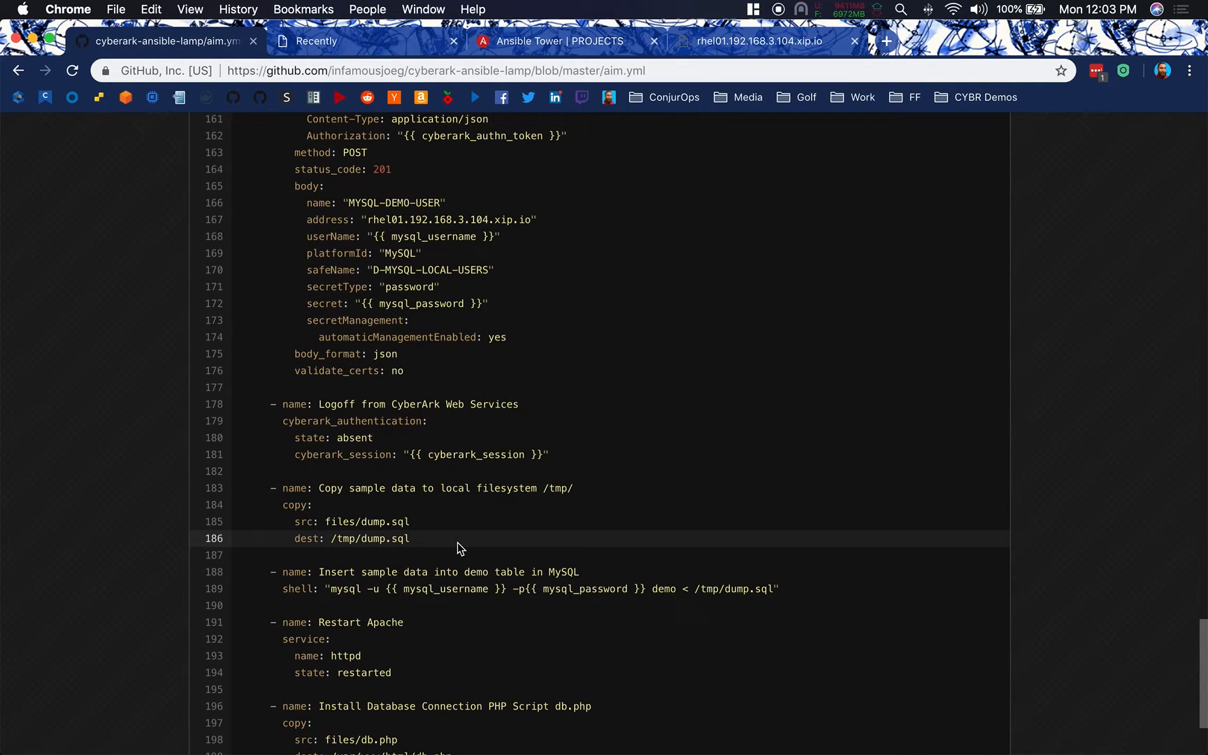
{"action": "scroll", "scroll_direction": "down", "scroll_amount": 3}
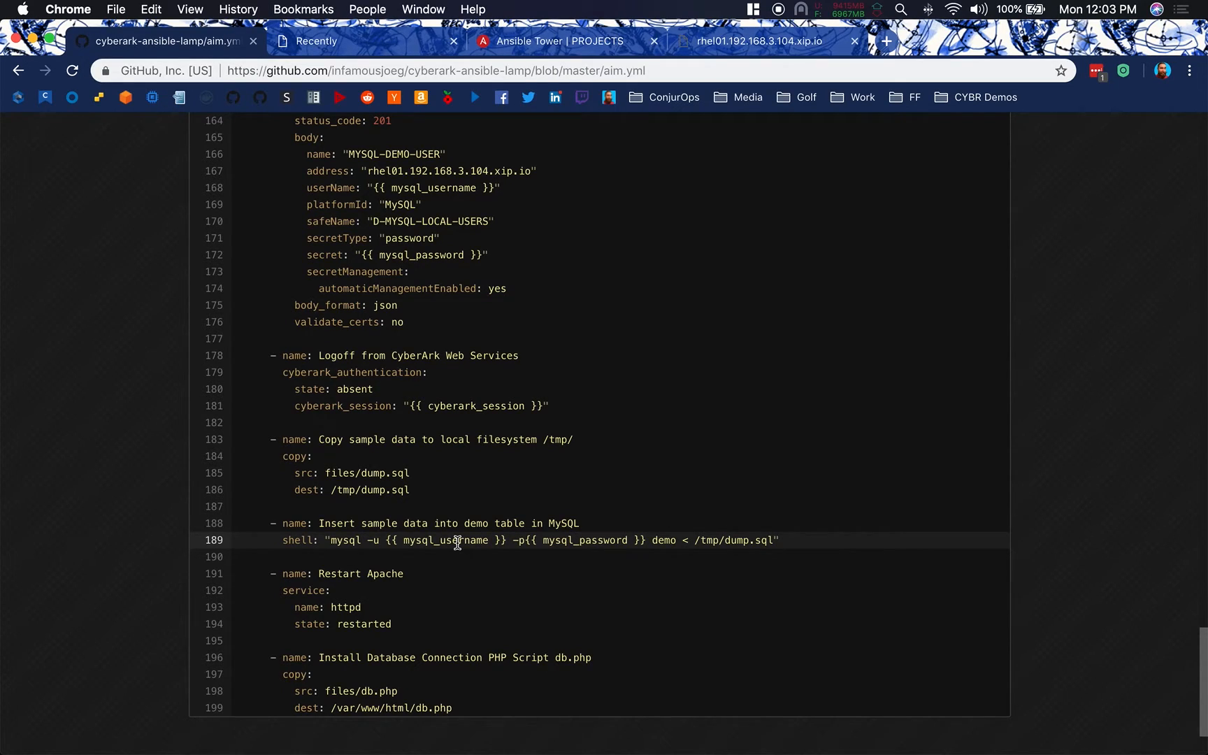
{"action": "scroll", "scroll_direction": "down", "scroll_amount": 3}
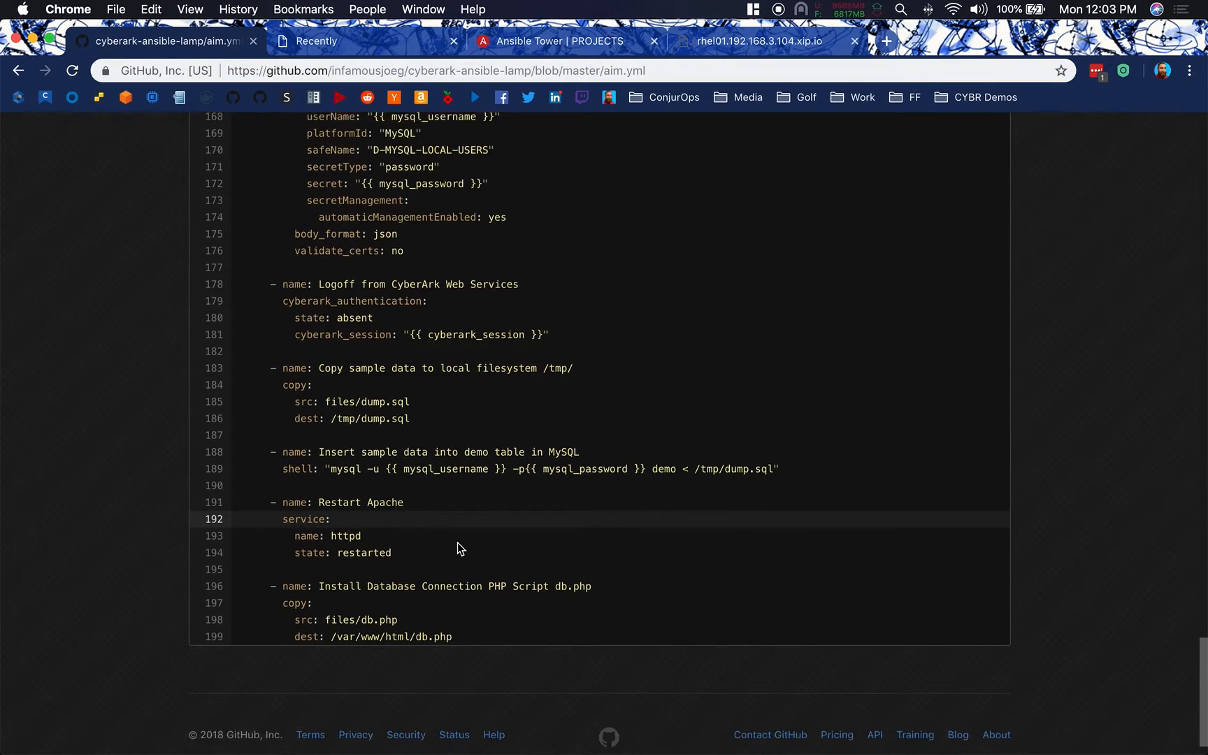
{"action": "scroll", "scroll_direction": "down", "scroll_amount": 3}
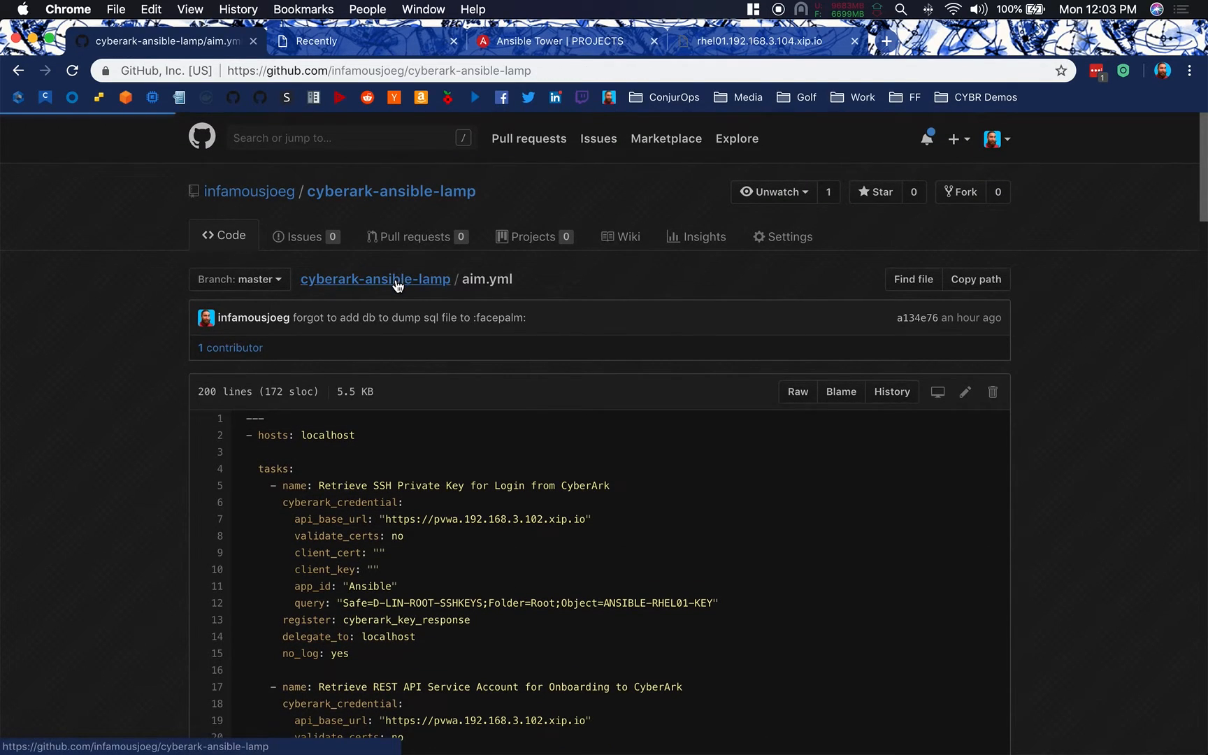
{"action": "left_click", "coordinate": [375, 279]}
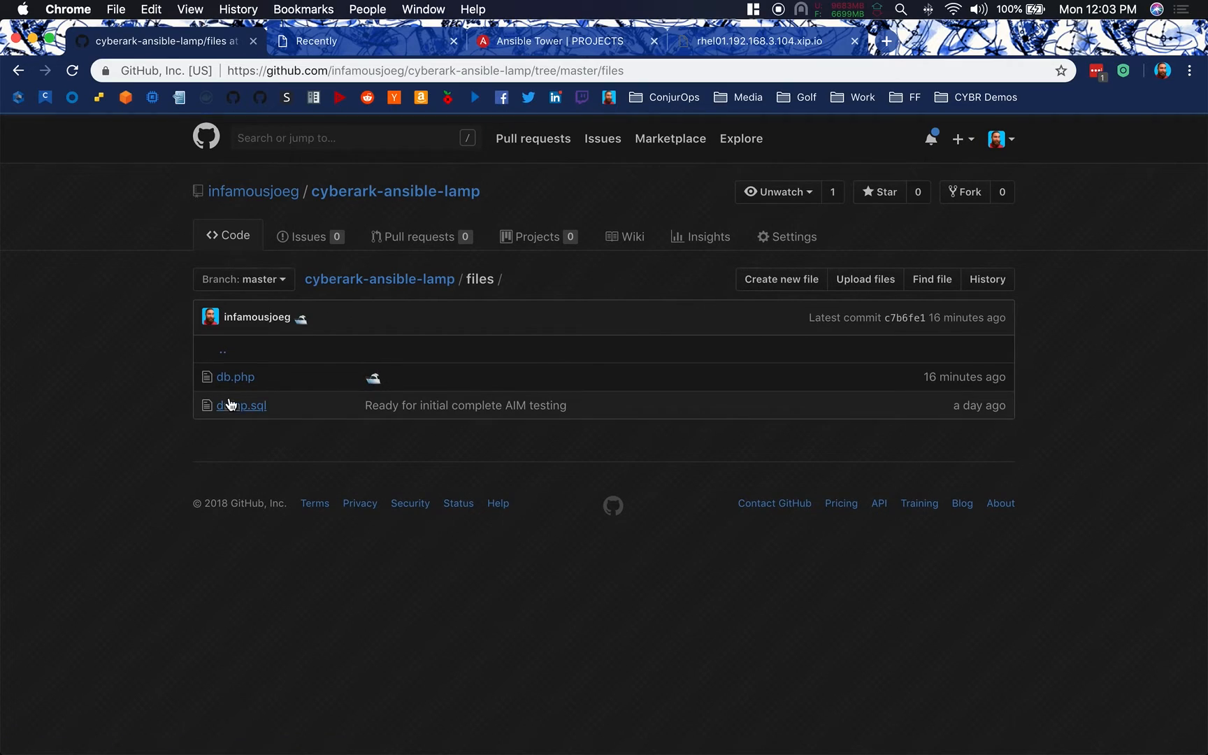
{"action": "left_click", "coordinate": [235, 377]}
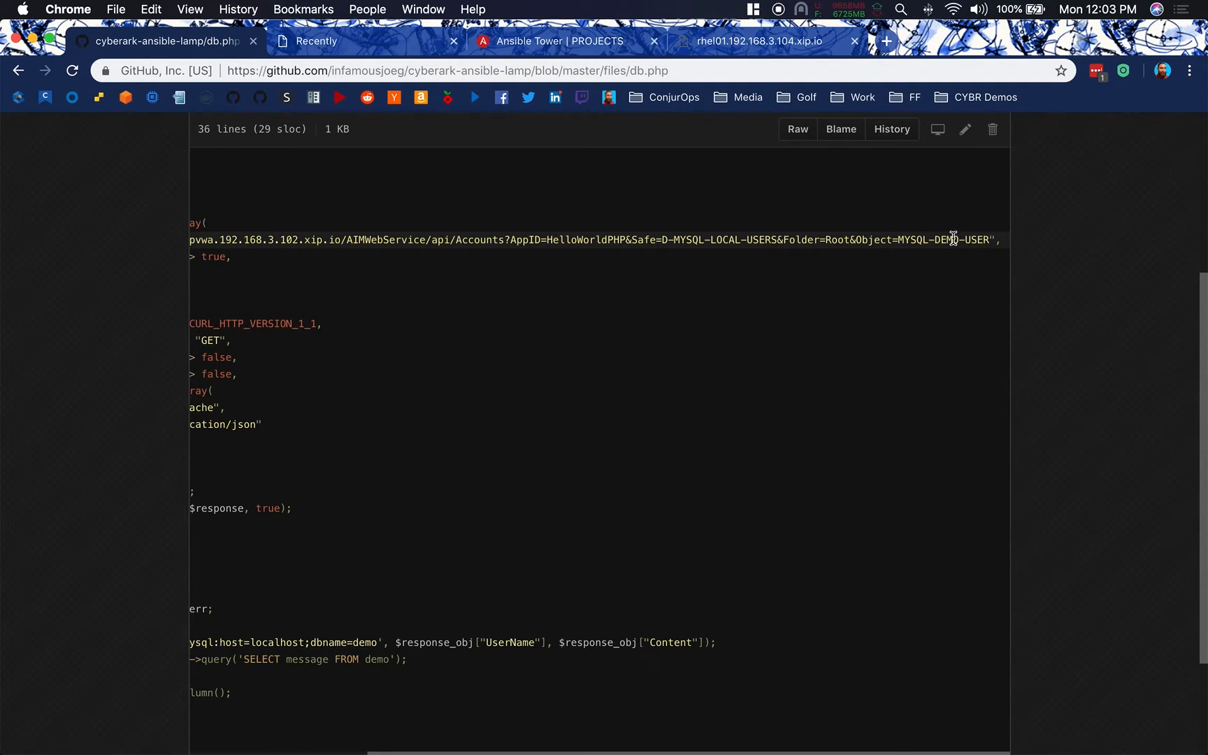
{"action": "scroll", "scroll_direction": "left", "scroll_amount": 3}
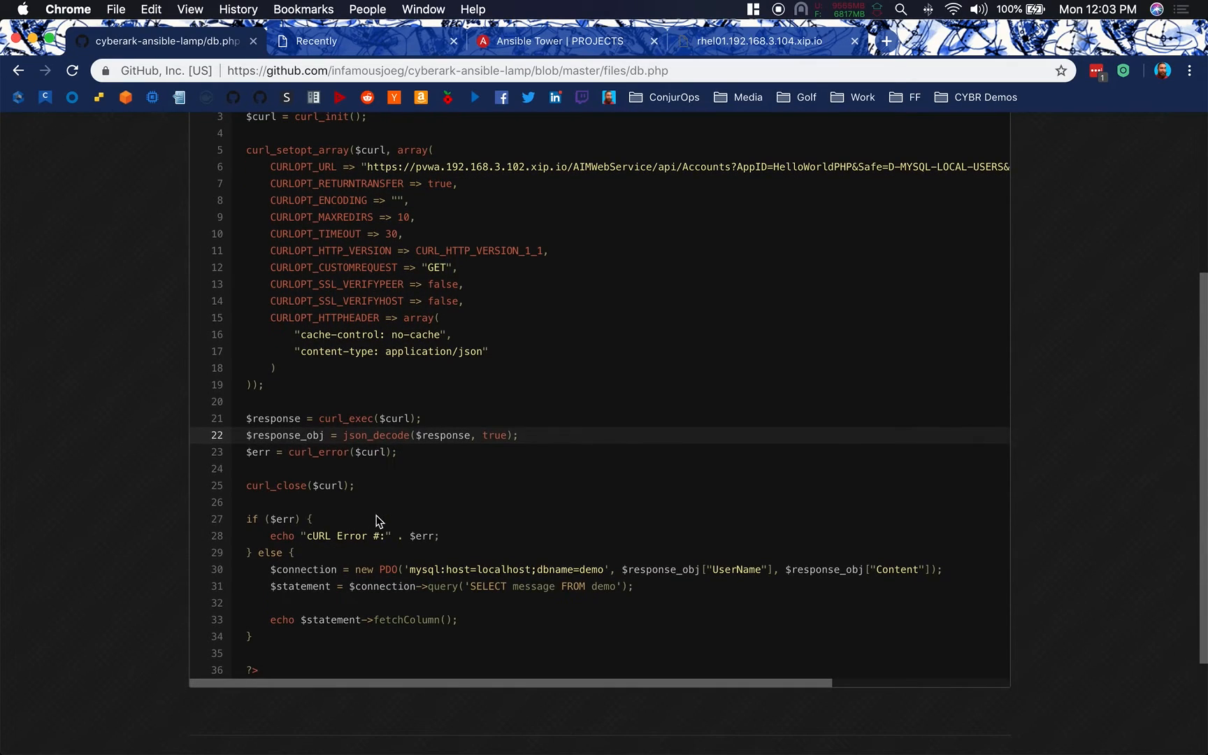
{"action": "mouse_move", "coordinate": [397, 432]}
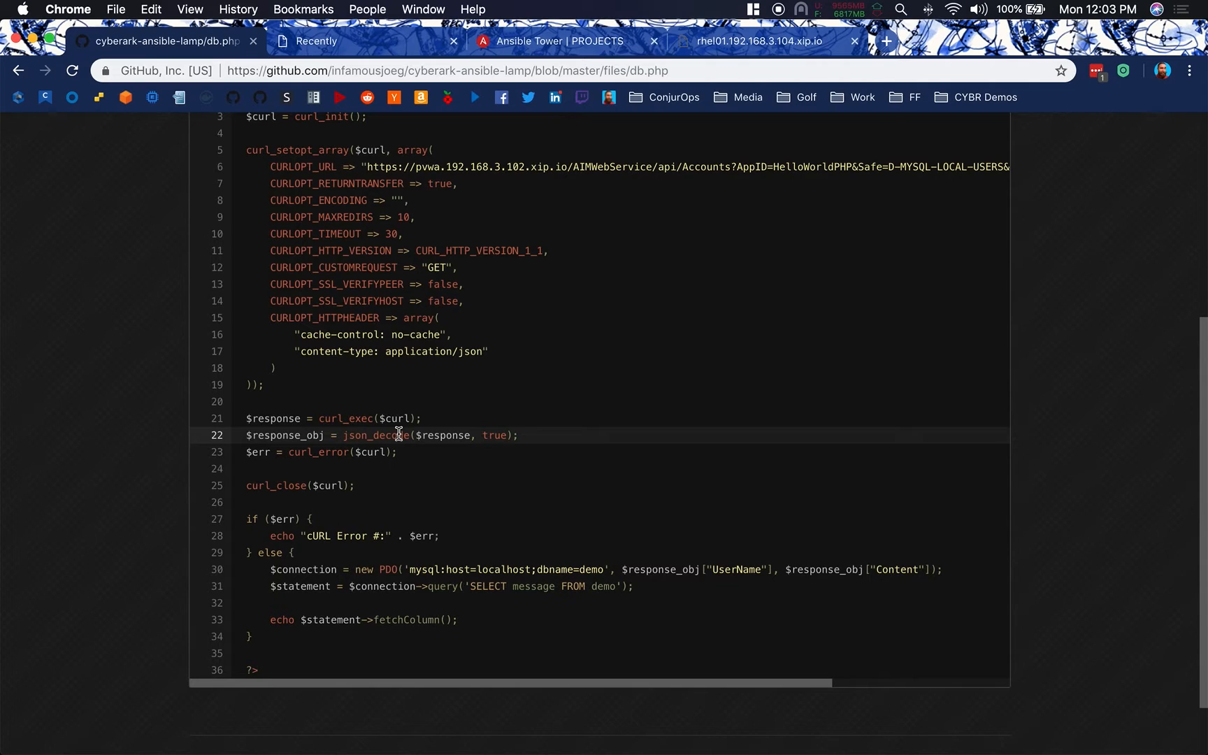
{"action": "scroll", "scroll_direction": "down", "scroll_amount": 3}
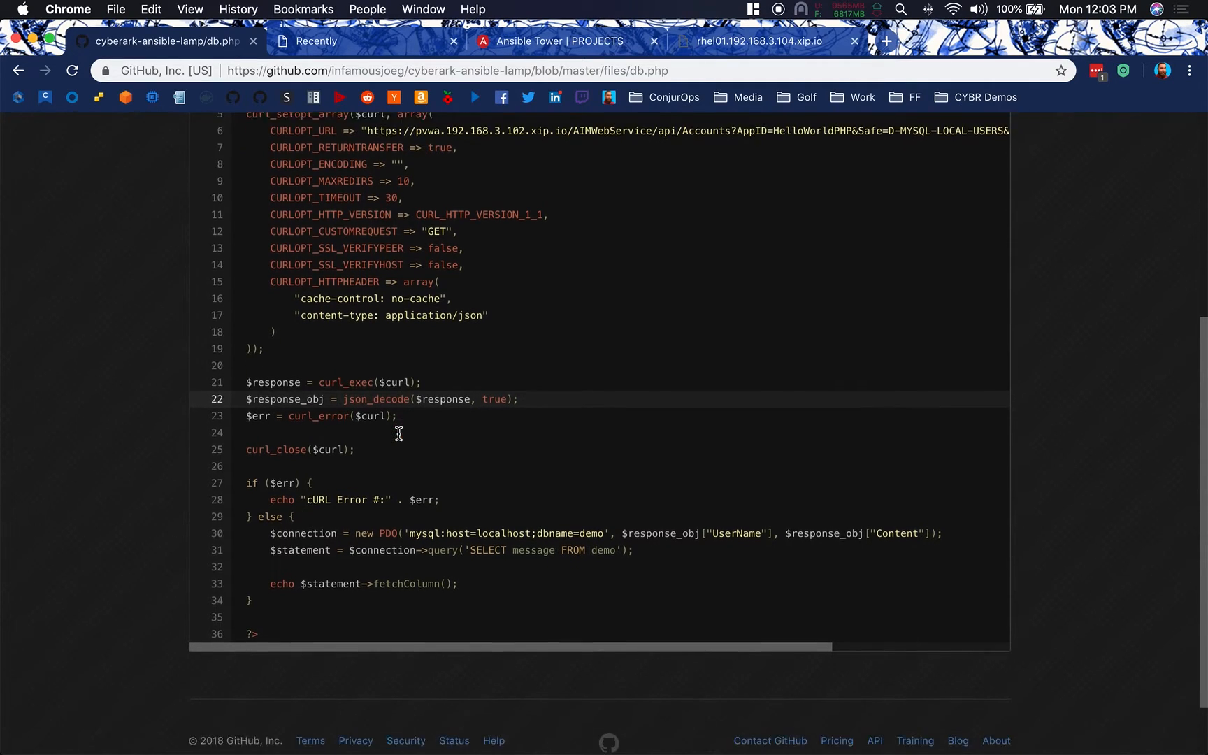
{"action": "scroll", "scroll_direction": "down", "scroll_amount": 3}
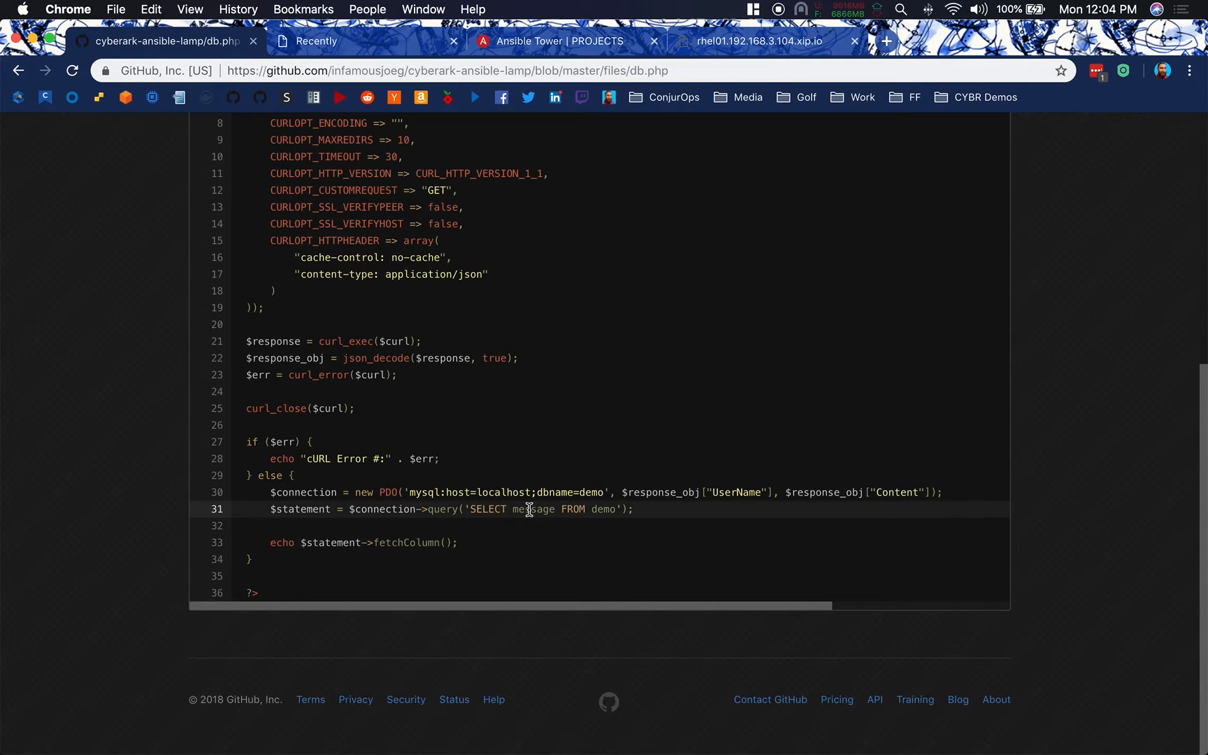
{"action": "mouse_move", "coordinate": [609, 508]}
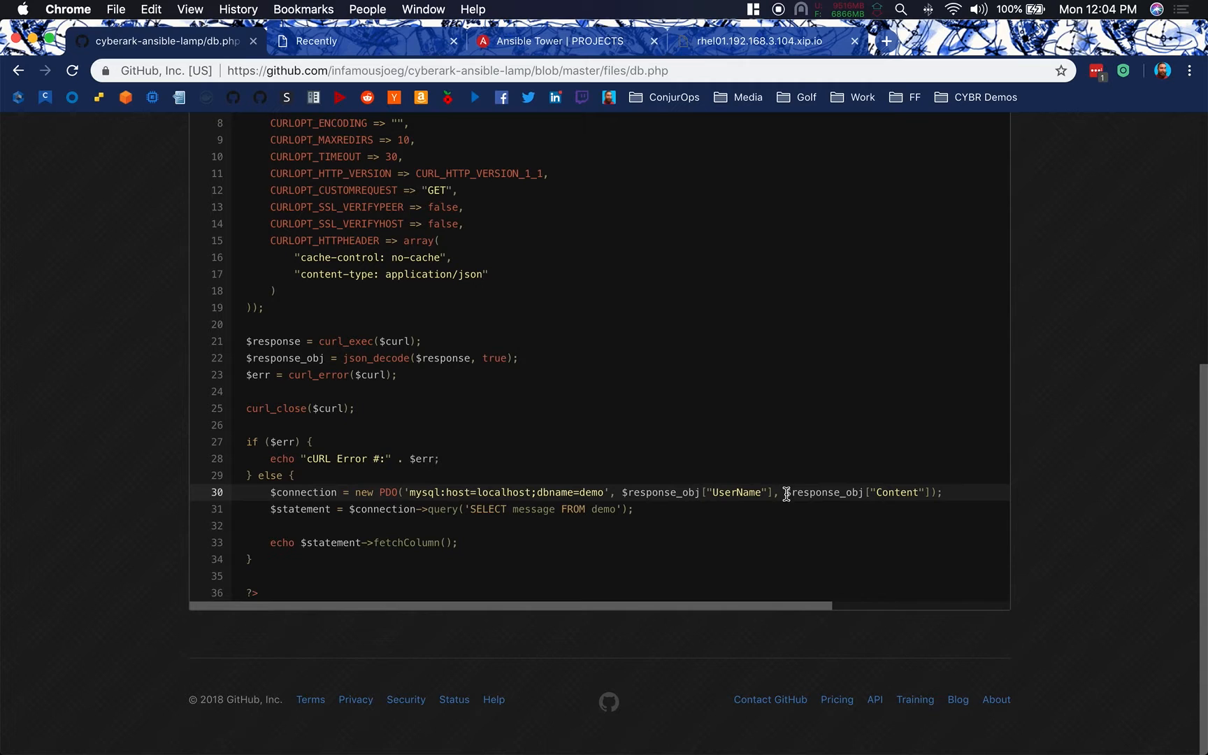
{"action": "mouse_move", "coordinate": [842, 493]}
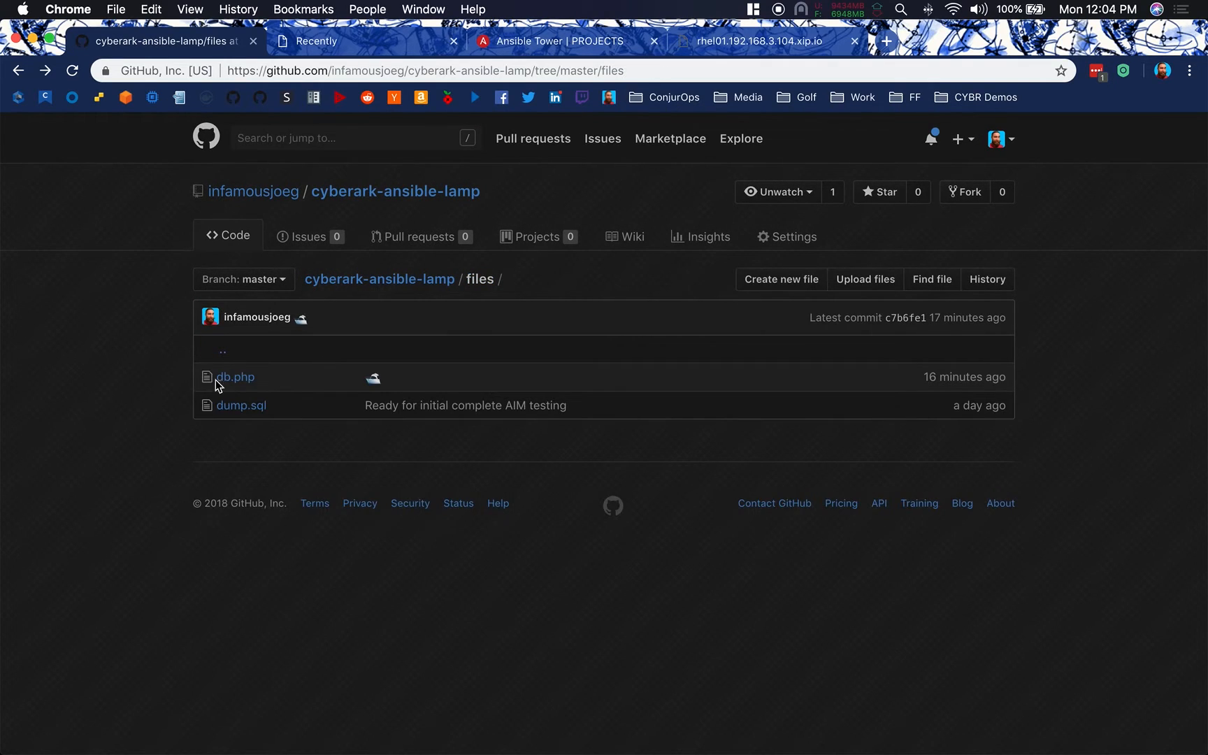
{"action": "left_click", "coordinate": [241, 405]}
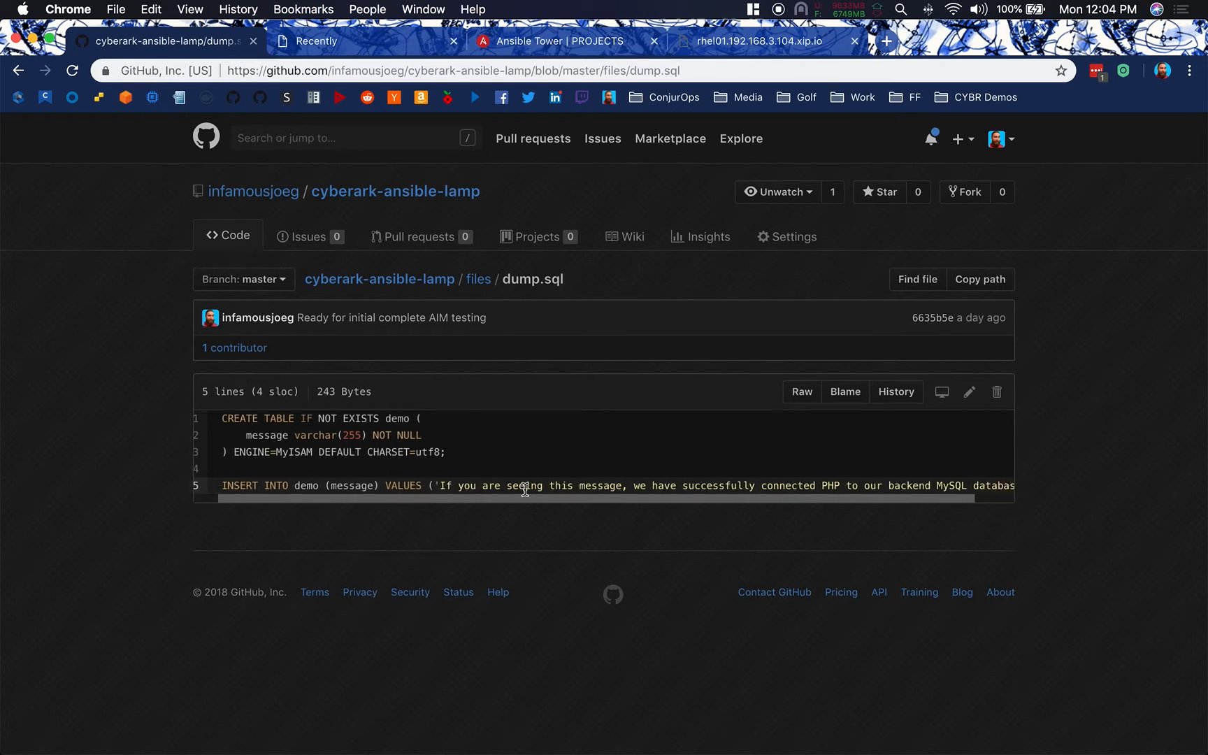
Scroll across the dump.sql table data, then switch to Ansible Tower's Projects page
{"action": "scroll", "scroll_direction": "right", "scroll_amount": 3}
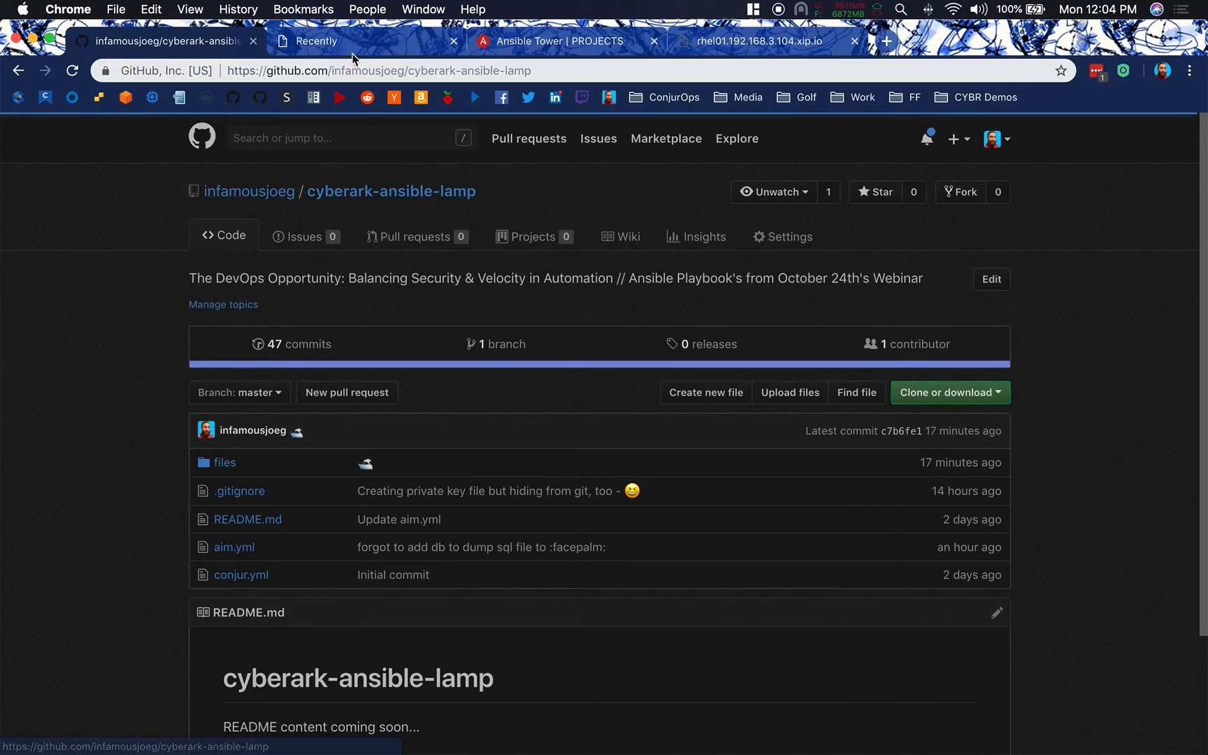
{"action": "left_click", "coordinate": [558, 40]}
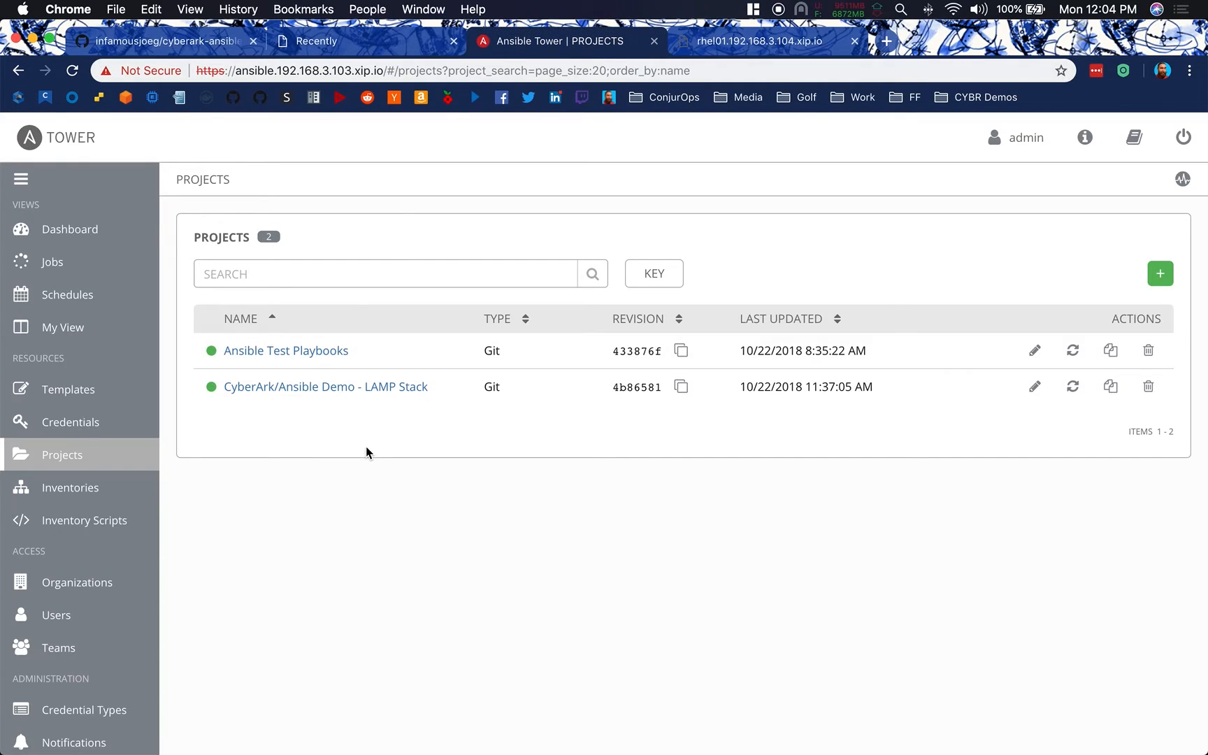
{"action": "mouse_move", "coordinate": [358, 388]}
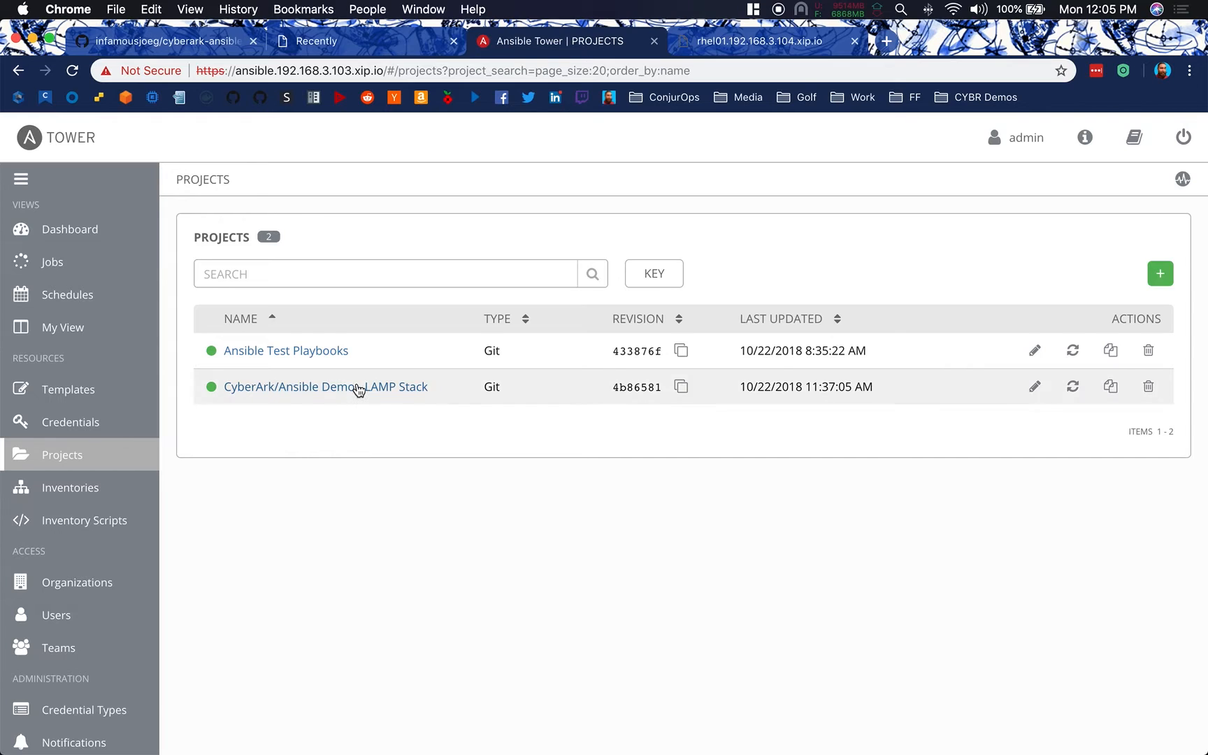
Sync the CyberArk/Ansible Demo - LAMP Stack project from Git to revision c7b6fe1
{"action": "left_click", "coordinate": [325, 386]}
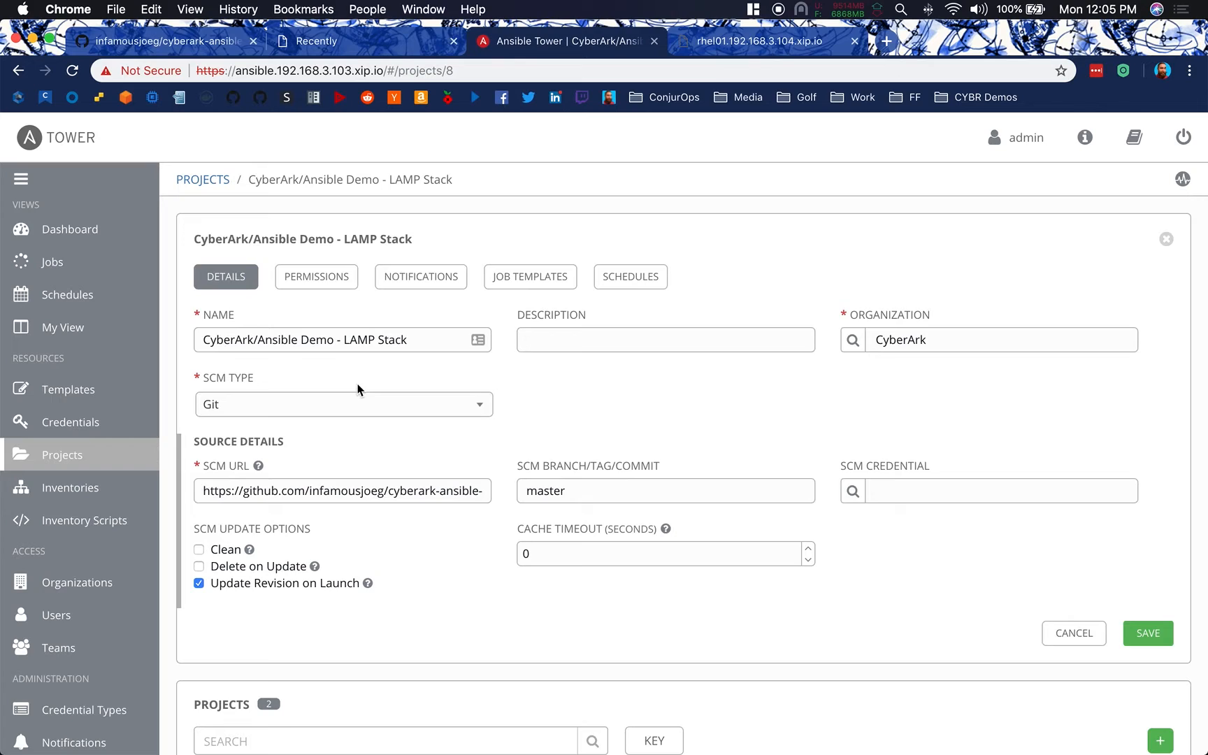
{"action": "double_click", "coordinate": [393, 491]}
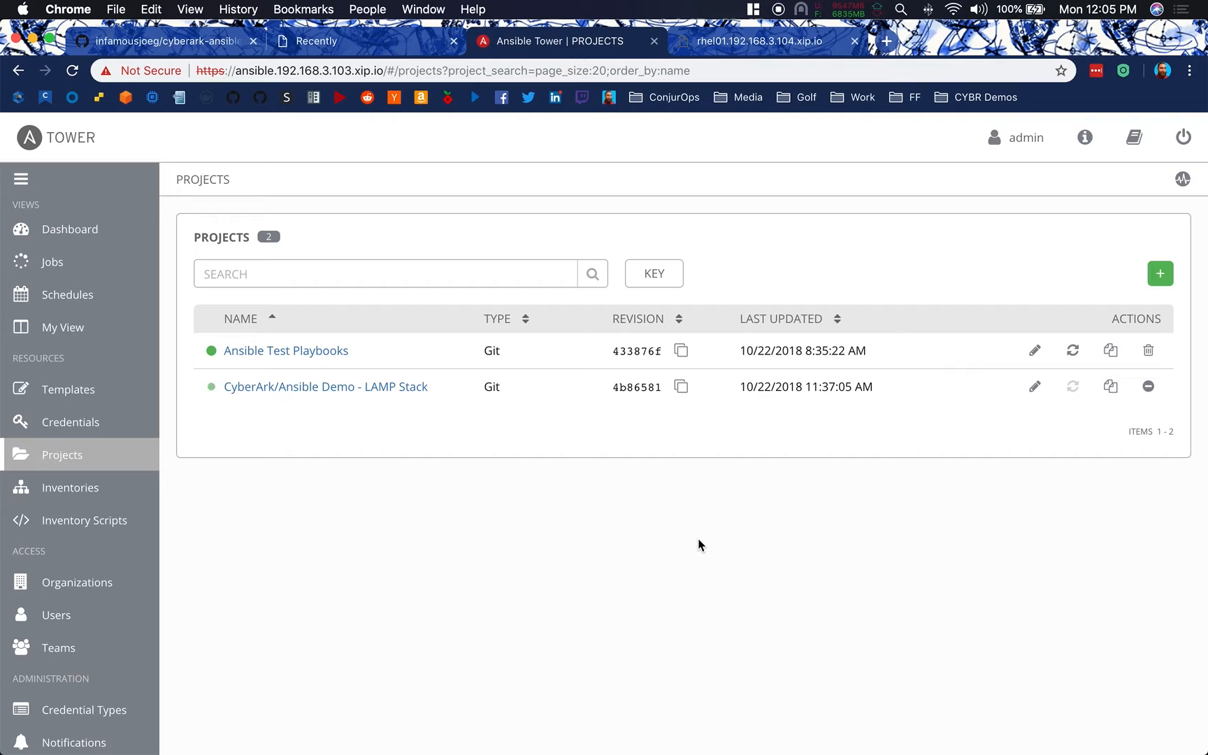
{"action": "mouse_move", "coordinate": [625, 408]}
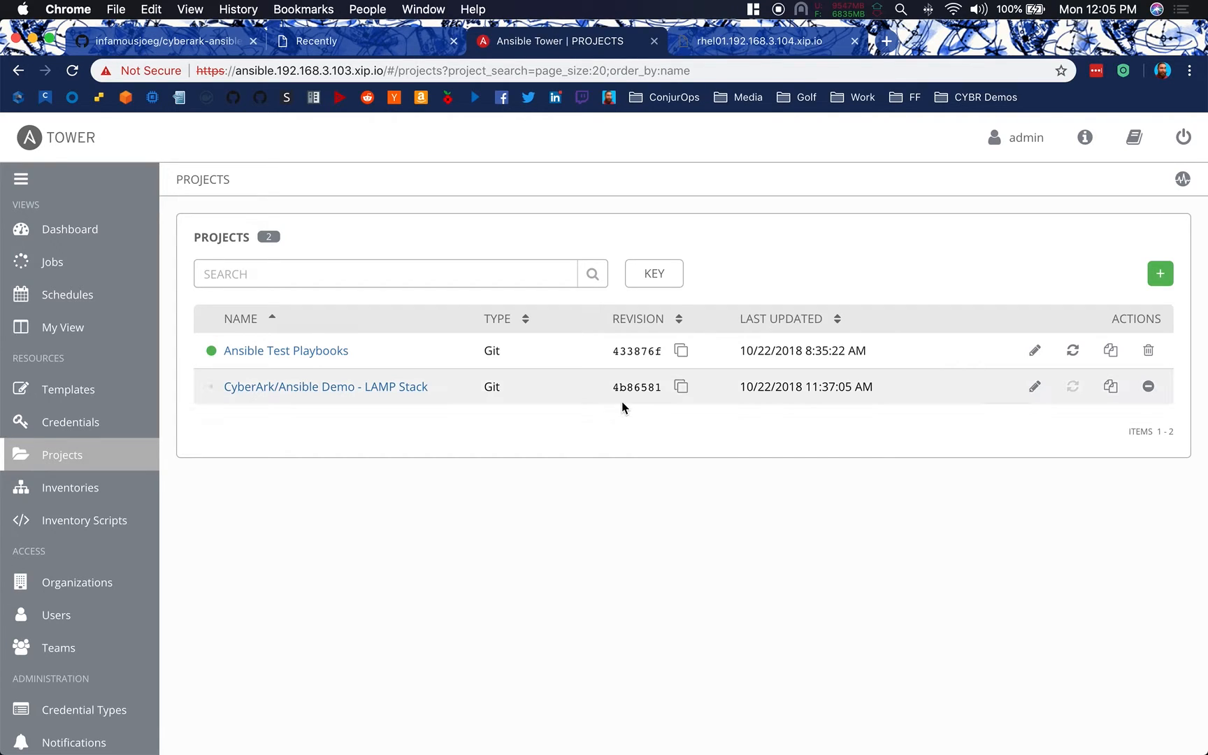
{"action": "left_click", "coordinate": [1072, 386]}
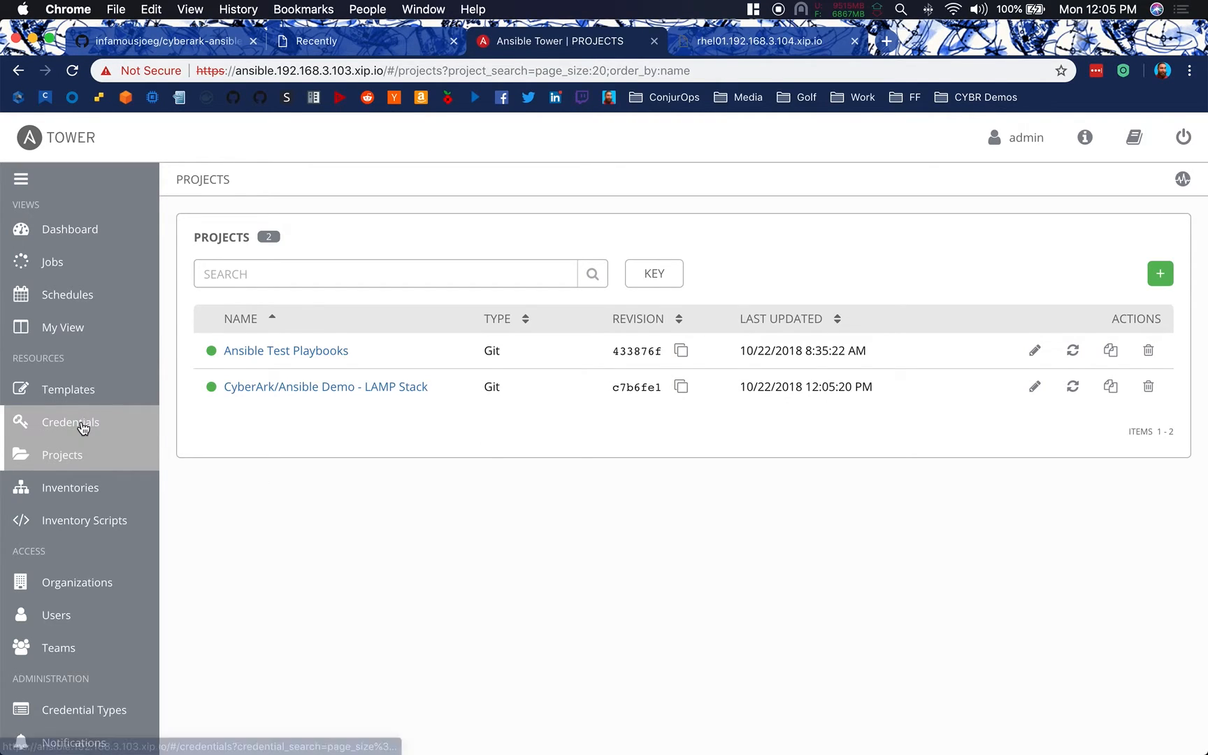
Review the Dummy Credential's empty Machine settings, then cancel back to the credentials list
{"action": "left_click", "coordinate": [70, 423]}
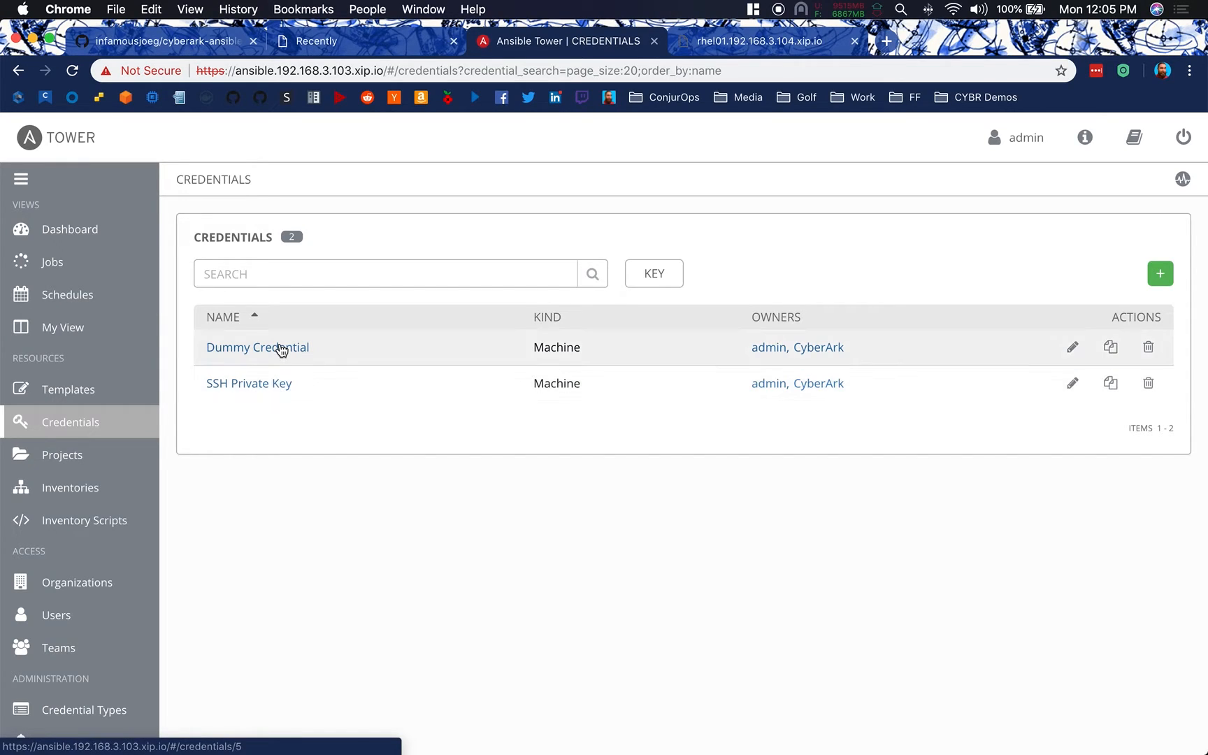
{"action": "left_click", "coordinate": [257, 348]}
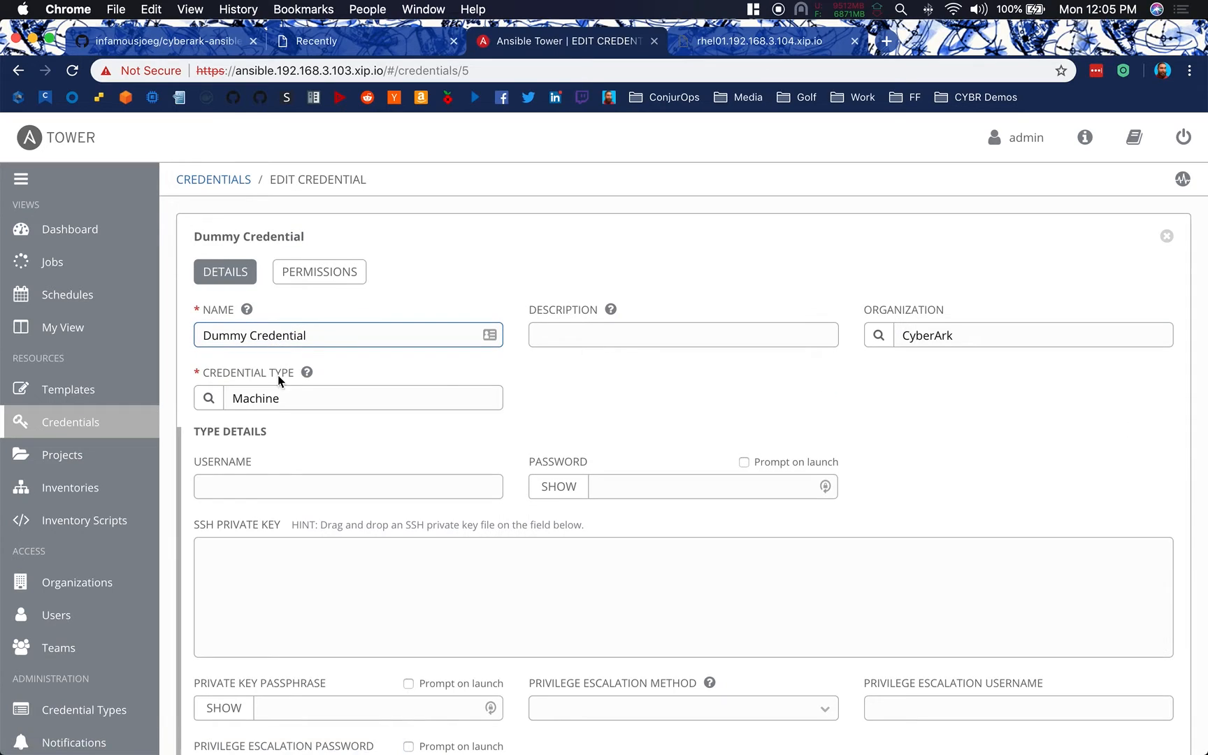
{"action": "mouse_move", "coordinate": [612, 519]}
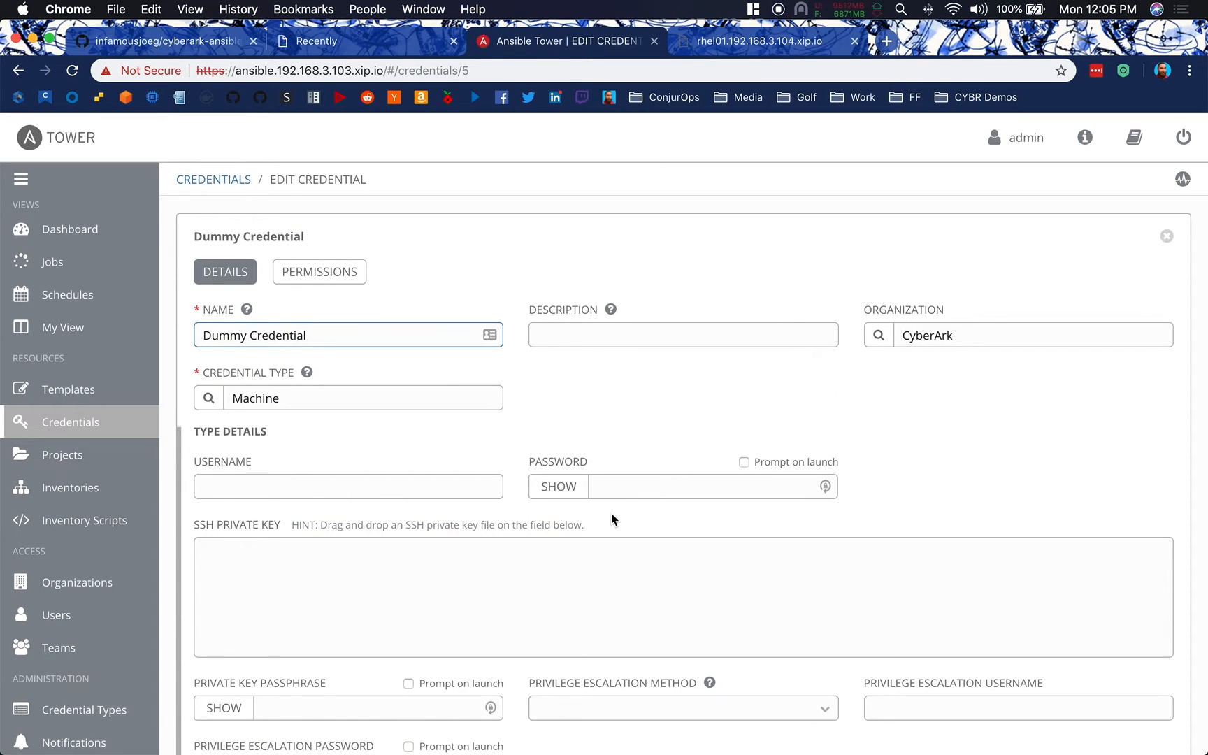
{"action": "scroll", "scroll_direction": "down", "scroll_amount": 3}
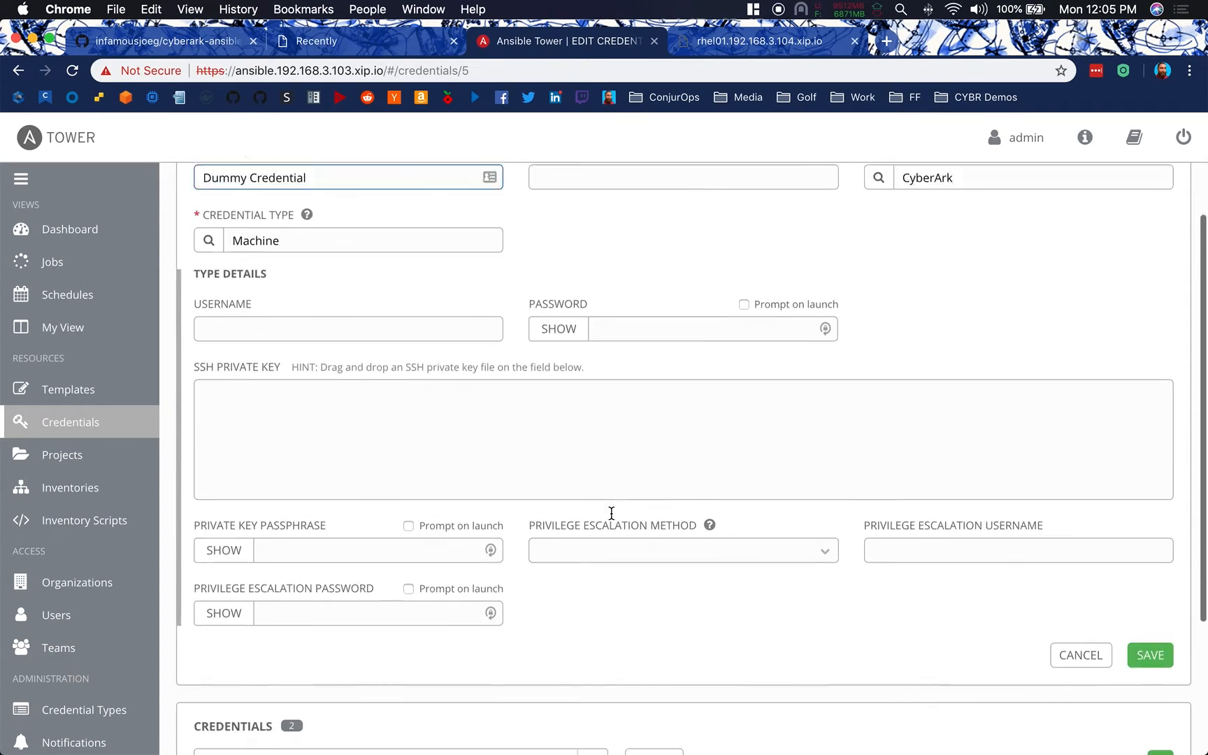
{"action": "left_click", "coordinate": [1080, 656]}
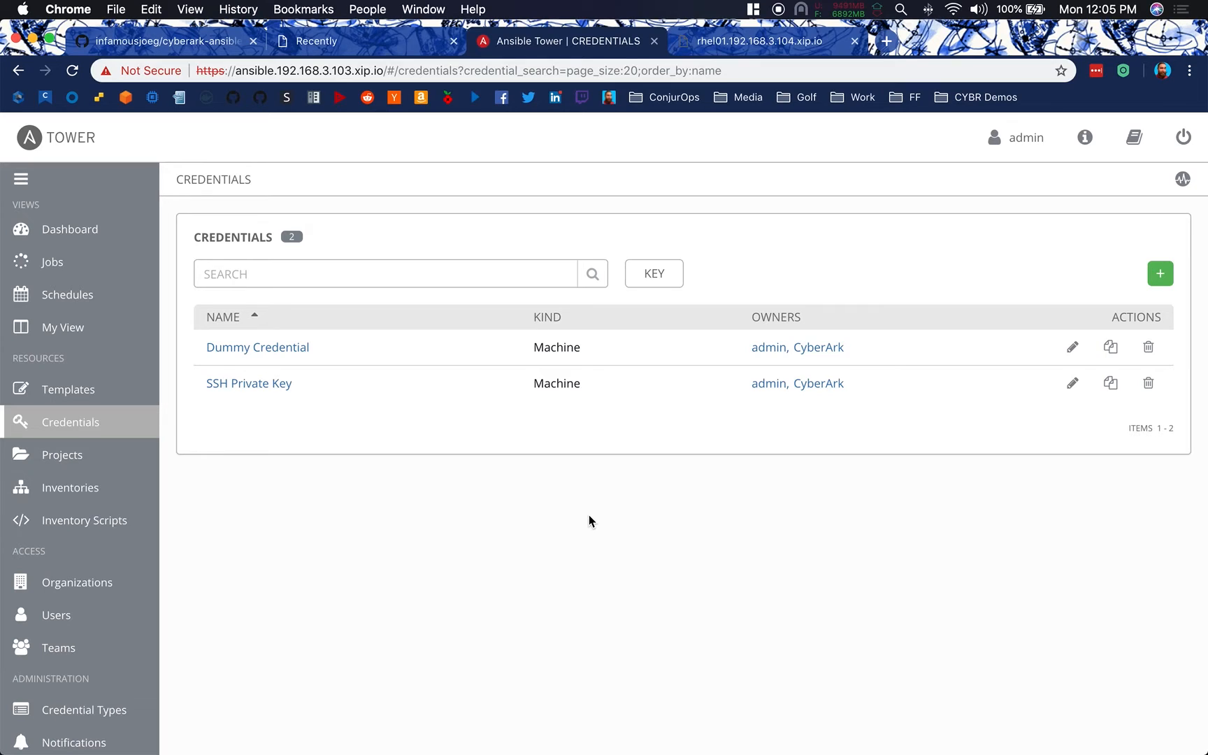
{"action": "mouse_move", "coordinate": [70, 487]}
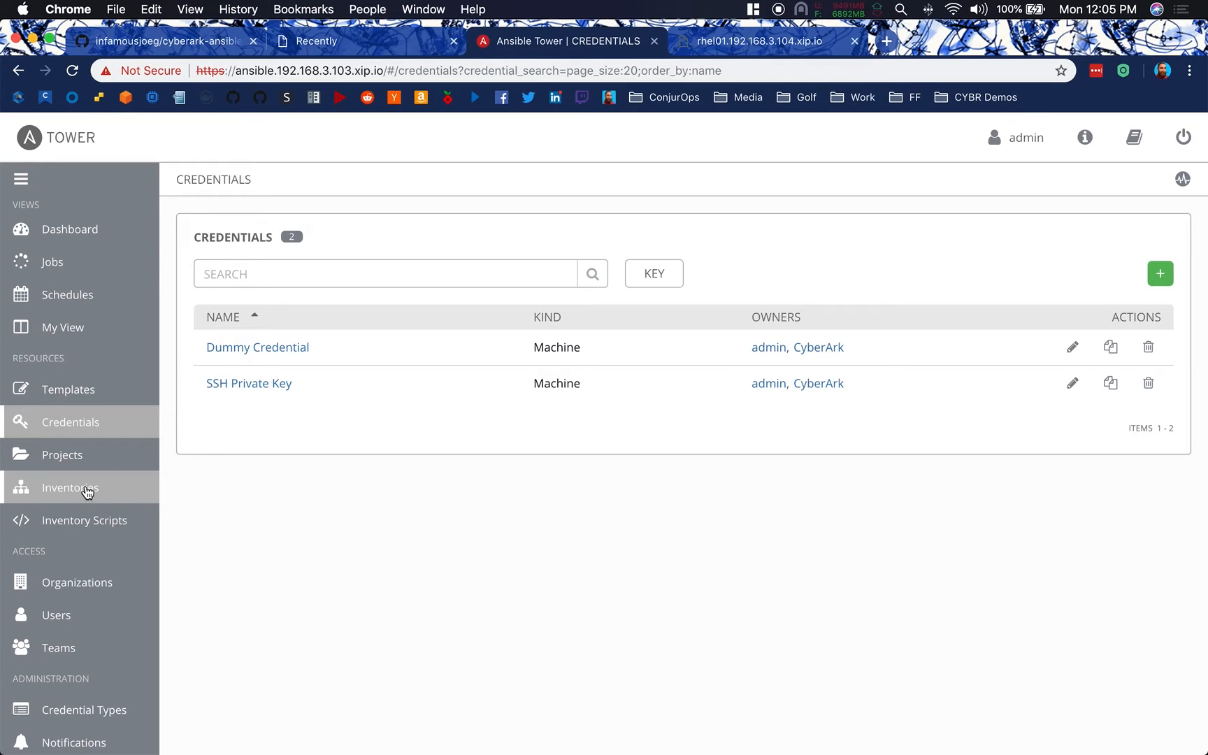
Open the CyberArk NUC Lab inventory's Hosts tab to see rhel01.192.168.3.104.xip.io
{"action": "left_click", "coordinate": [69, 487]}
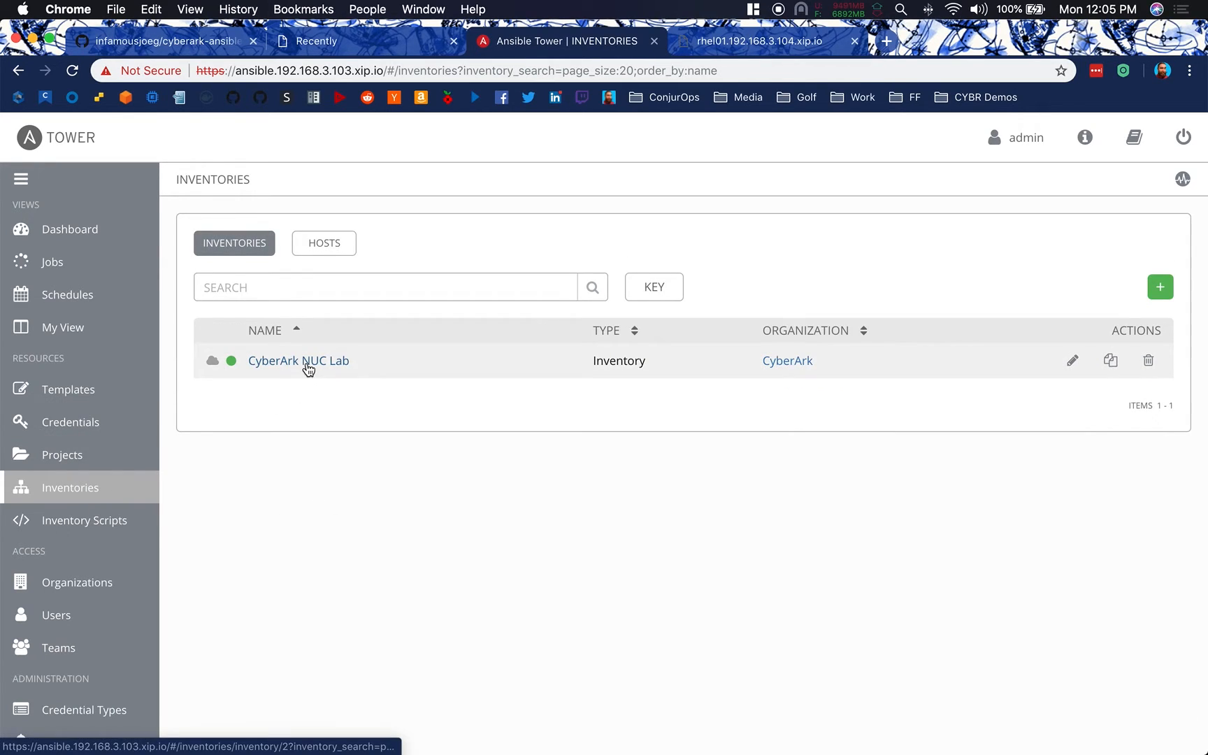
{"action": "left_click", "coordinate": [297, 361]}
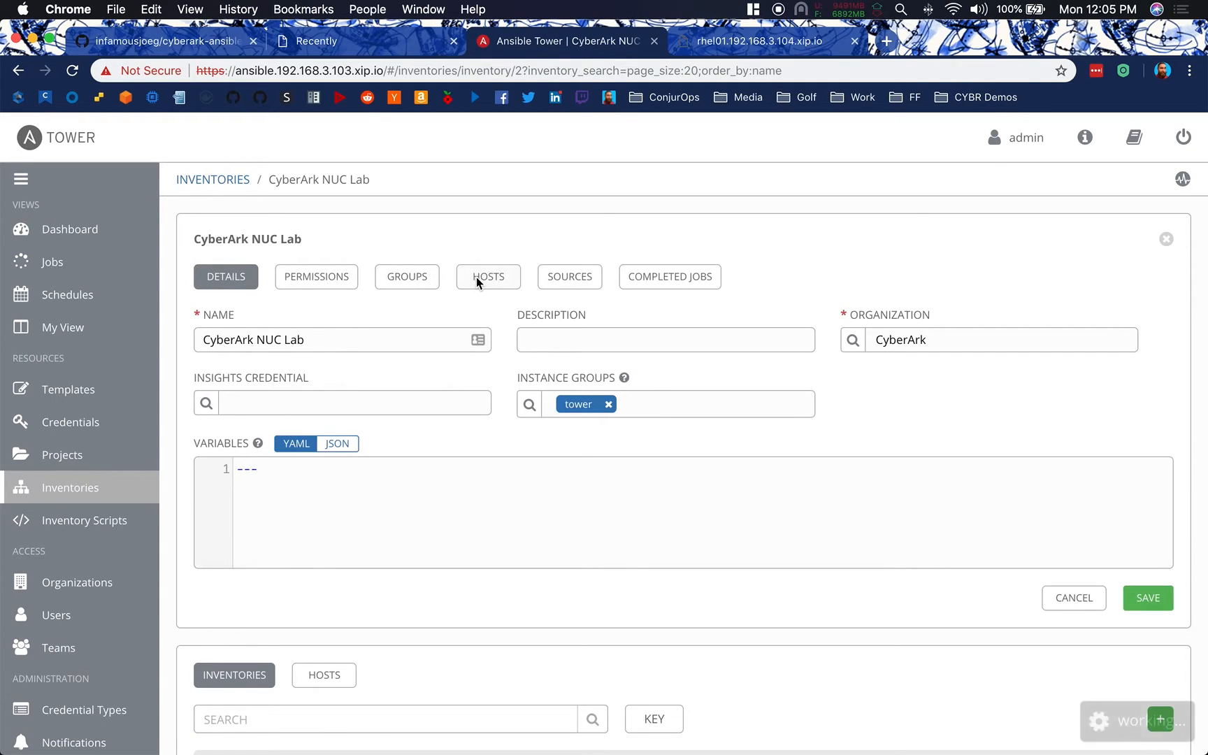
{"action": "left_click", "coordinate": [489, 277]}
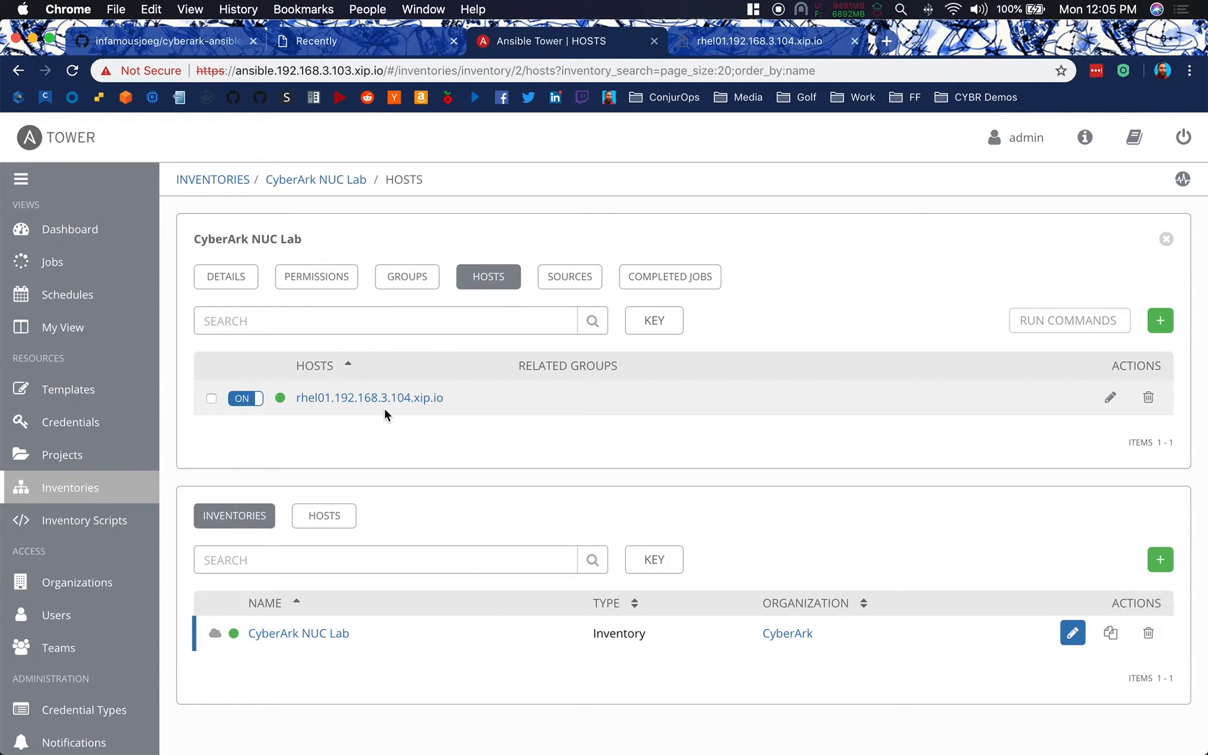
{"action": "mouse_move", "coordinate": [269, 413]}
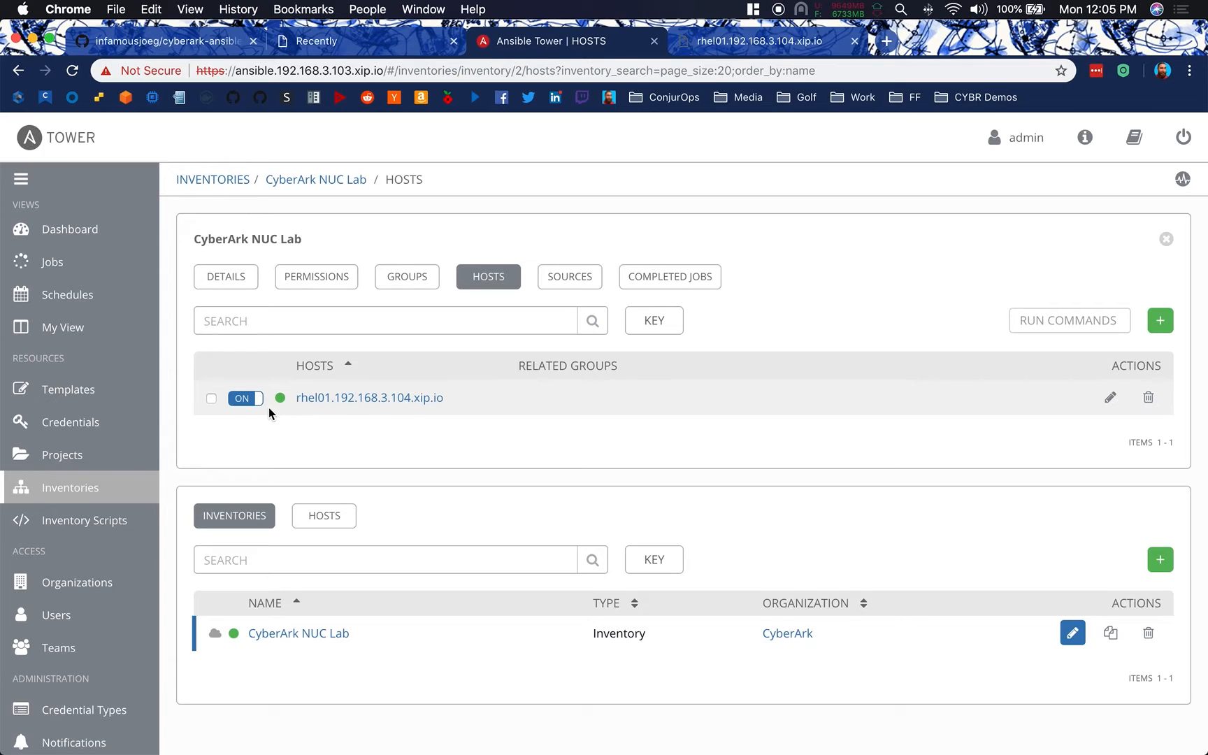
{"action": "mouse_move", "coordinate": [61, 455]}
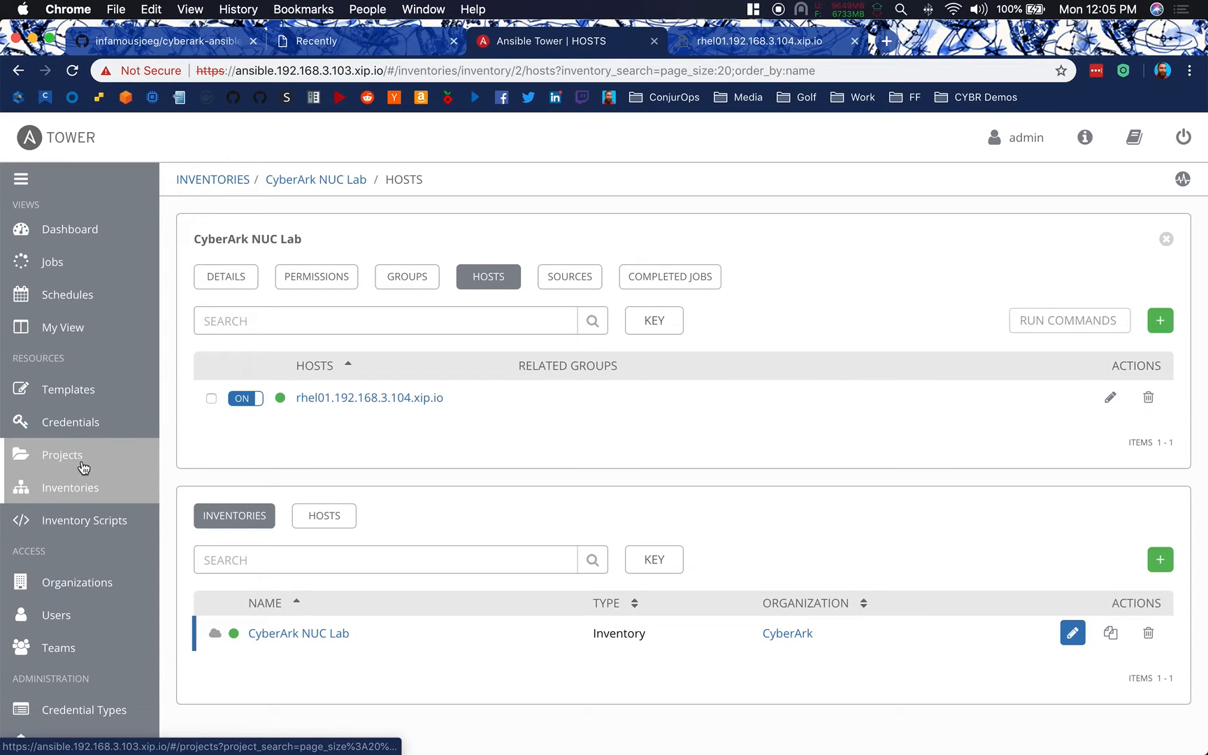
Open the Deploy LAMP Stack (CyberArk AIM Protected) template, using aim.yml and Dummy Credential
{"action": "left_click", "coordinate": [68, 390]}
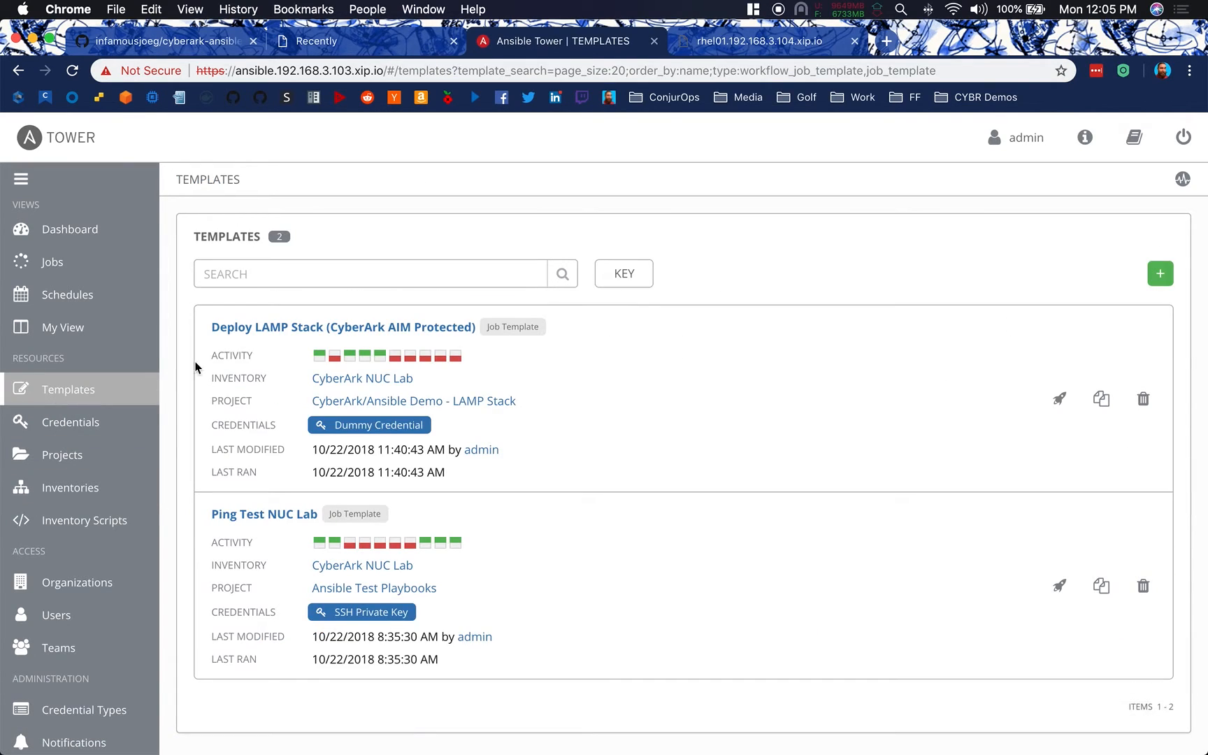
{"action": "mouse_move", "coordinate": [255, 326]}
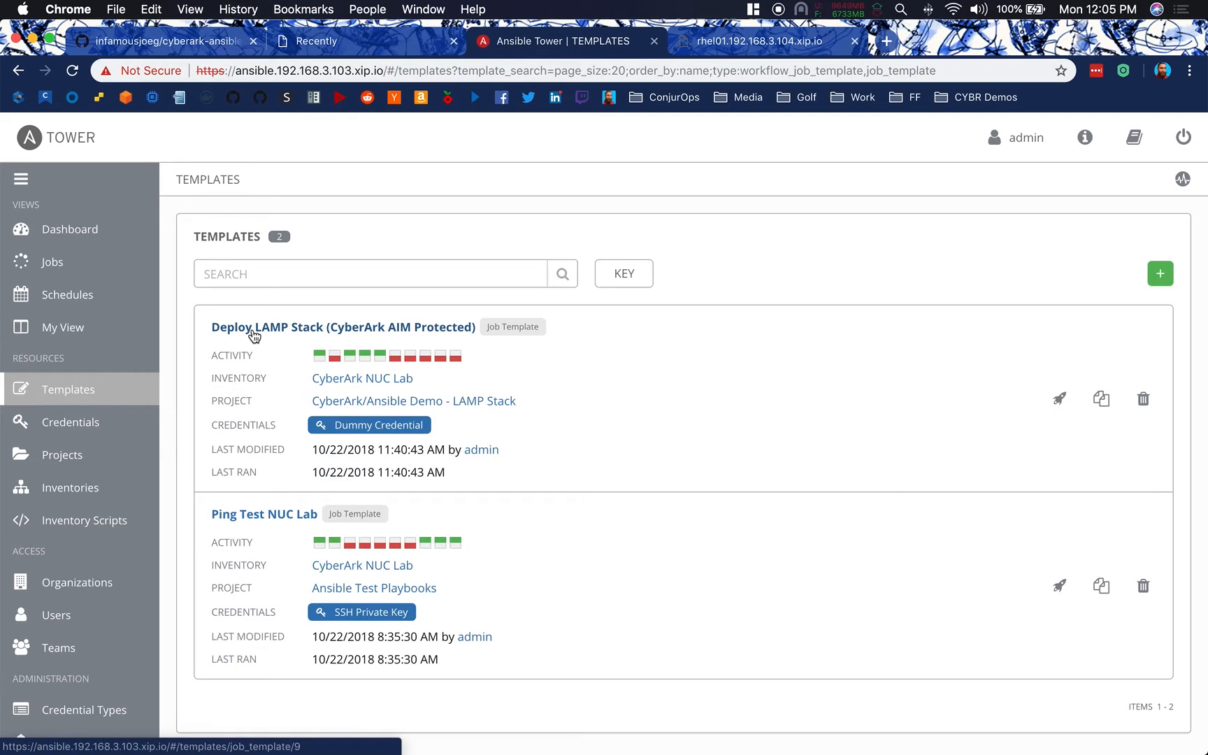
{"action": "mouse_move", "coordinate": [579, 431]}
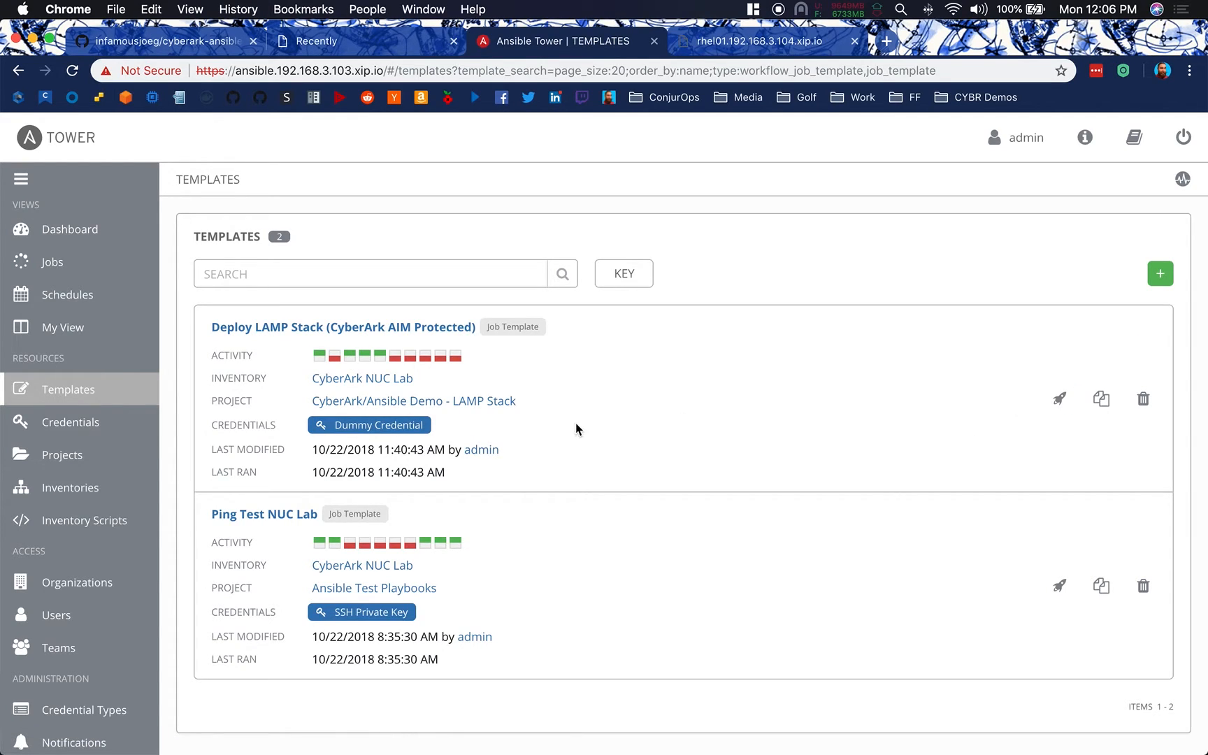
{"action": "left_click", "coordinate": [342, 326]}
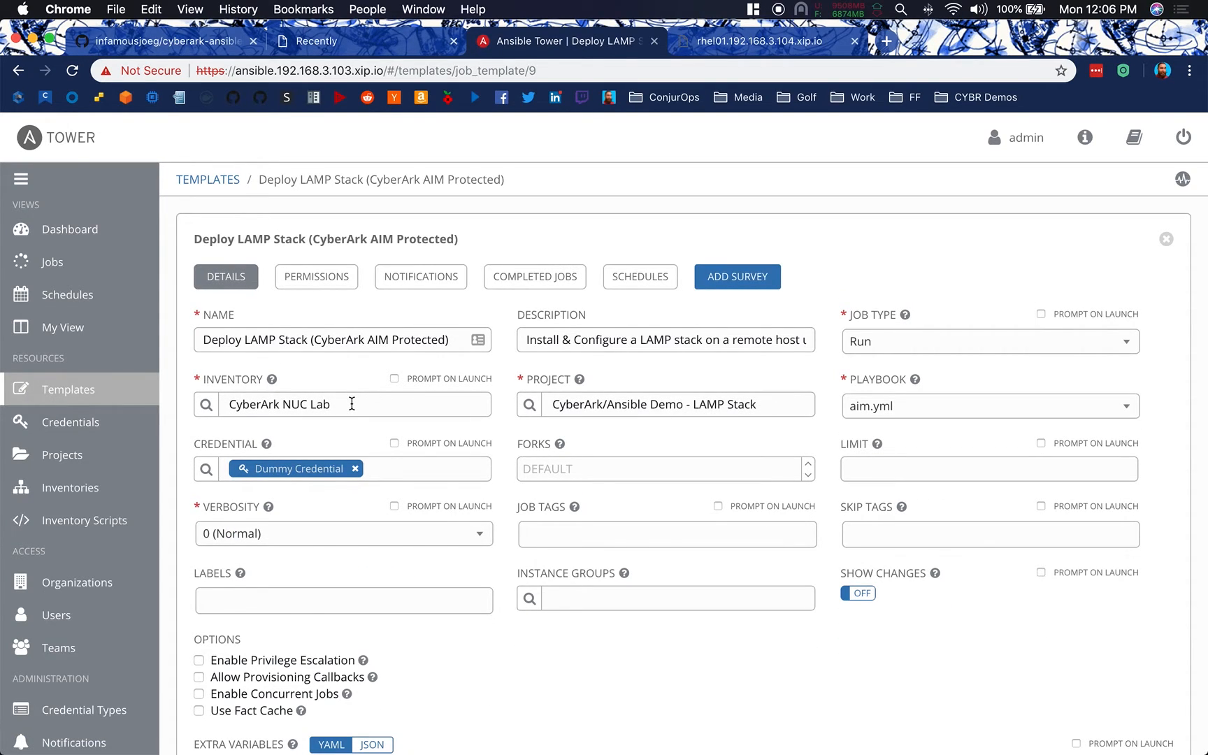
{"action": "mouse_move", "coordinate": [566, 422]}
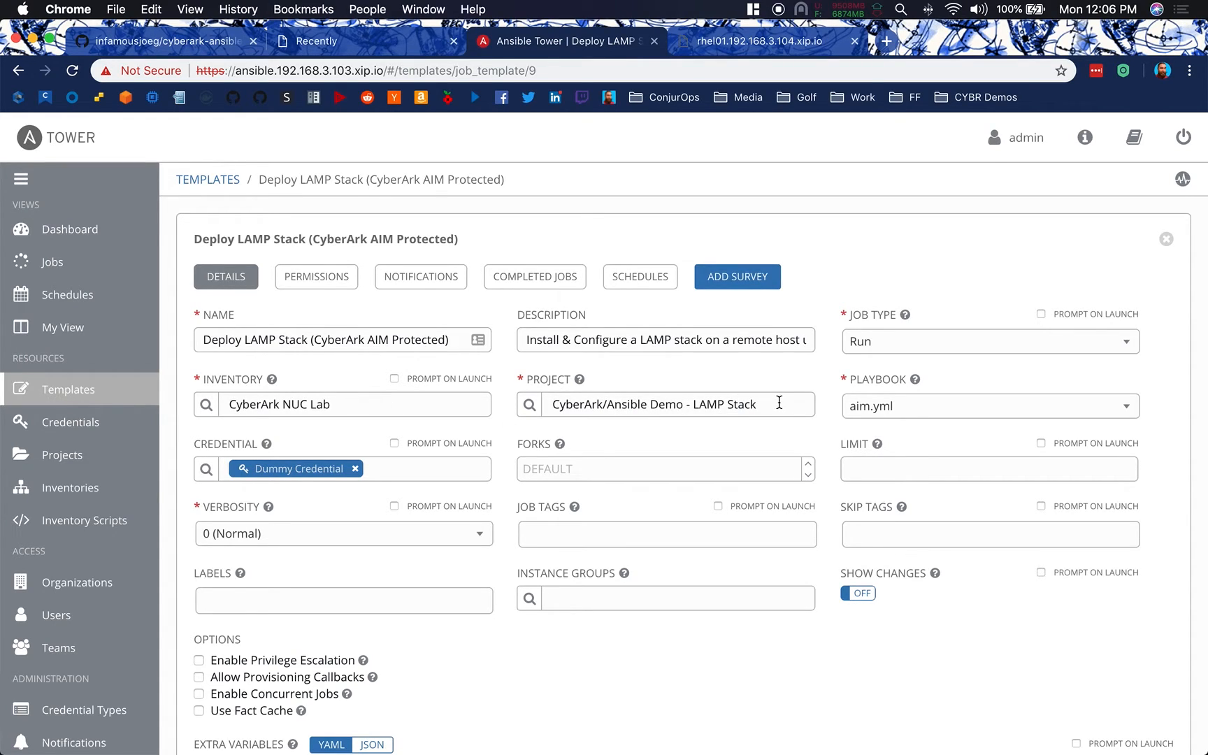
{"action": "mouse_move", "coordinate": [906, 414]}
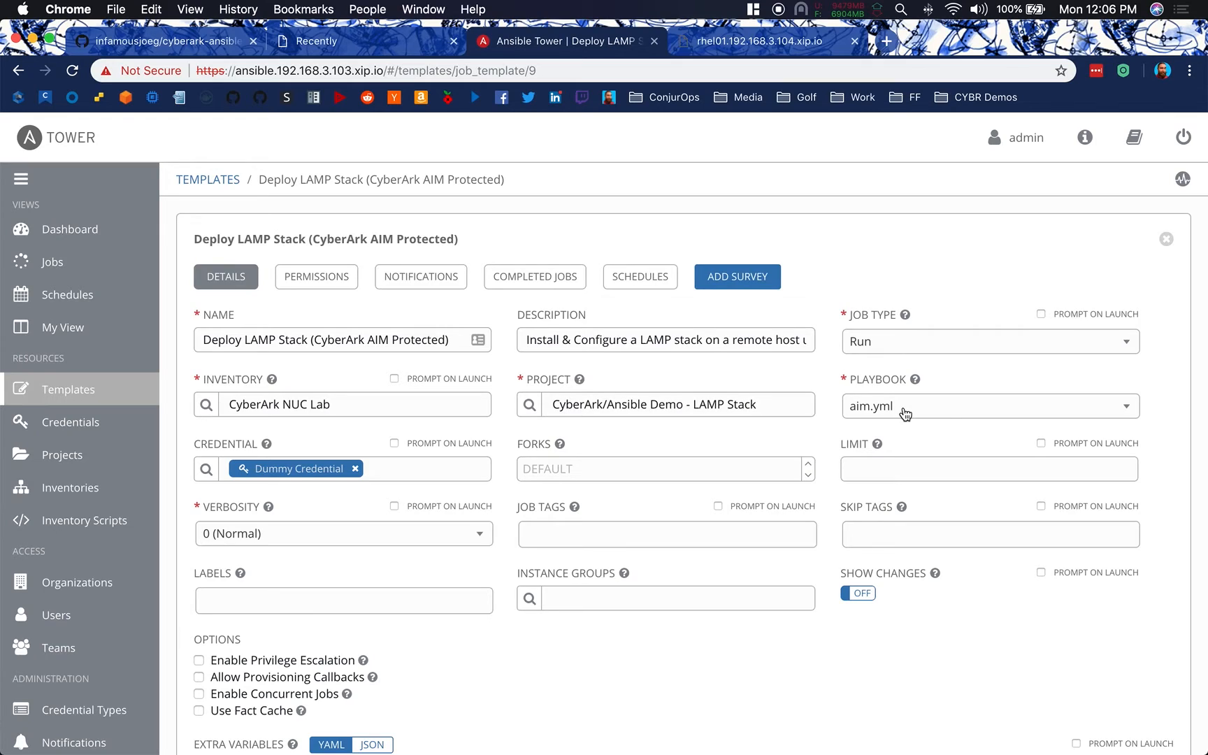
{"action": "mouse_move", "coordinate": [400, 482]}
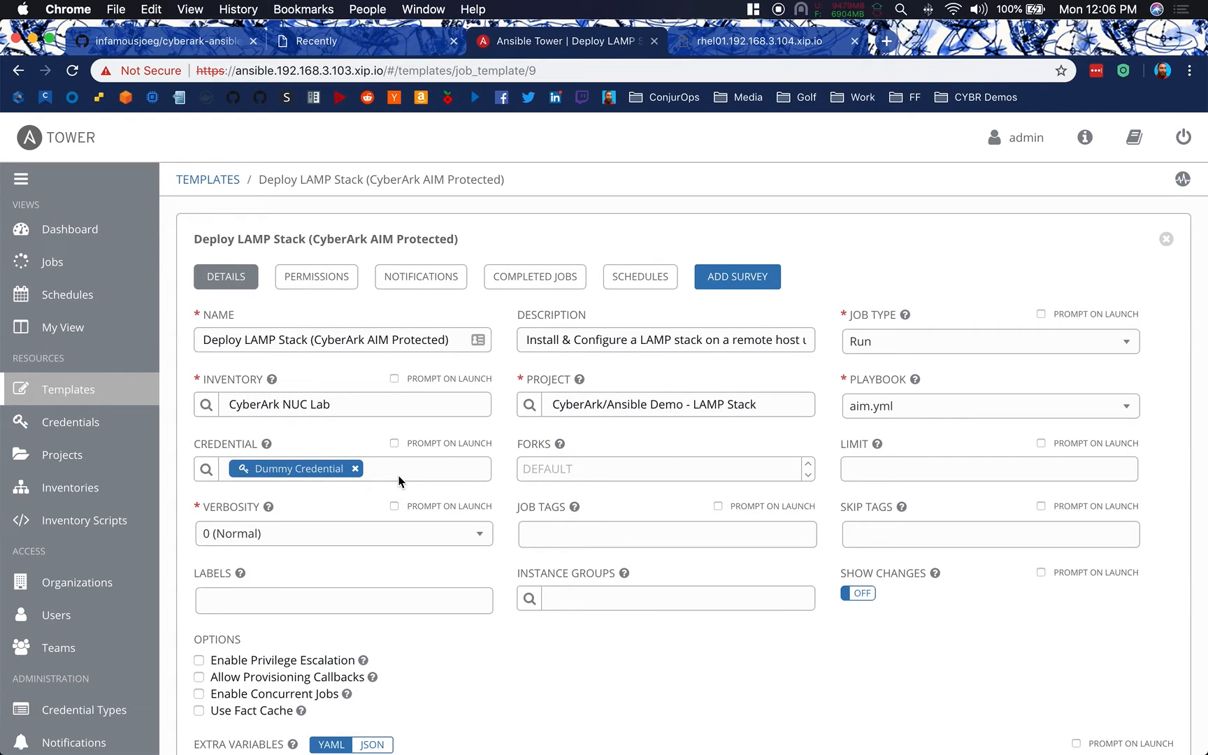
{"action": "mouse_move", "coordinate": [1144, 270]}
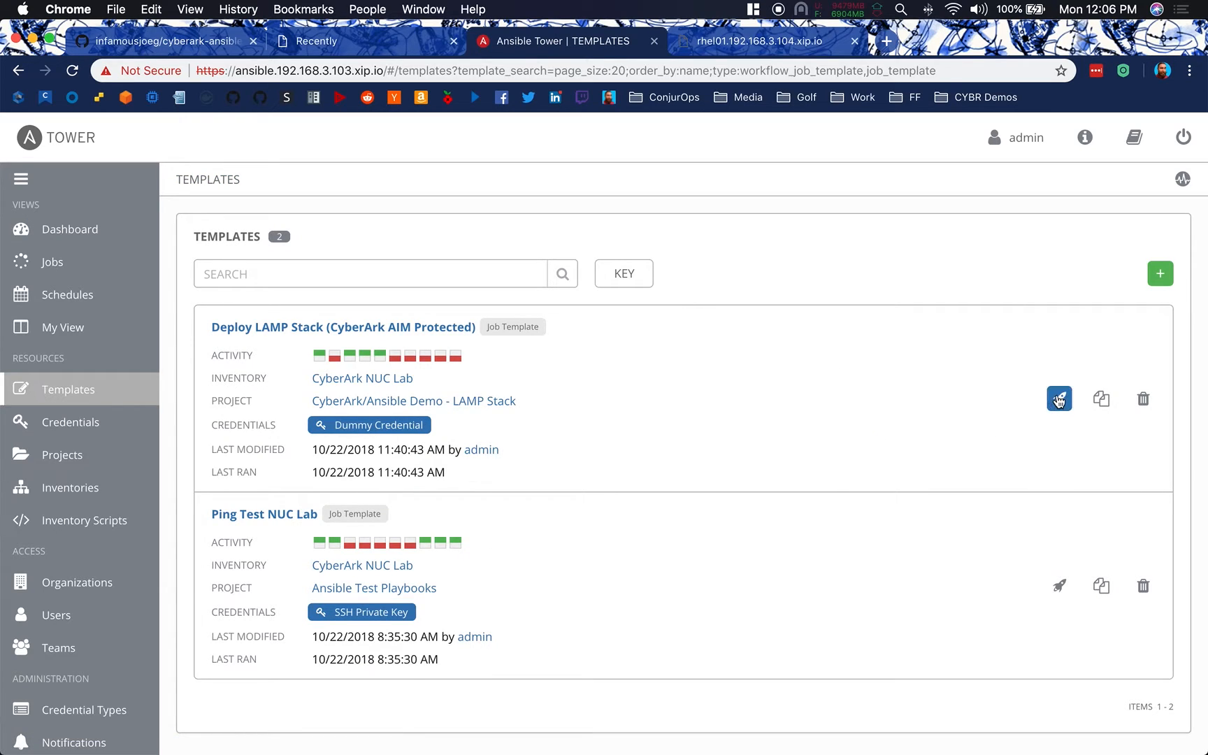
Launch job 239 for Deploy LAMP Stack and show PVWA's recent accounts
{"action": "left_click", "coordinate": [1059, 399]}
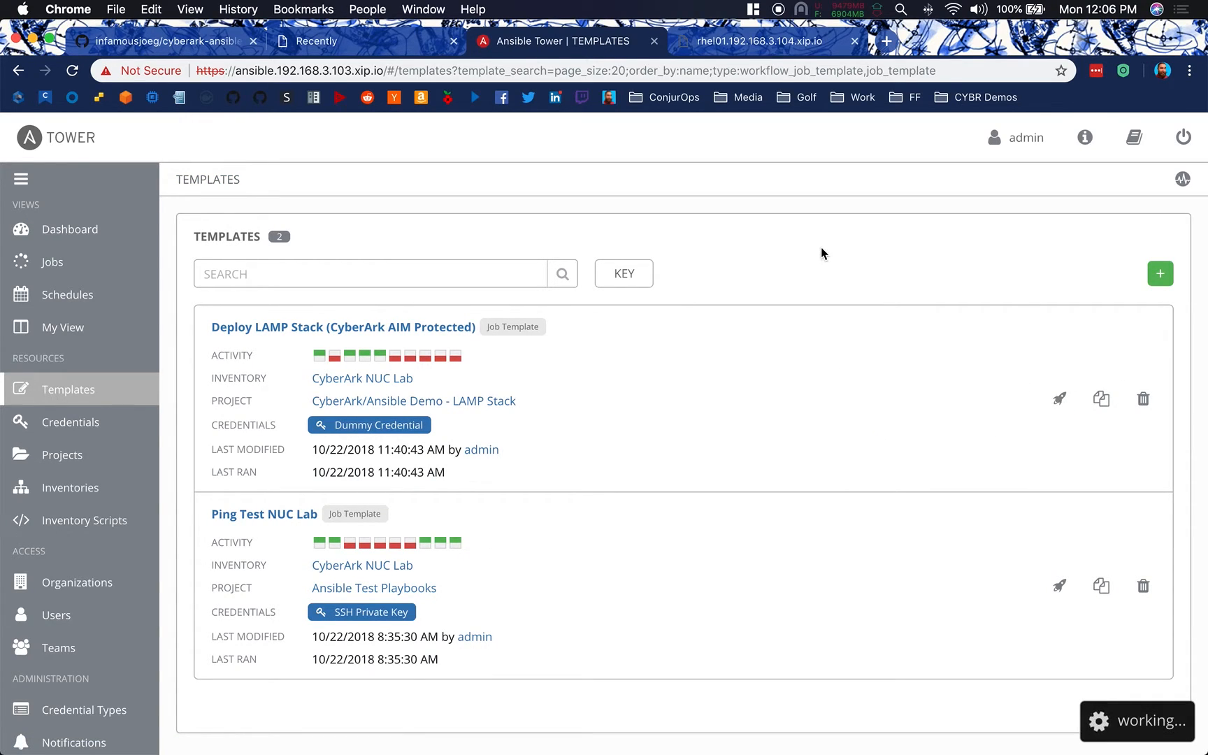
{"action": "left_click", "coordinate": [1059, 399]}
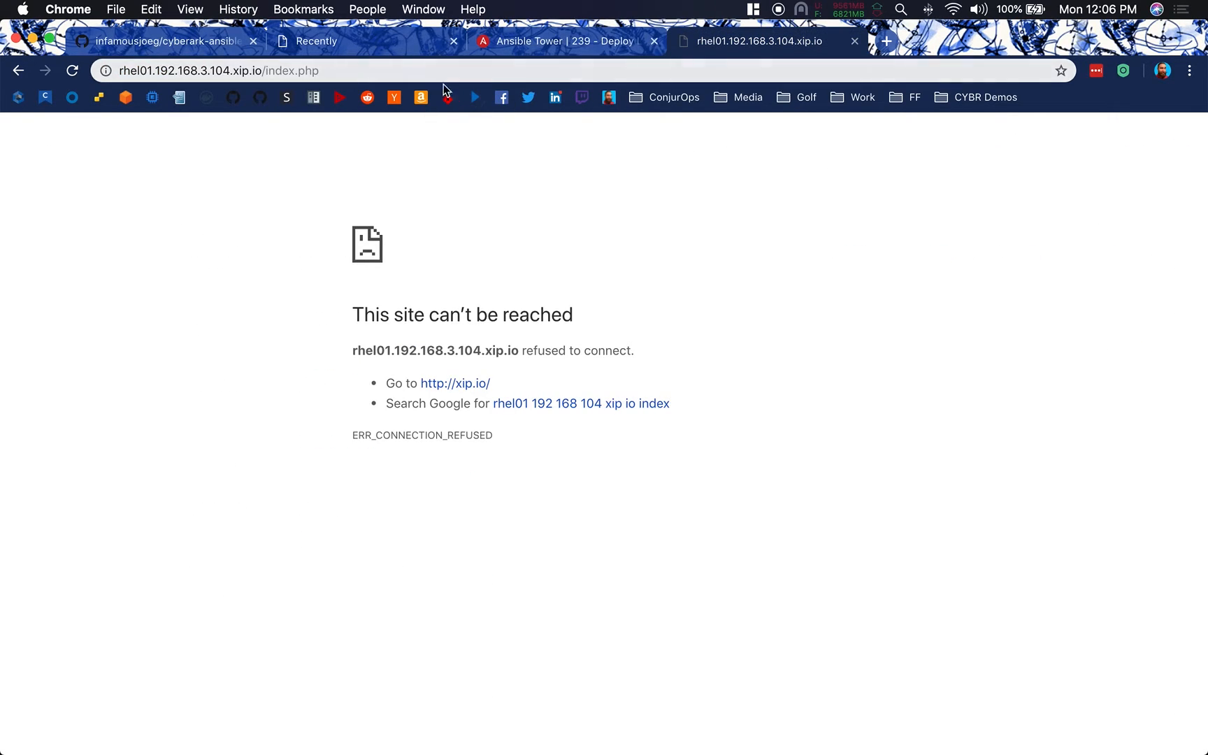
{"action": "left_click", "coordinate": [565, 40]}
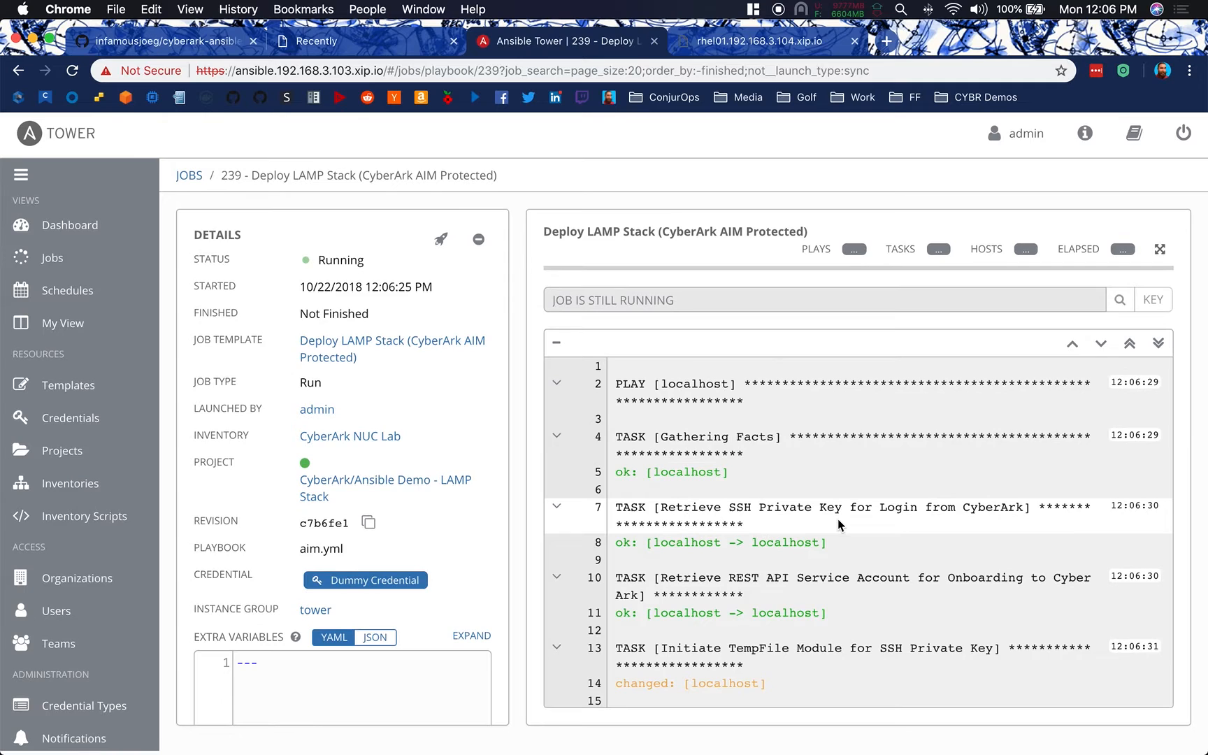
{"action": "left_click", "coordinate": [1158, 347]}
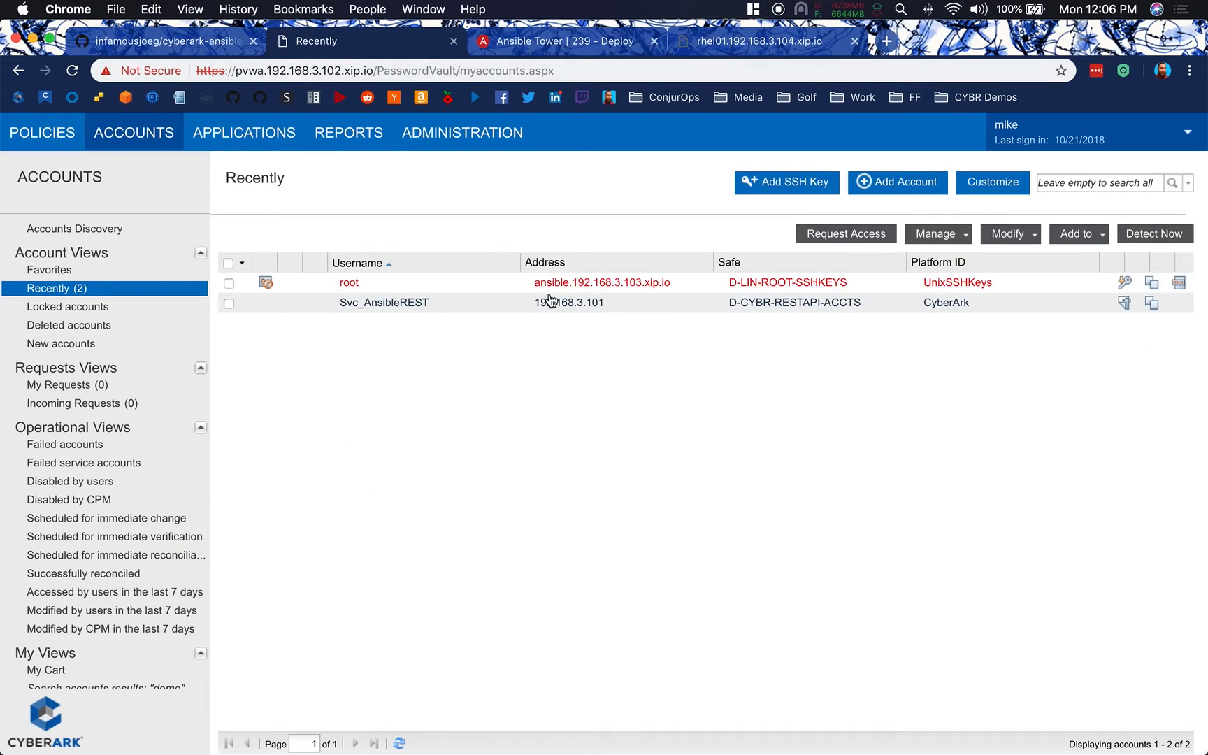
Open the root SSH key account and show its Activities log of retrievals
{"action": "left_click", "coordinate": [349, 282]}
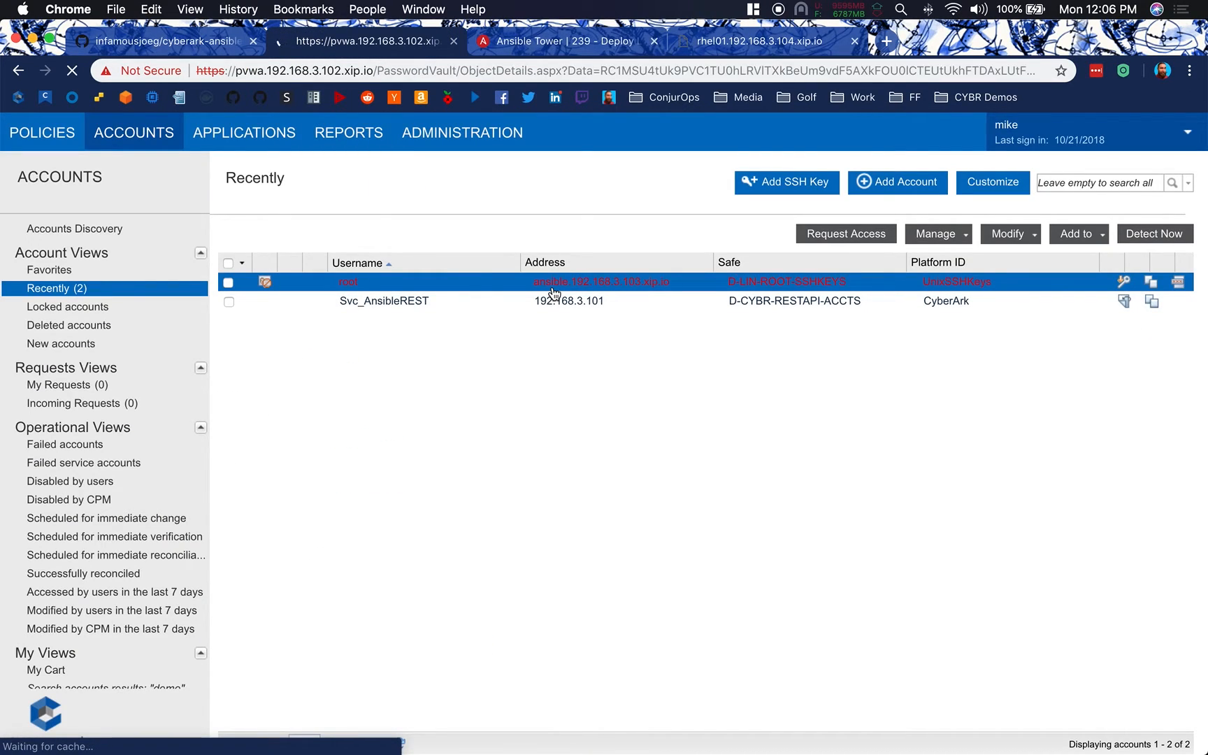
{"action": "left_click", "coordinate": [348, 281]}
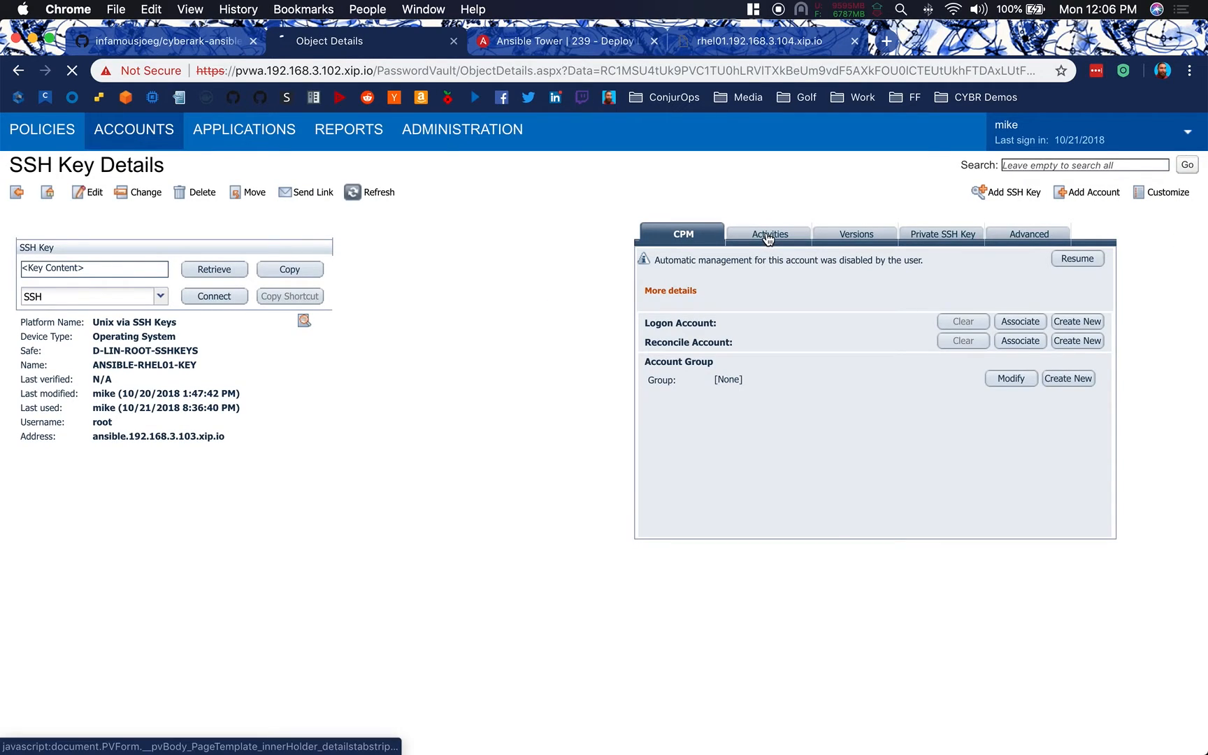
{"action": "left_click", "coordinate": [769, 233]}
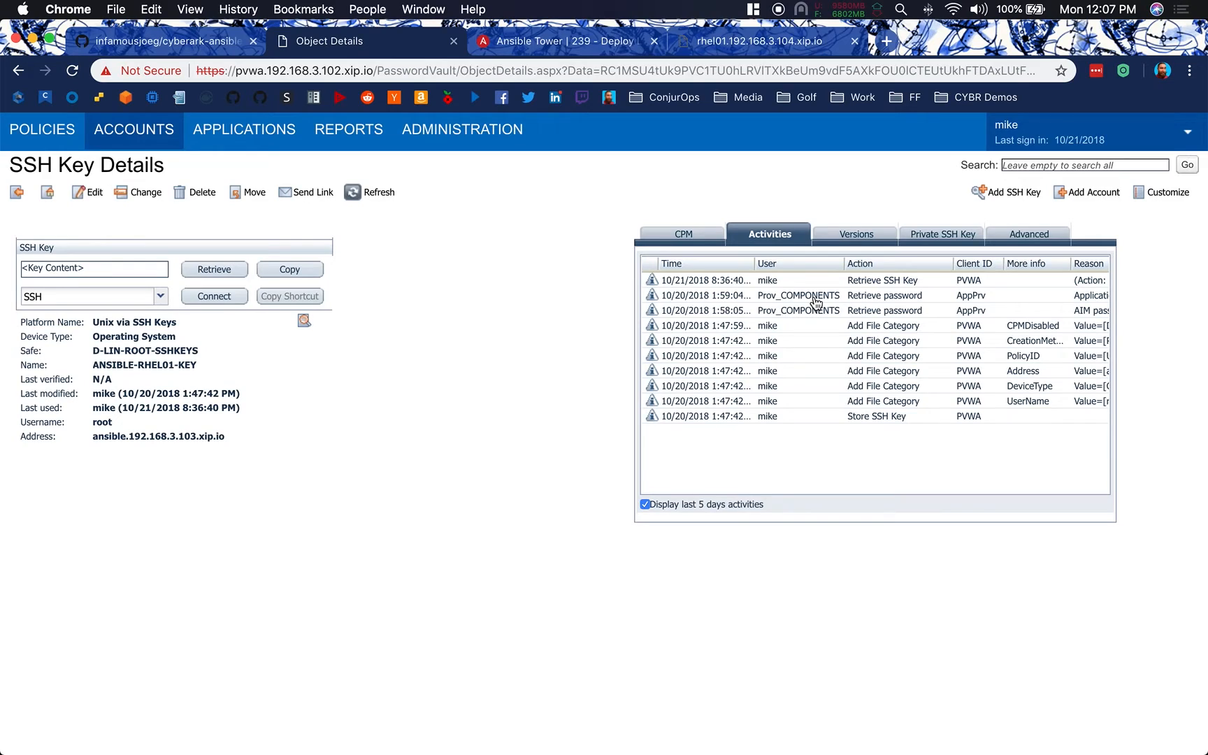
{"action": "mouse_move", "coordinate": [90, 279]}
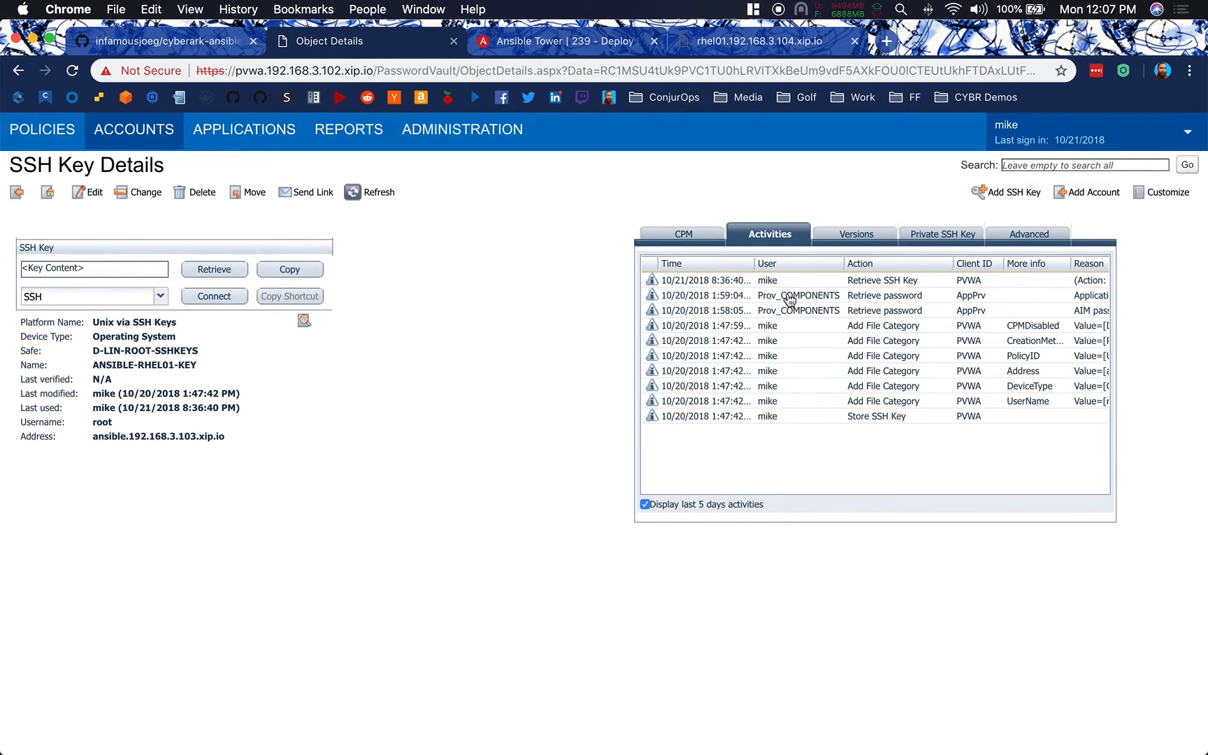
{"action": "mouse_move", "coordinate": [779, 317]}
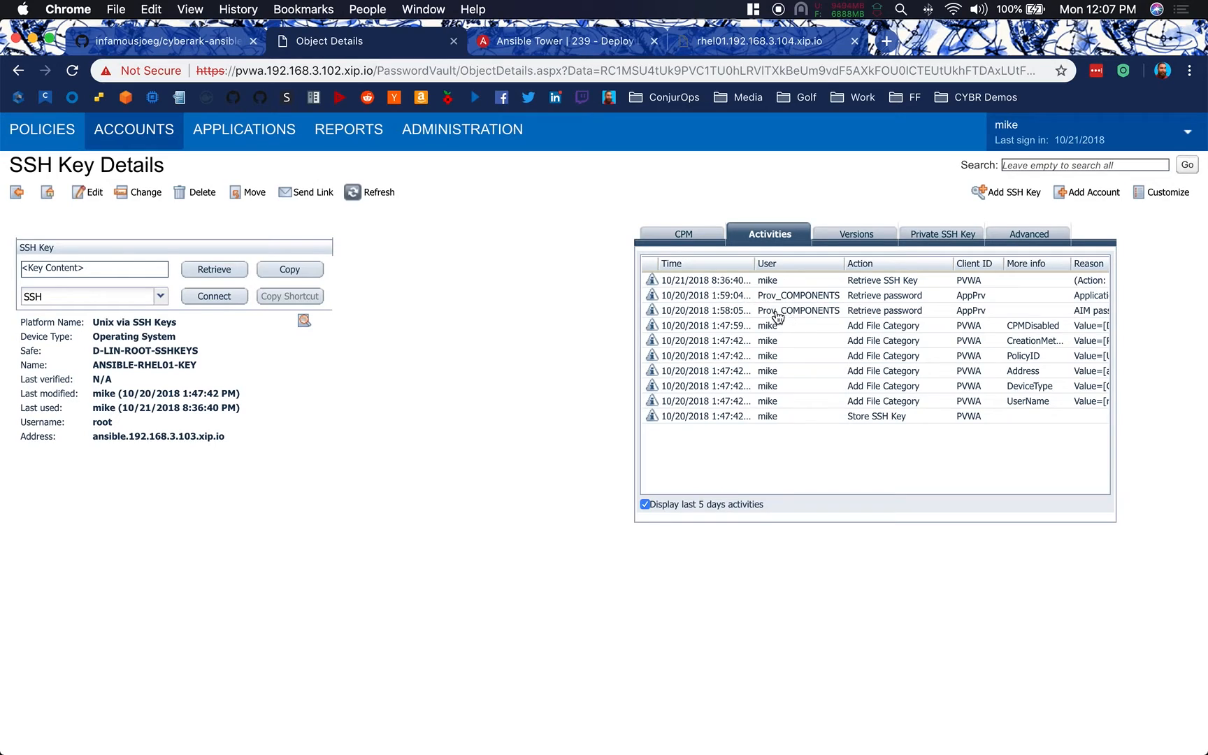
{"action": "mouse_move", "coordinate": [349, 129]}
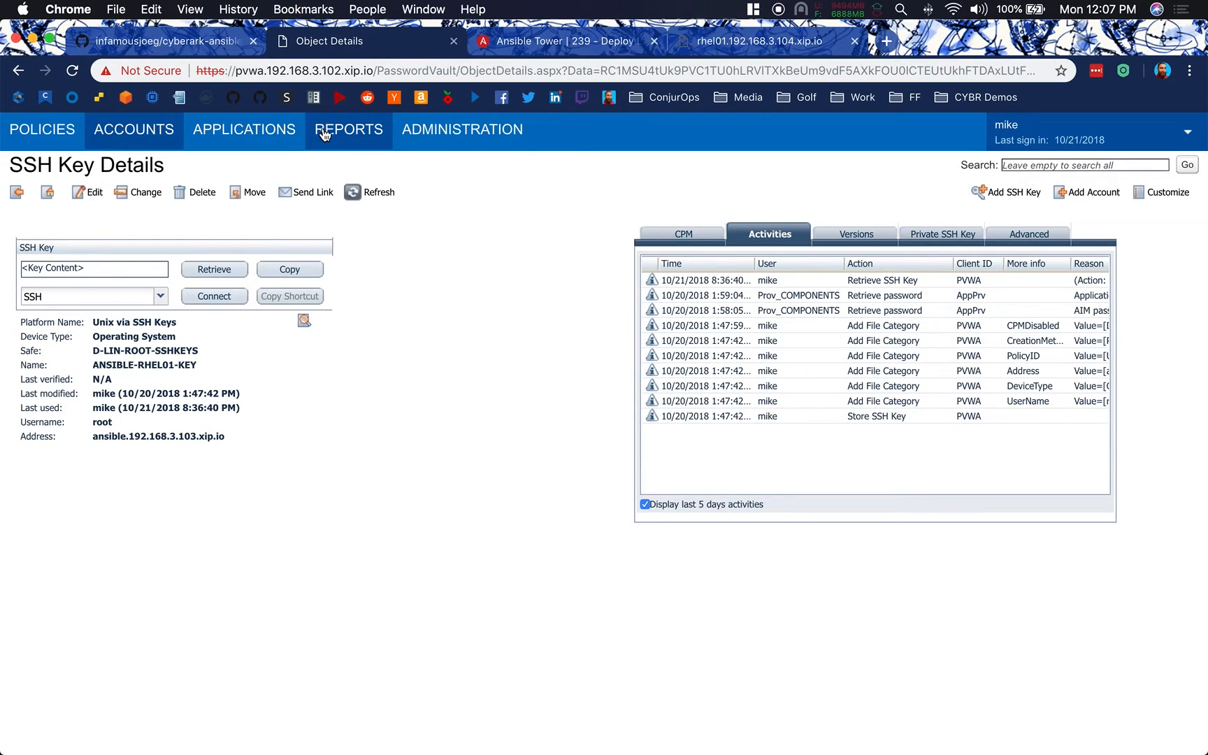
{"action": "mouse_move", "coordinate": [697, 329]}
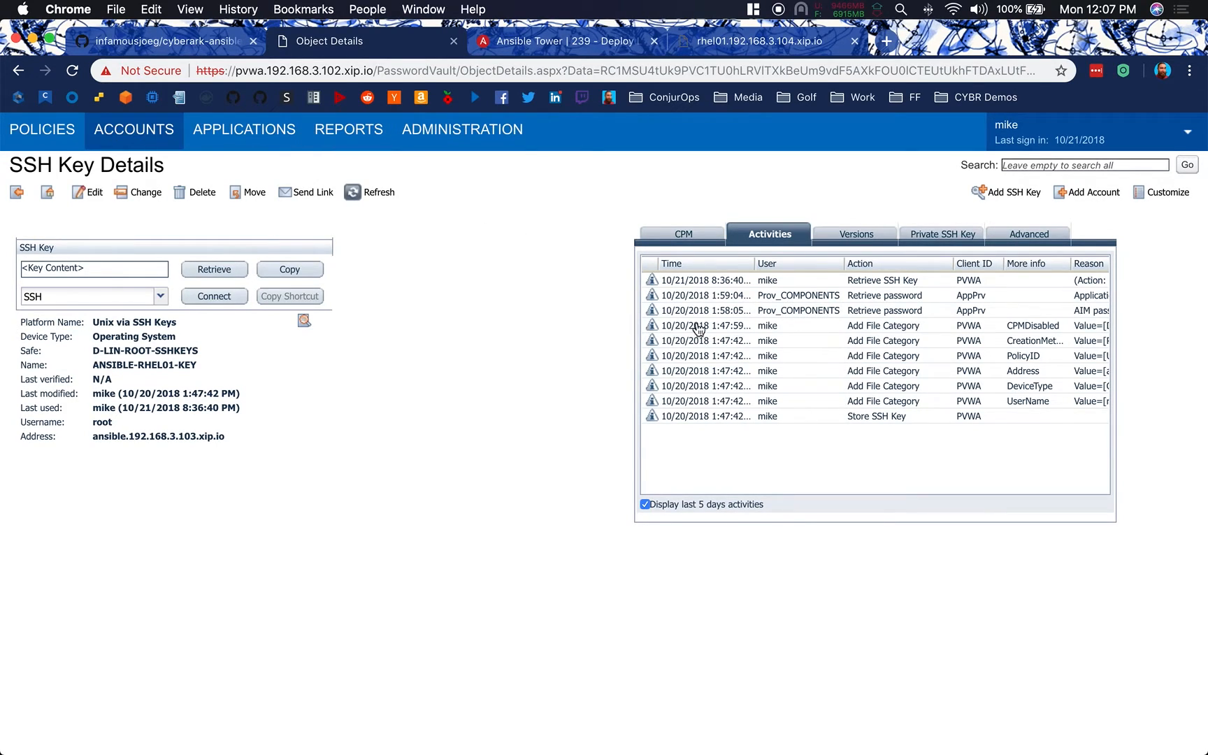
{"action": "mouse_move", "coordinate": [752, 309]}
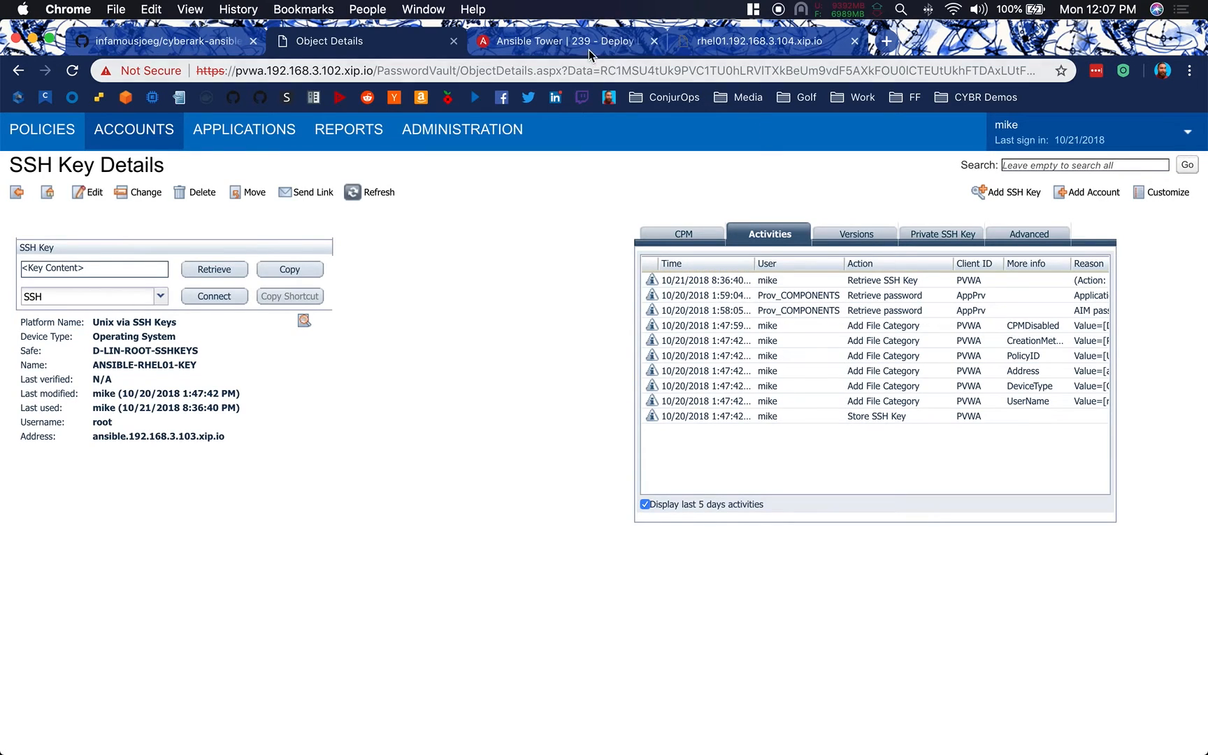
Scroll job 239's output through the Apache, SELinux and index.php tasks to MariaDB installation
{"action": "left_click", "coordinate": [566, 41]}
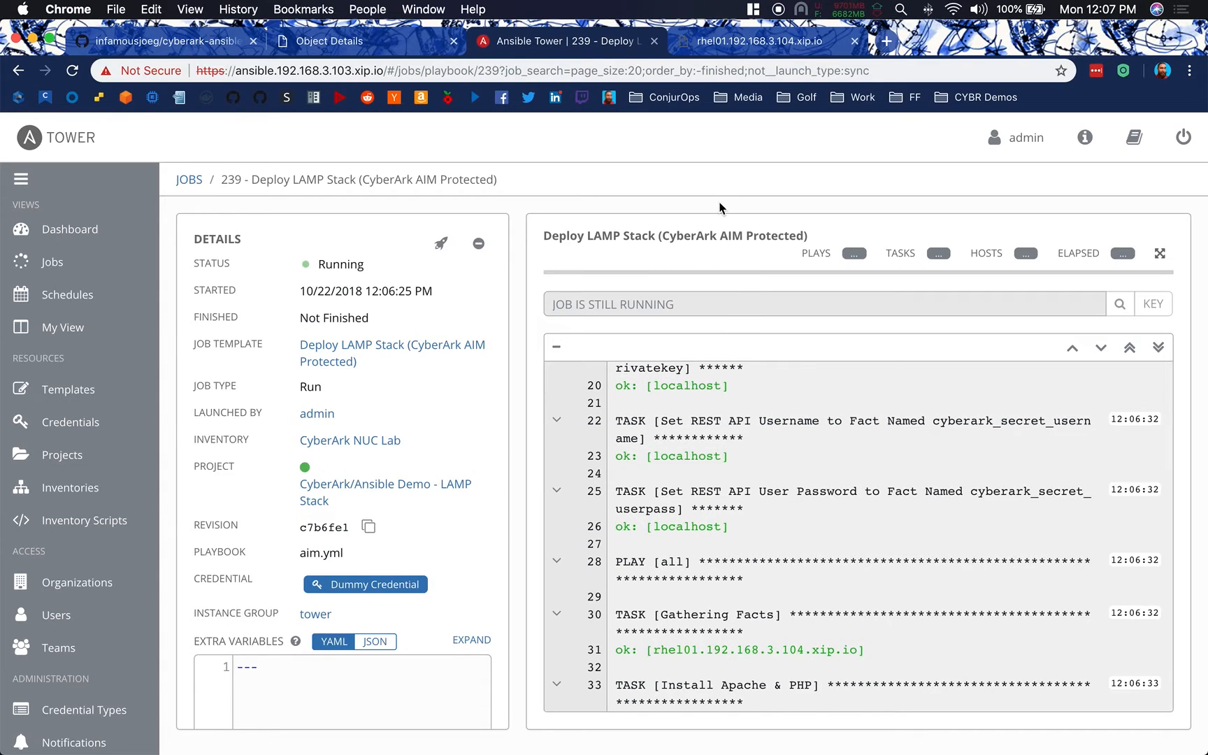
{"action": "mouse_move", "coordinate": [716, 193]}
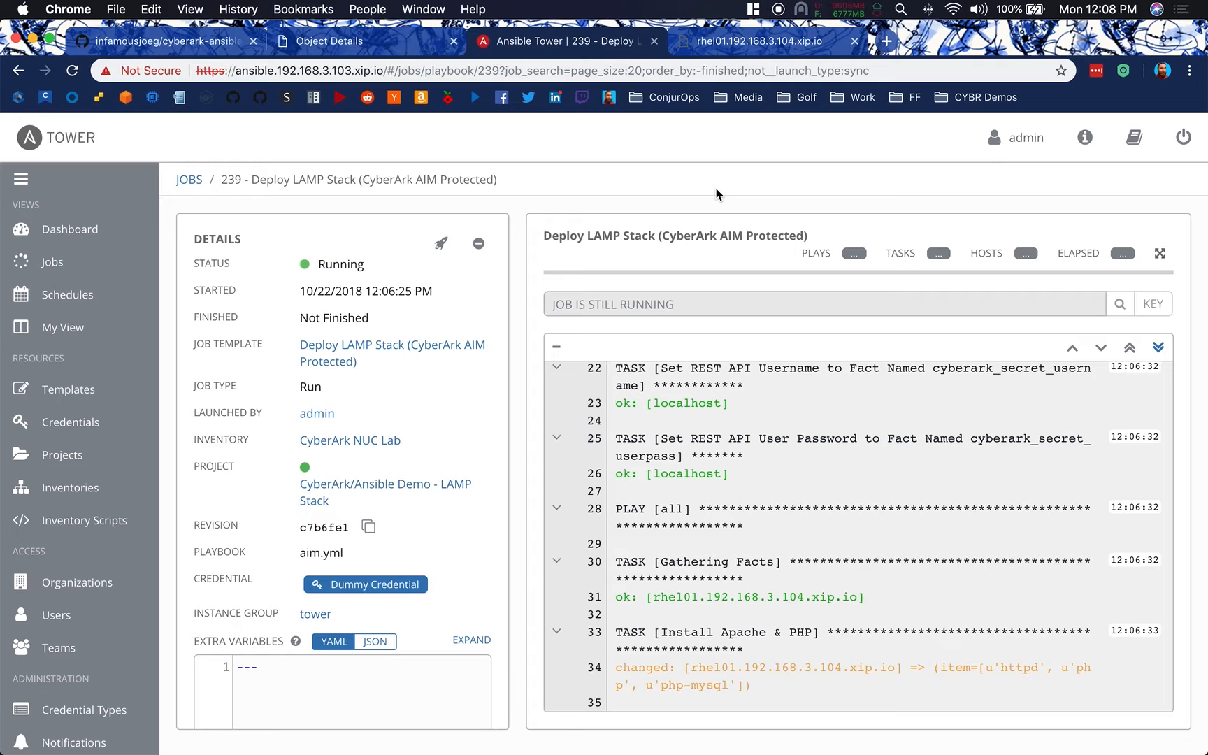
{"action": "scroll", "scroll_direction": "down", "scroll_amount": 3}
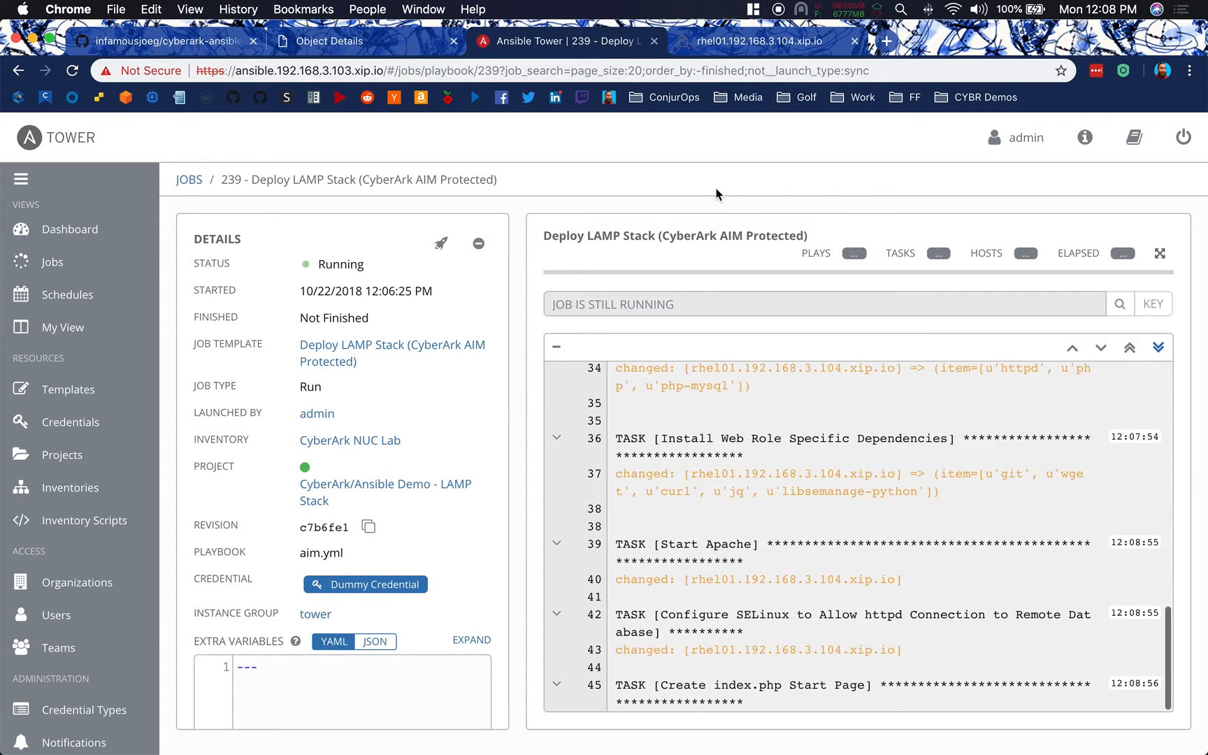
{"action": "scroll", "scroll_direction": "down", "scroll_amount": 3}
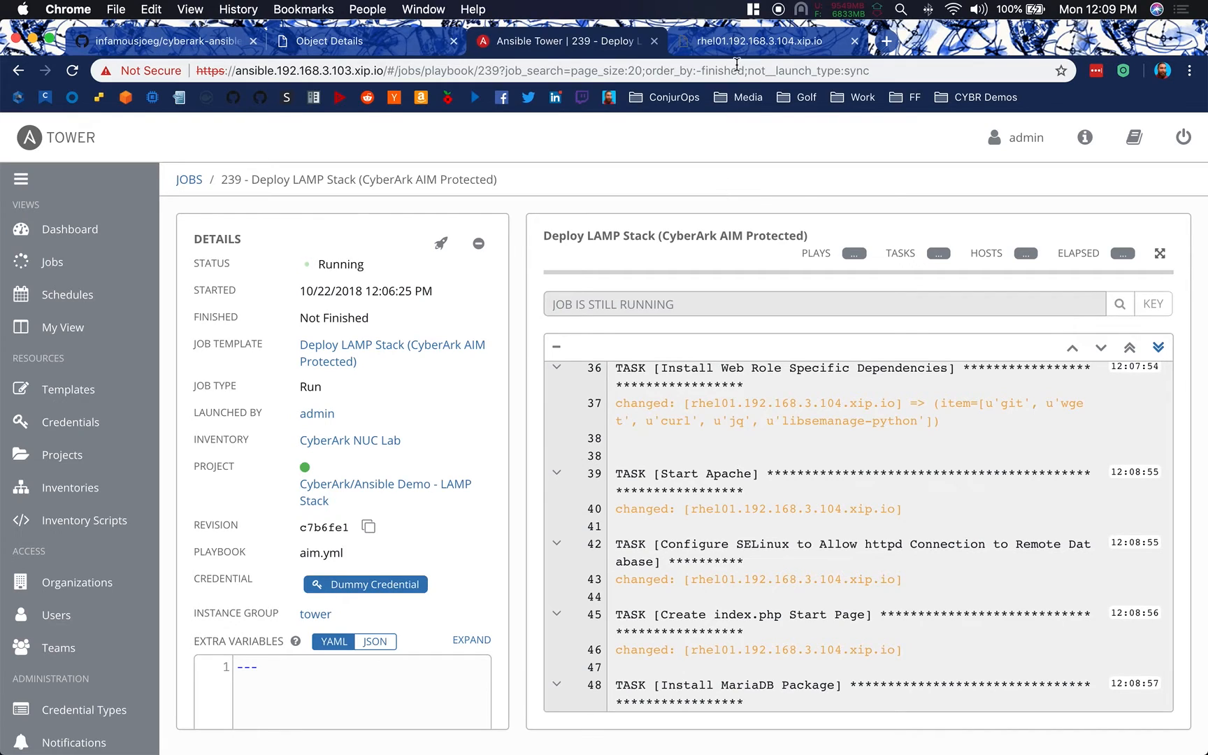
Reload rhel01's index.php page, which still refuses to connect
{"action": "left_click", "coordinate": [760, 41]}
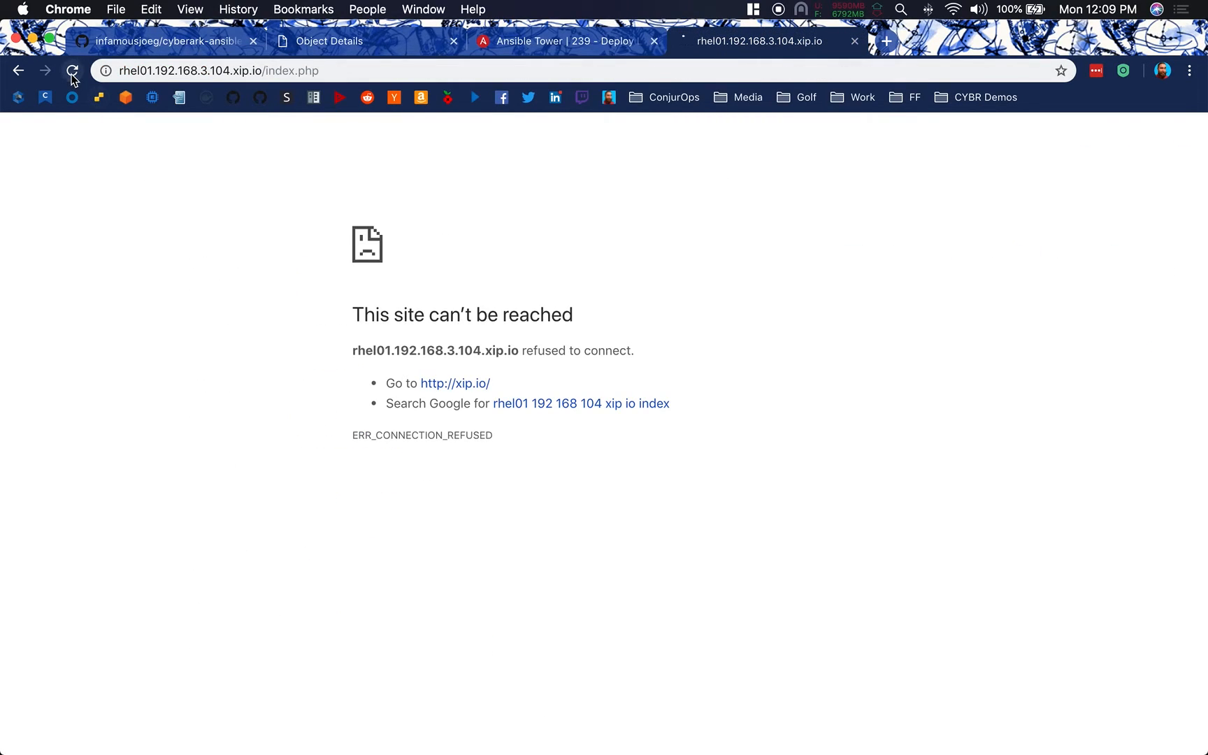
{"action": "left_click", "coordinate": [73, 70]}
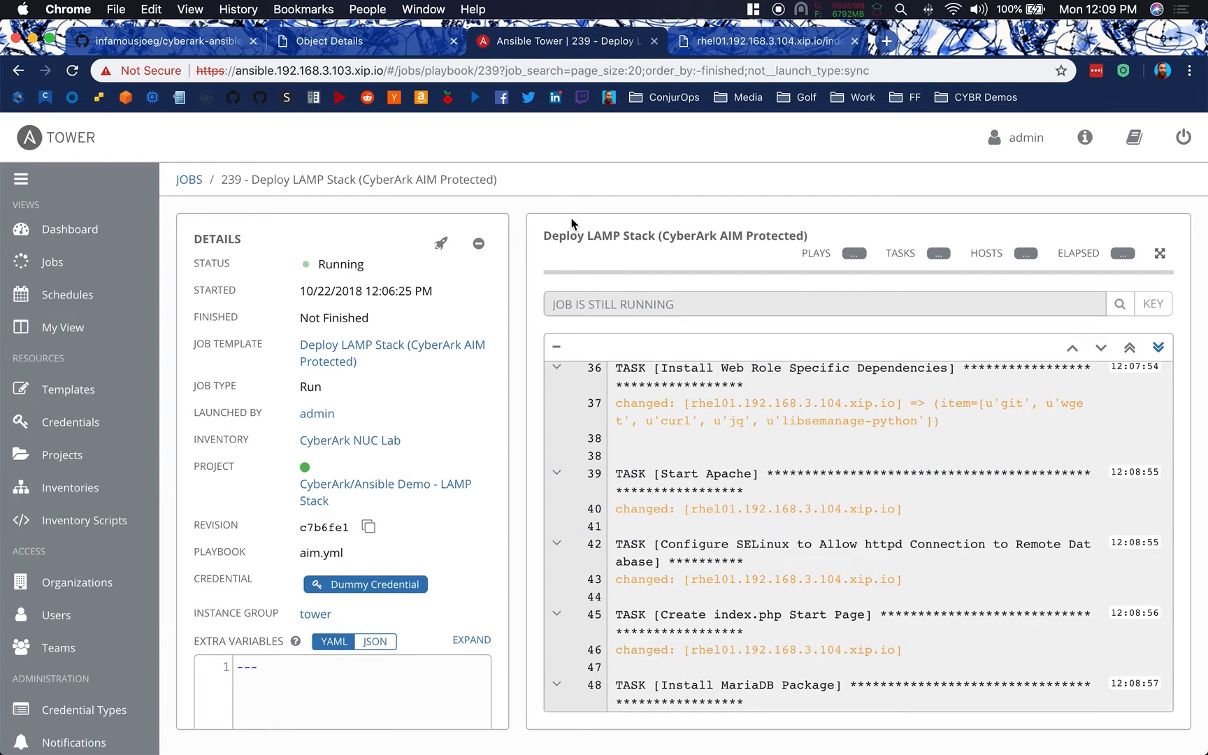
{"action": "mouse_move", "coordinate": [630, 211]}
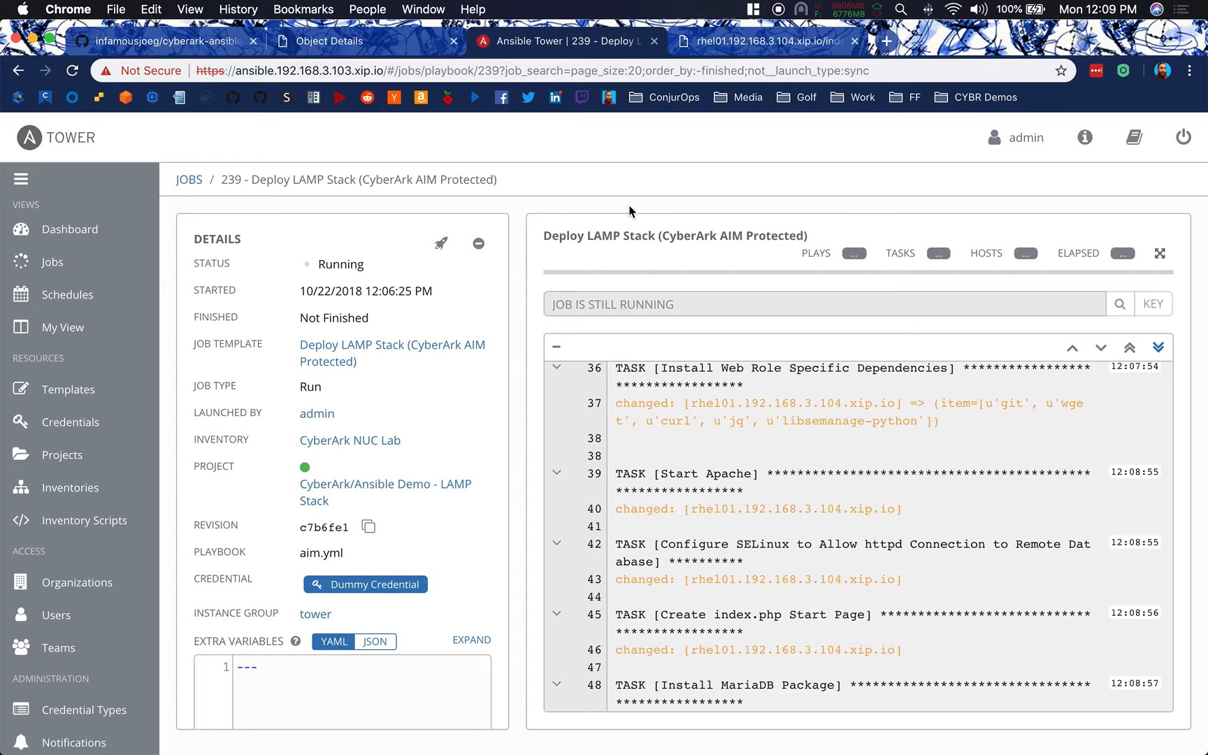
Scroll job 239's output down to the PLAY RECAP showing Successful with no failures
{"action": "scroll", "scroll_direction": "down", "scroll_amount": 3}
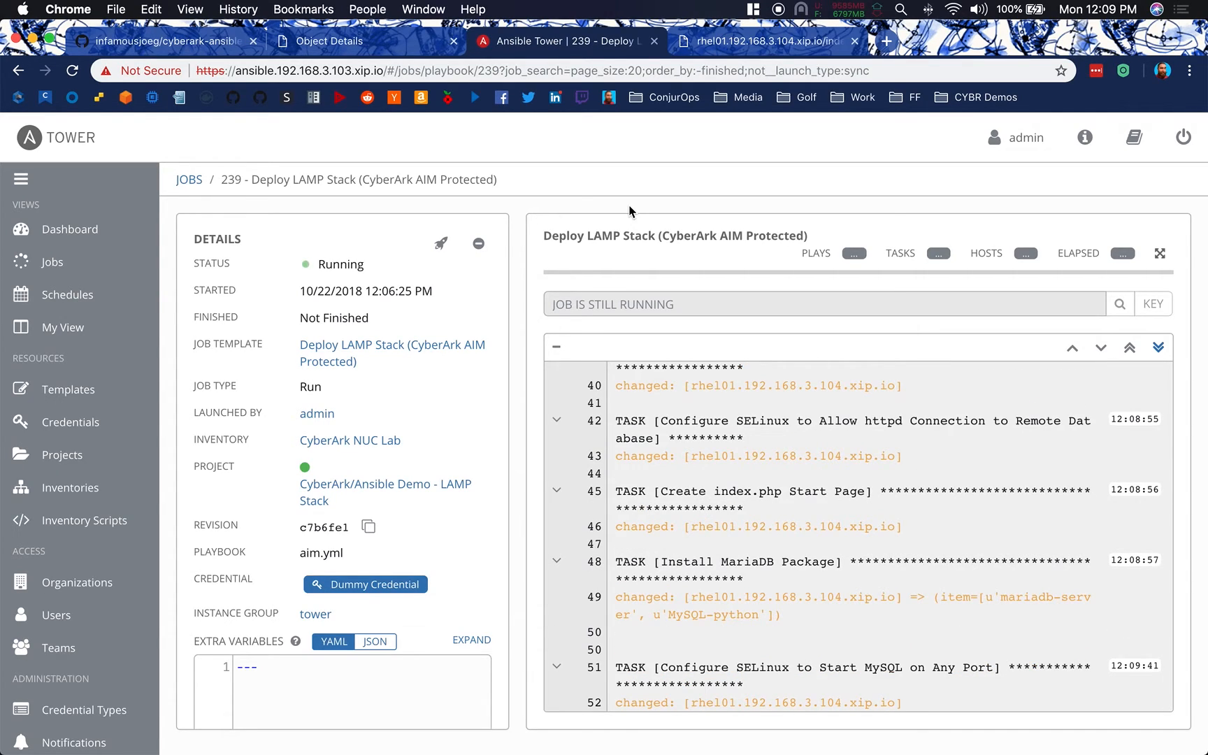
{"action": "scroll", "scroll_direction": "down", "scroll_amount": 3}
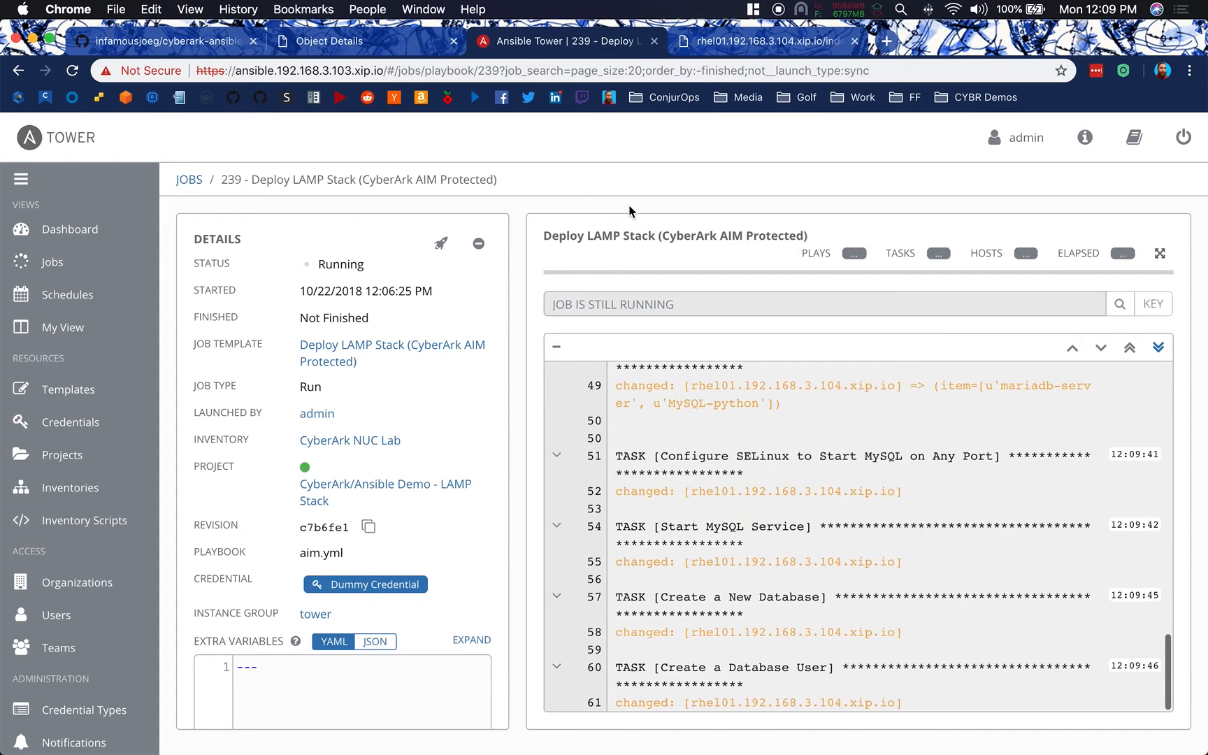
{"action": "scroll", "scroll_direction": "down", "scroll_amount": 3}
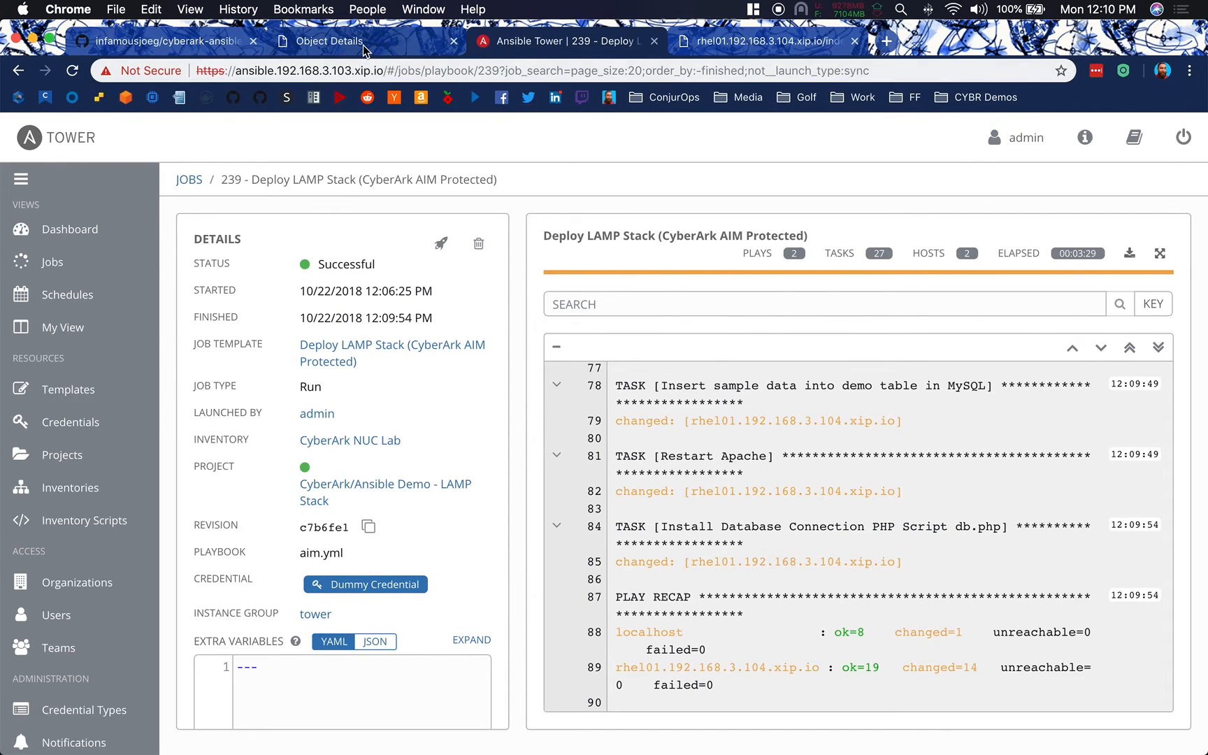
View the MYSQL-DEMO-USER account details, last used by Svc_AnsibleREST at 12:09:35
{"action": "left_click", "coordinate": [362, 41]}
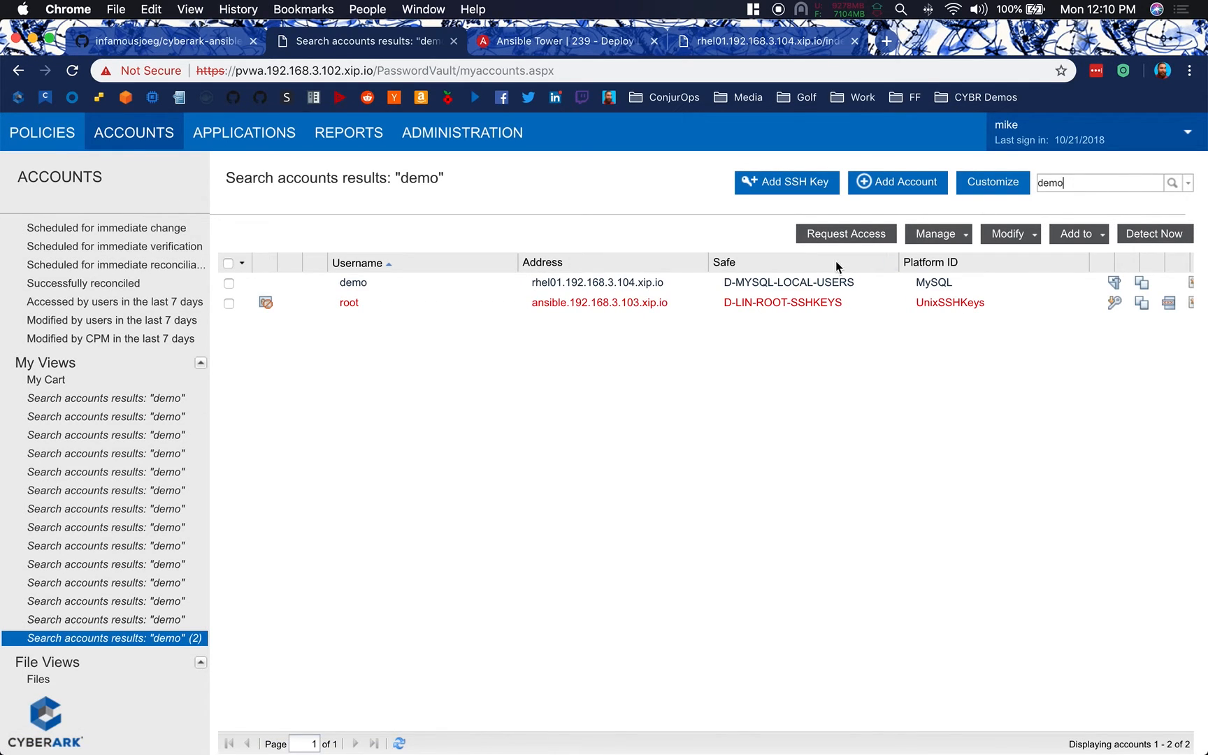
{"action": "left_click", "coordinate": [353, 282]}
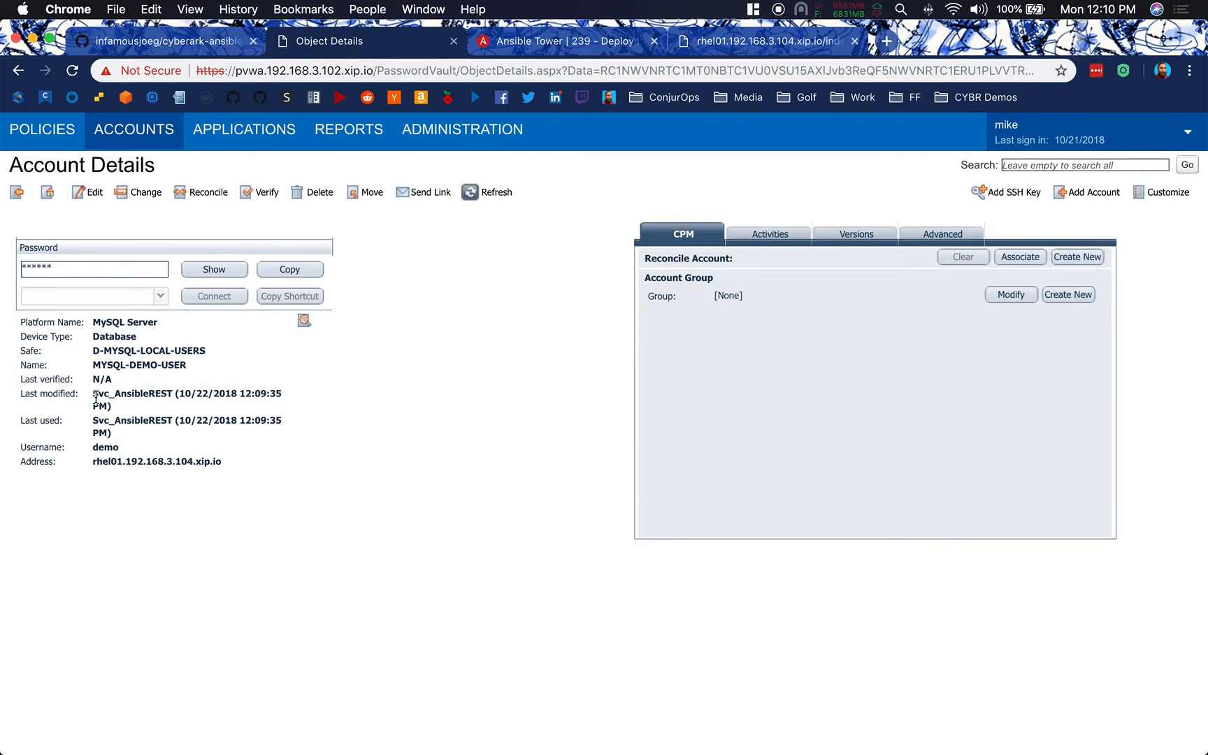
{"action": "mouse_move", "coordinate": [300, 427]}
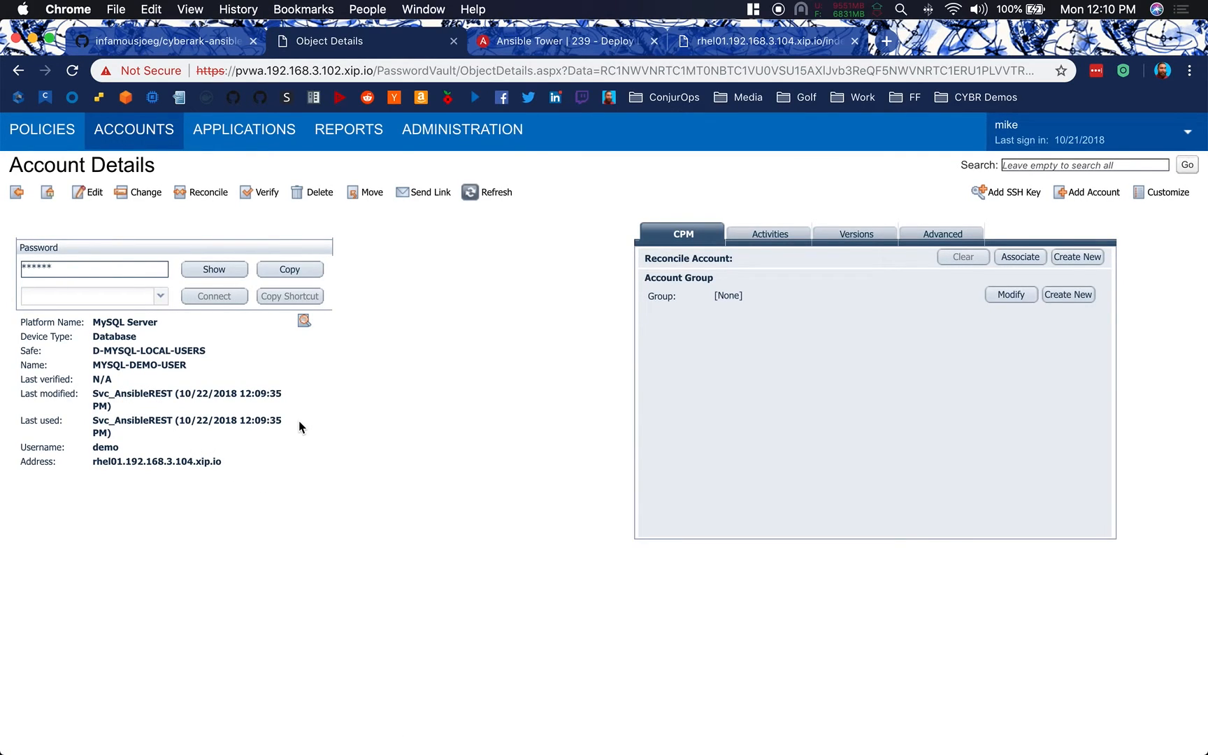
{"action": "mouse_move", "coordinate": [212, 364]}
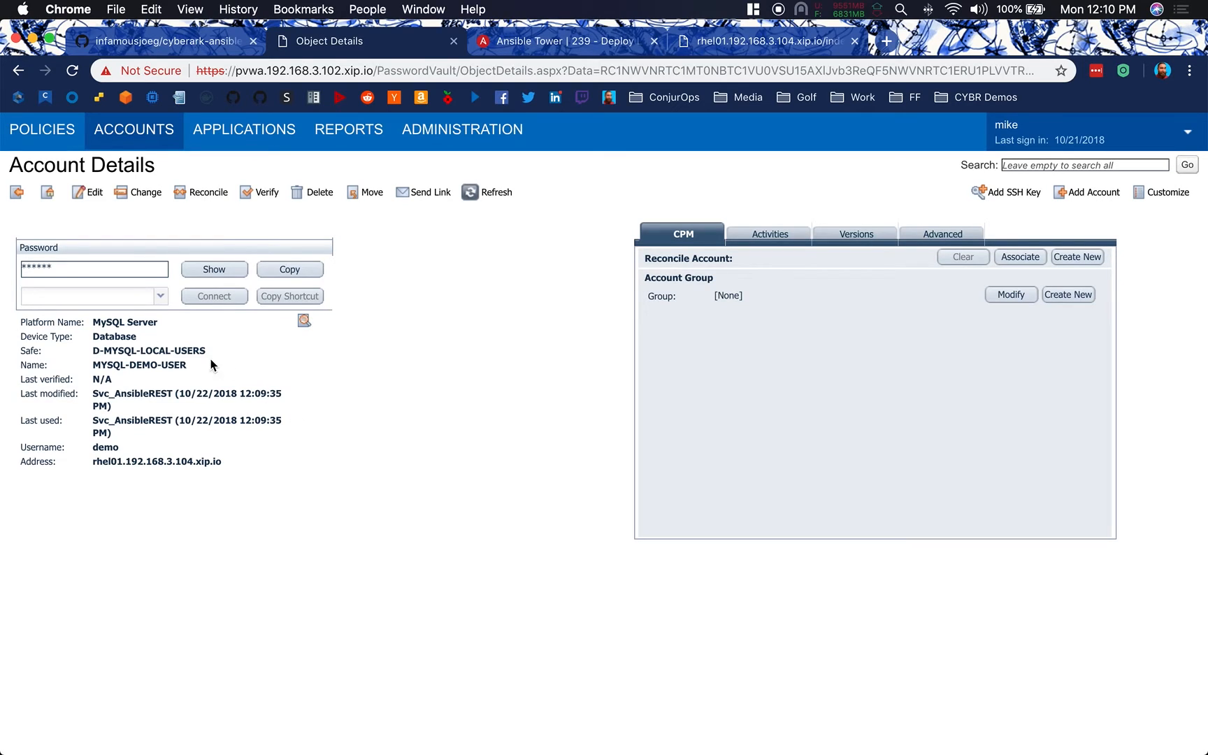
{"action": "mouse_move", "coordinate": [267, 471]}
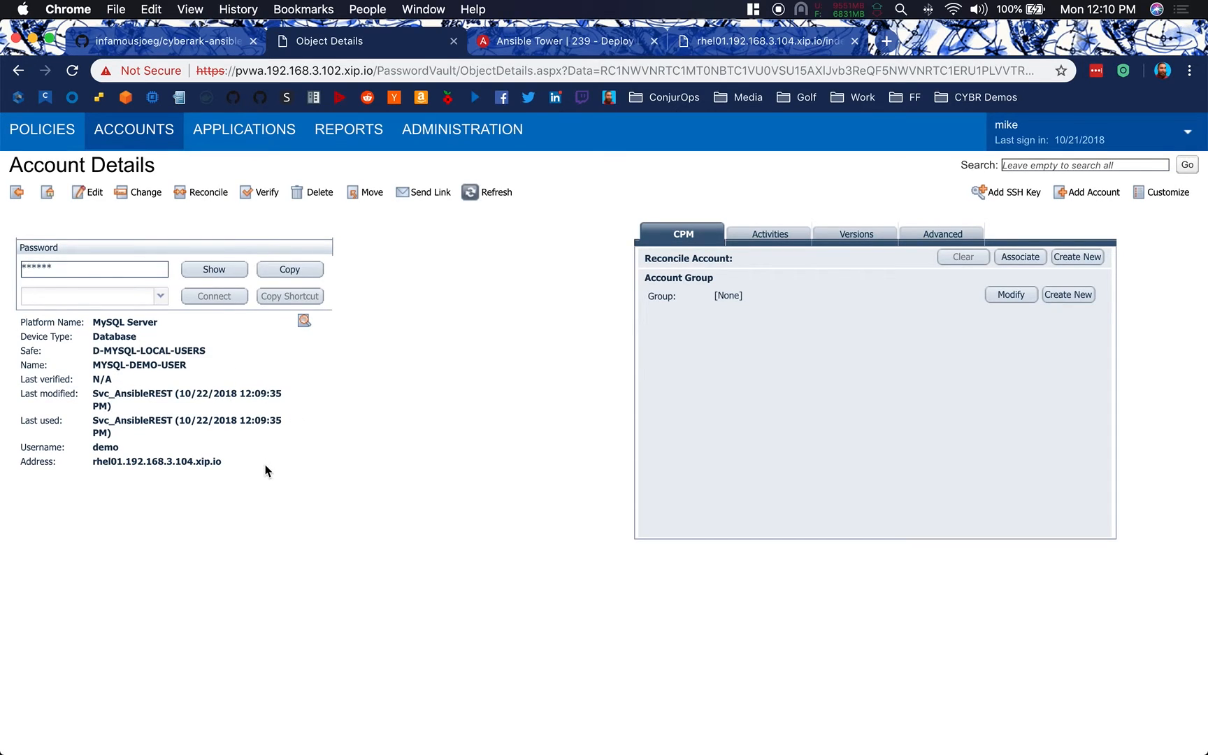
{"action": "mouse_move", "coordinate": [420, 384]}
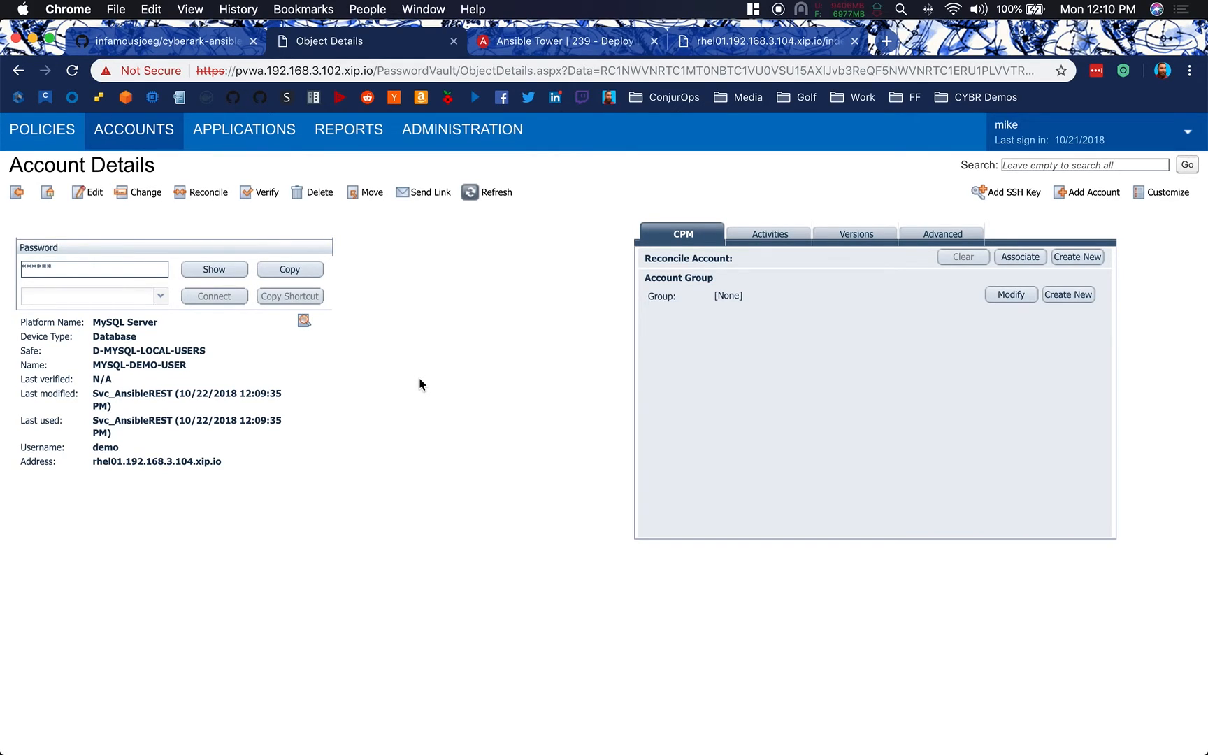
{"action": "mouse_move", "coordinate": [446, 368]}
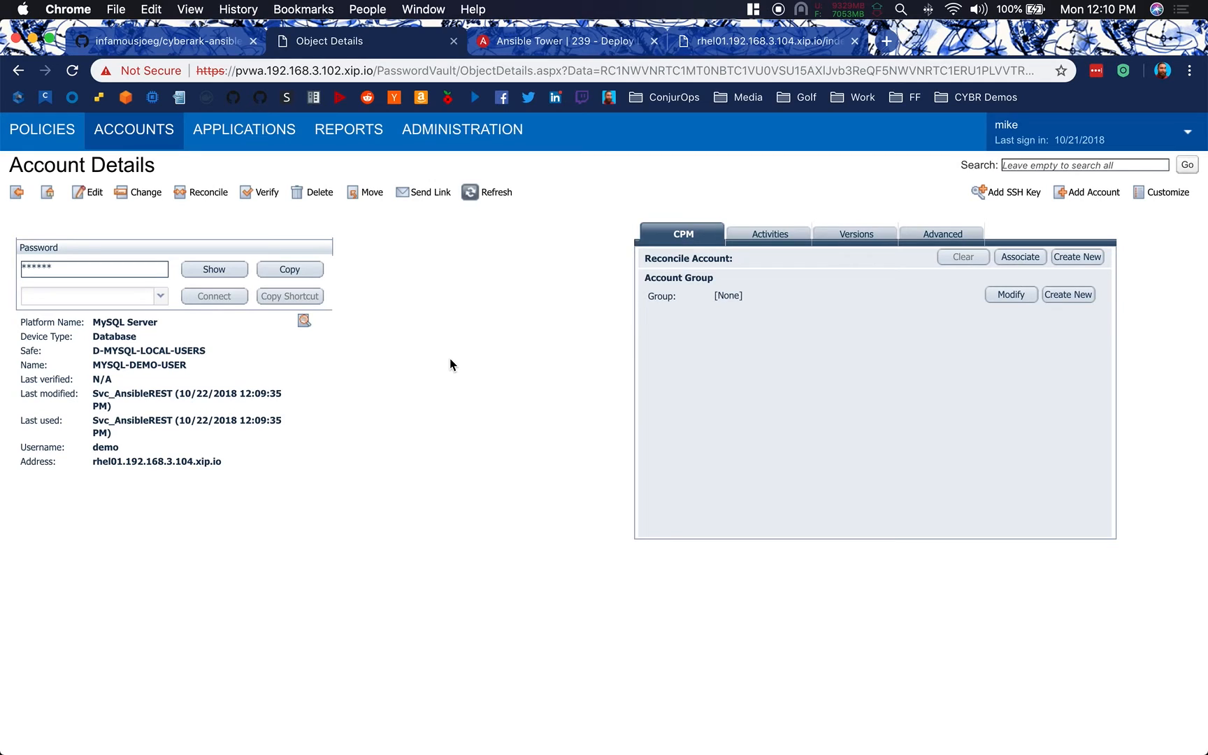
{"action": "left_click", "coordinate": [763, 41]}
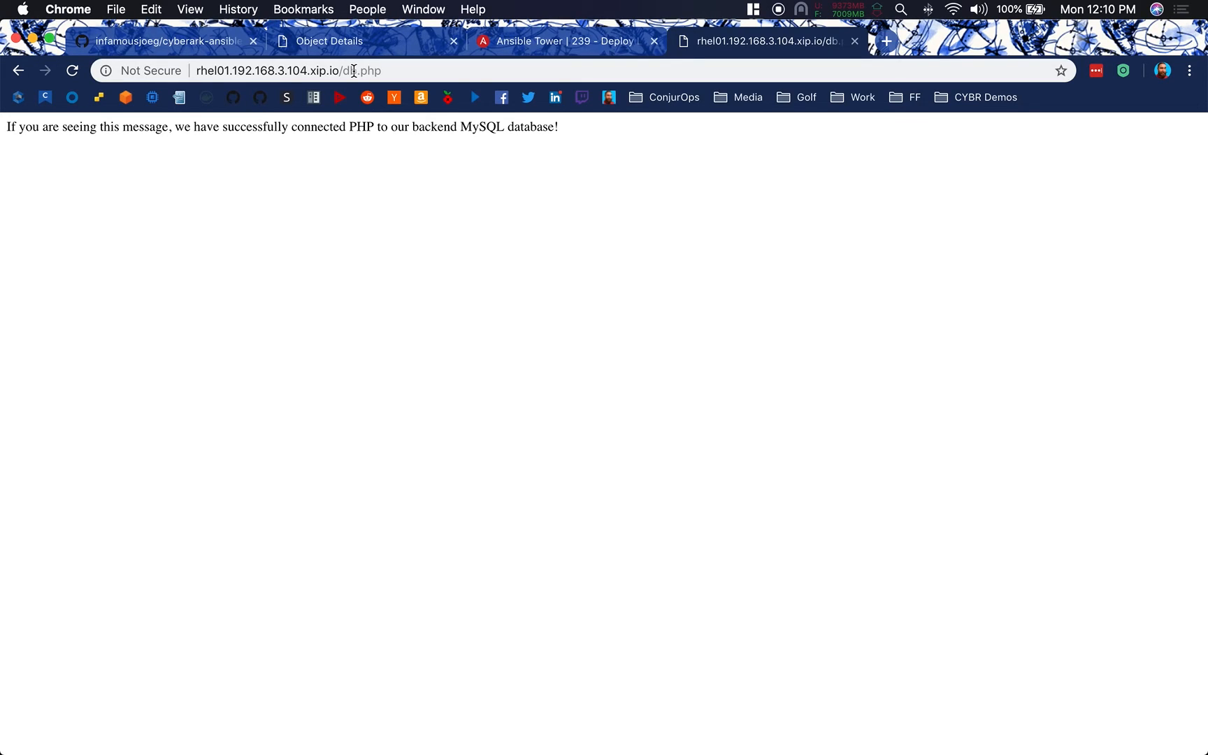
Switch to the iTerm2 terminal window showing the ended db.php SSH session
{"action": "key", "text": "cmd+tab"}
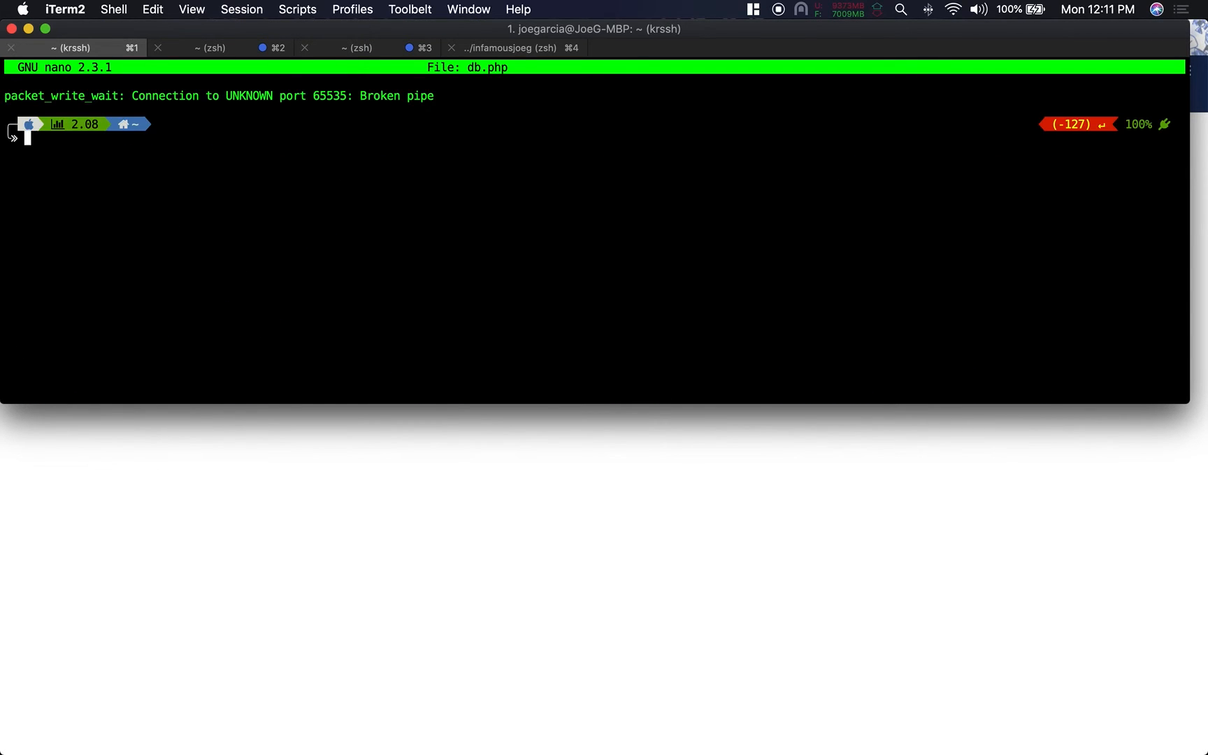
Connect to rhel01 with nuc_rhel01.sh, run 'which httpd', and print /var/www/html/db.php
{"action": "type", "text": "./Connect/nuc_rhel01.sh"}
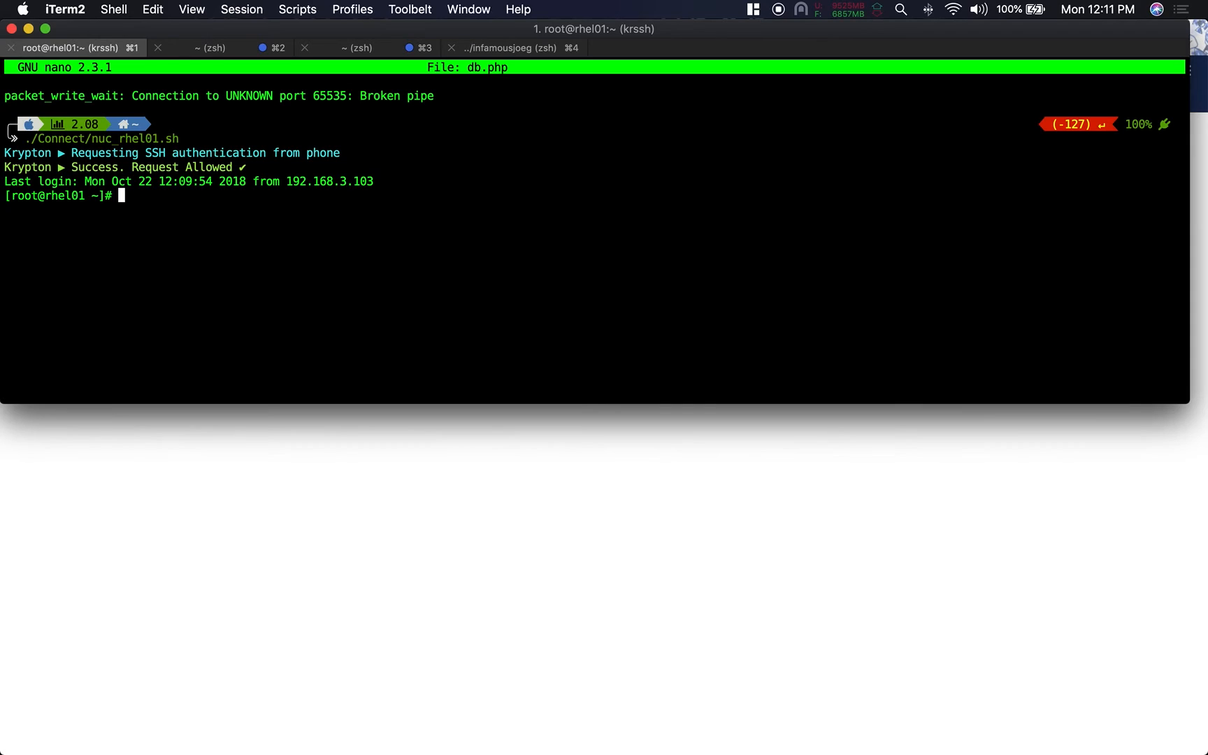
{"action": "type", "text": "which httpd"}
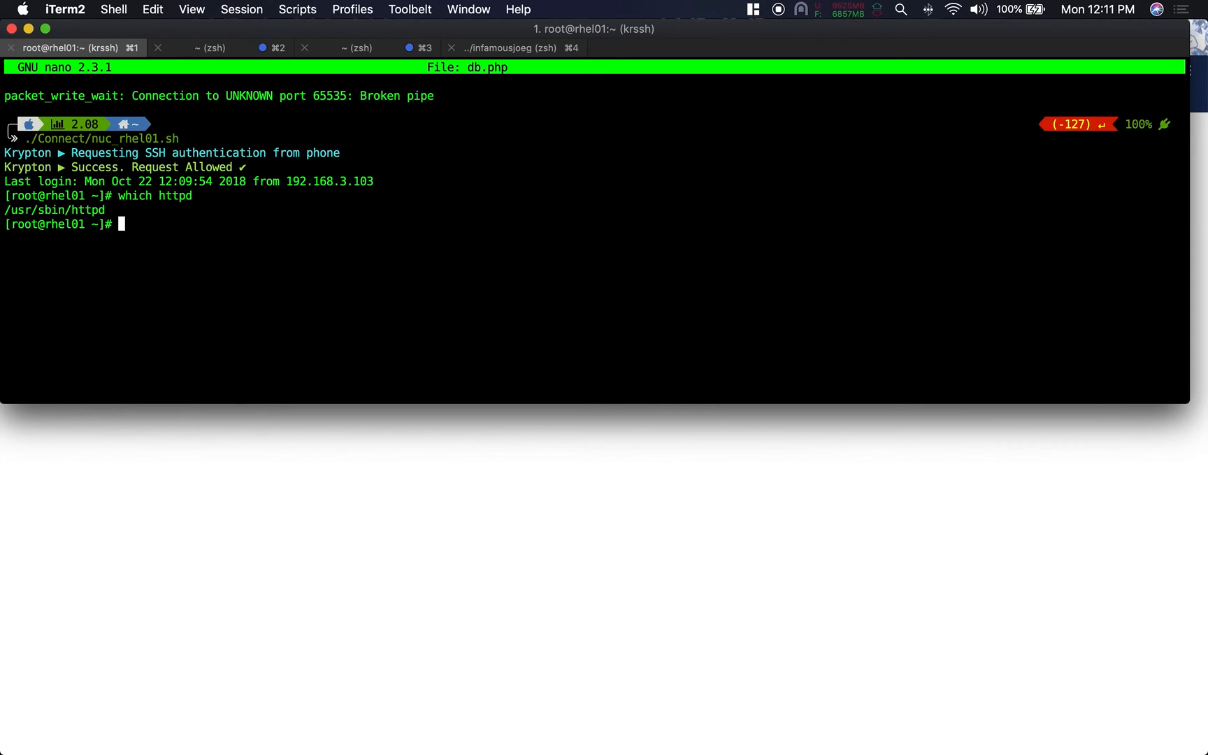
{"action": "type", "text": "cat /var/"}
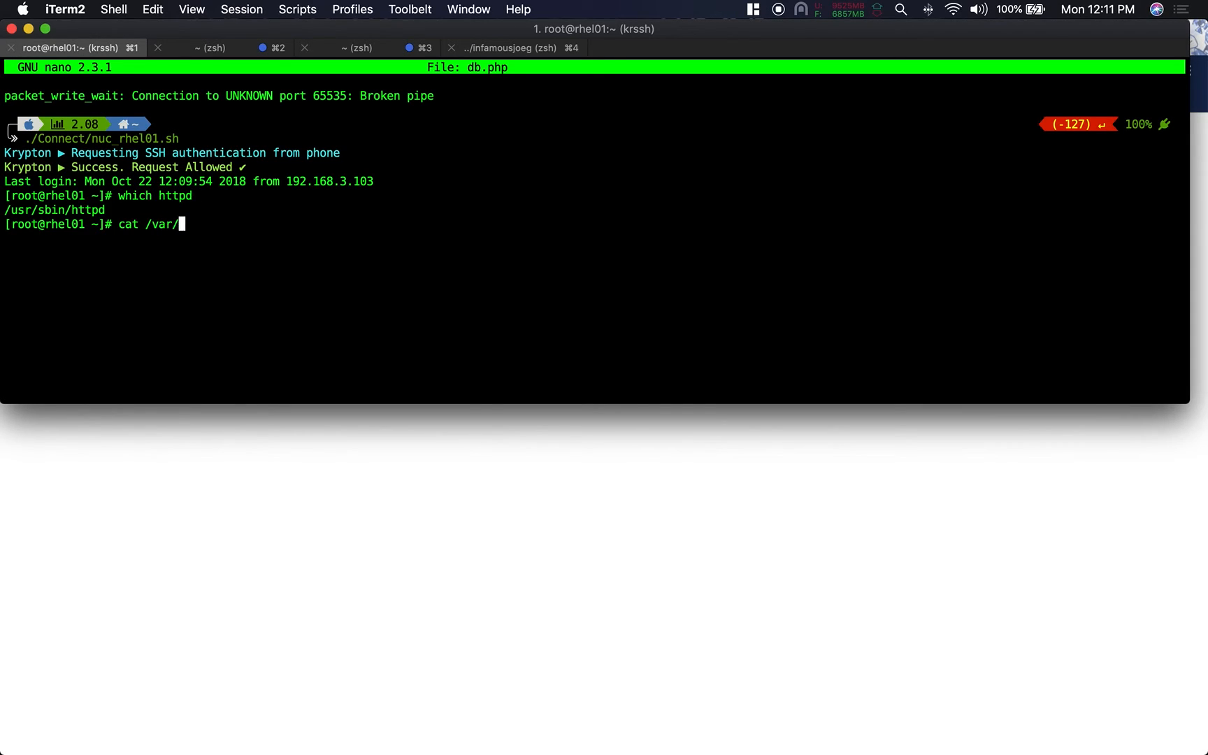
{"action": "type", "text": "www/html/"}
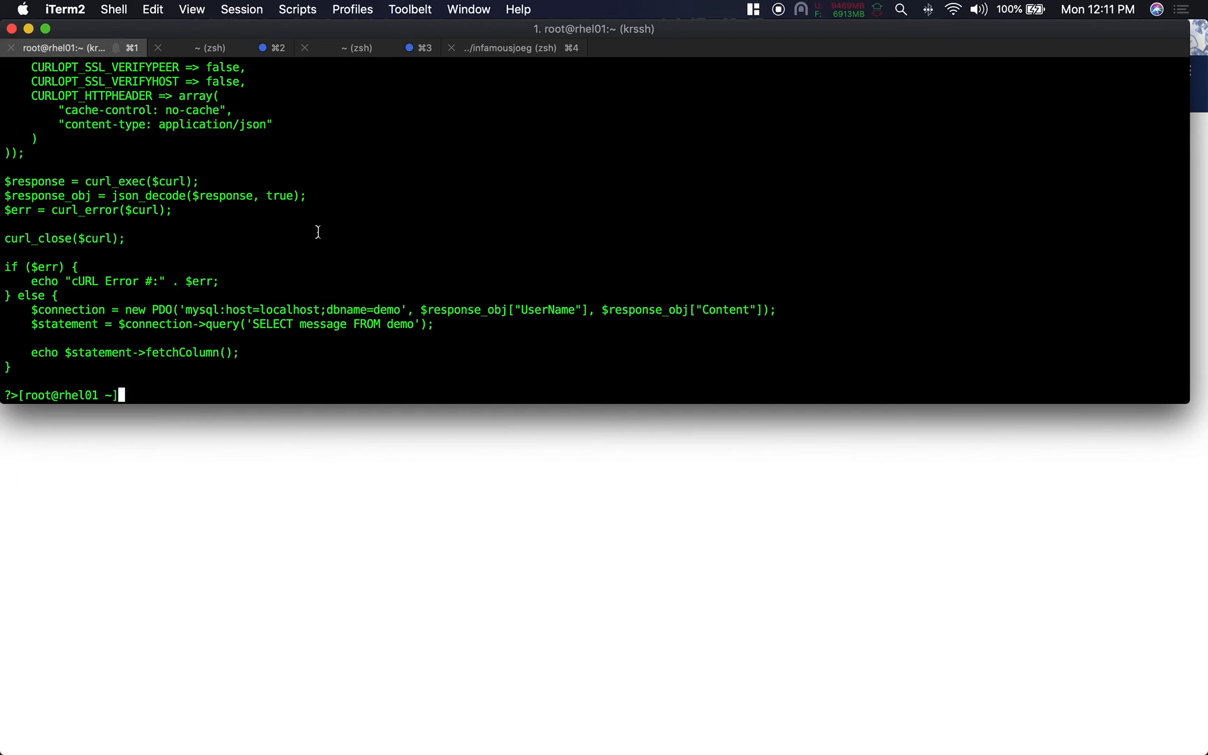
{"action": "mouse_move", "coordinate": [400, 402]}
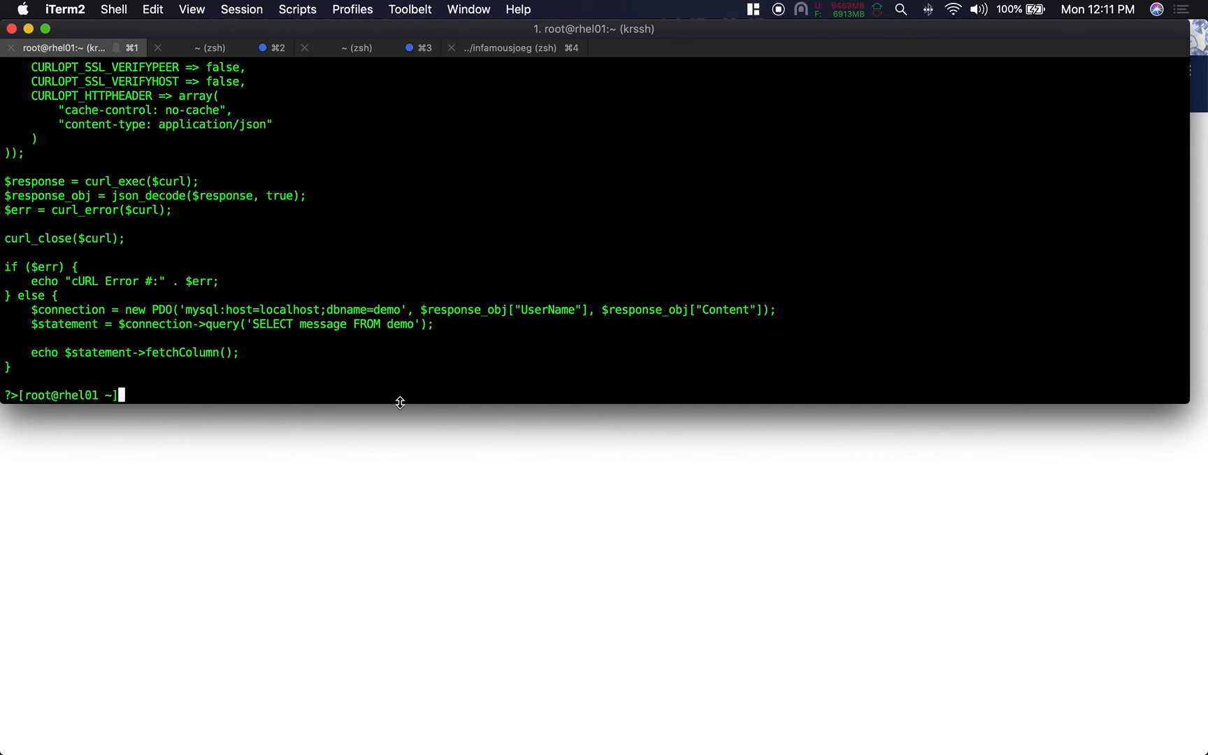
{"action": "type", "text": "cat /var/www/html/db.php"}
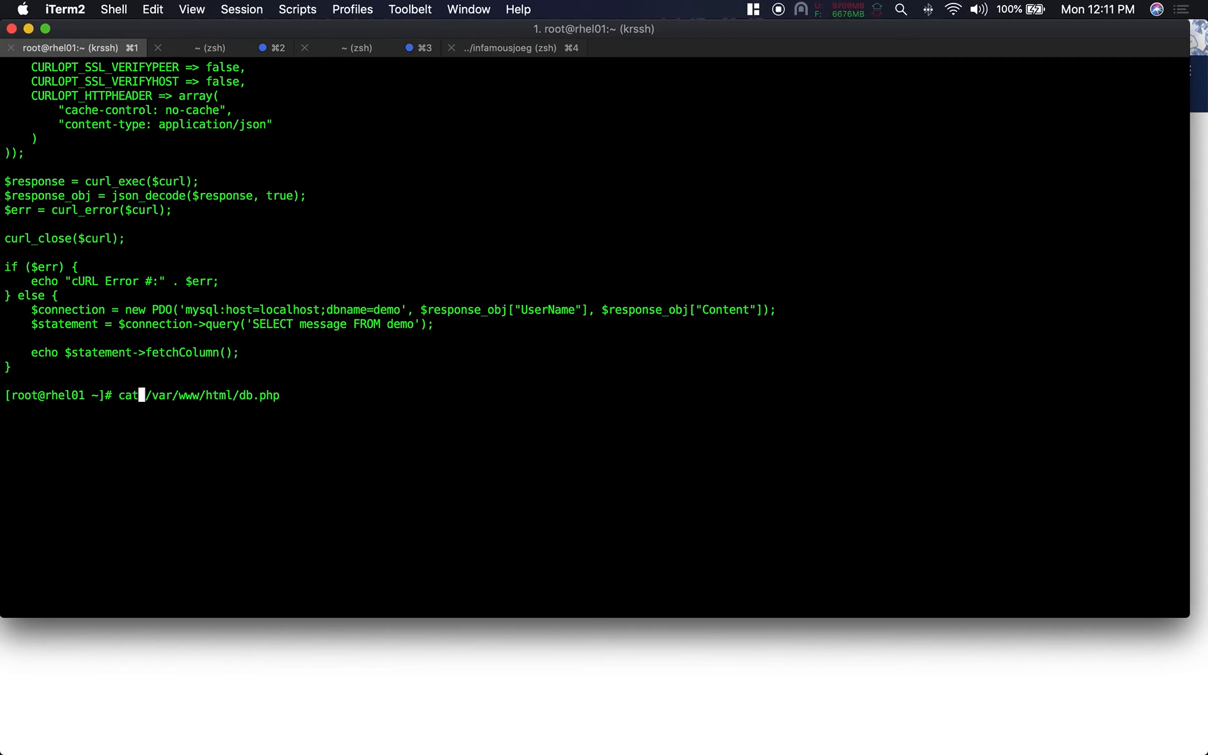
{"action": "key", "text": "Return"}
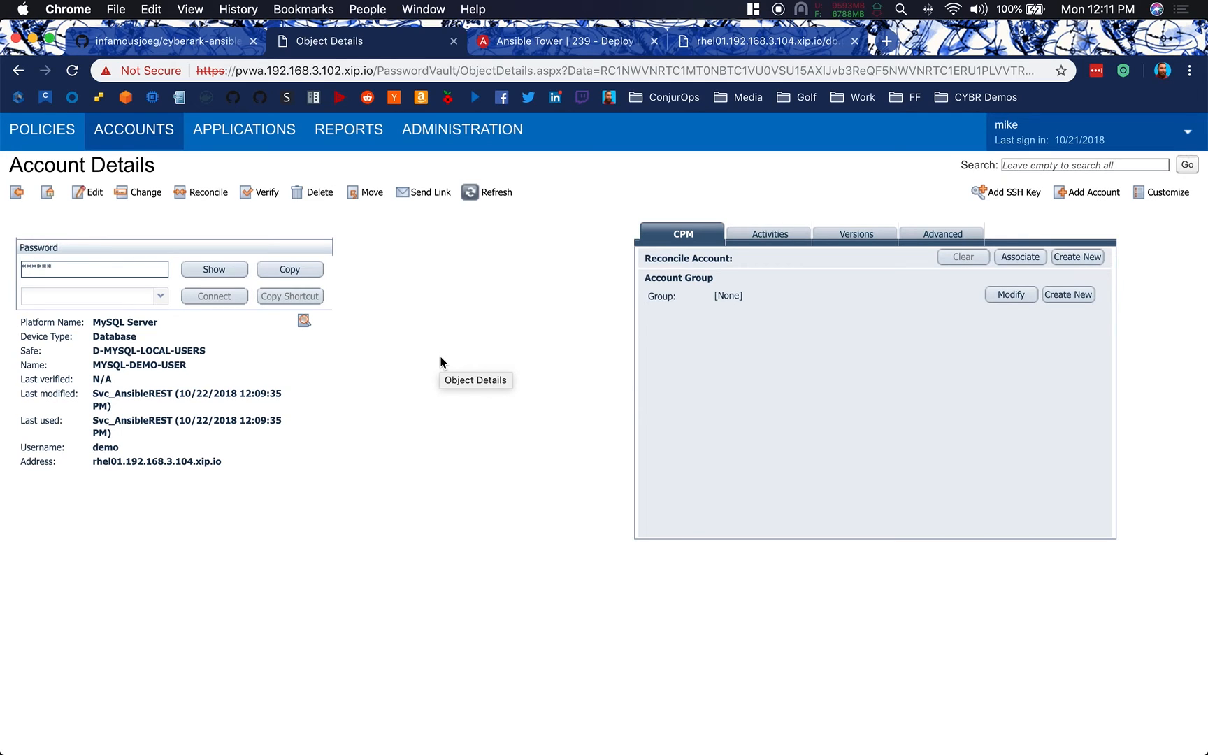
{"action": "left_click", "coordinate": [169, 41]}
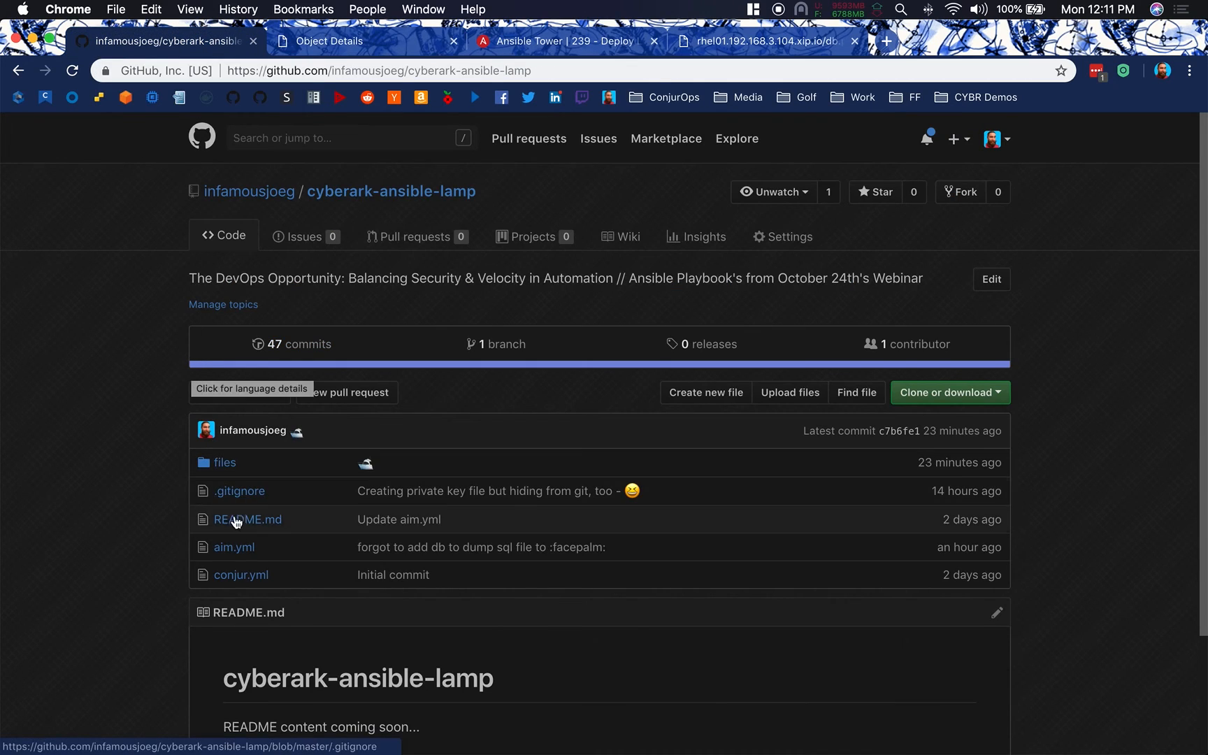
{"action": "left_click", "coordinate": [234, 547]}
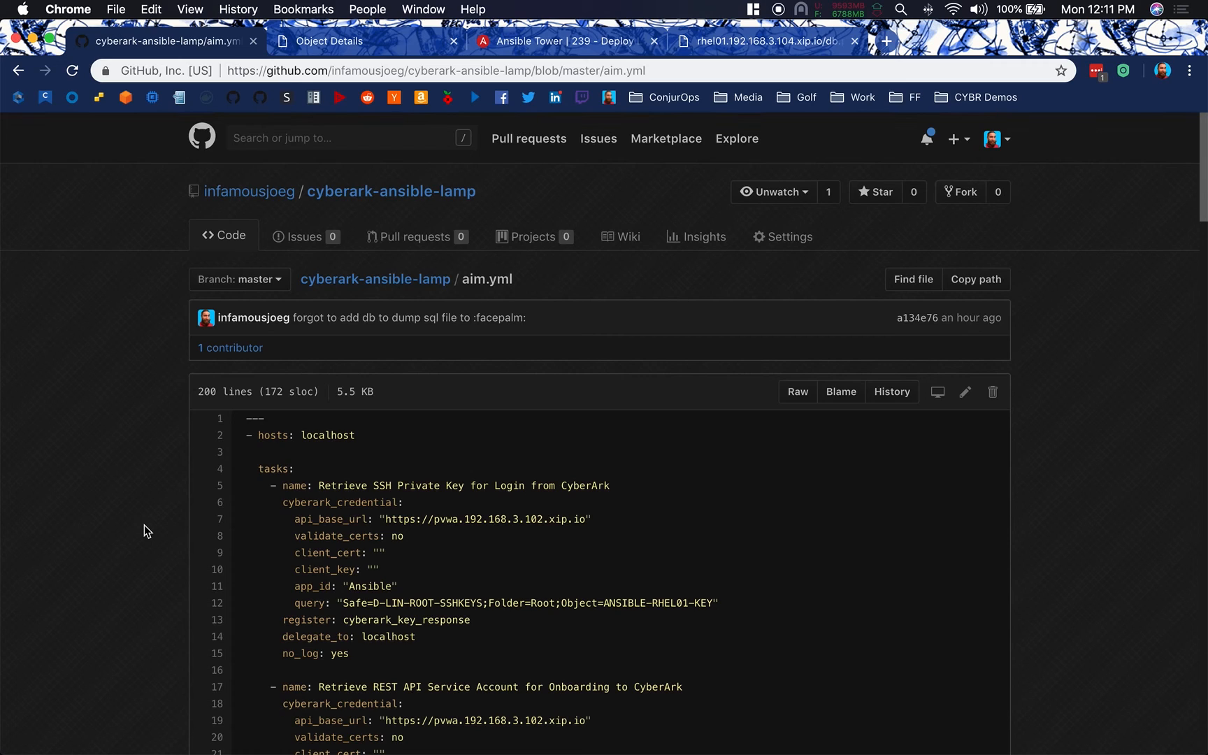
{"action": "scroll", "scroll_direction": "down", "scroll_amount": 3}
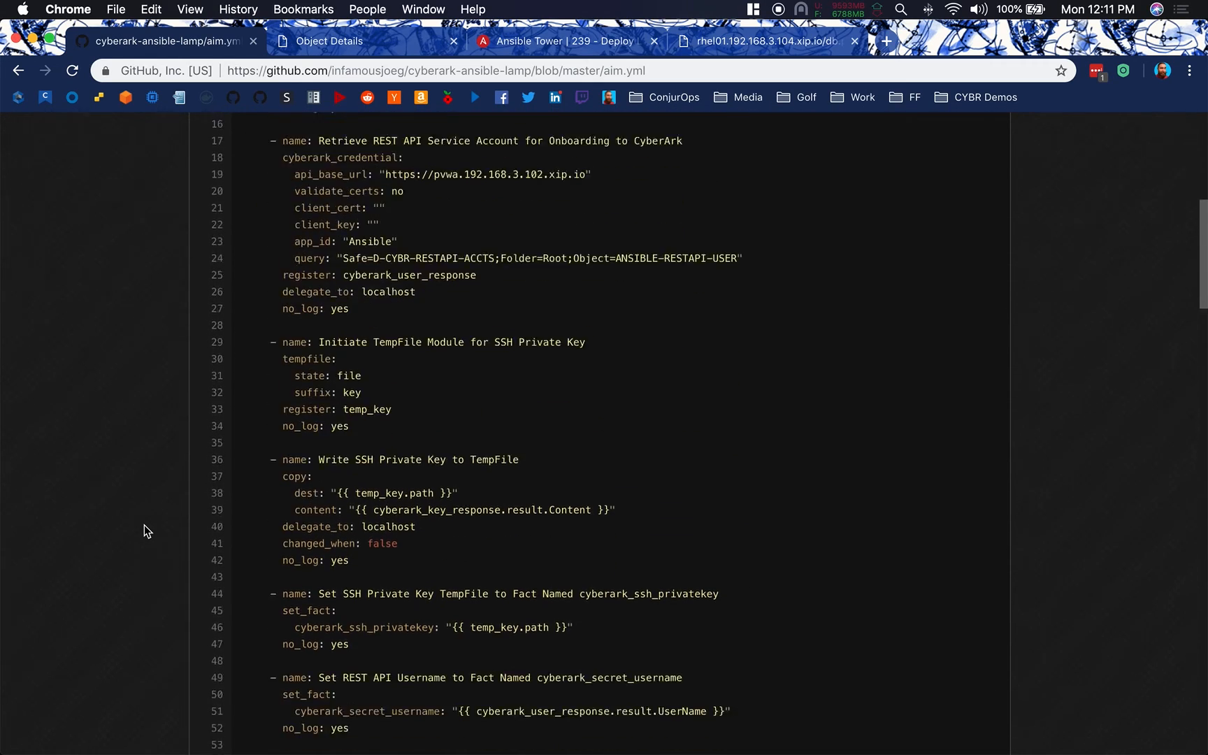
{"action": "scroll", "scroll_direction": "down", "scroll_amount": 3}
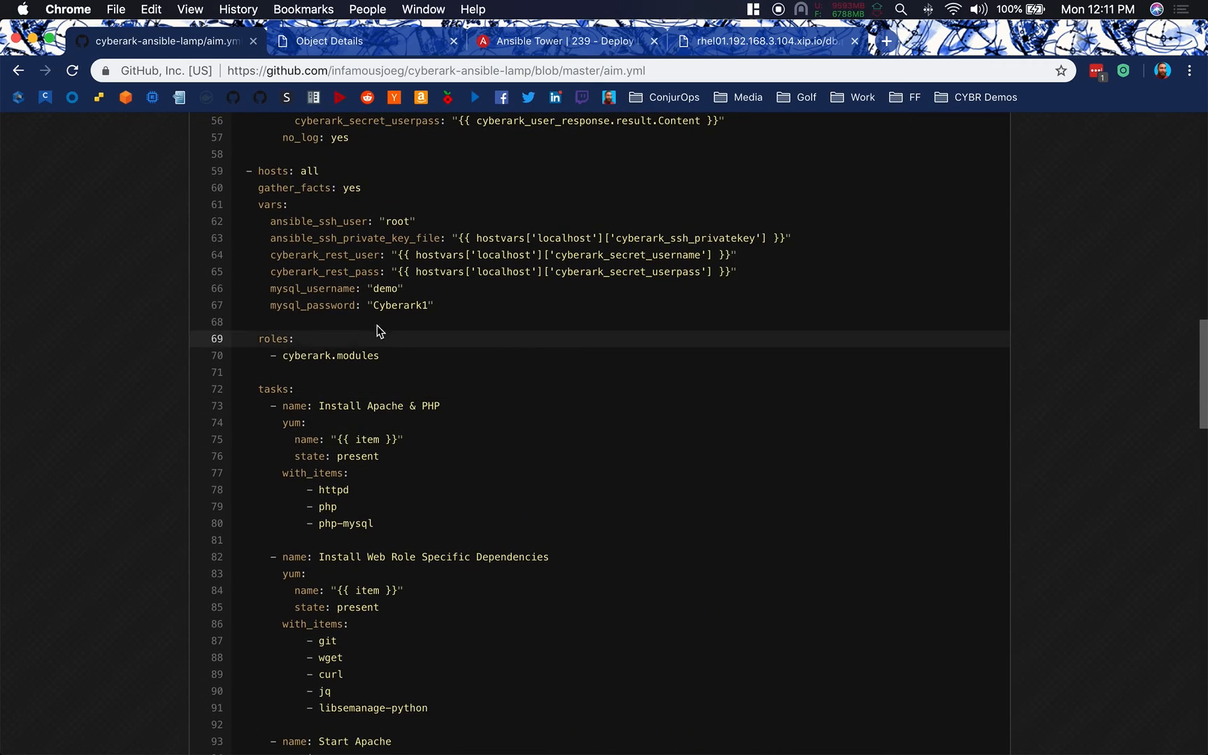
{"action": "double_click", "coordinate": [401, 305]}
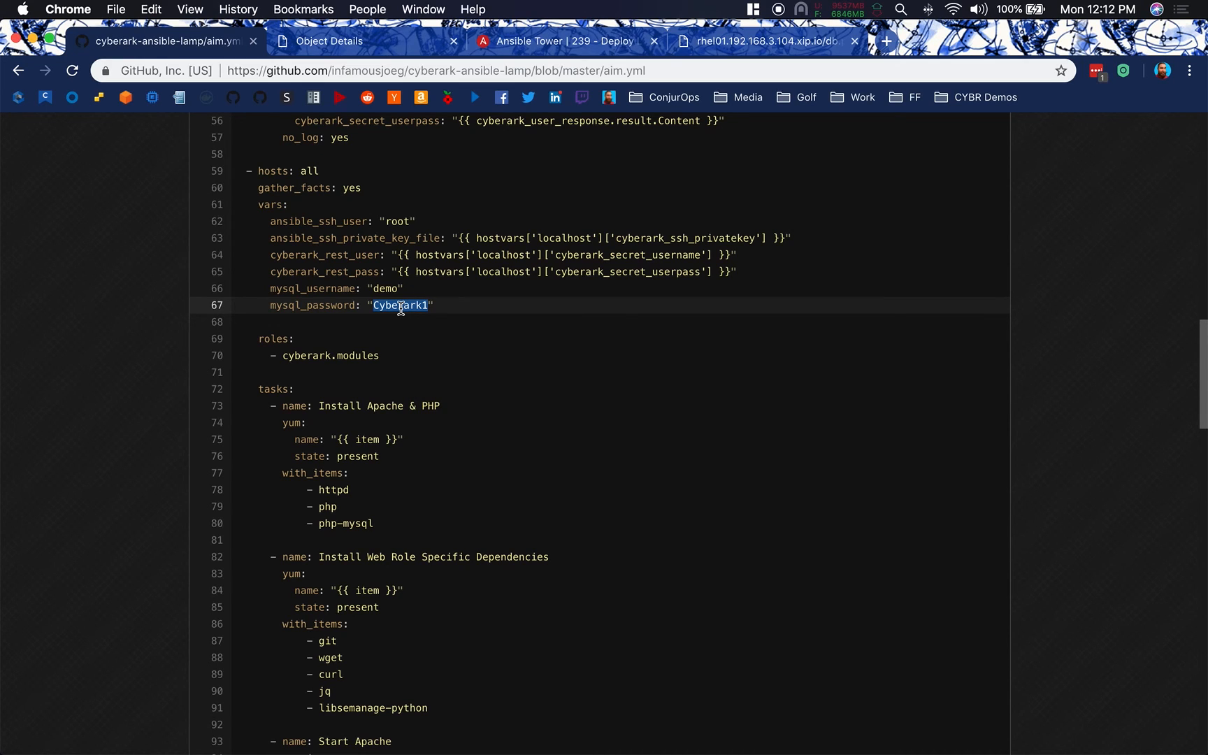
{"action": "scroll", "scroll_direction": "down", "scroll_amount": 3}
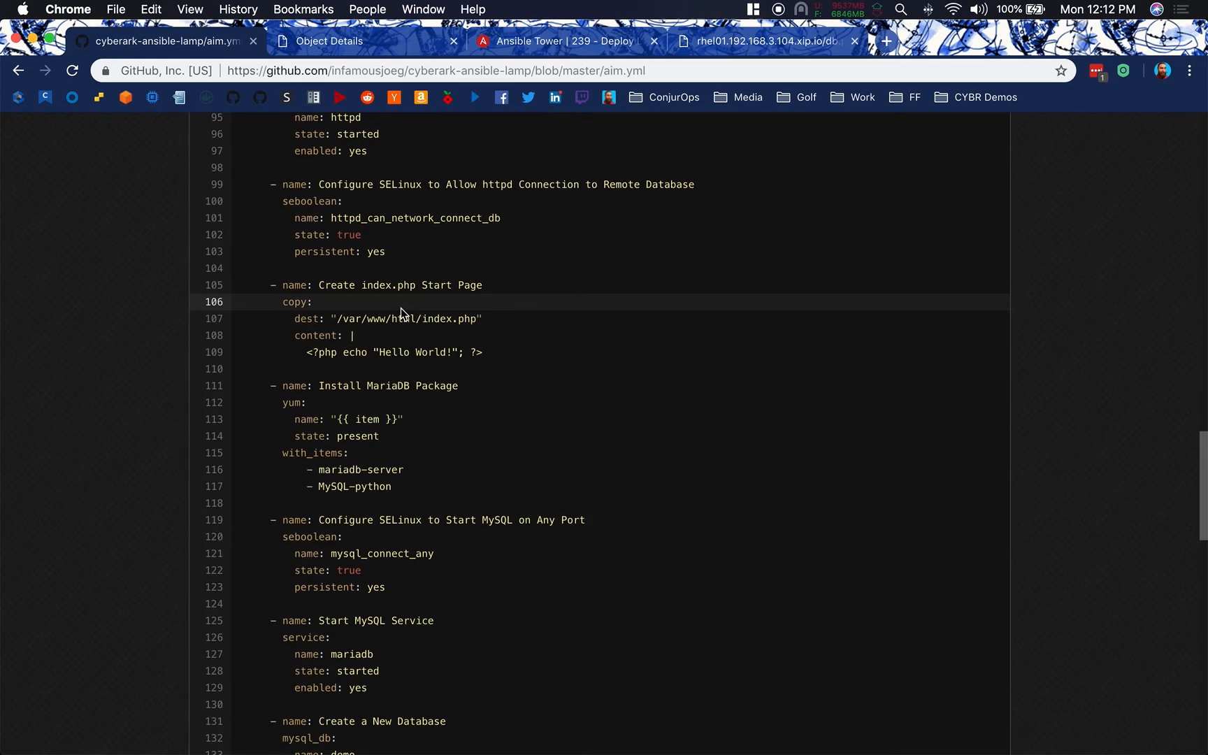
{"action": "scroll", "scroll_direction": "up", "scroll_amount": 3}
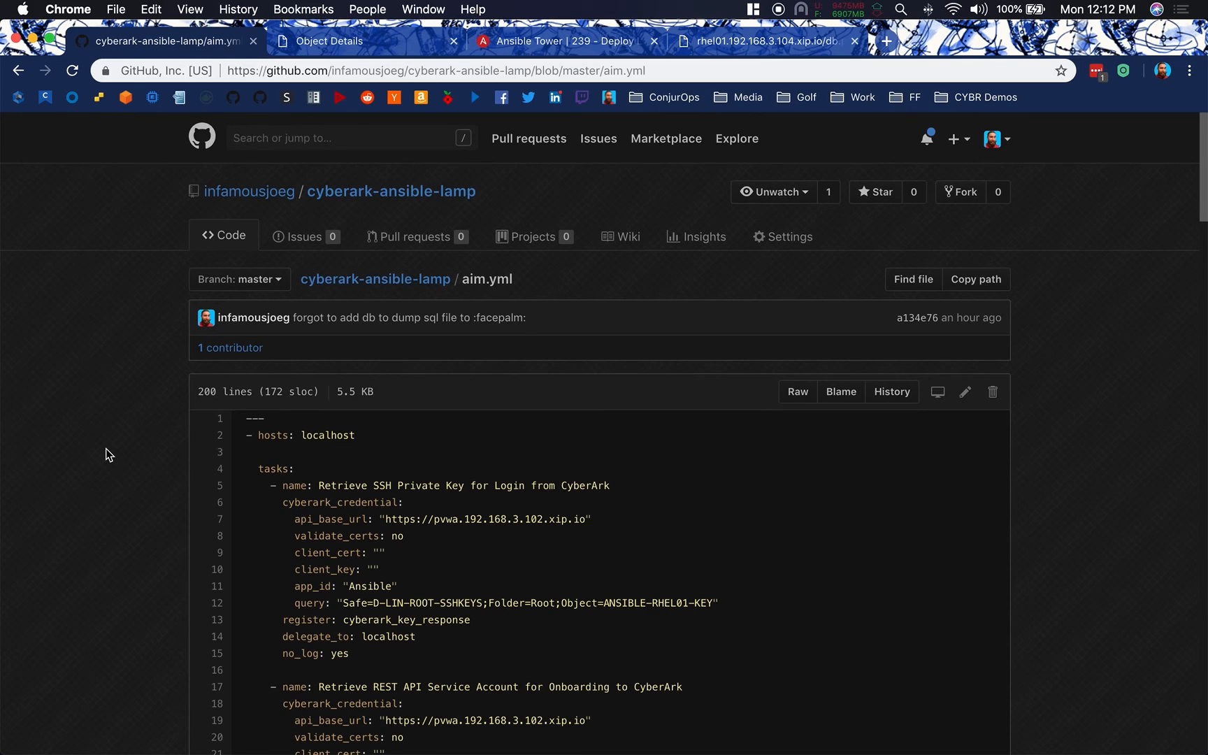
{"action": "mouse_move", "coordinate": [712, 133]}
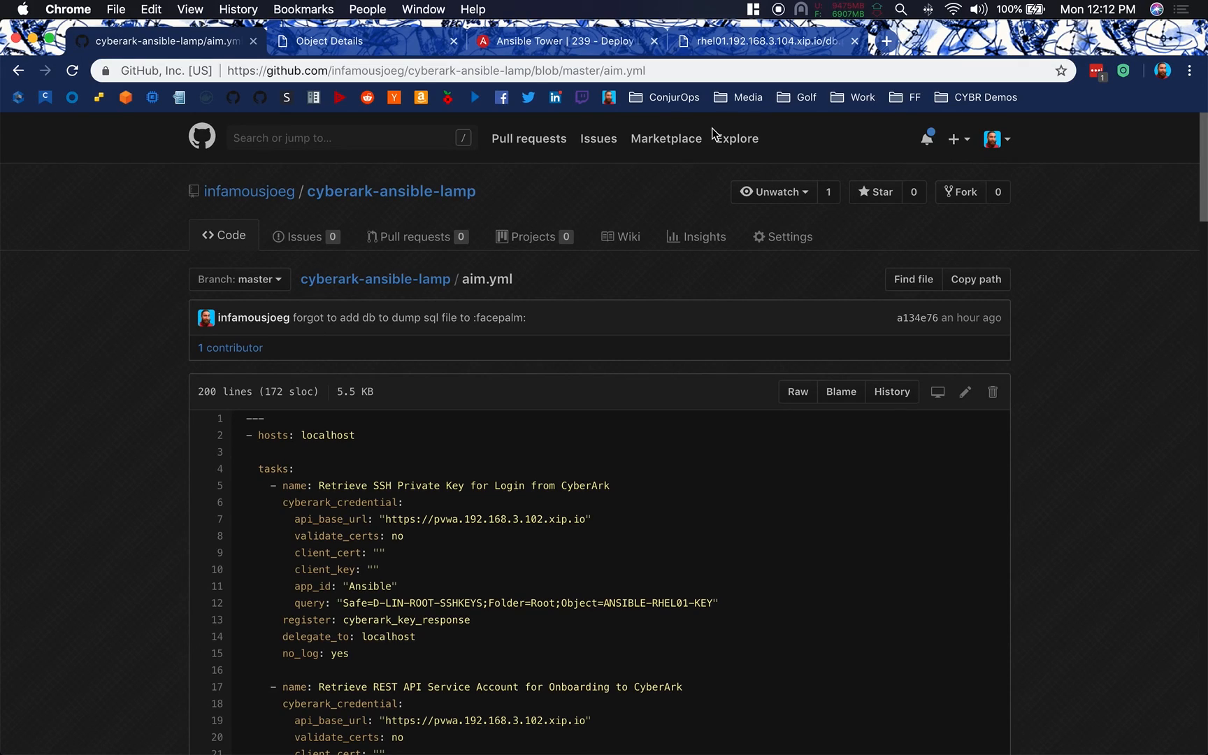